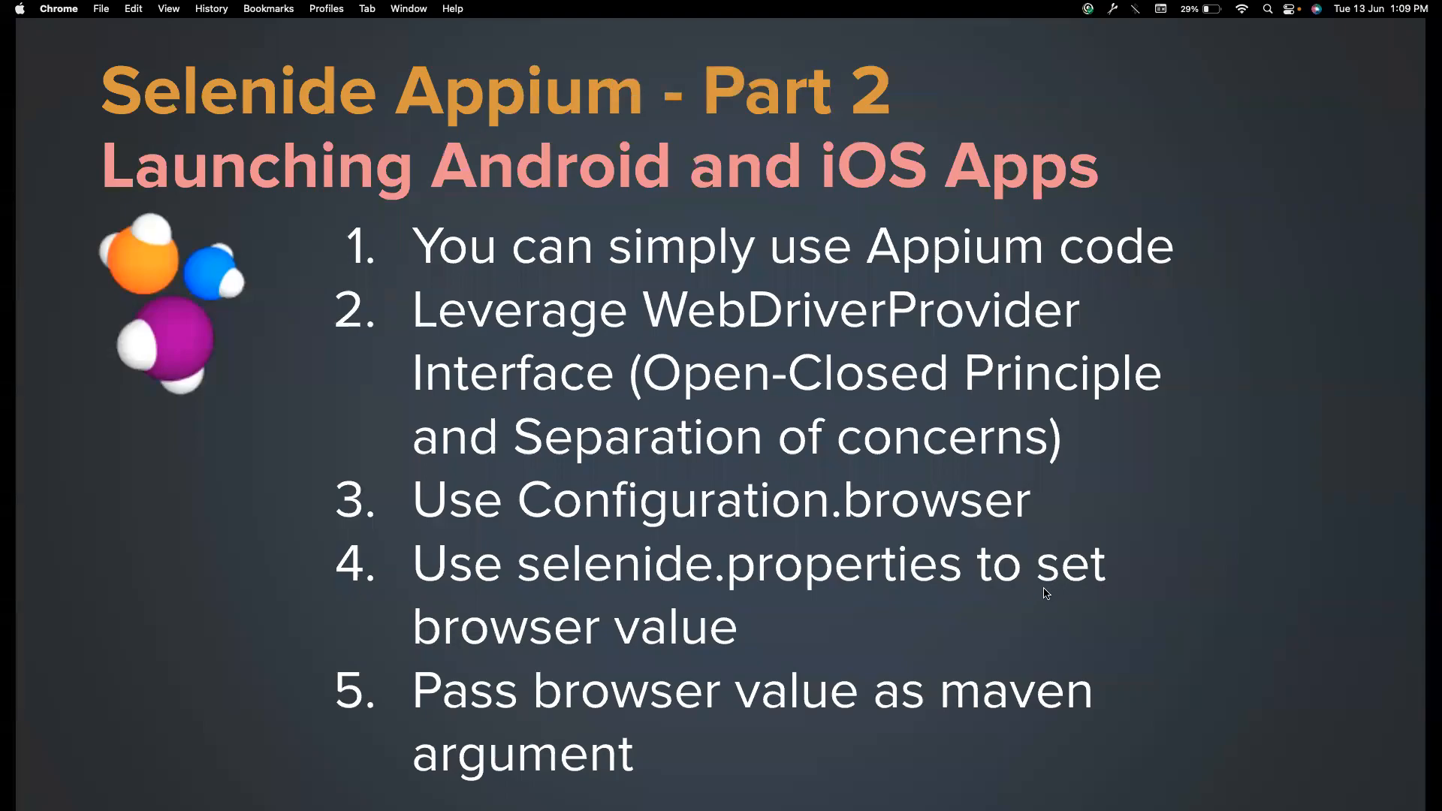
mouse_move(1009, 619)
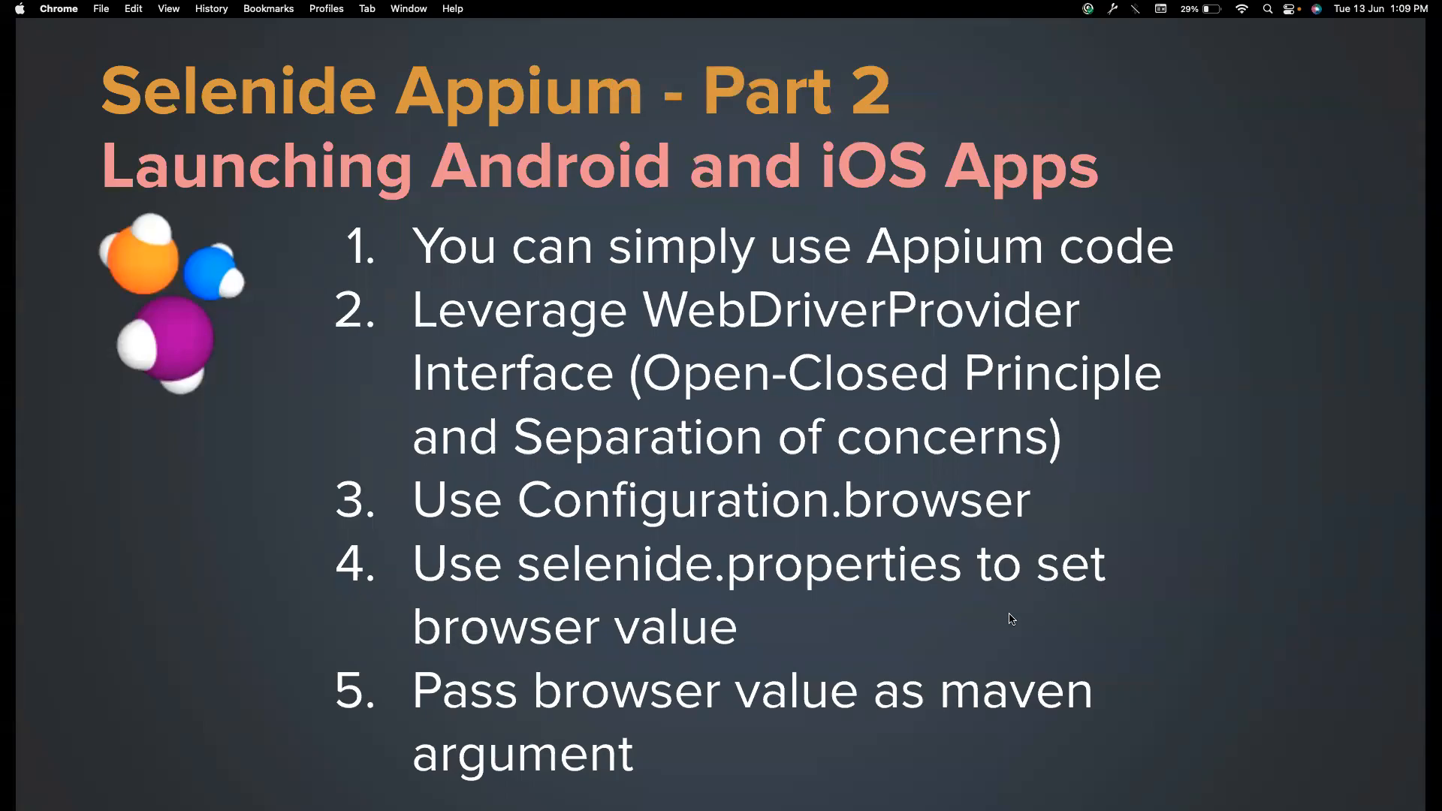
mouse_move(731, 232)
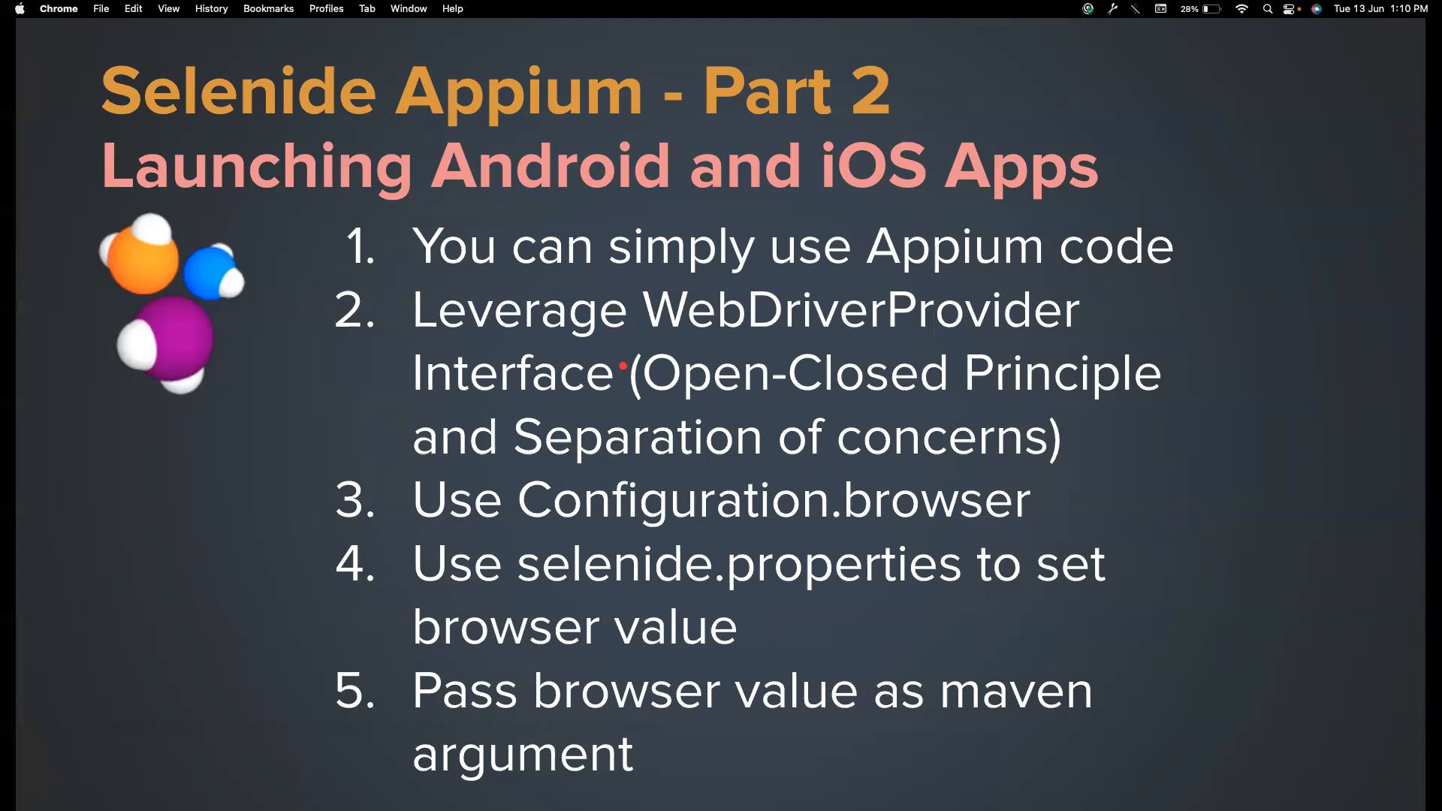
Step: Insert a <dependencies> element in pom.xml below the properties block
drag(487, 541, 663, 560)
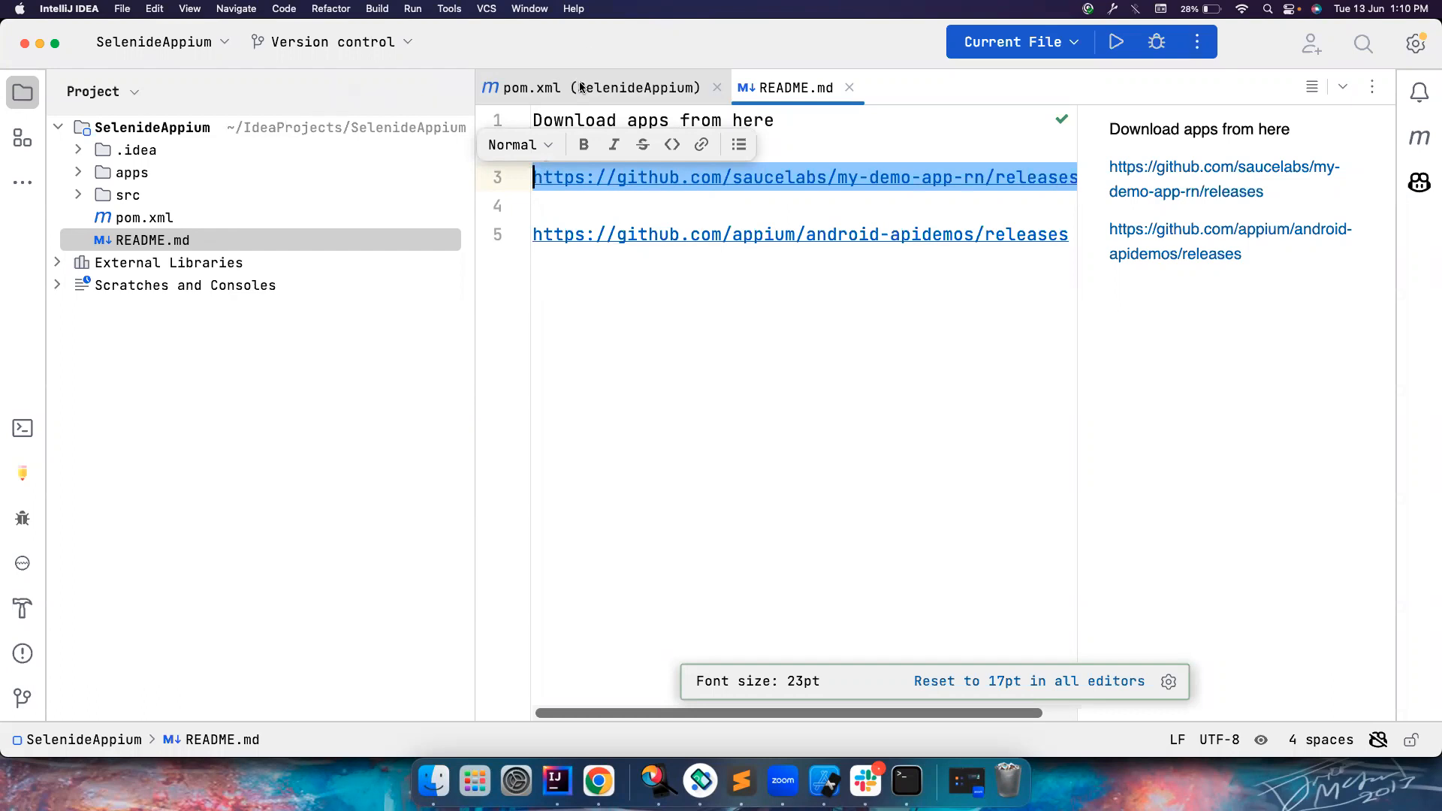
click(529, 87)
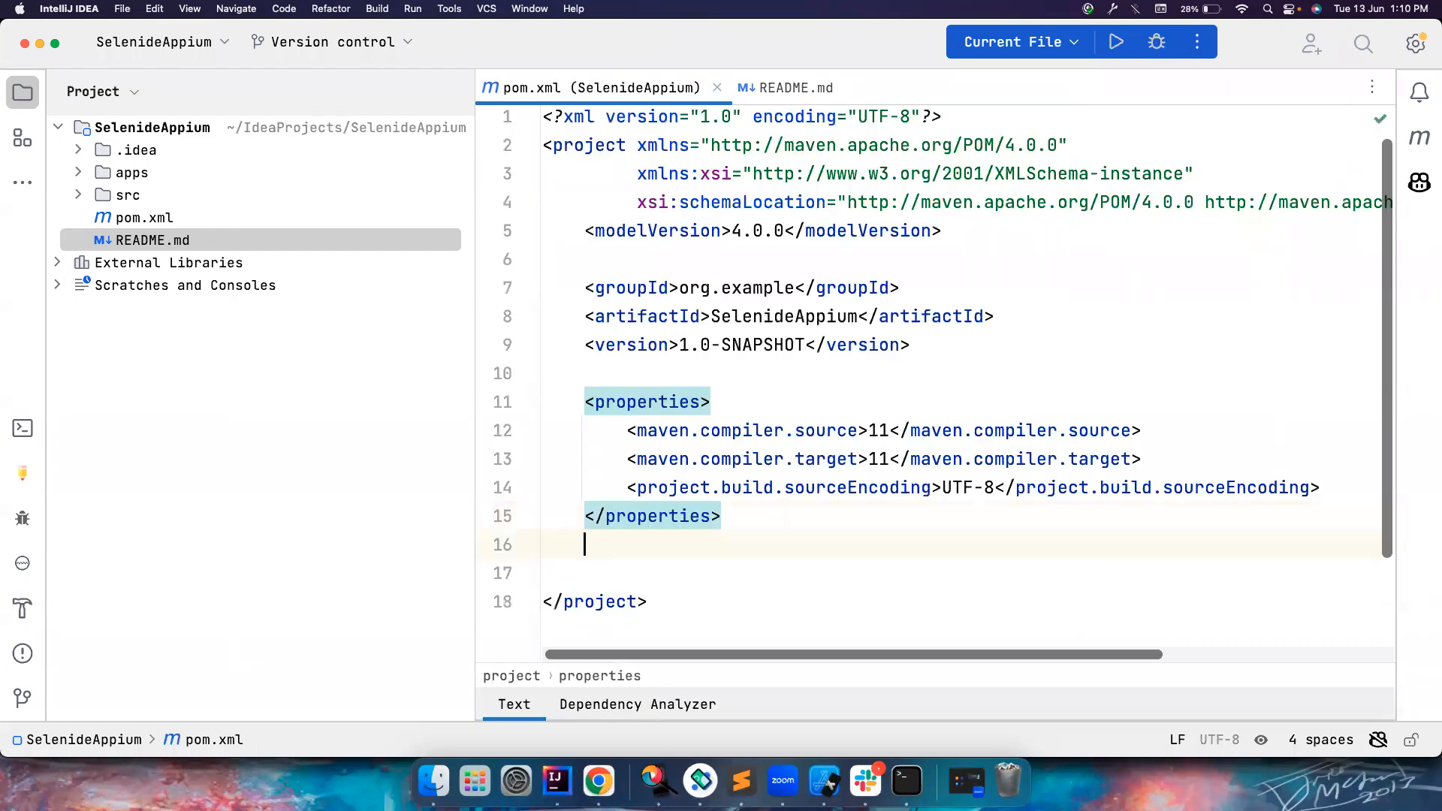
text(<de)
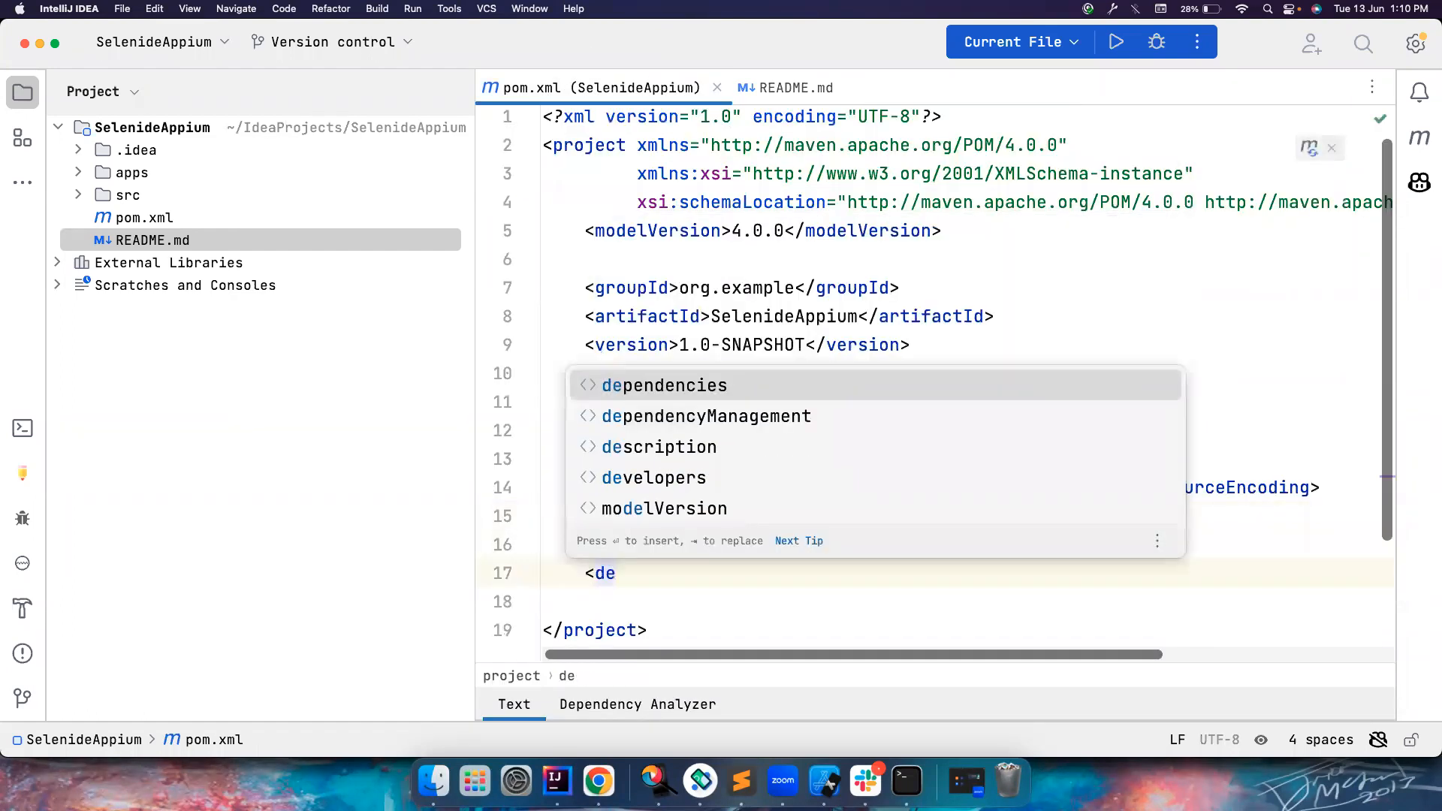
key(enter)
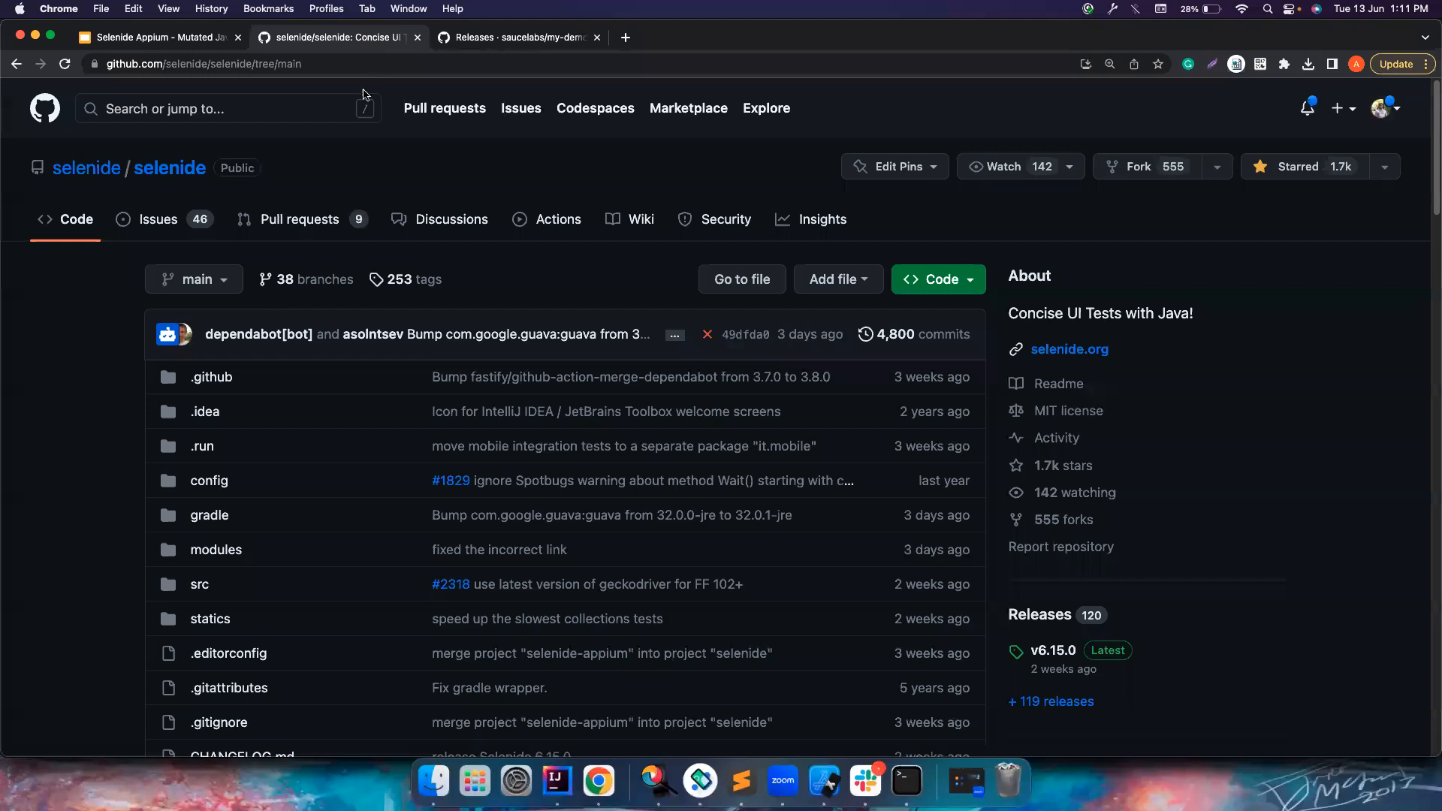
mouse_move(341, 137)
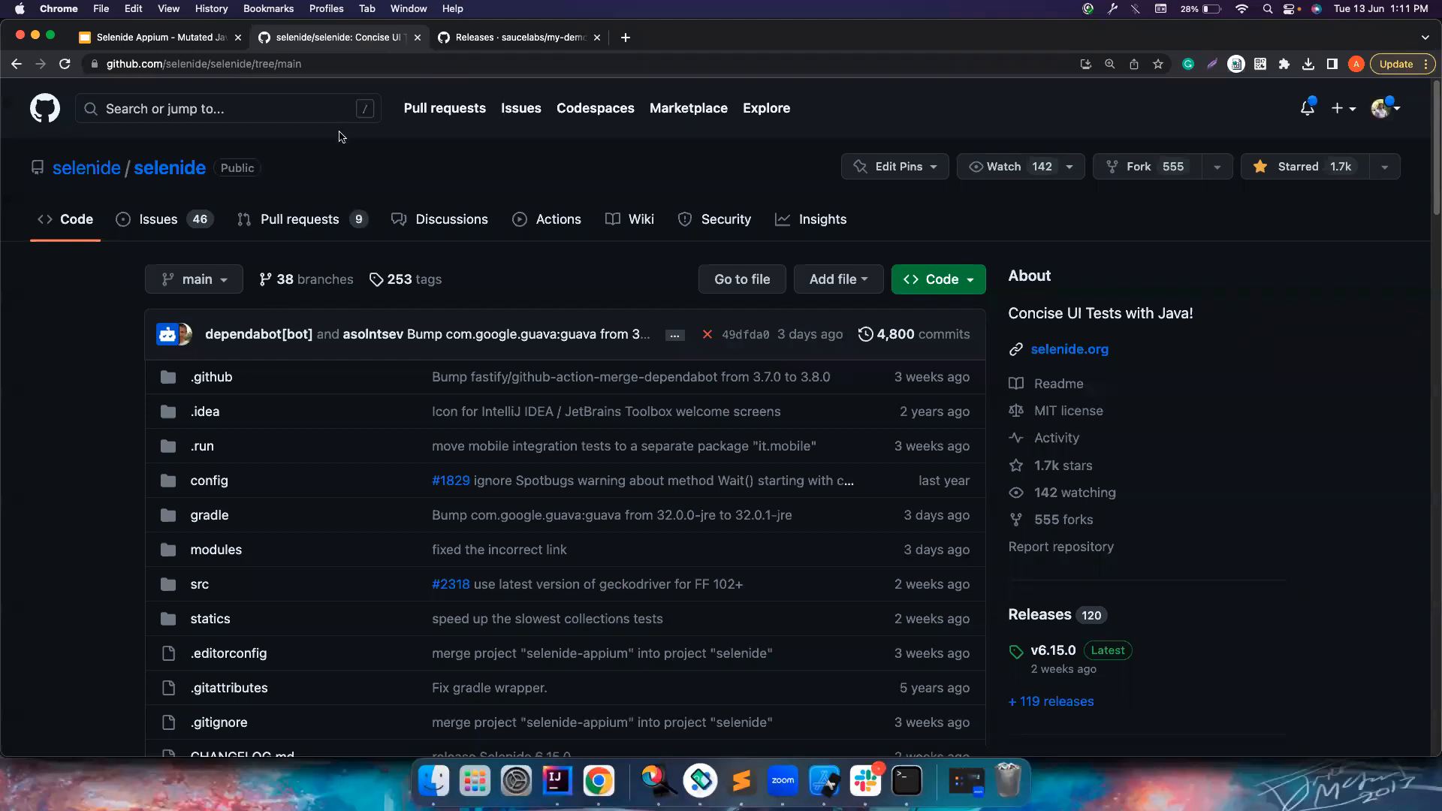
Step: Navigate into the selenide repo's modules/appium folder
scroll(down, 3)
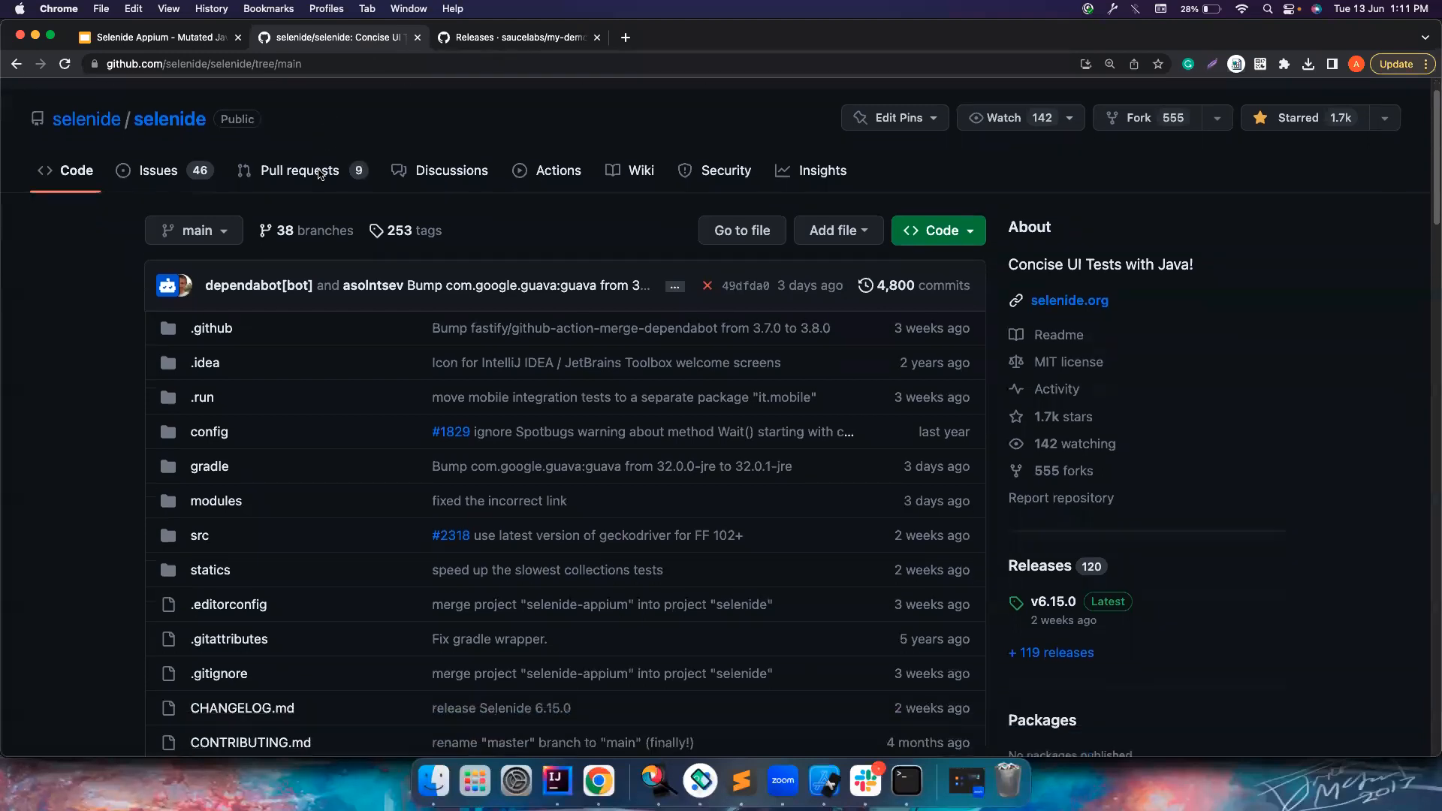
scroll(down, 3)
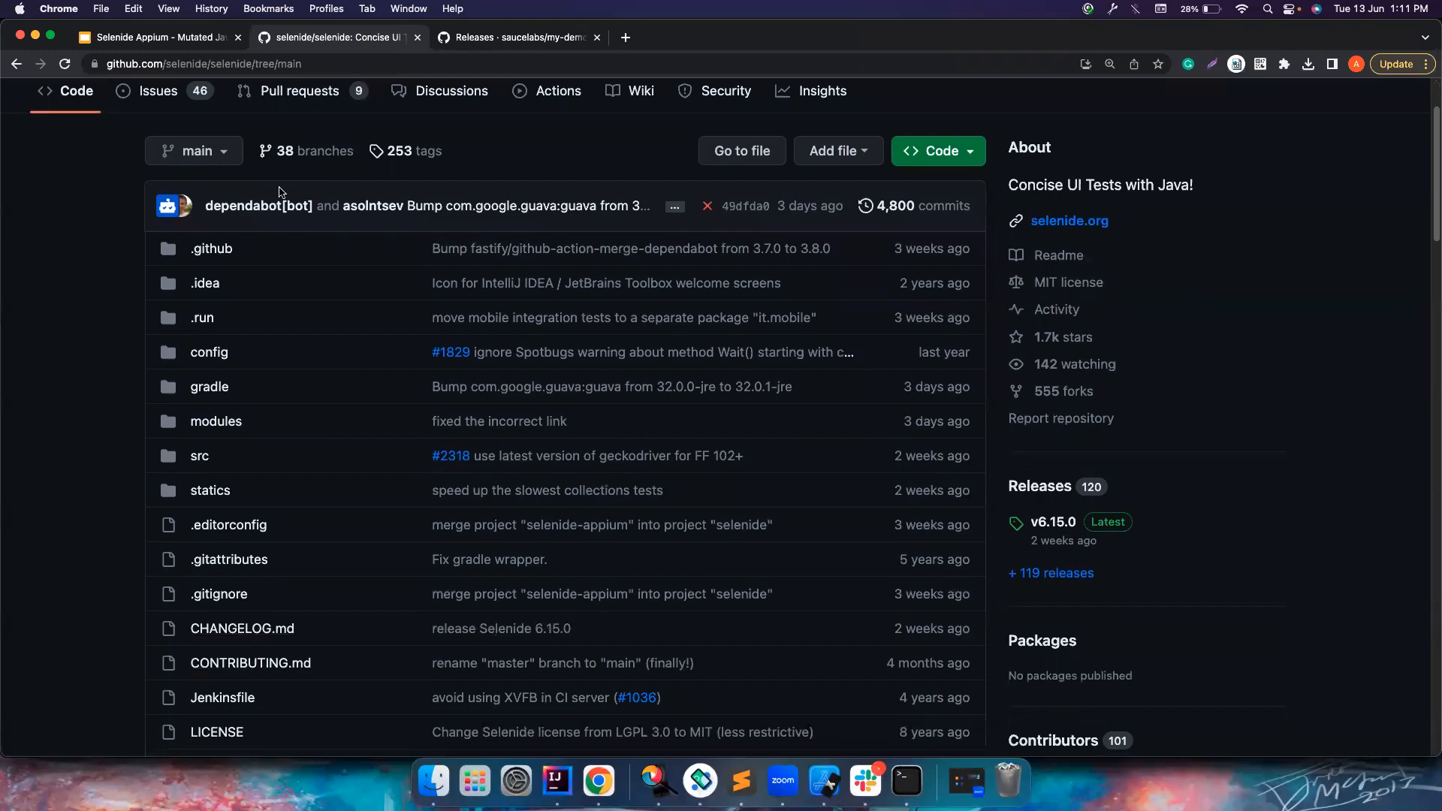
scroll(down, 3)
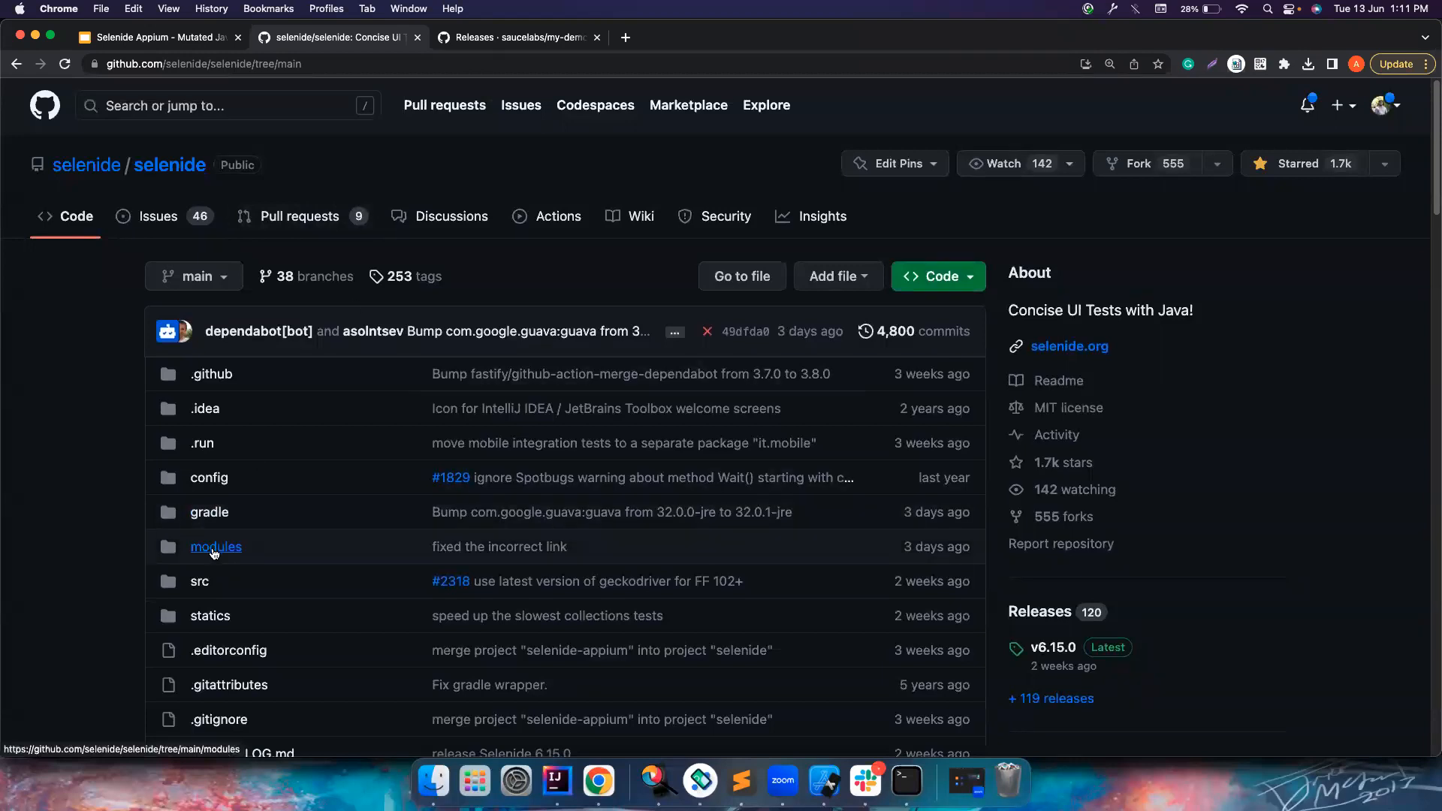
click(216, 546)
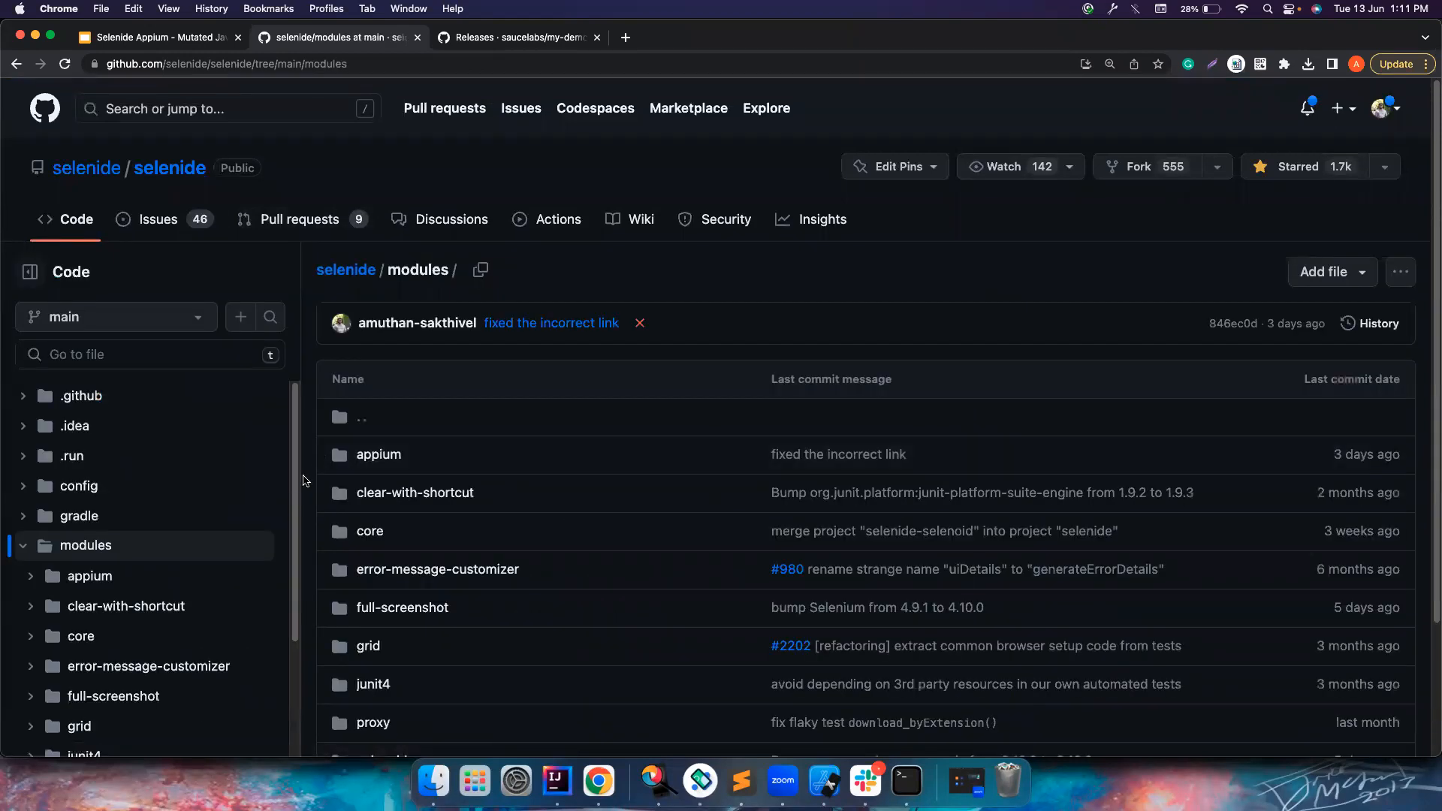
click(379, 454)
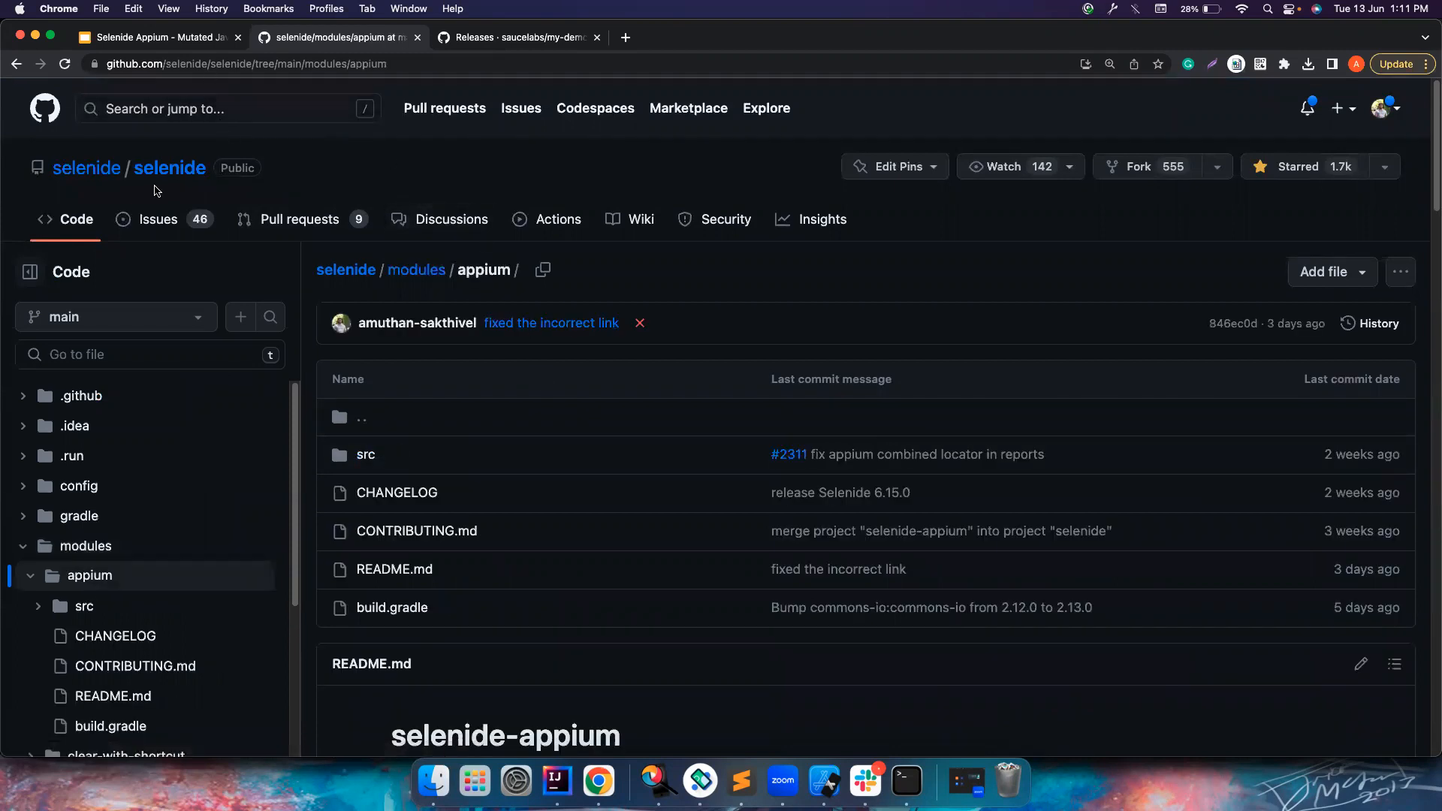
Step: Copy the selenide-appium Maven dependency snippet from the module README
scroll(down, 3)
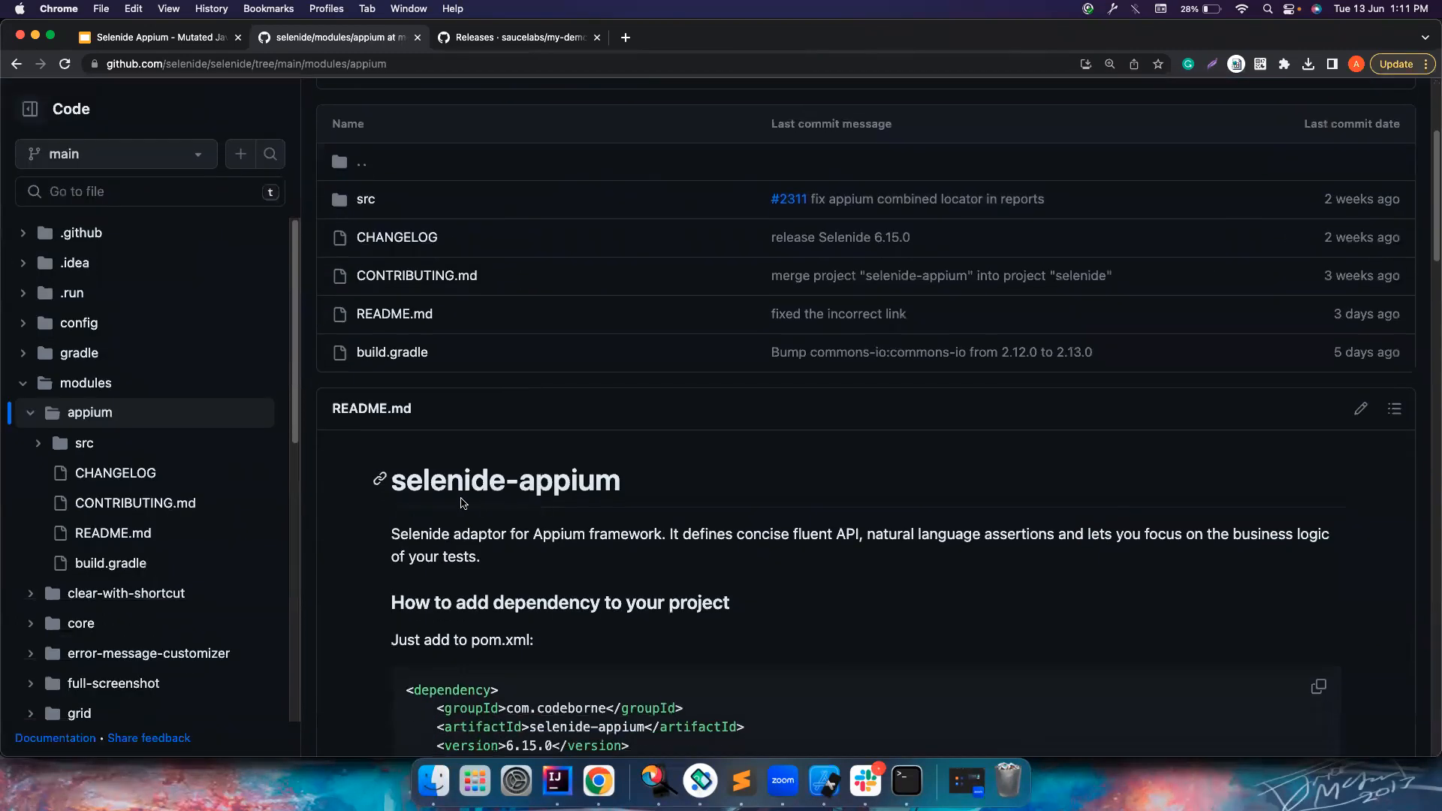
scroll(down, 3)
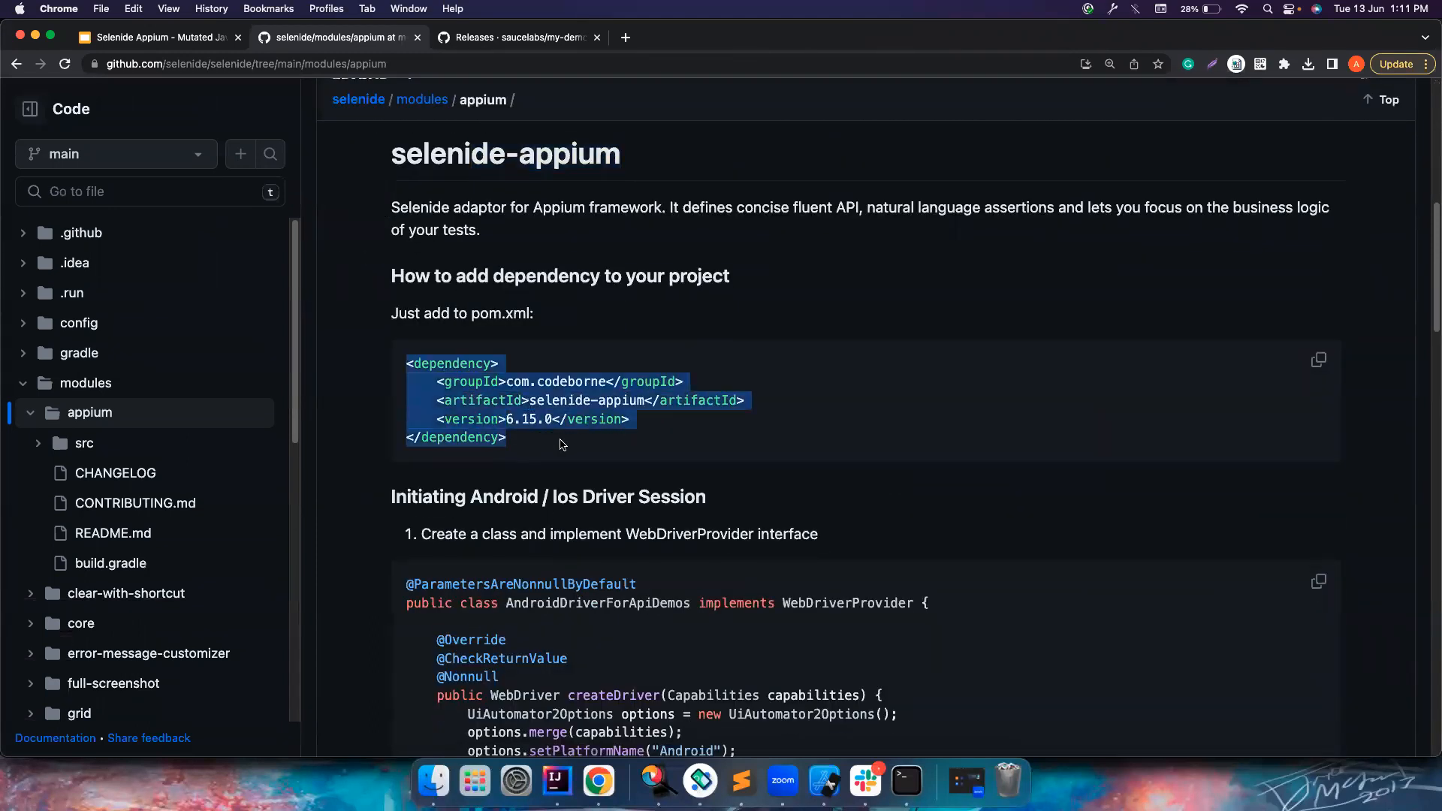
click(1319, 359)
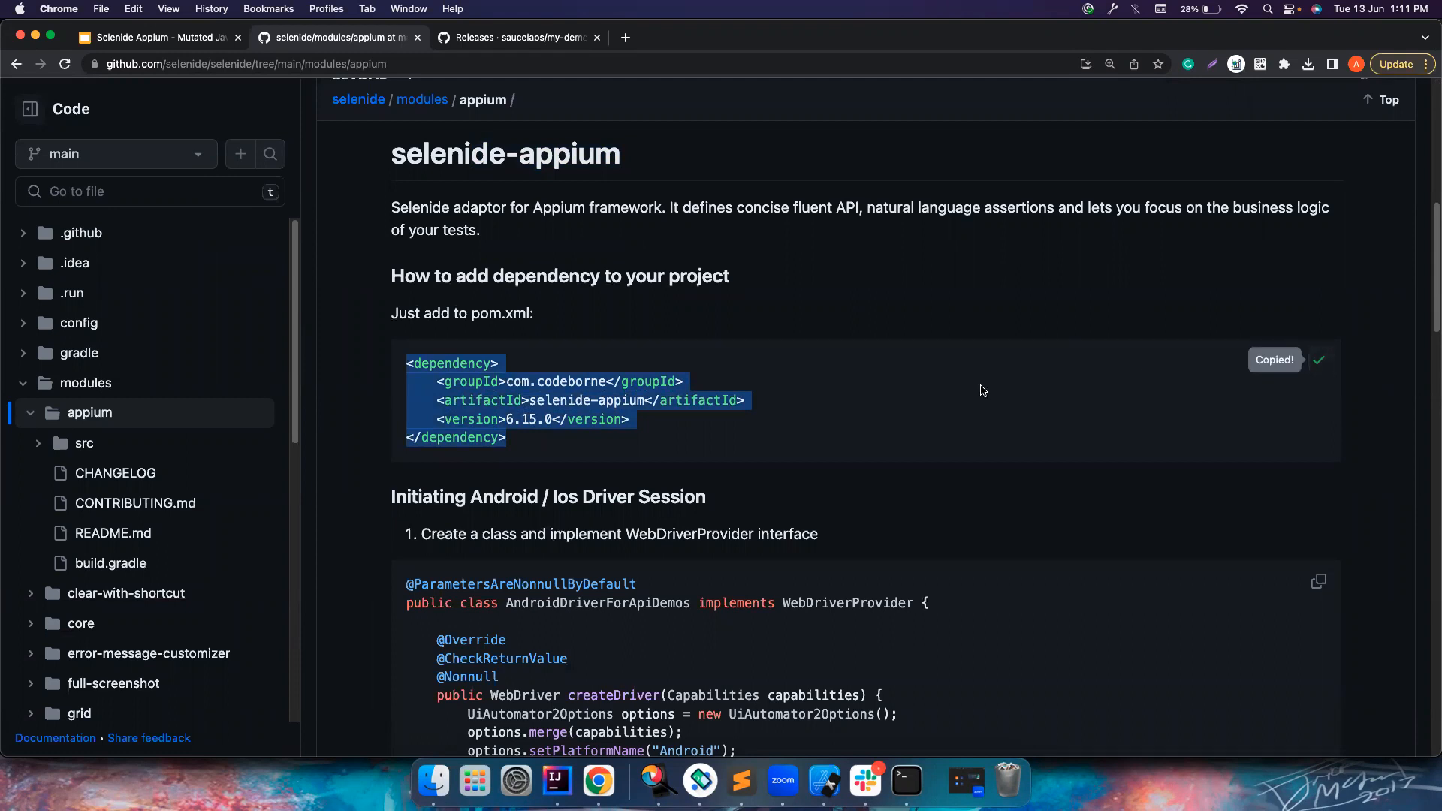
scroll(down, 3)
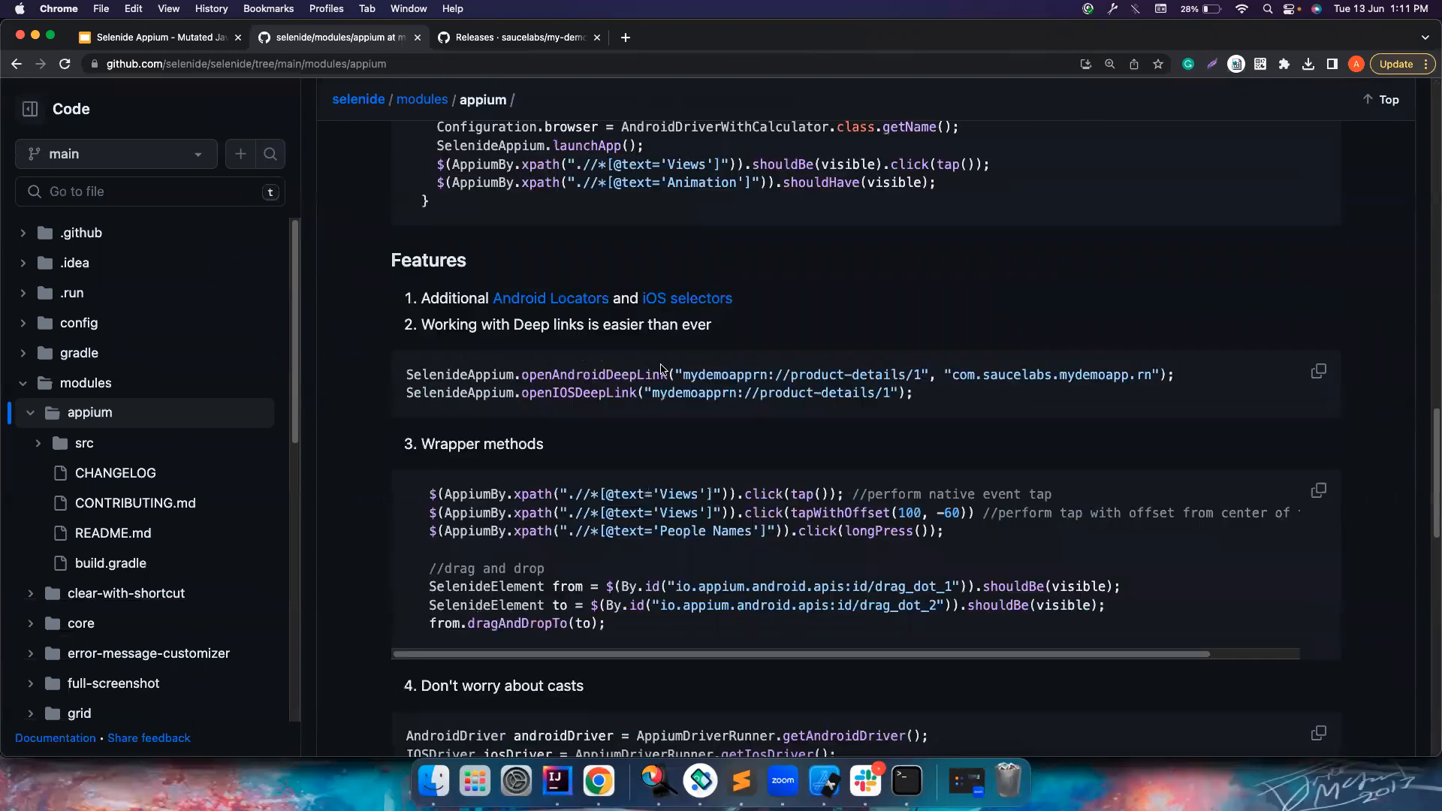
scroll(down, 3)
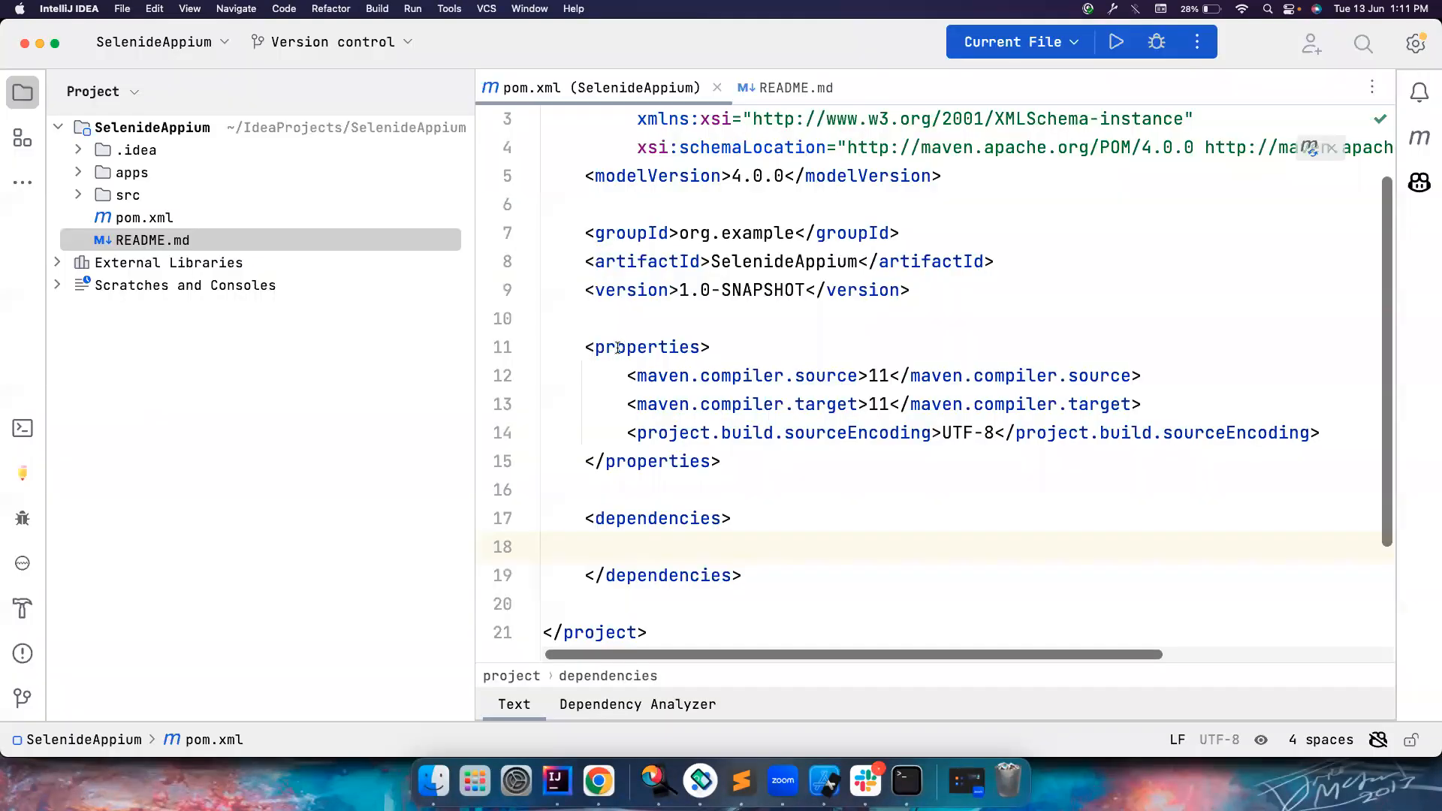
Step: Paste the selenide-appium 6.15.0 dependency into pom.xml and open the project README
key(cmd+v)
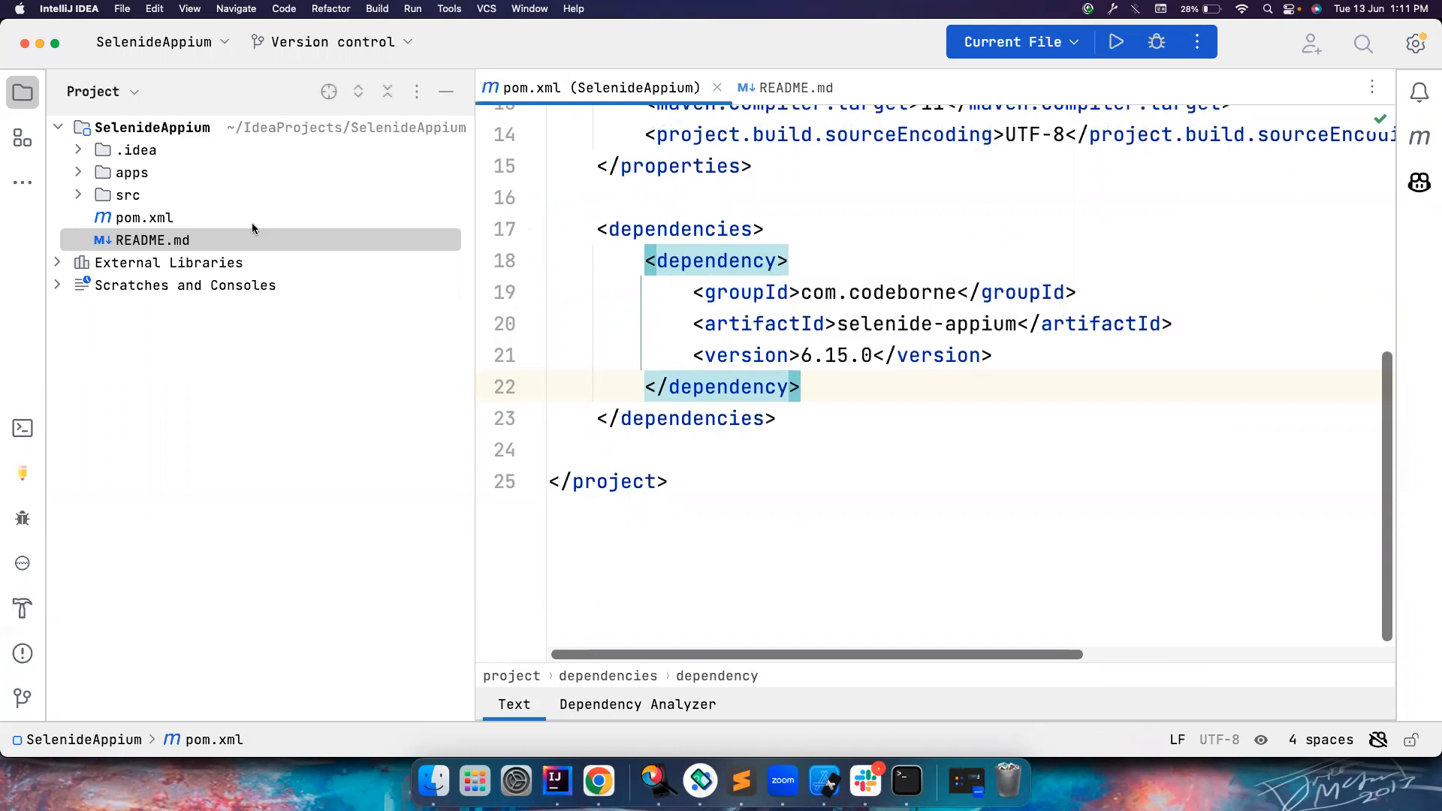
click(132, 171)
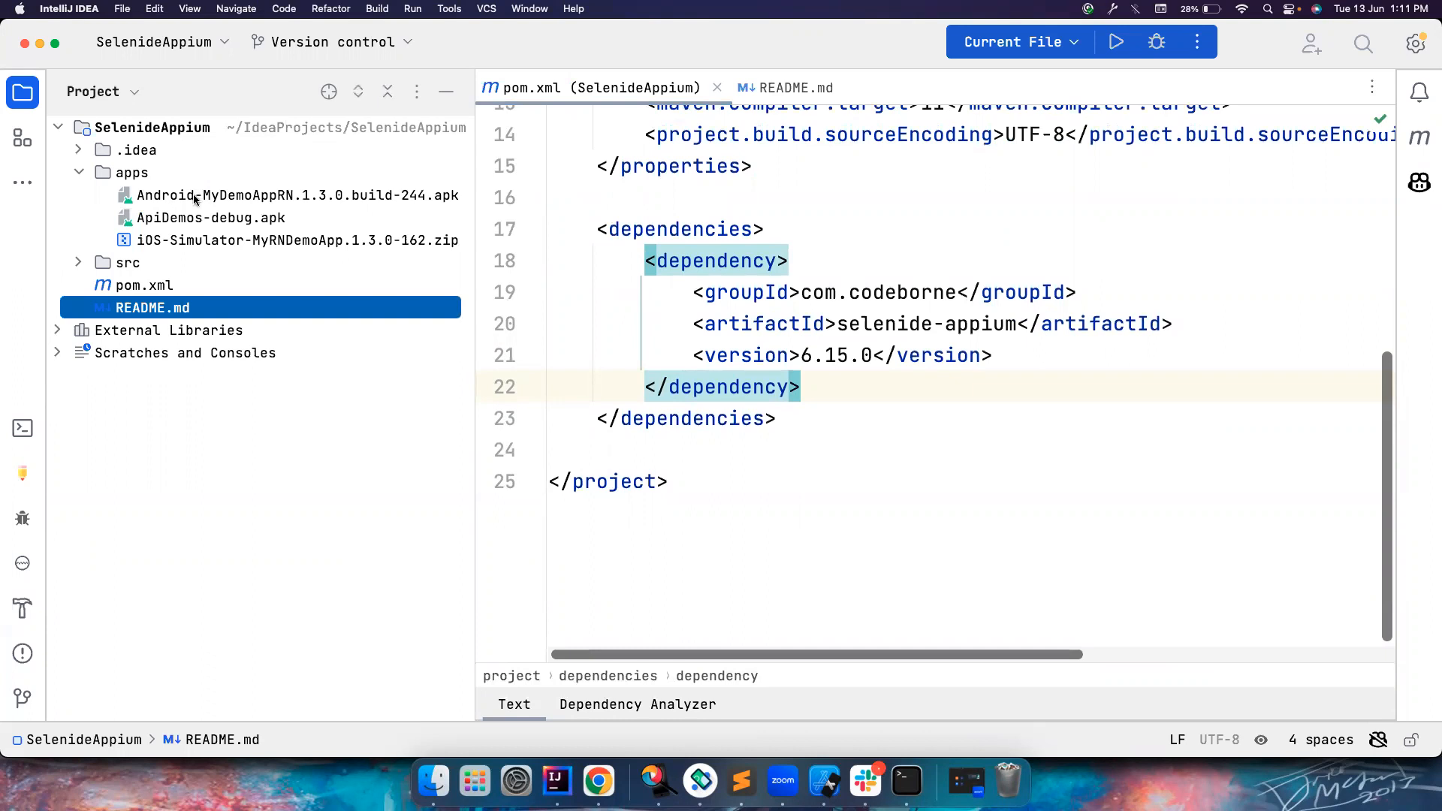
mouse_move(245, 231)
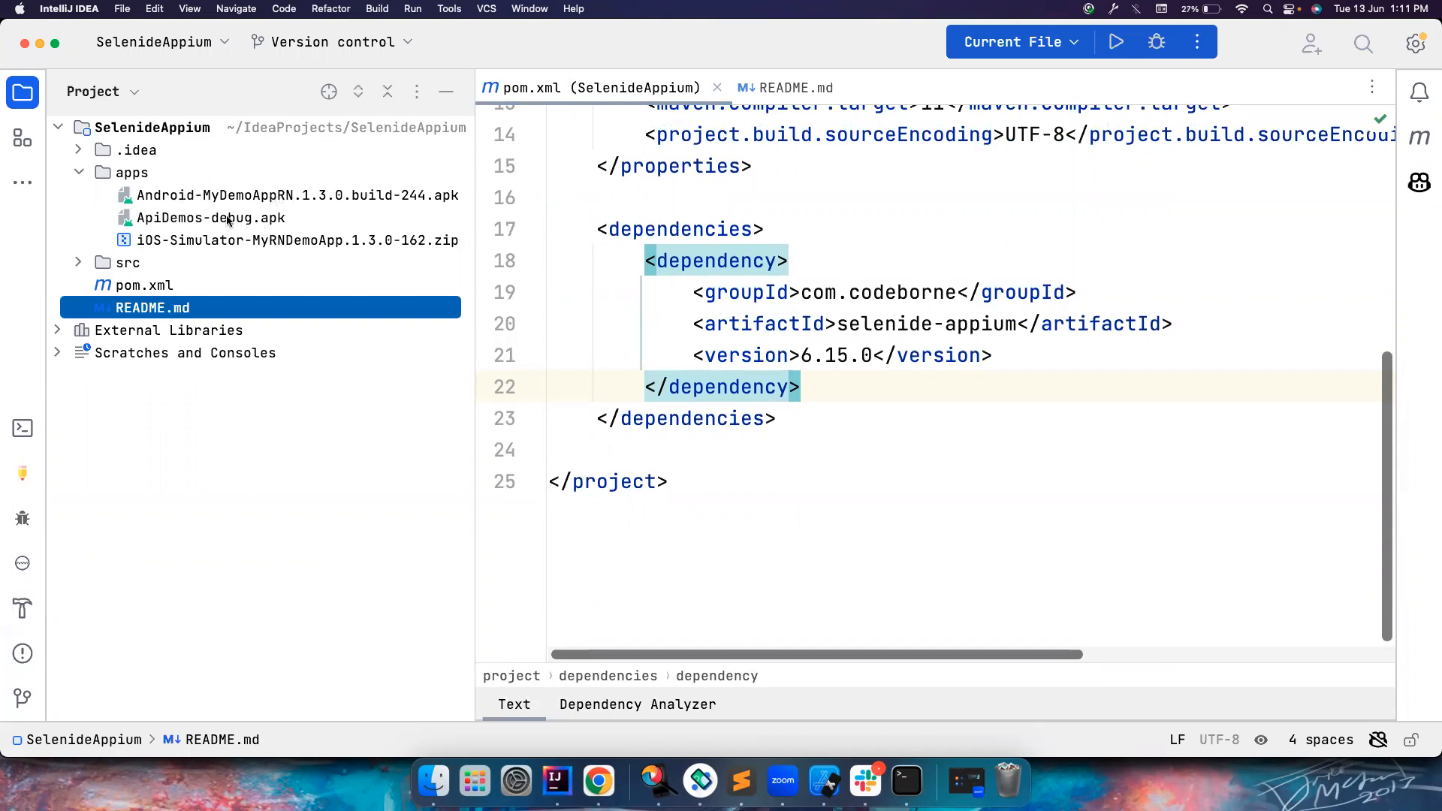
click(784, 87)
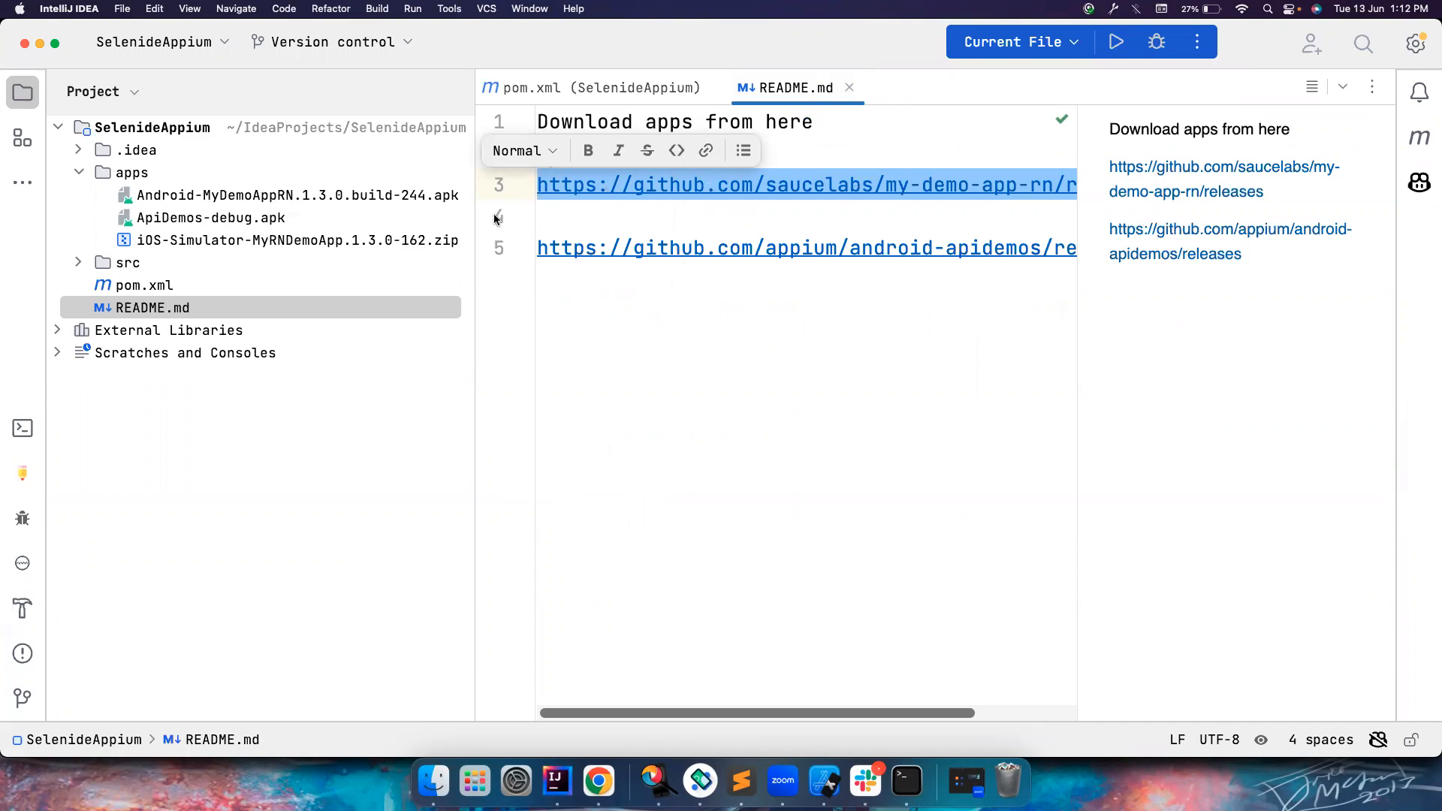
Step: Show the my-demo-app-rn v1.3.0 release assets with Android and iOS builds in Chrome
click(596, 781)
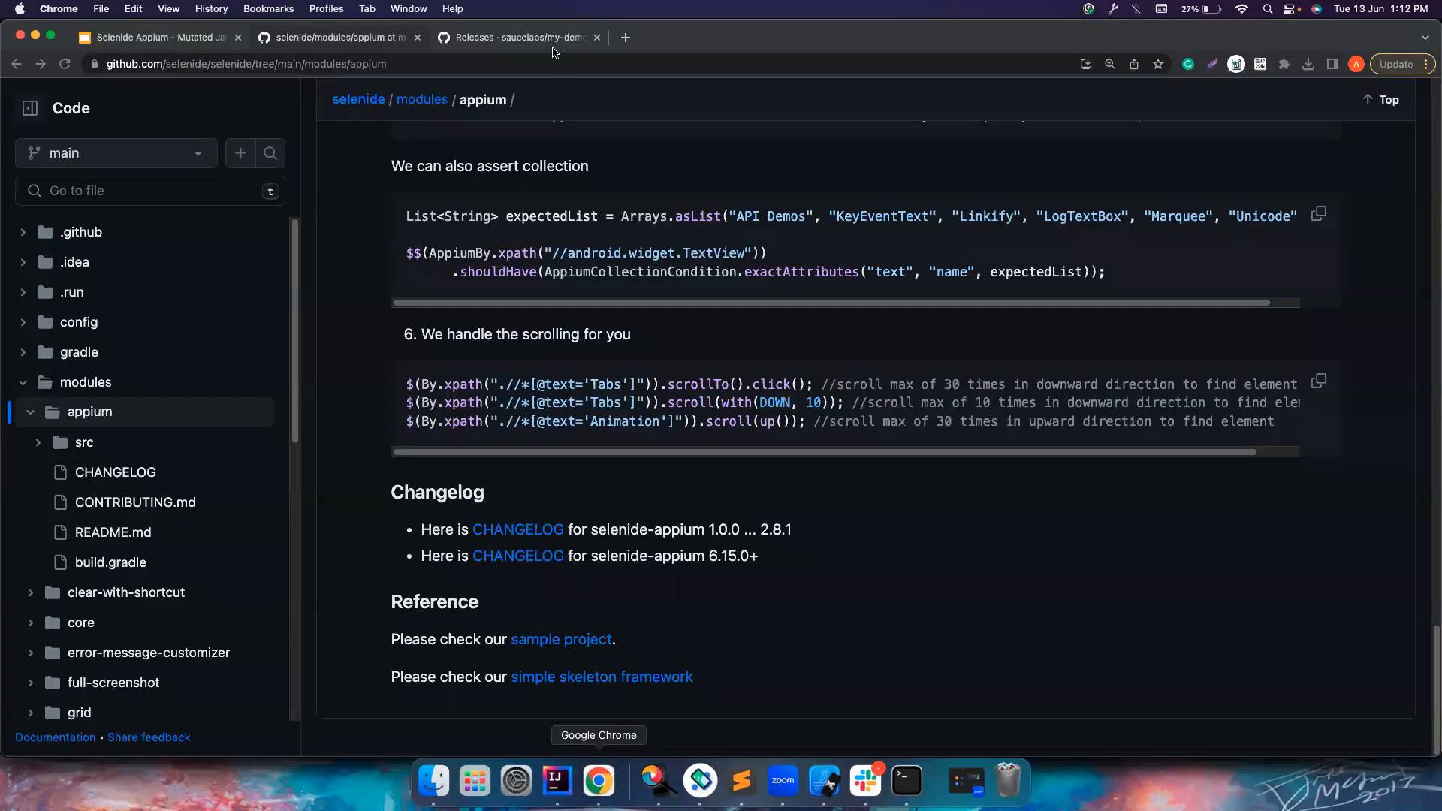
click(515, 36)
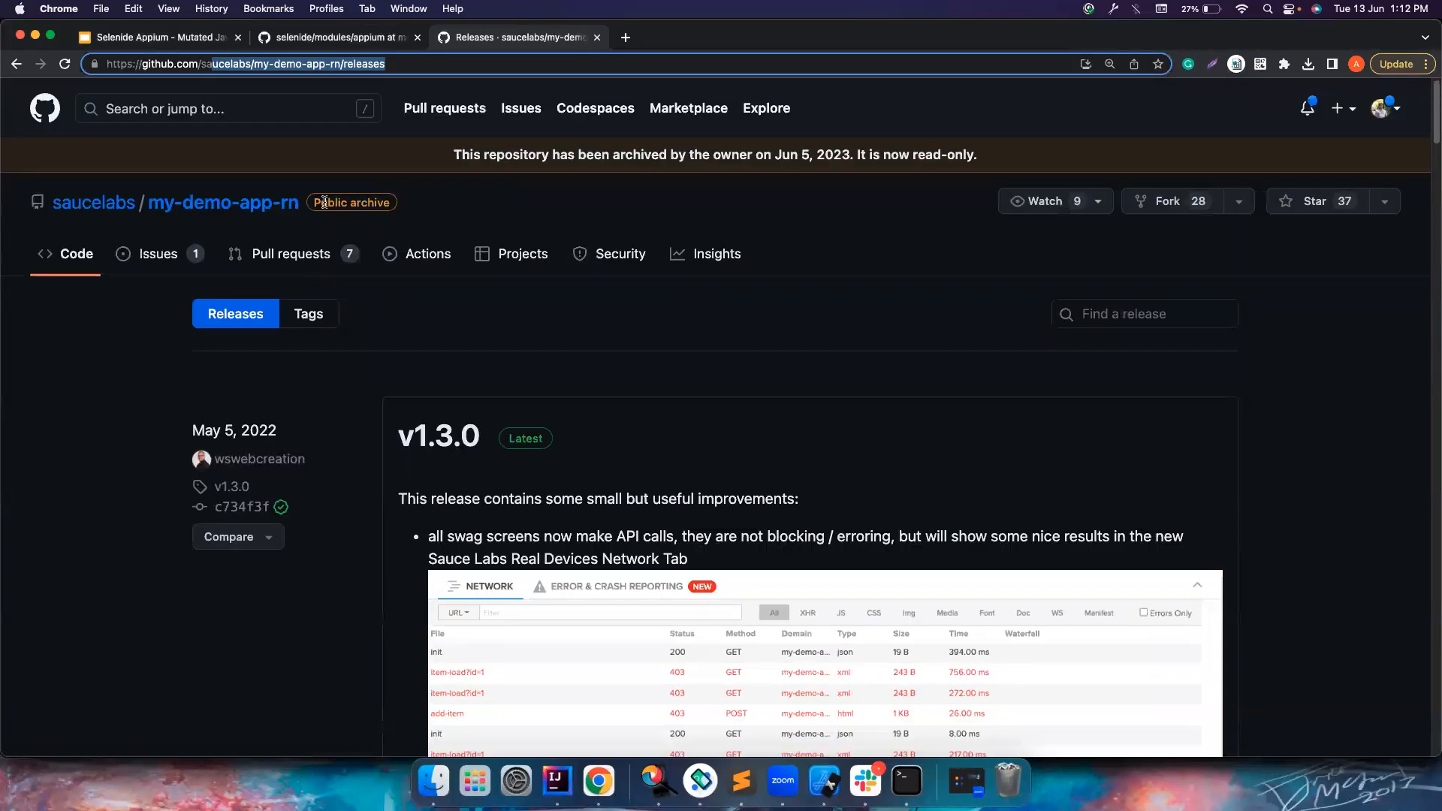
mouse_move(627, 209)
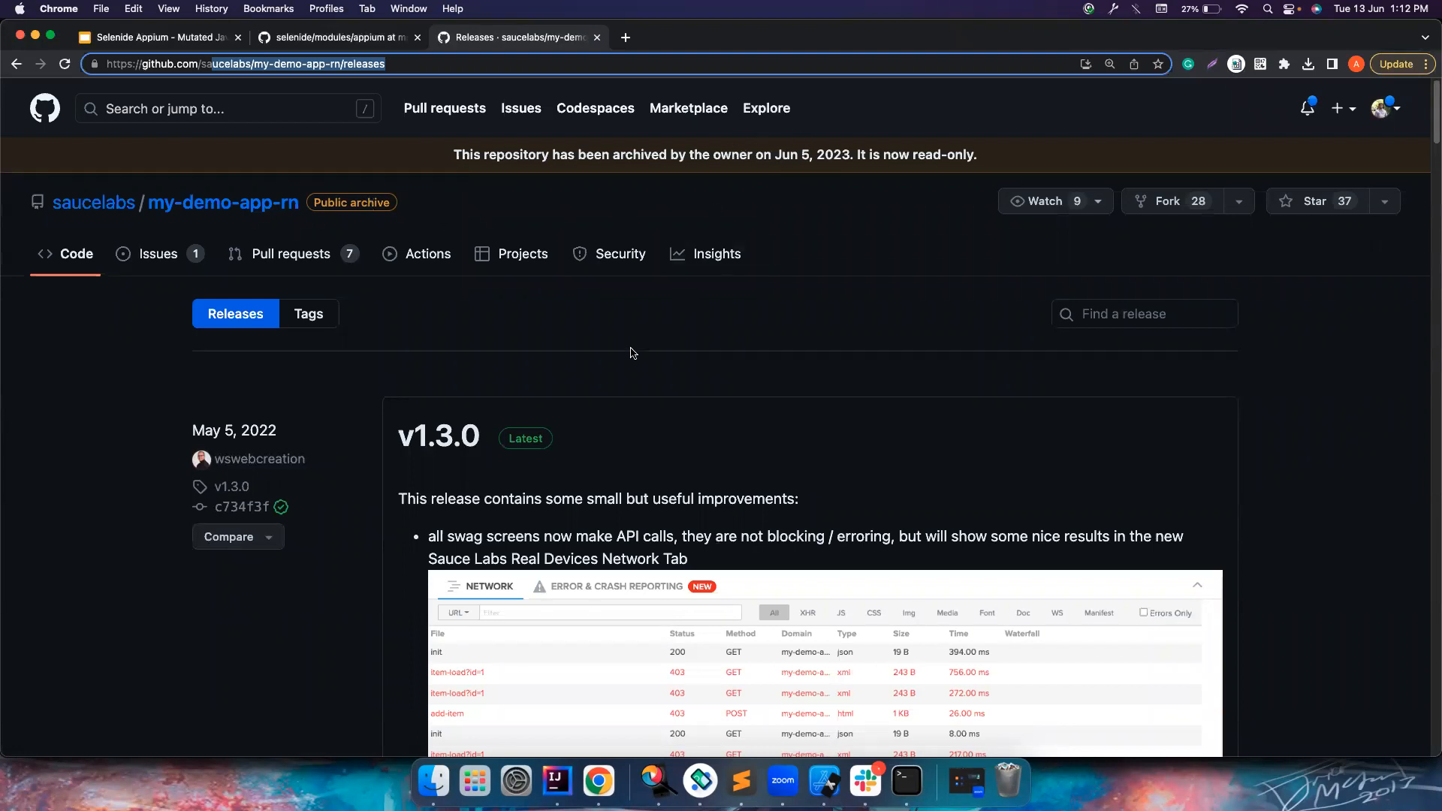
scroll(down, 3)
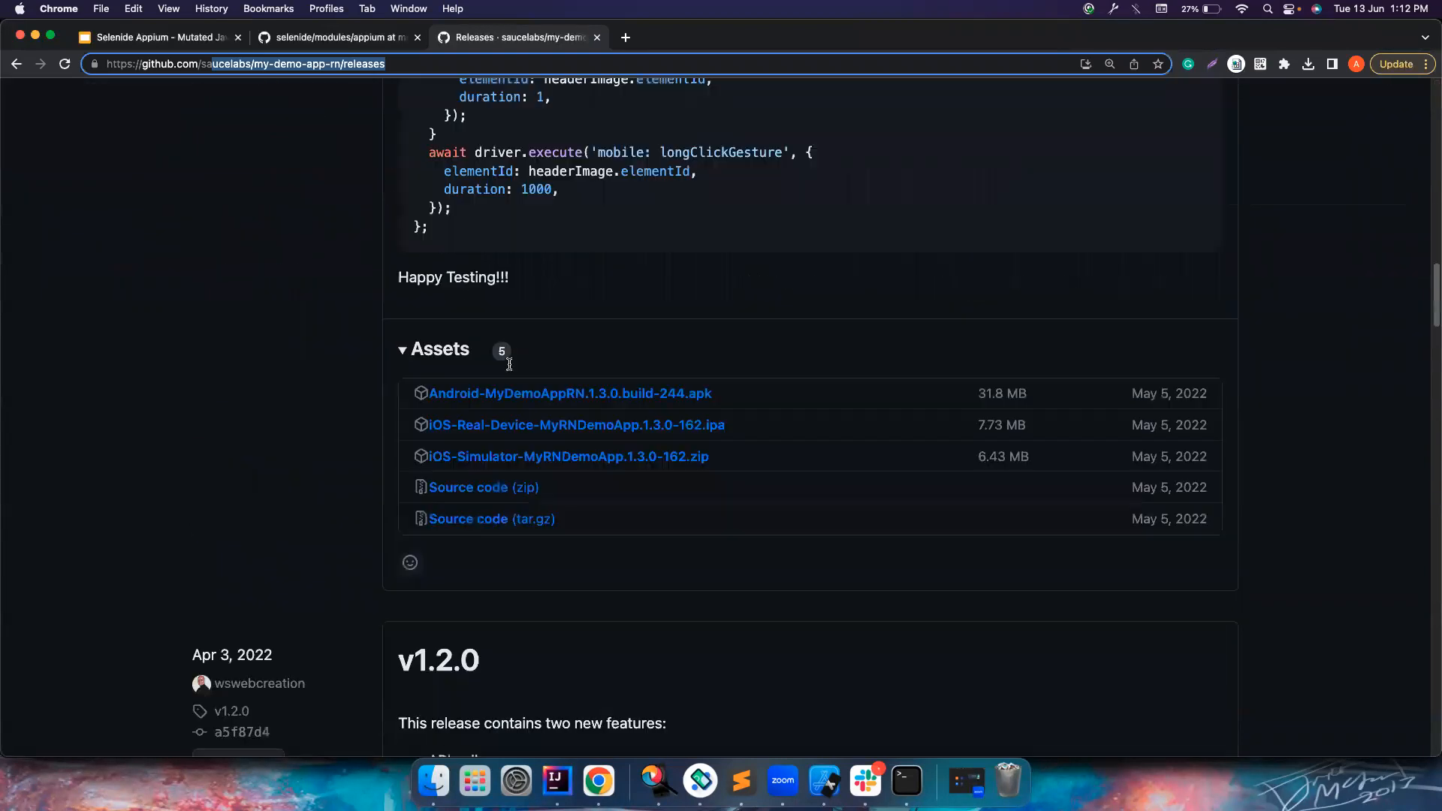
scroll(down, 3)
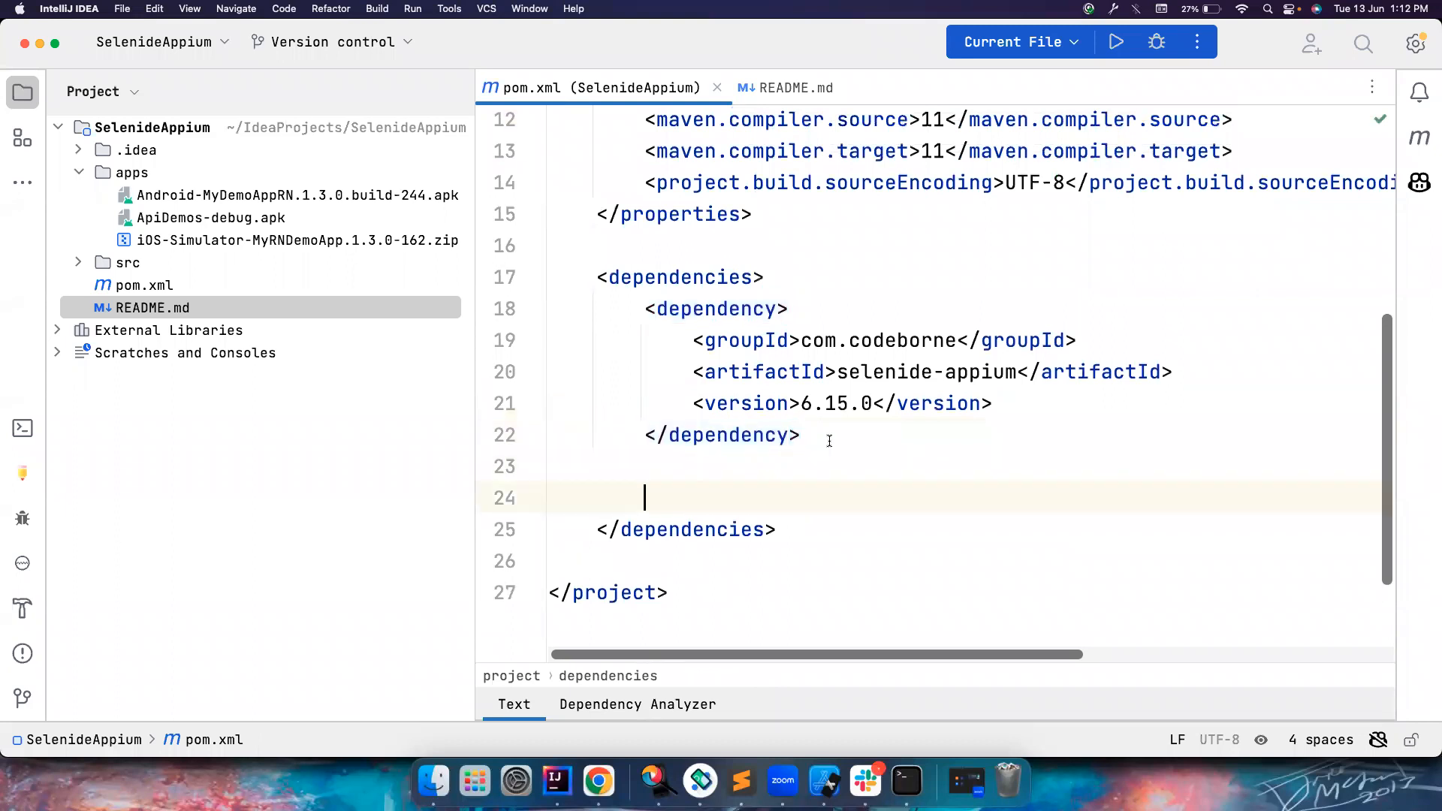
Step: Add a junit-jupiter 5.9.3 test-scoped dependency and sync Maven
text(<dependency>)
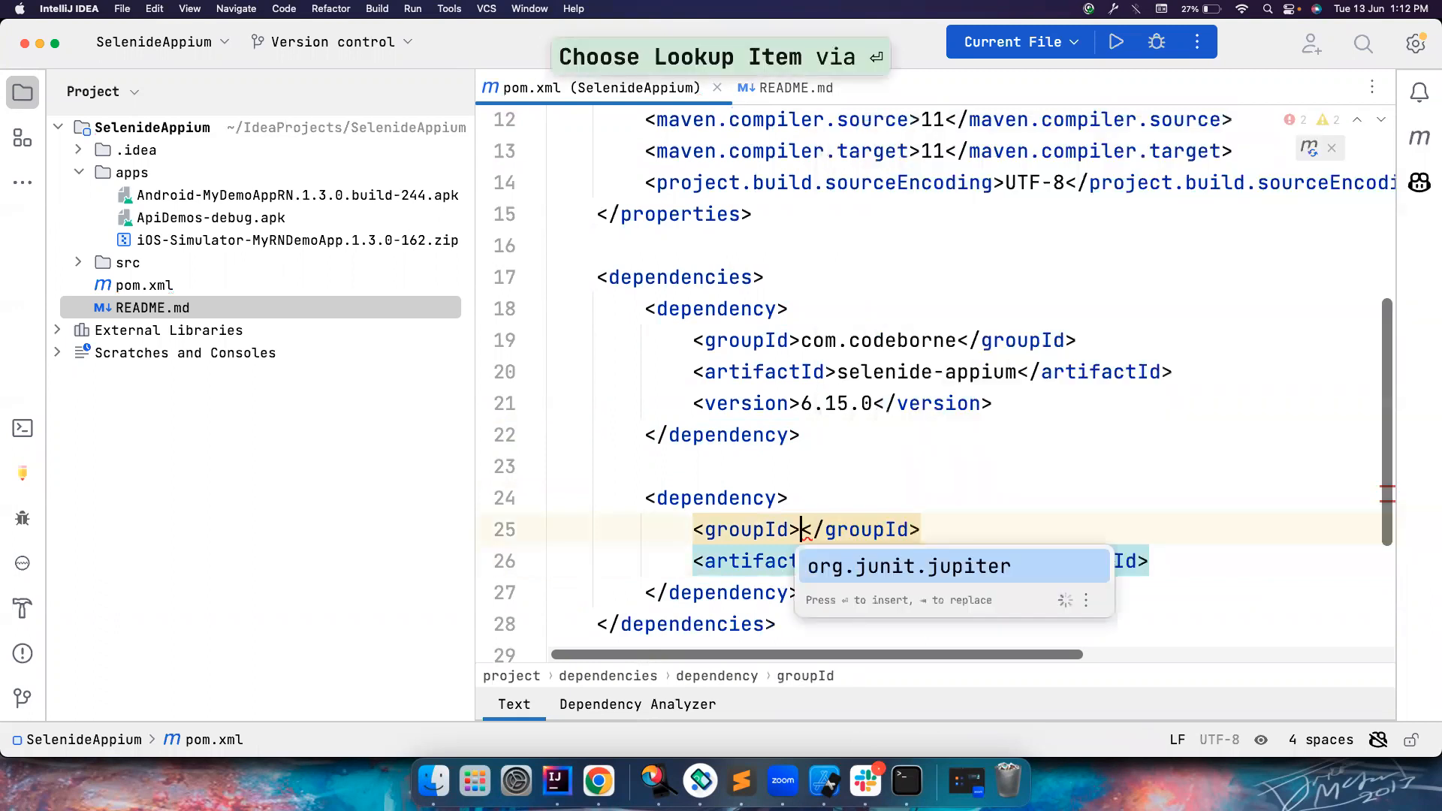
key(enter)
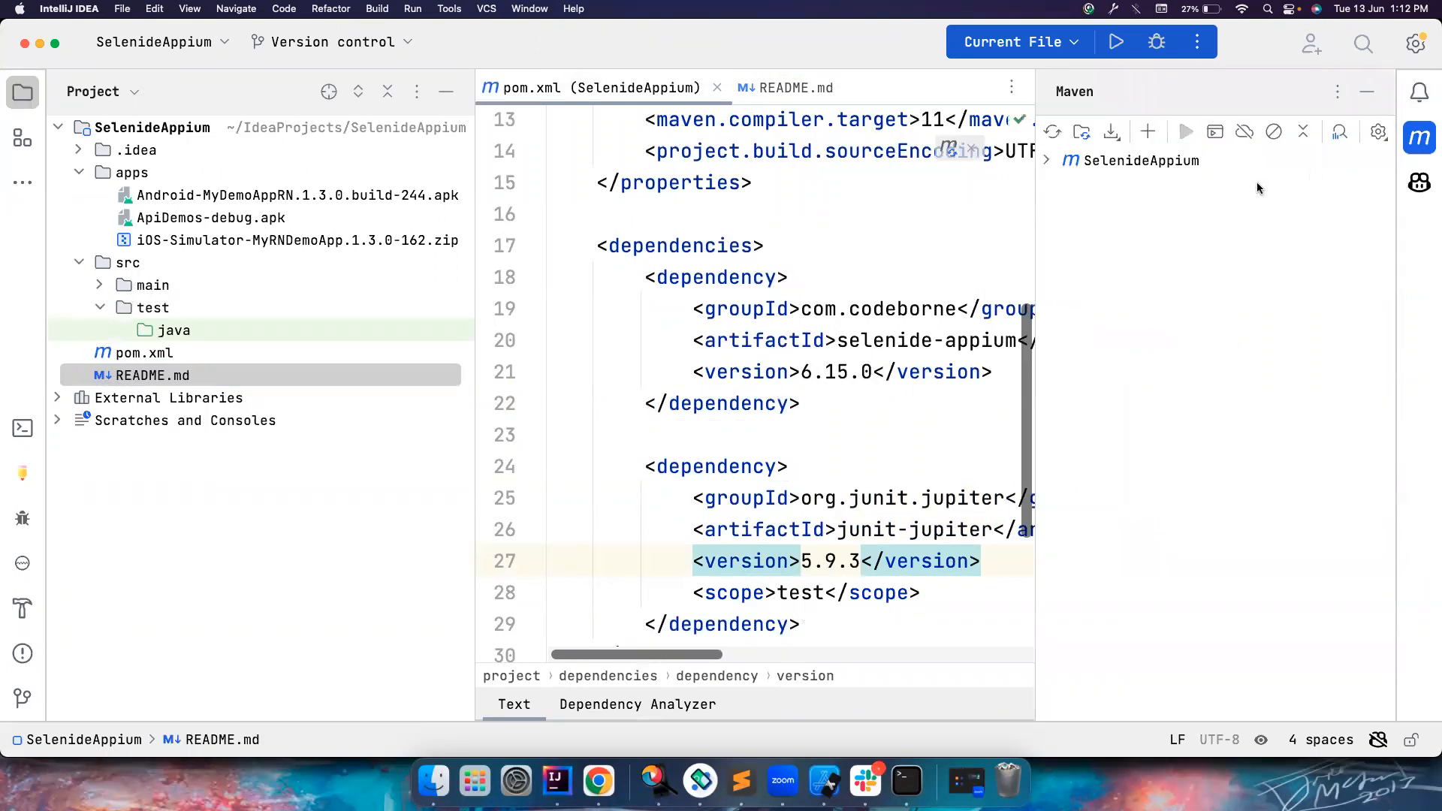
click(1051, 131)
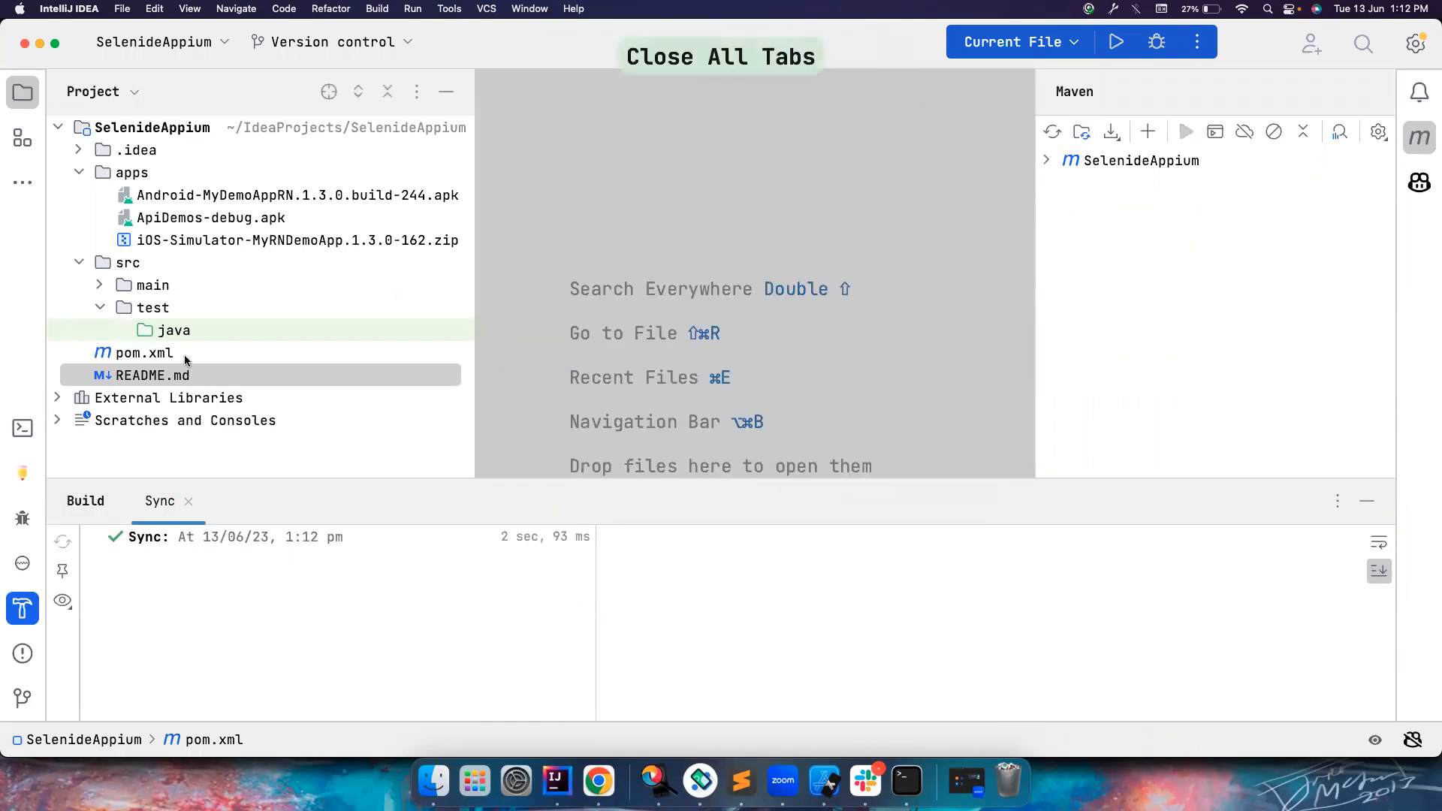
right_click(172, 330)
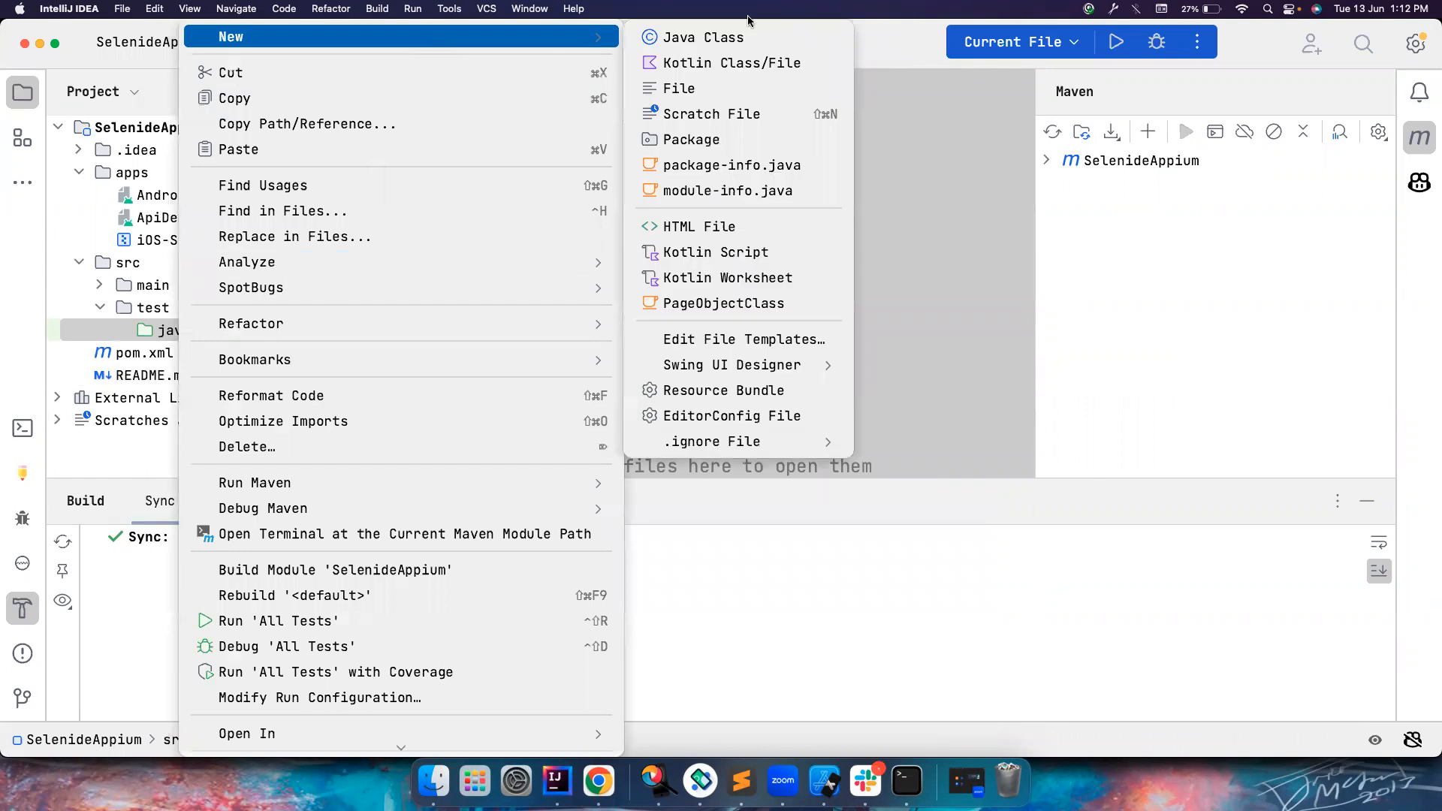
click(707, 36)
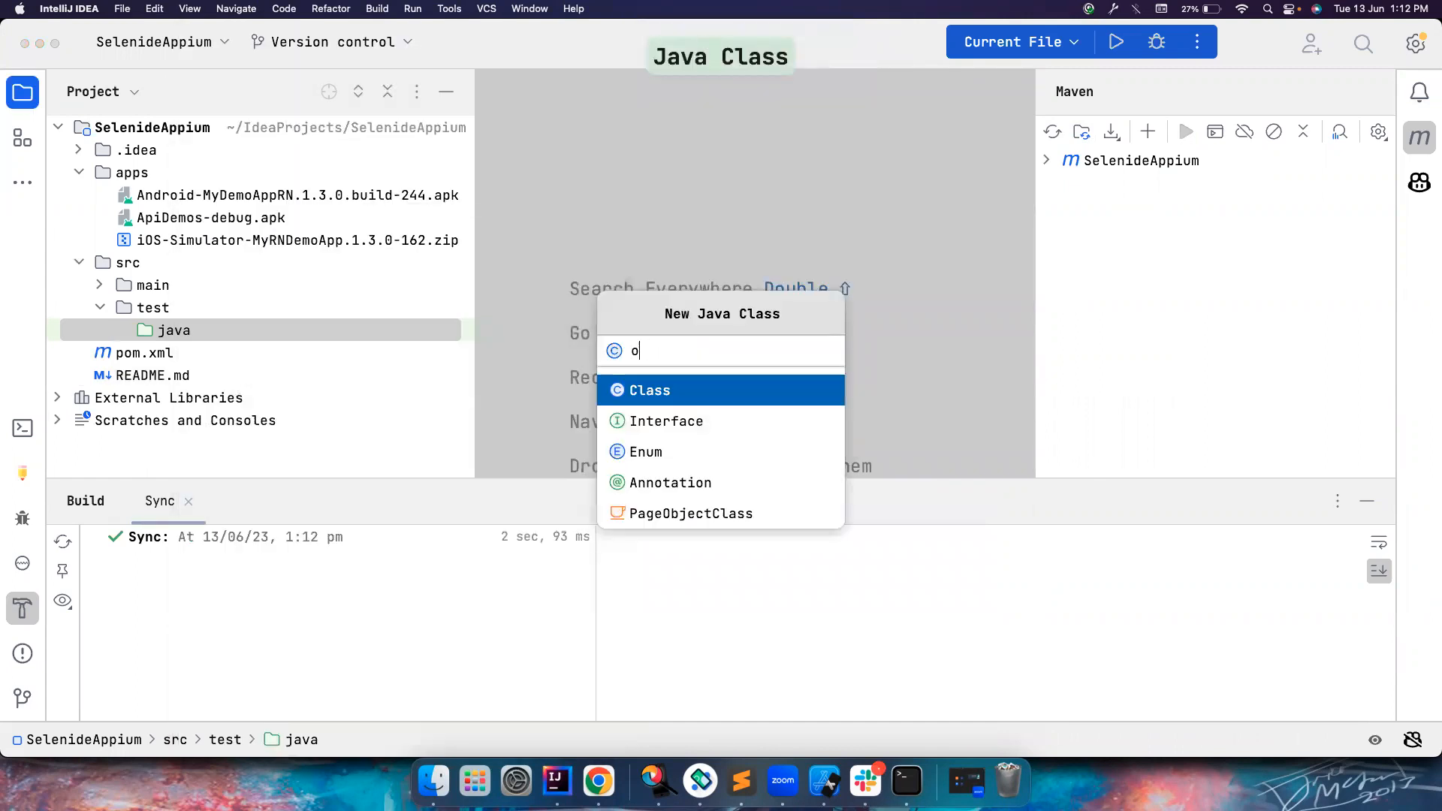
text(rg.test.)
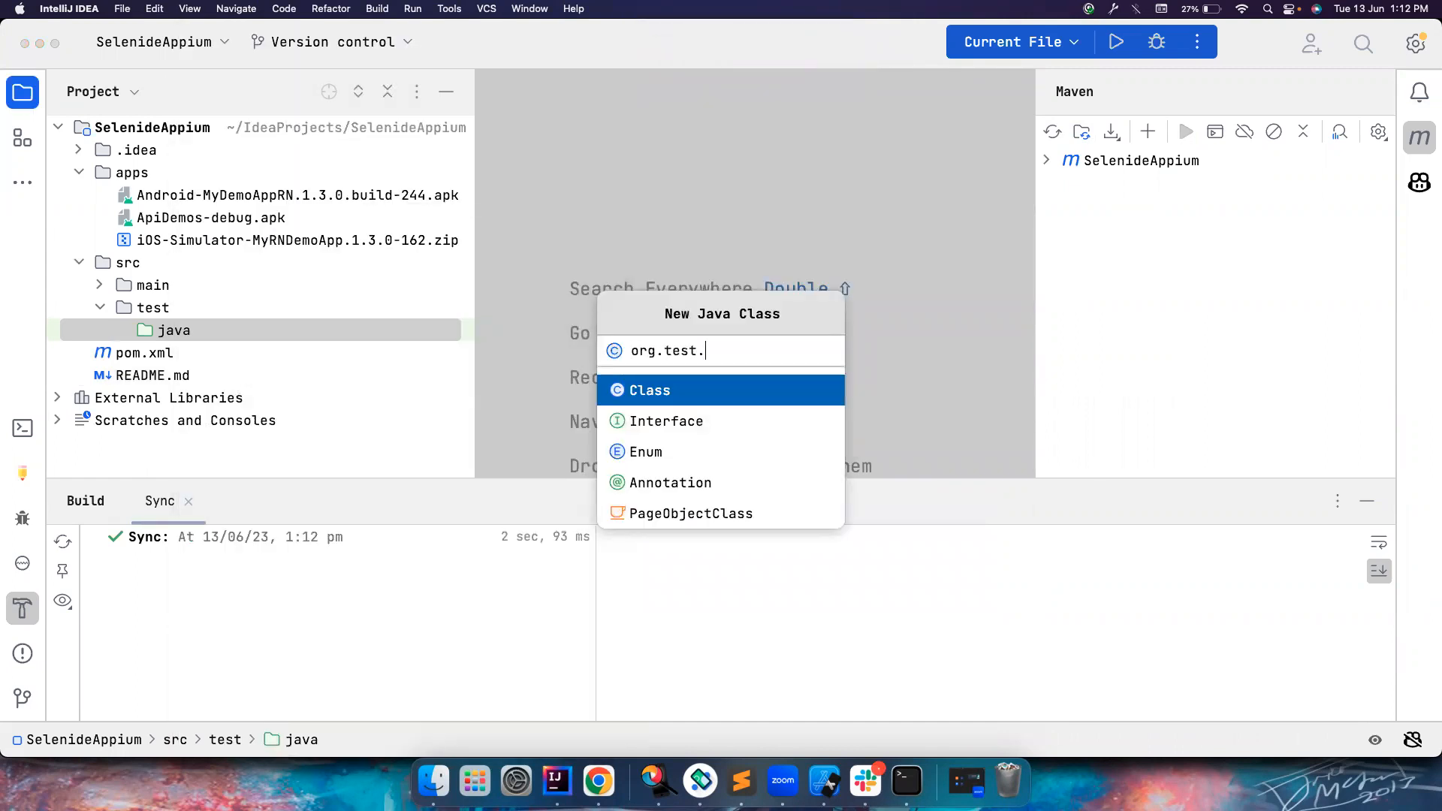
text(s)
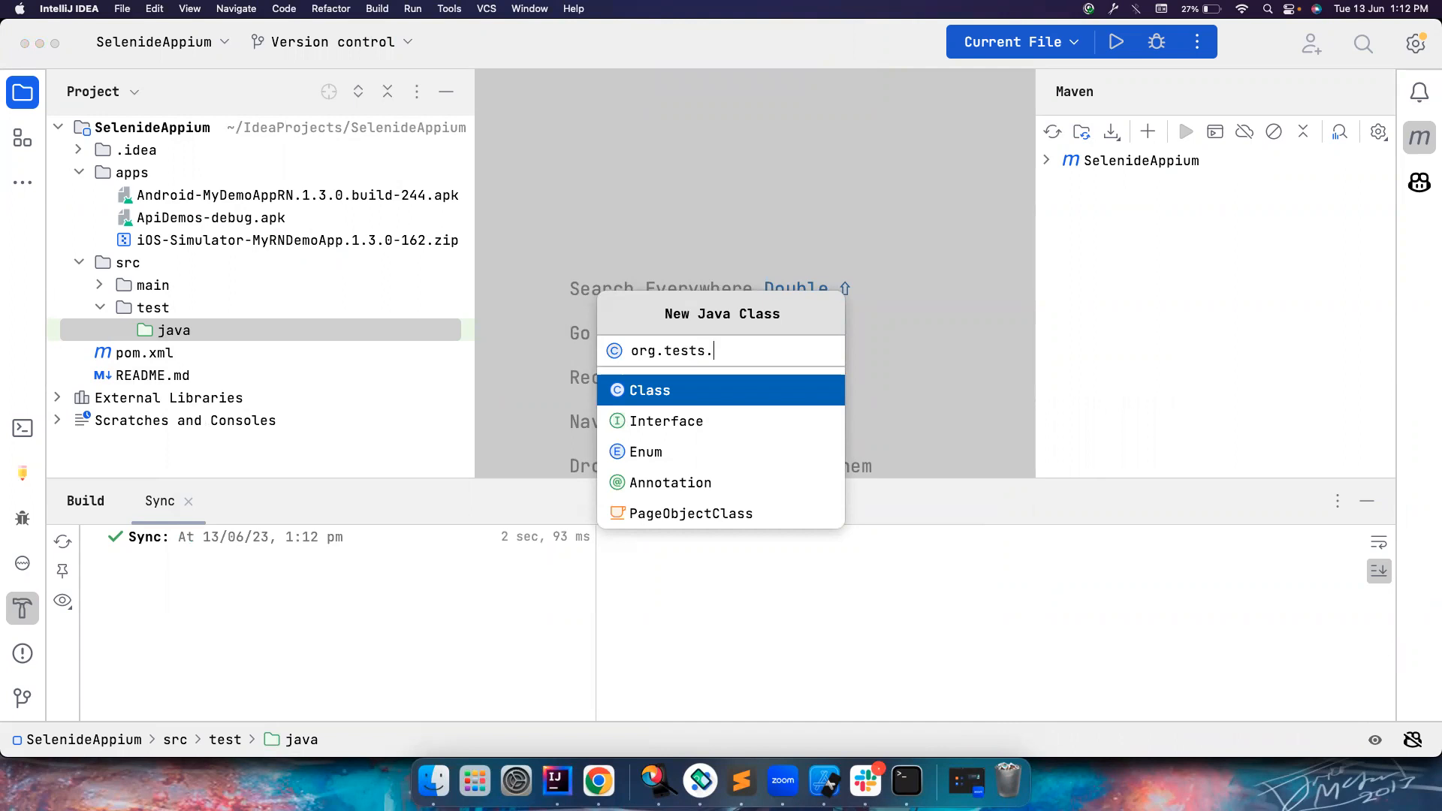
text(Demo)
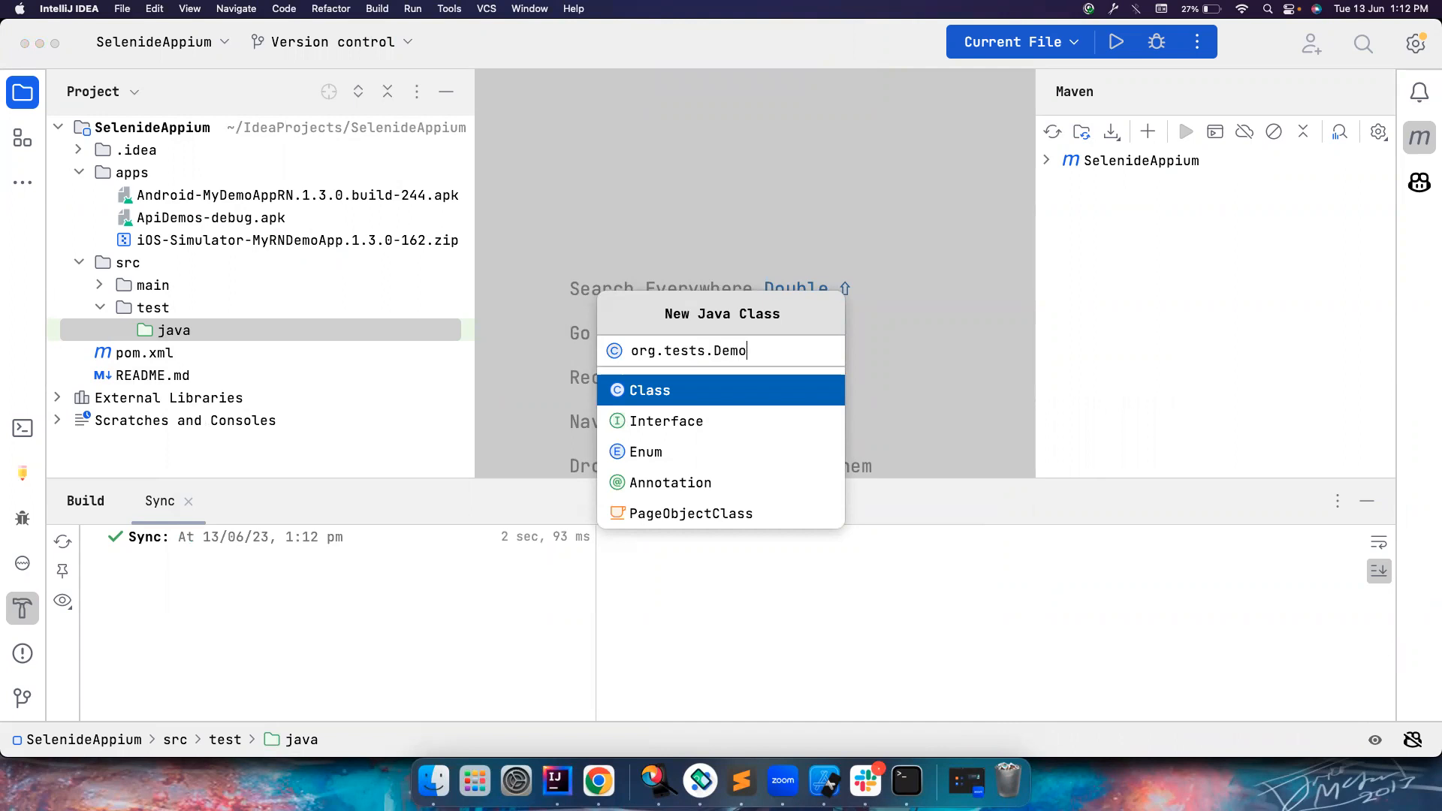
key(enter)
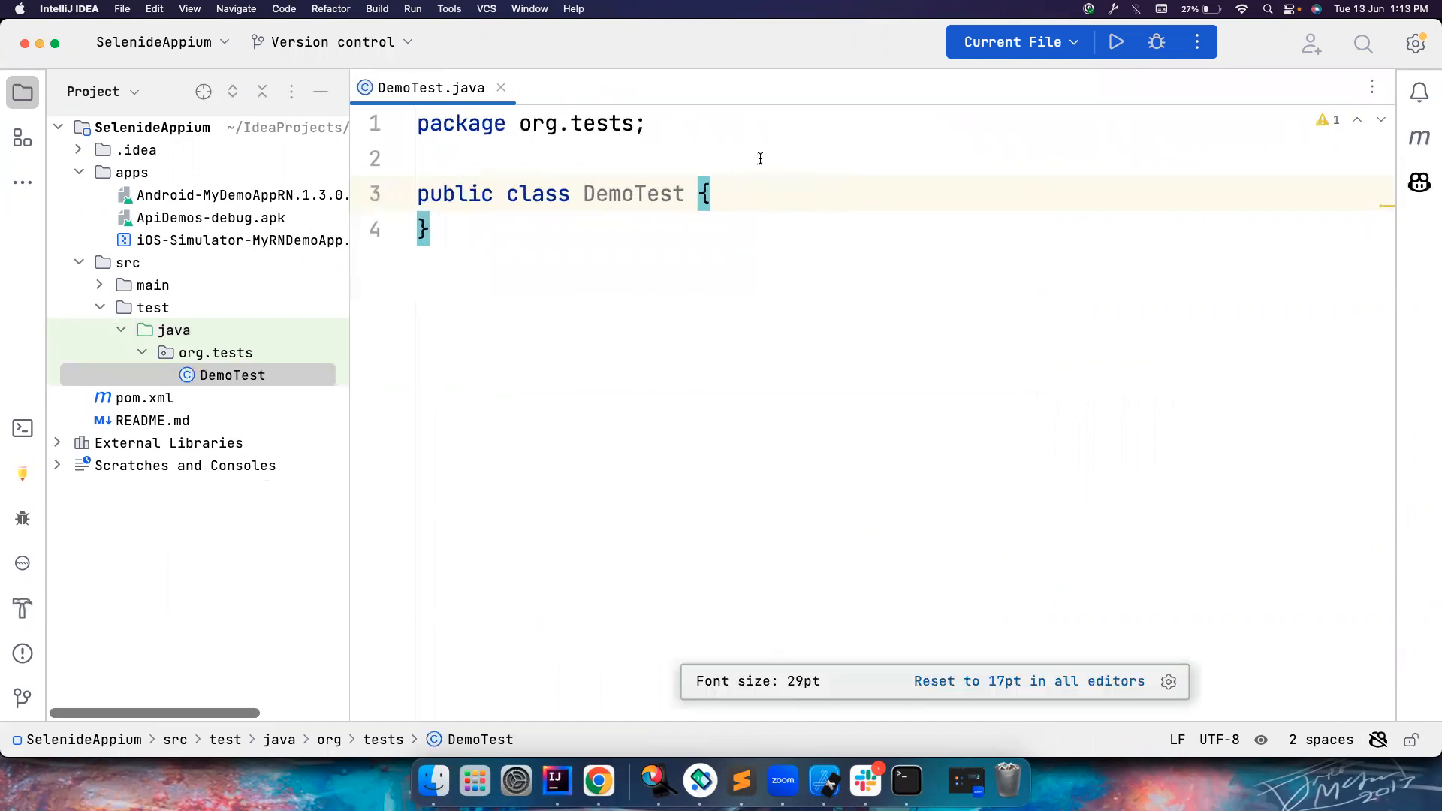
key(enter)
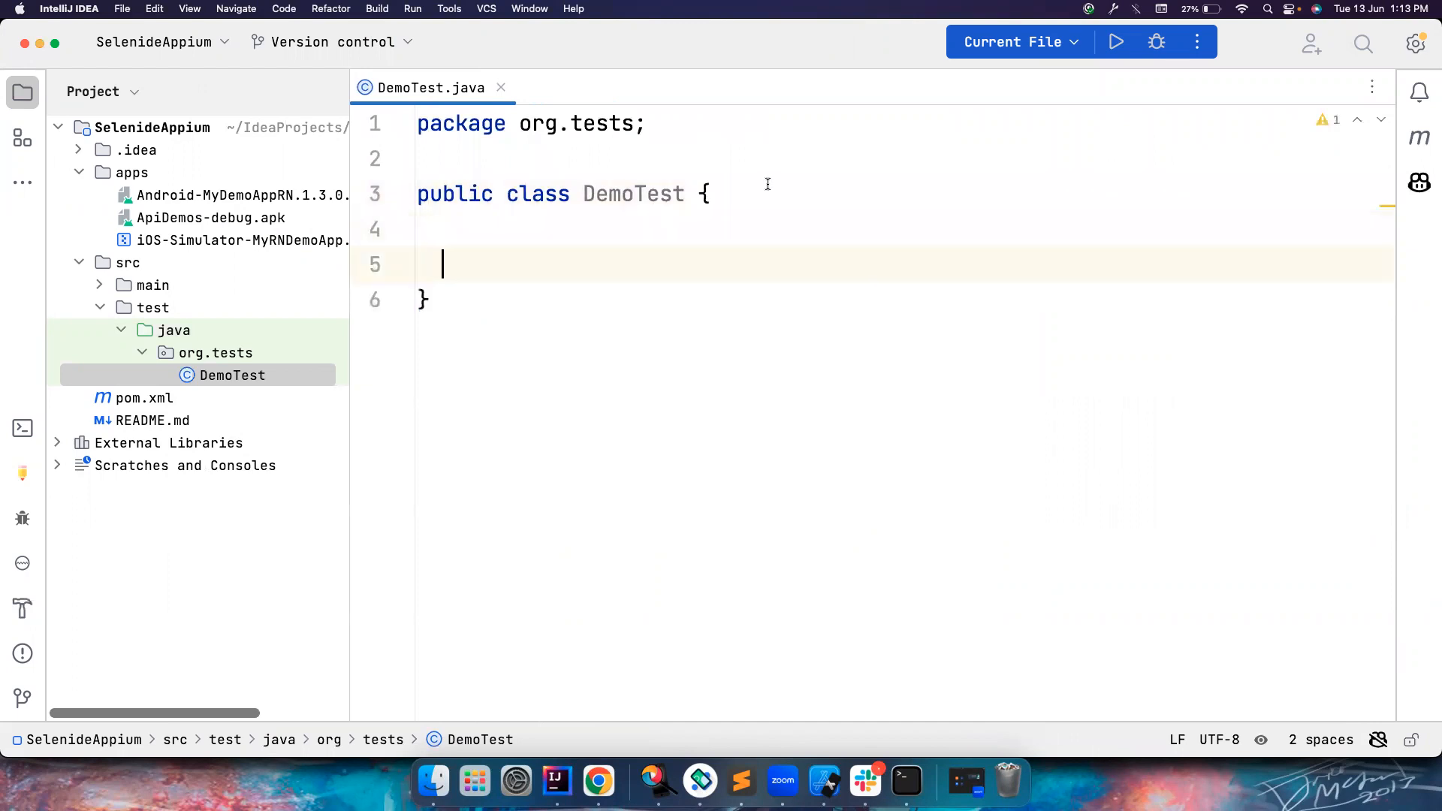
text(@Test)
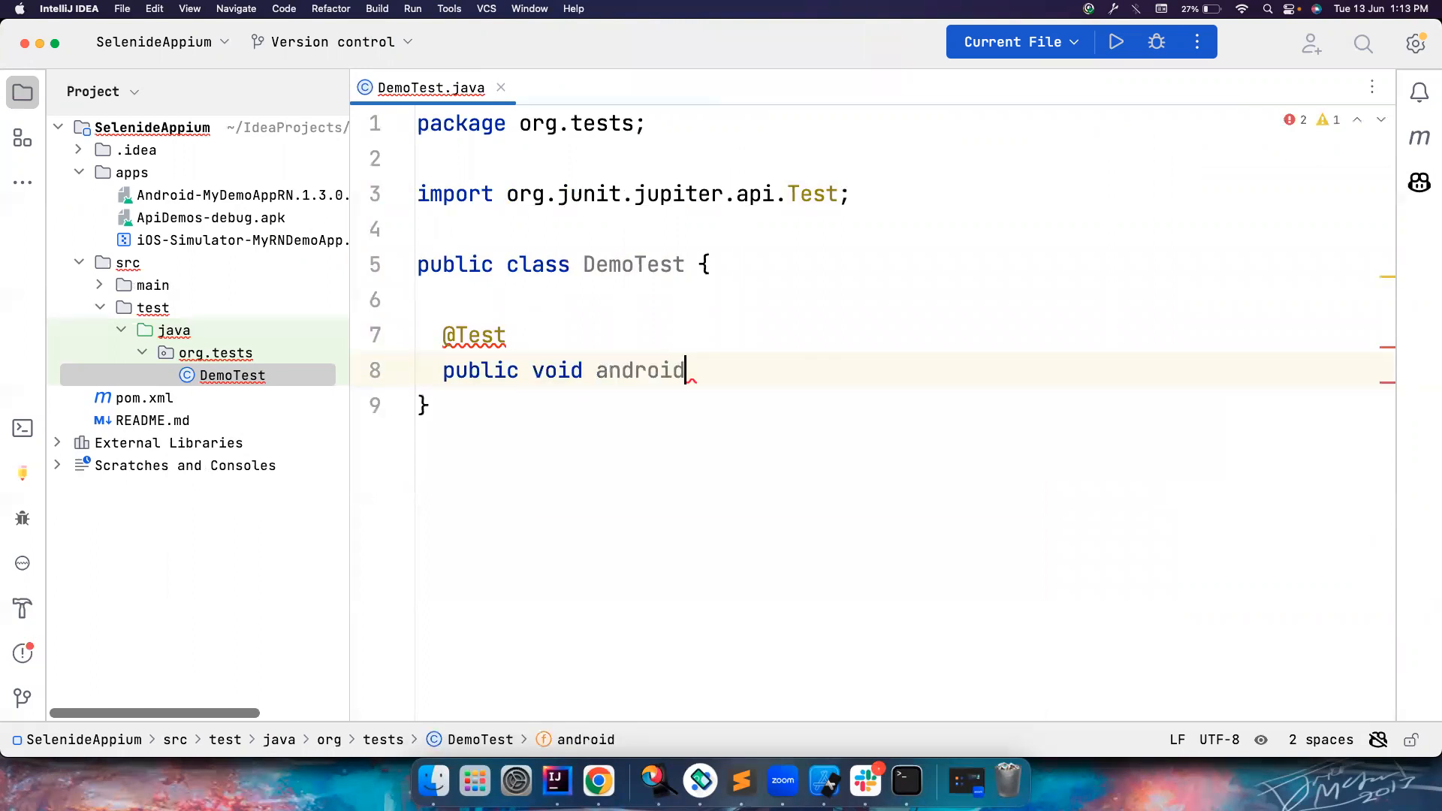
text(LaunchTest(){)
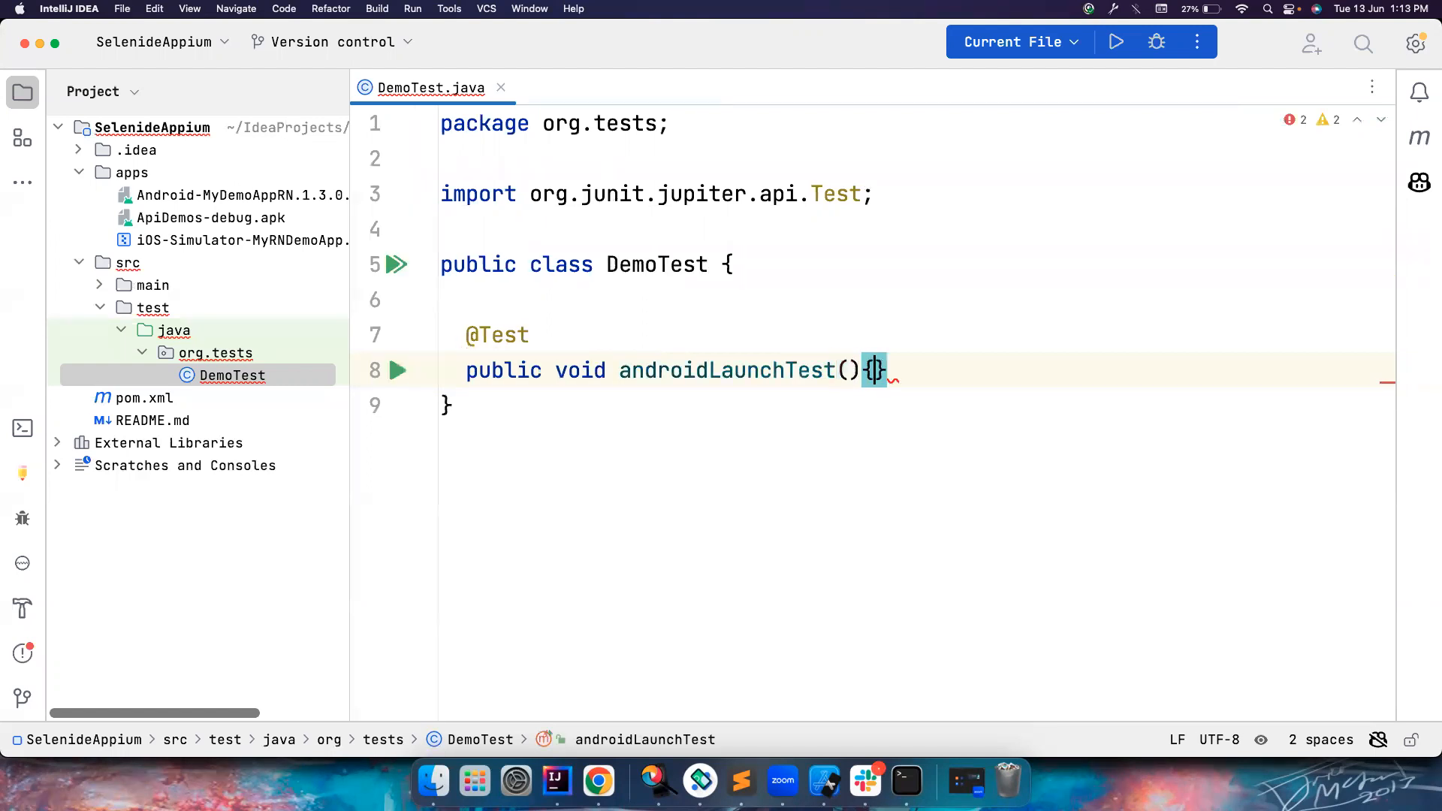
key(cmd+alt+l)
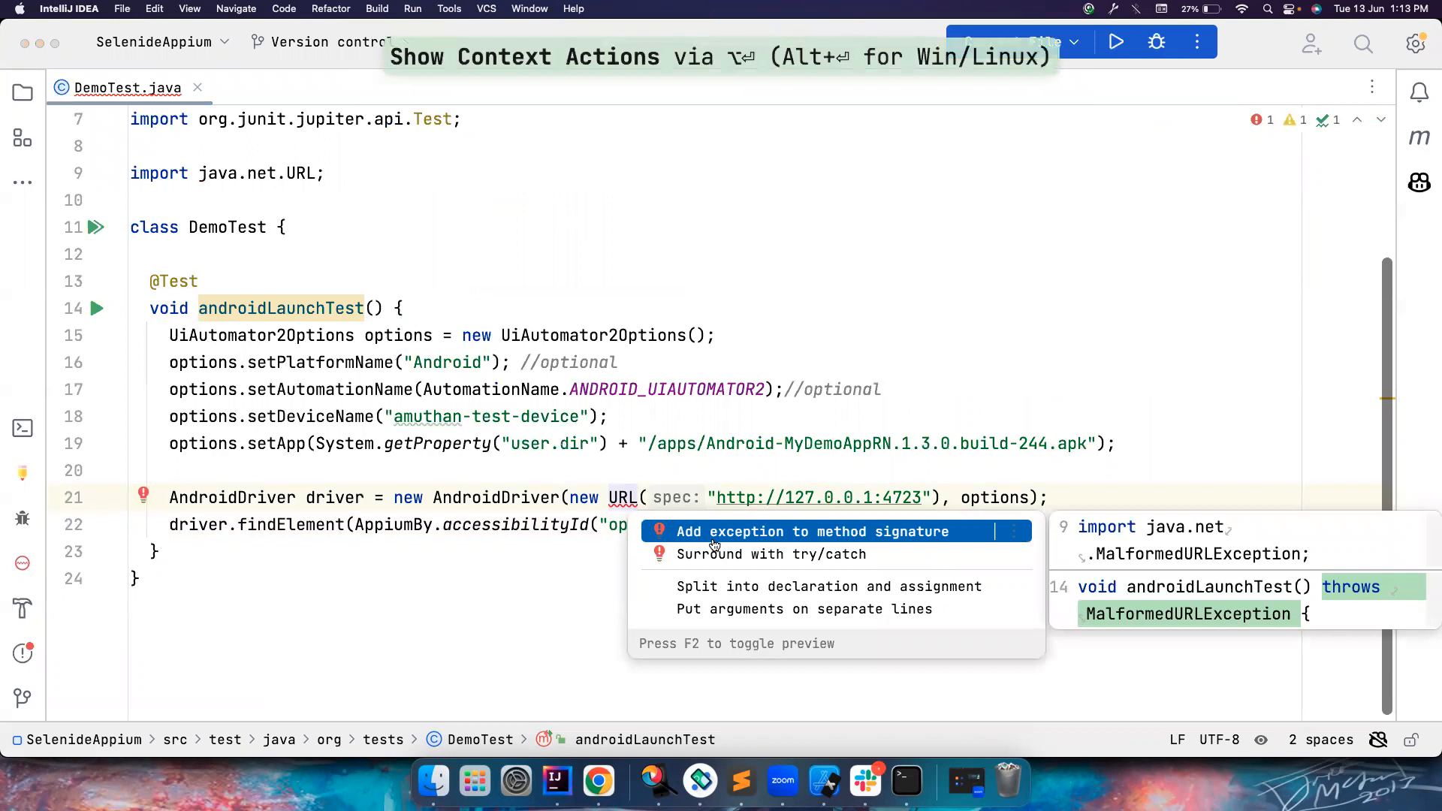
Step: Add throws MalformedURLException to androidLaunchTest via the quick fix
click(809, 532)
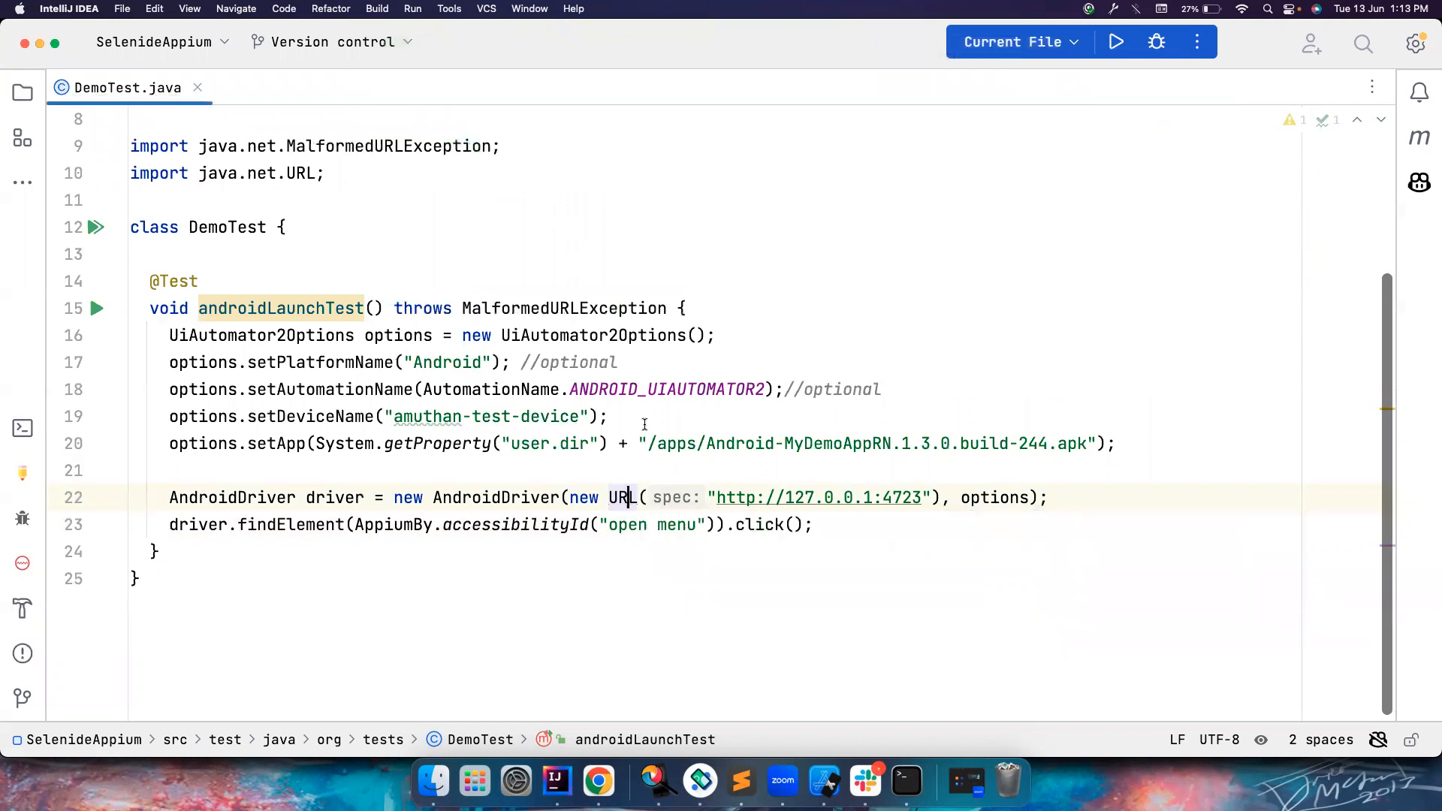
click(22, 92)
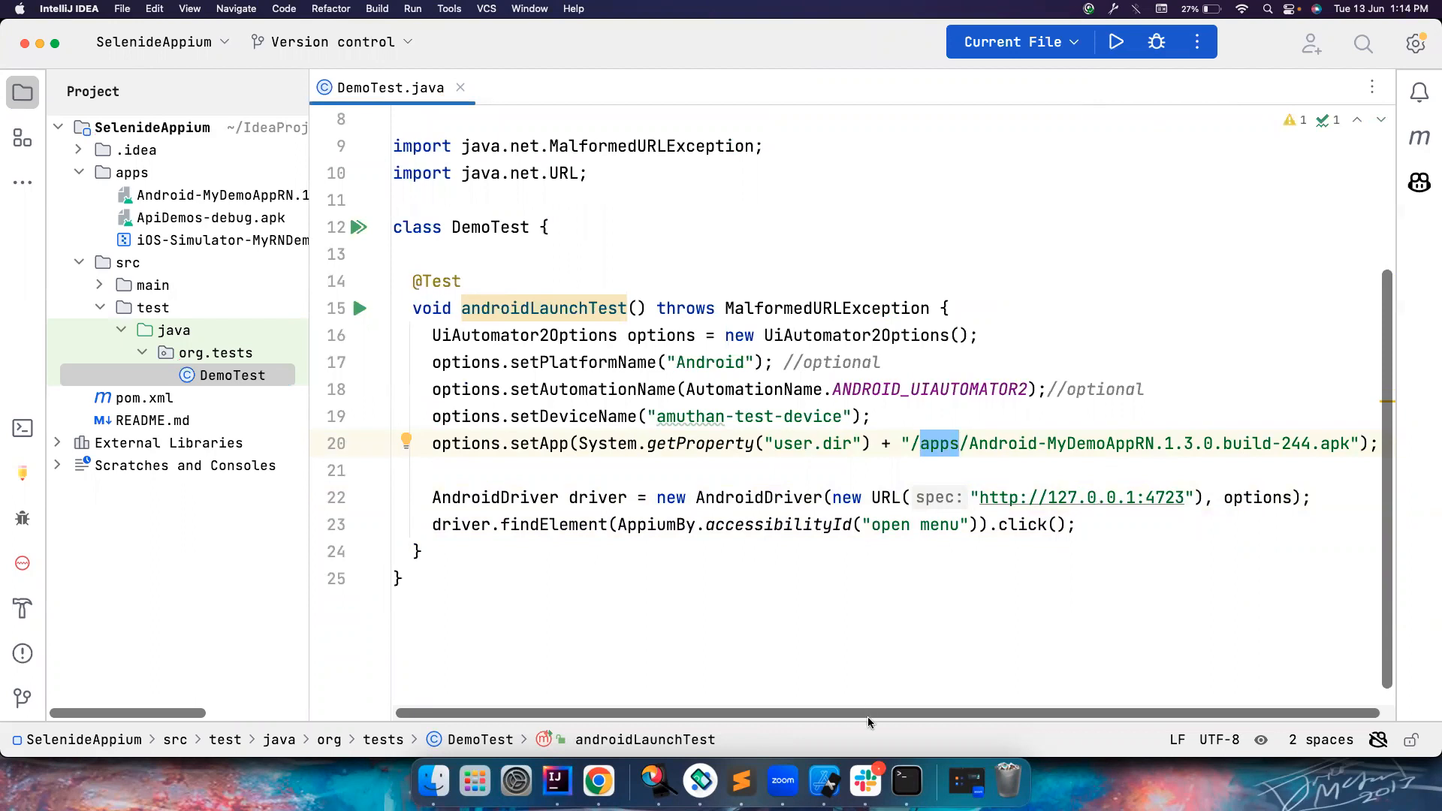
Step: Check the Terminal's Appium server log shows it listening on port 4723 with uiautomator2
click(904, 781)
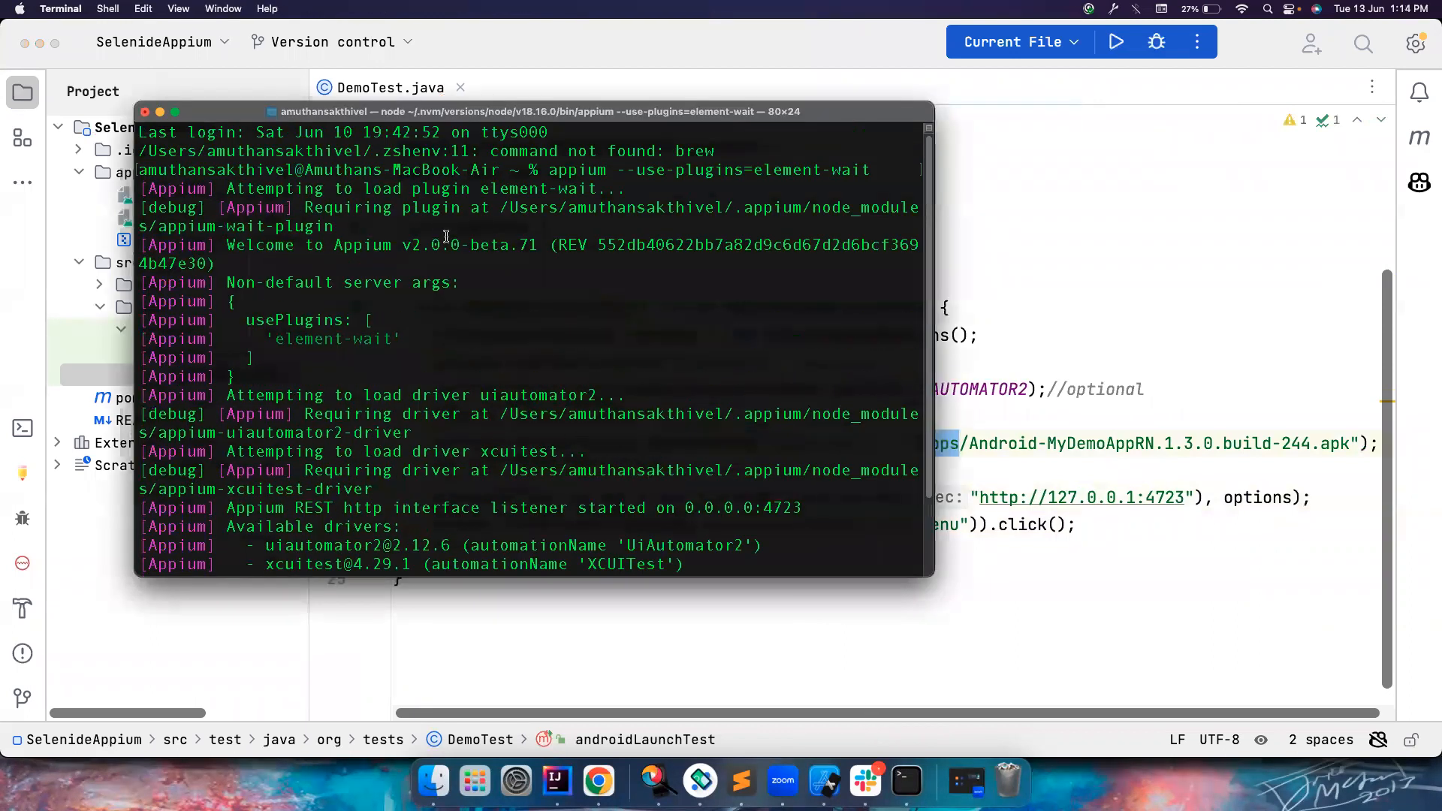
scroll(down, 3)
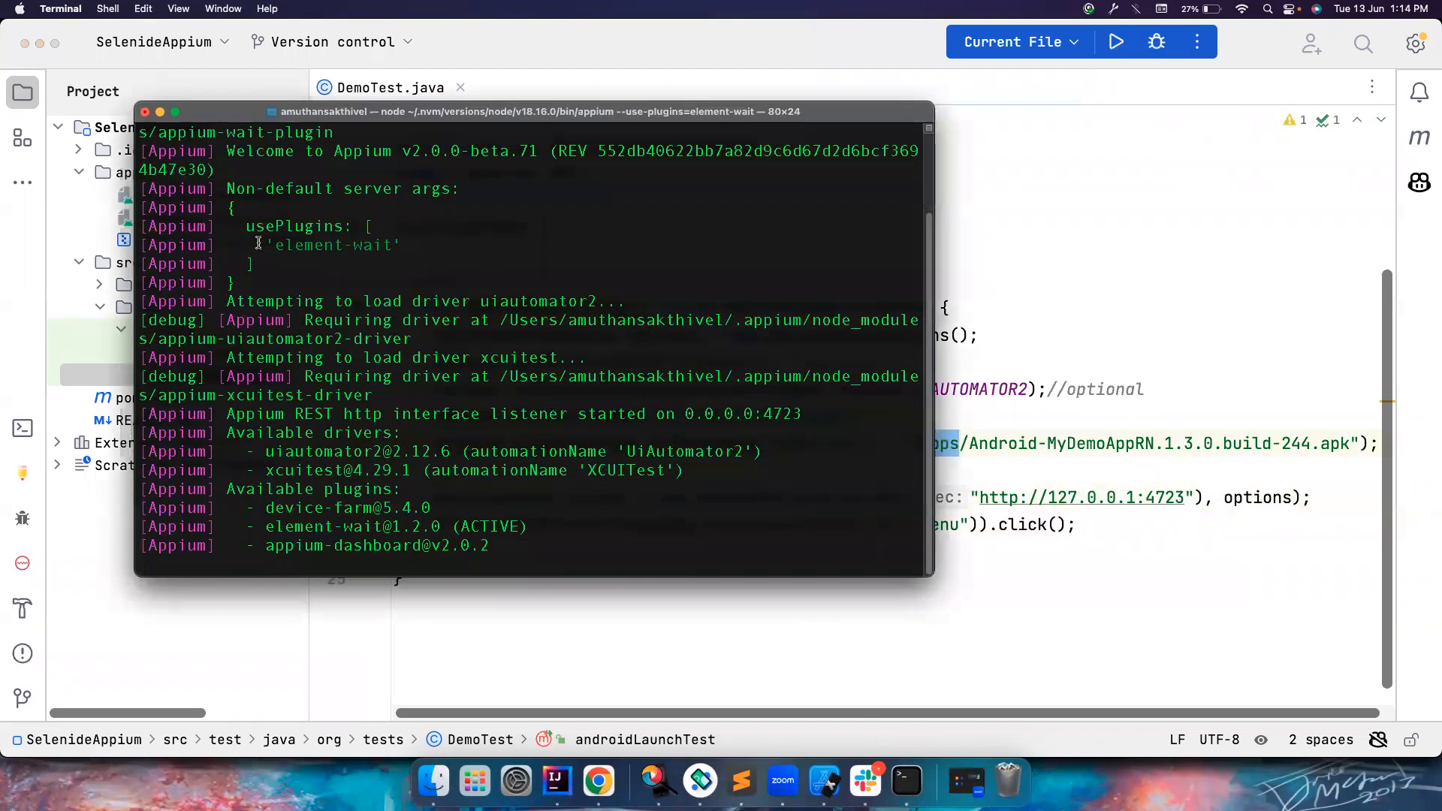
double_click(327, 244)
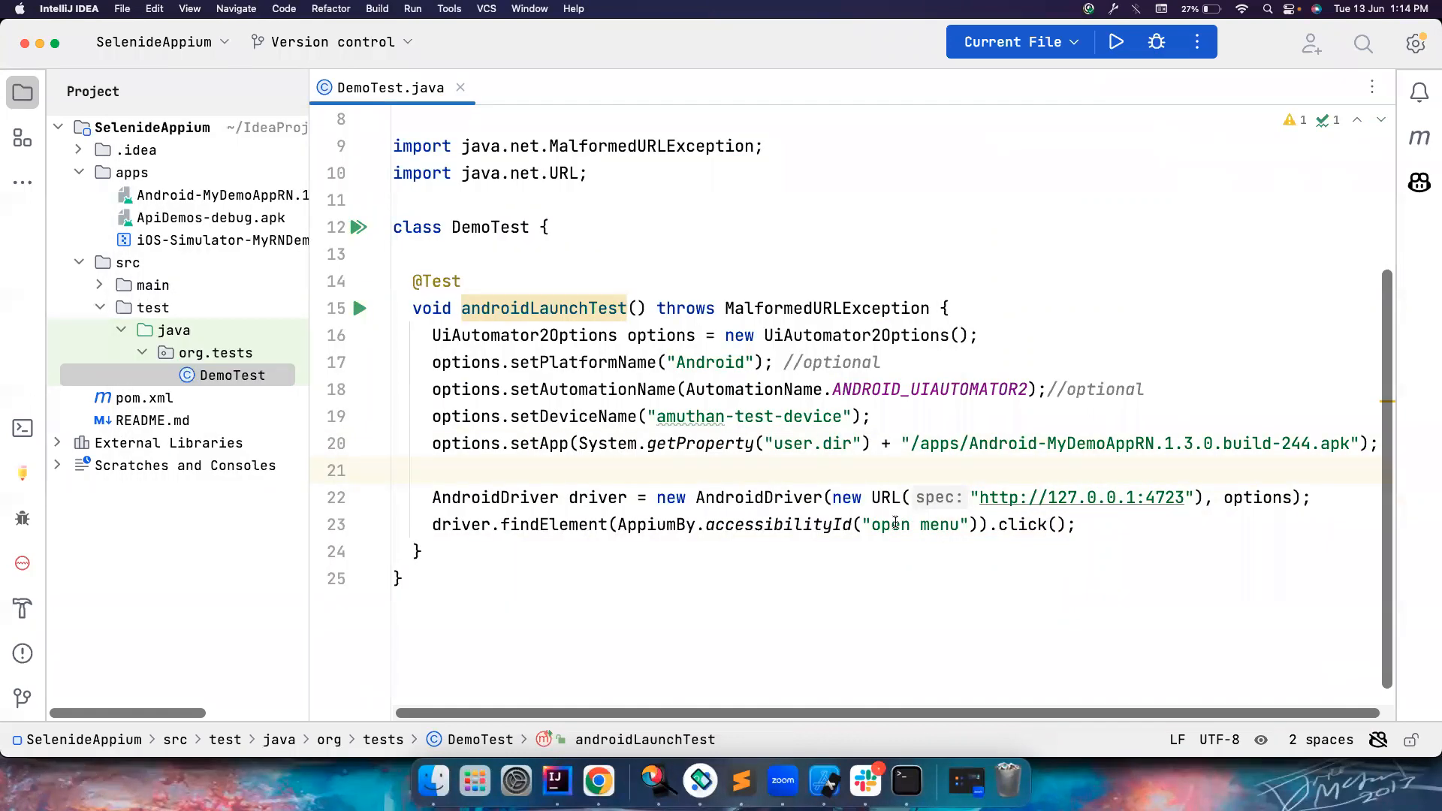
double_click(887, 524)
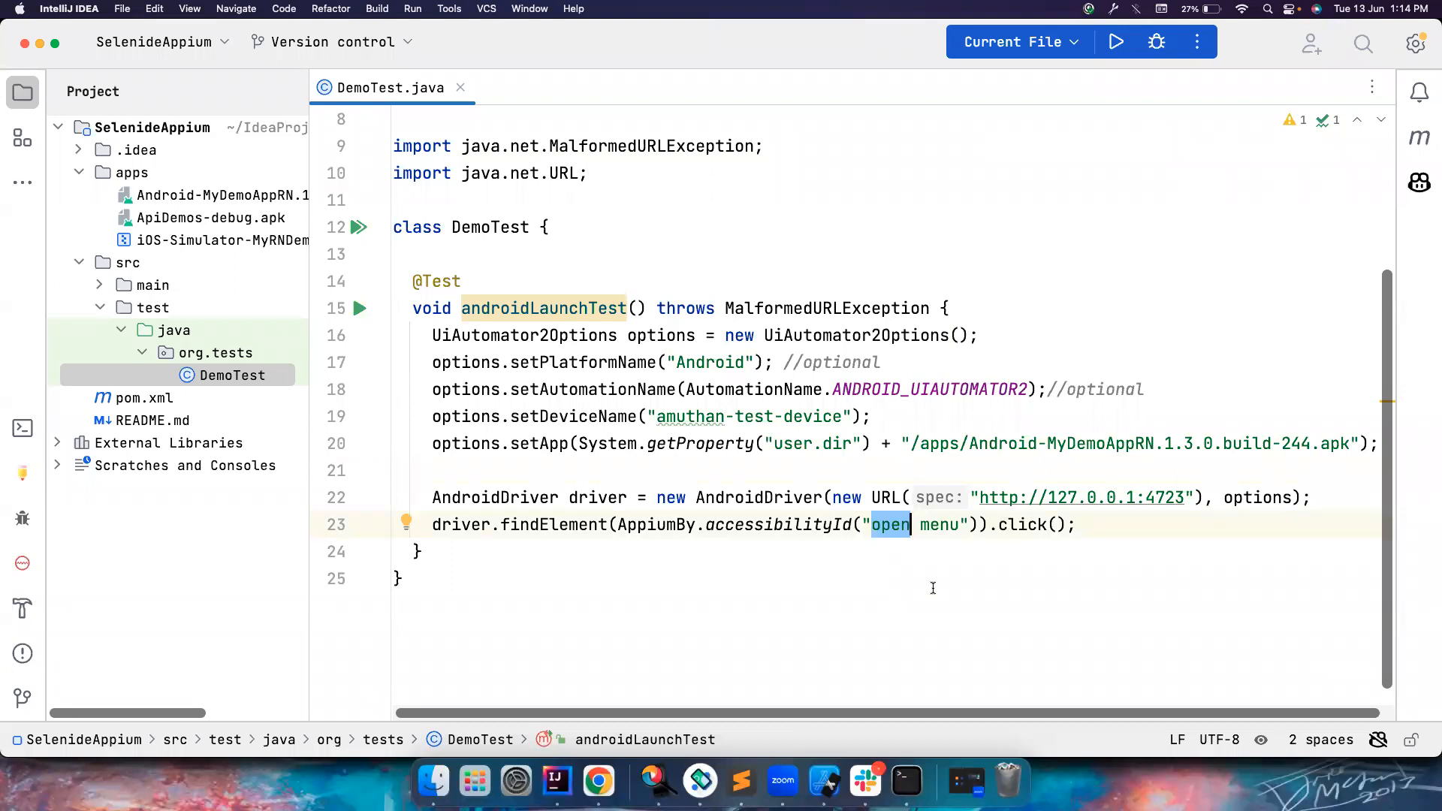
mouse_move(821, 781)
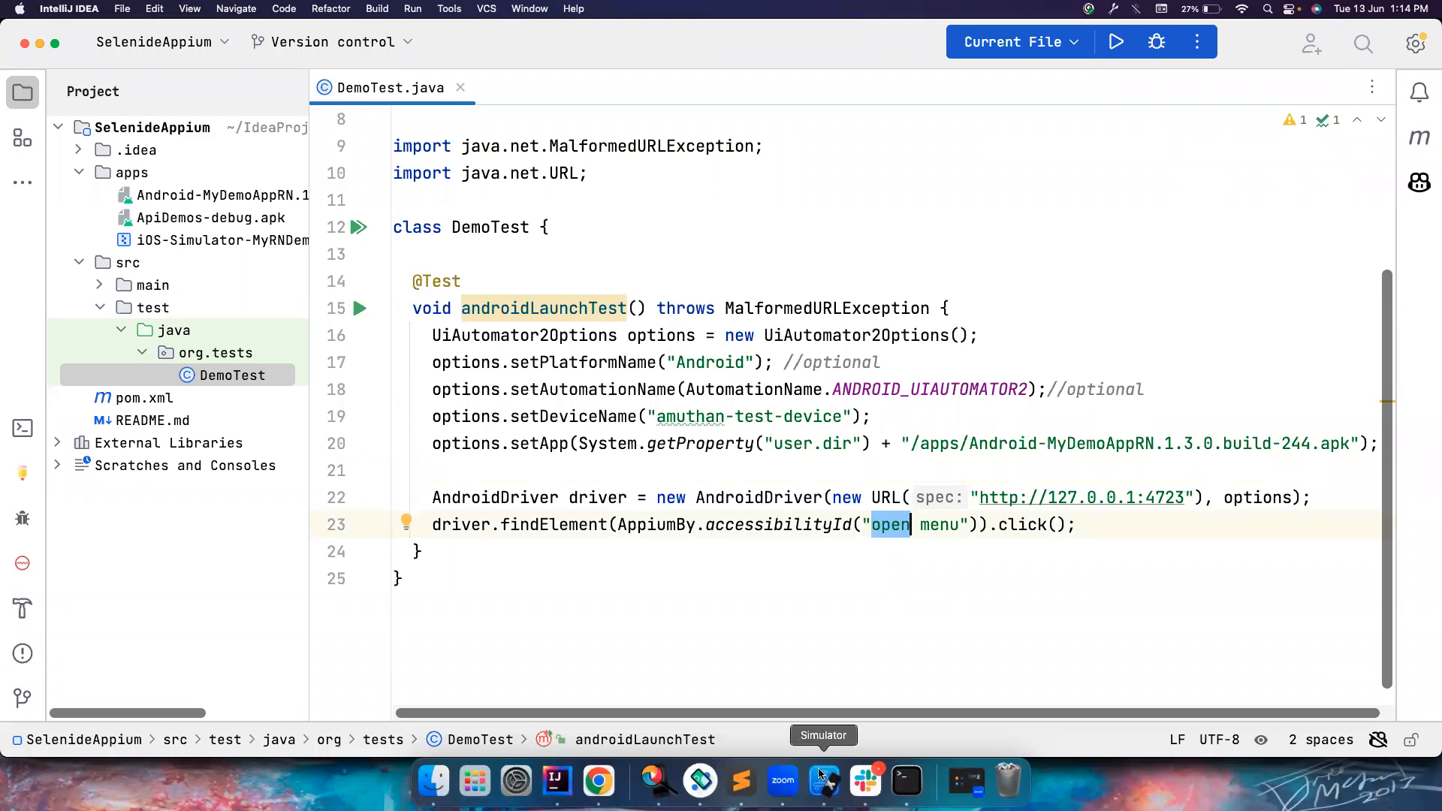
Step: Bring the Android emulator to the front
click(821, 781)
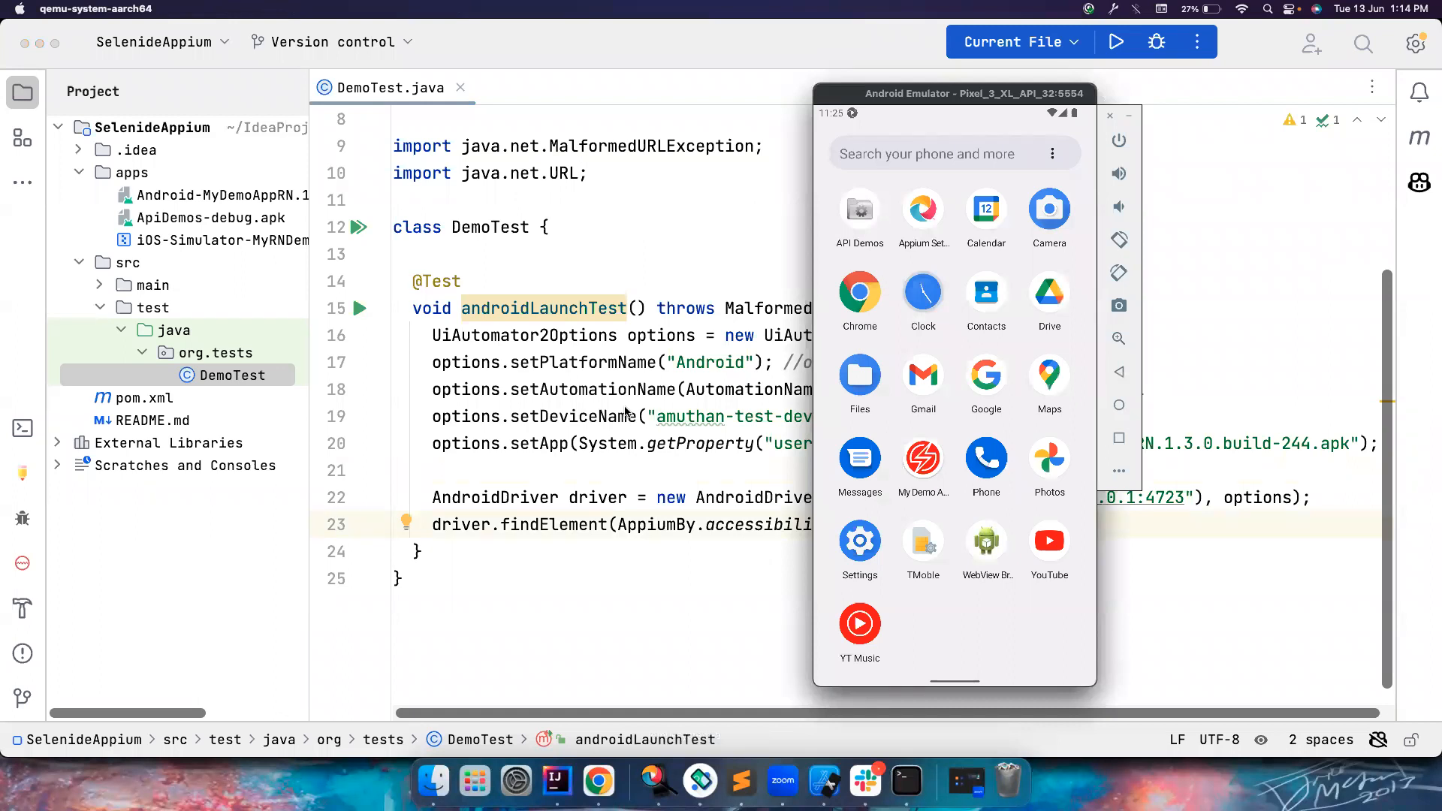
click(360, 308)
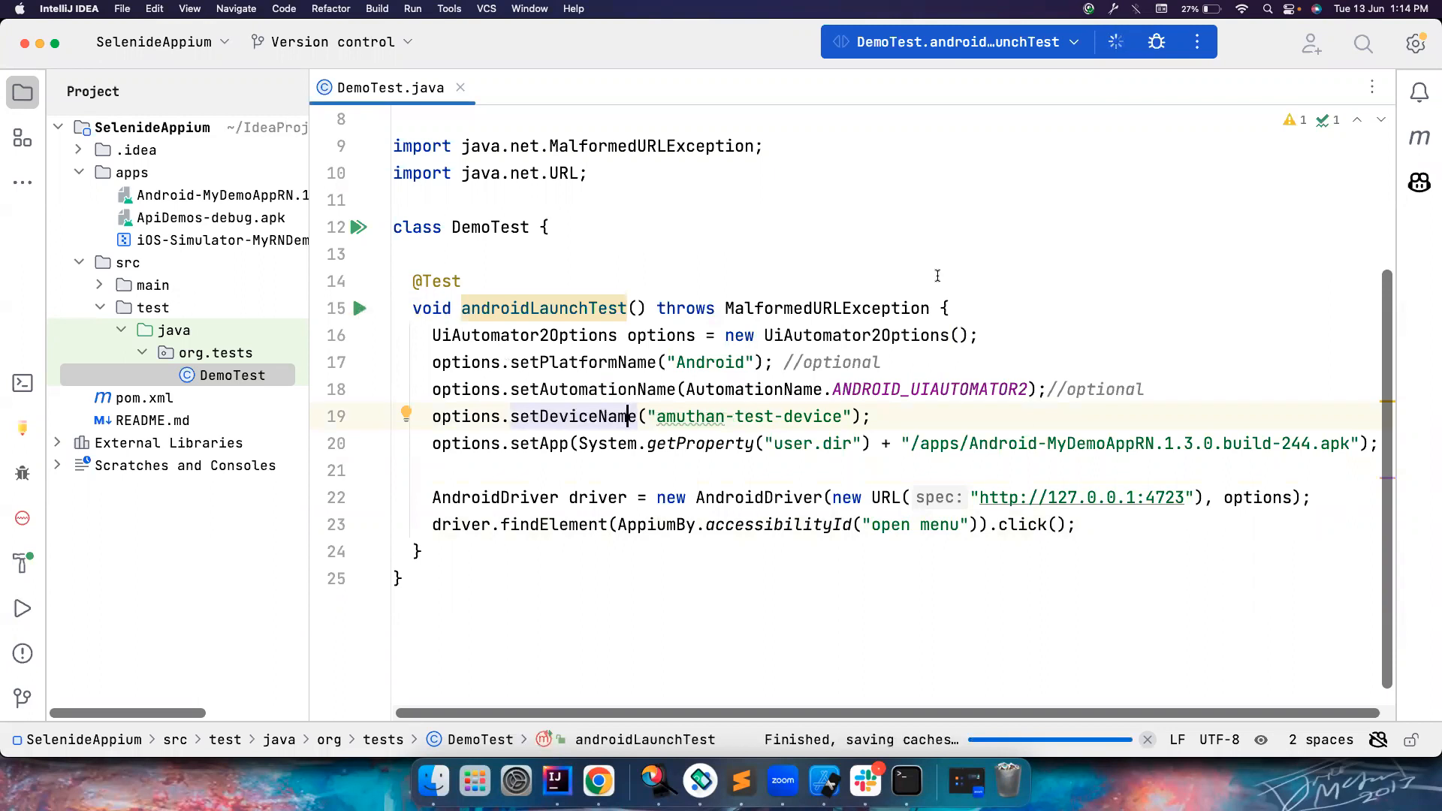
Step: Run androidLaunchTest to a 1-of-1 pass and hide the Run results
click(1116, 42)
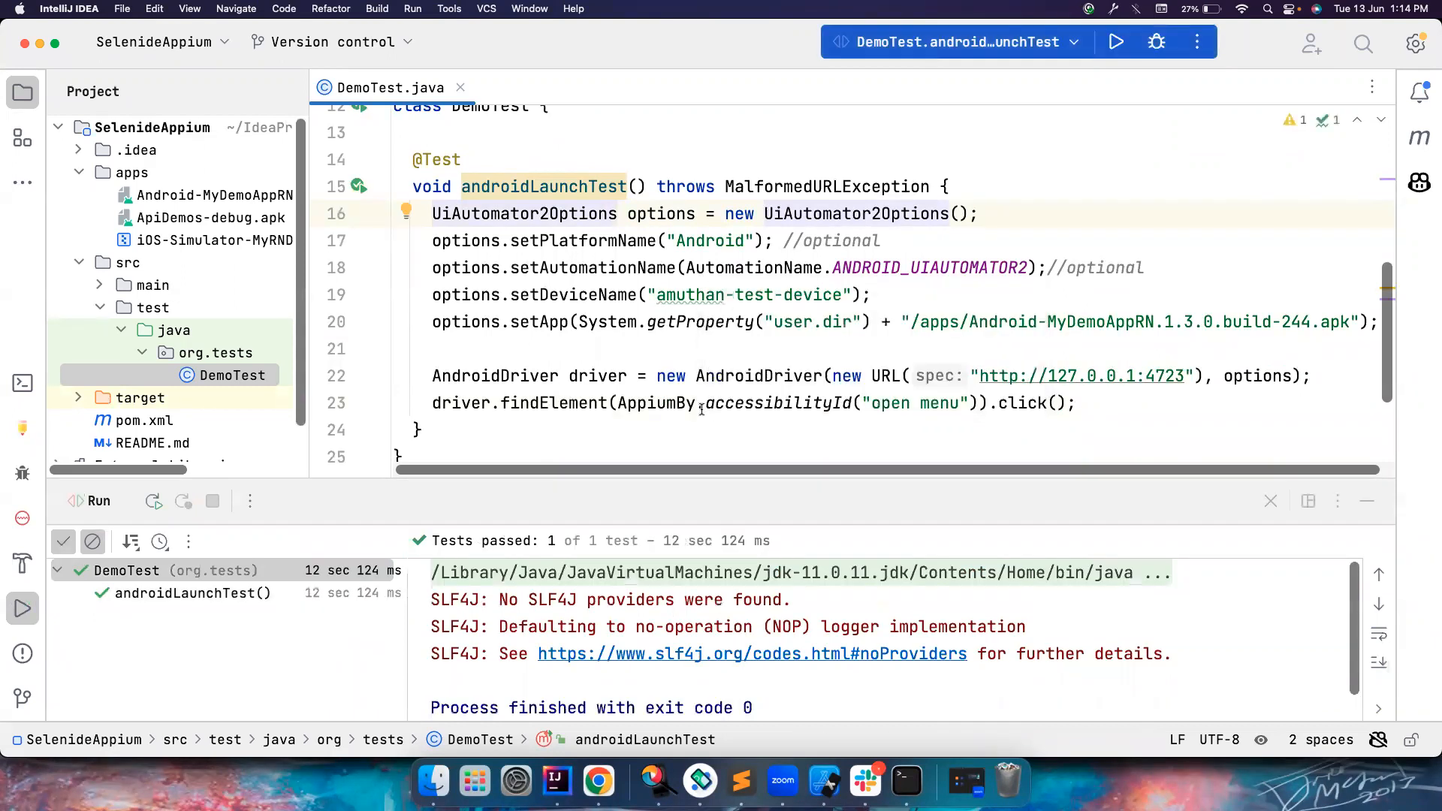
mouse_move(700, 781)
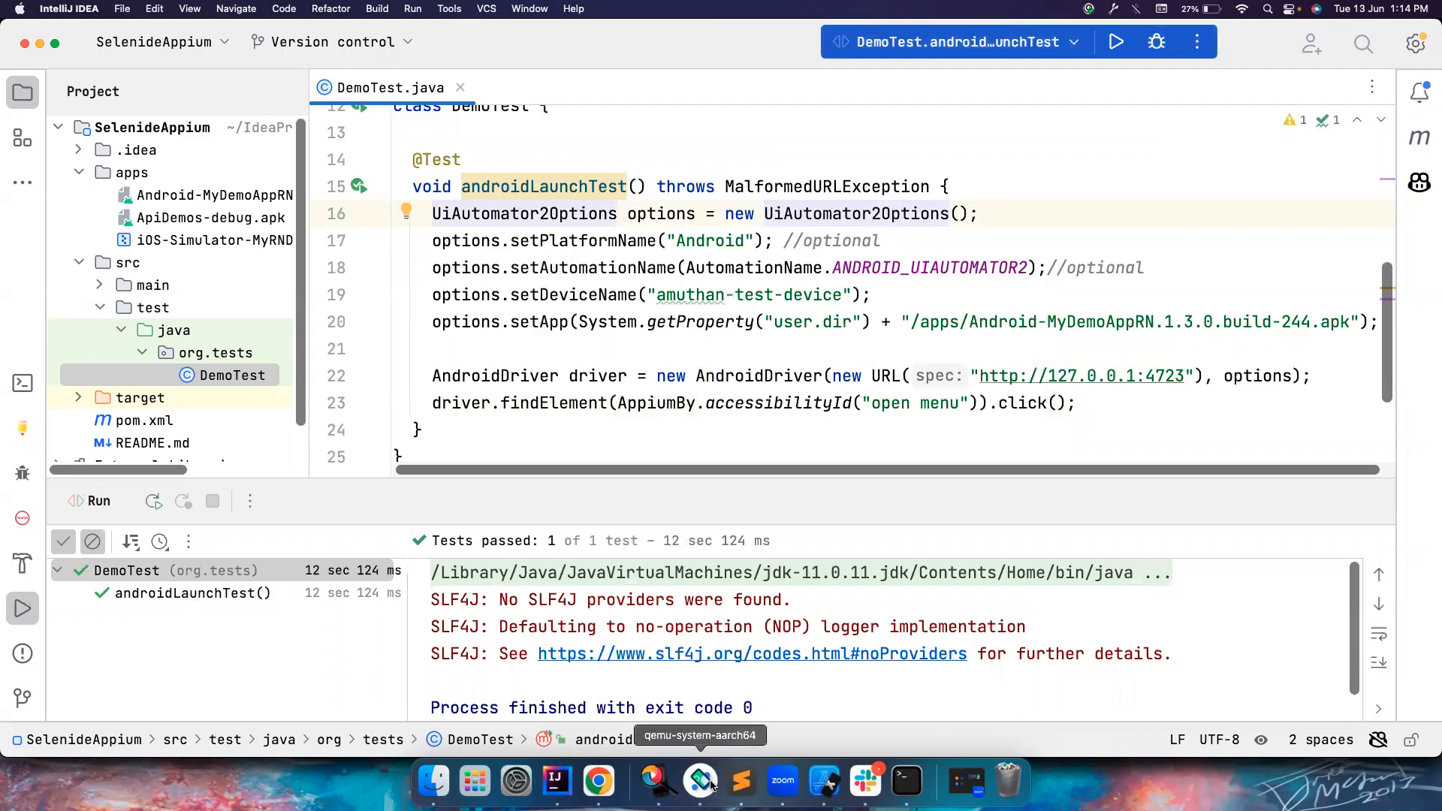
click(700, 780)
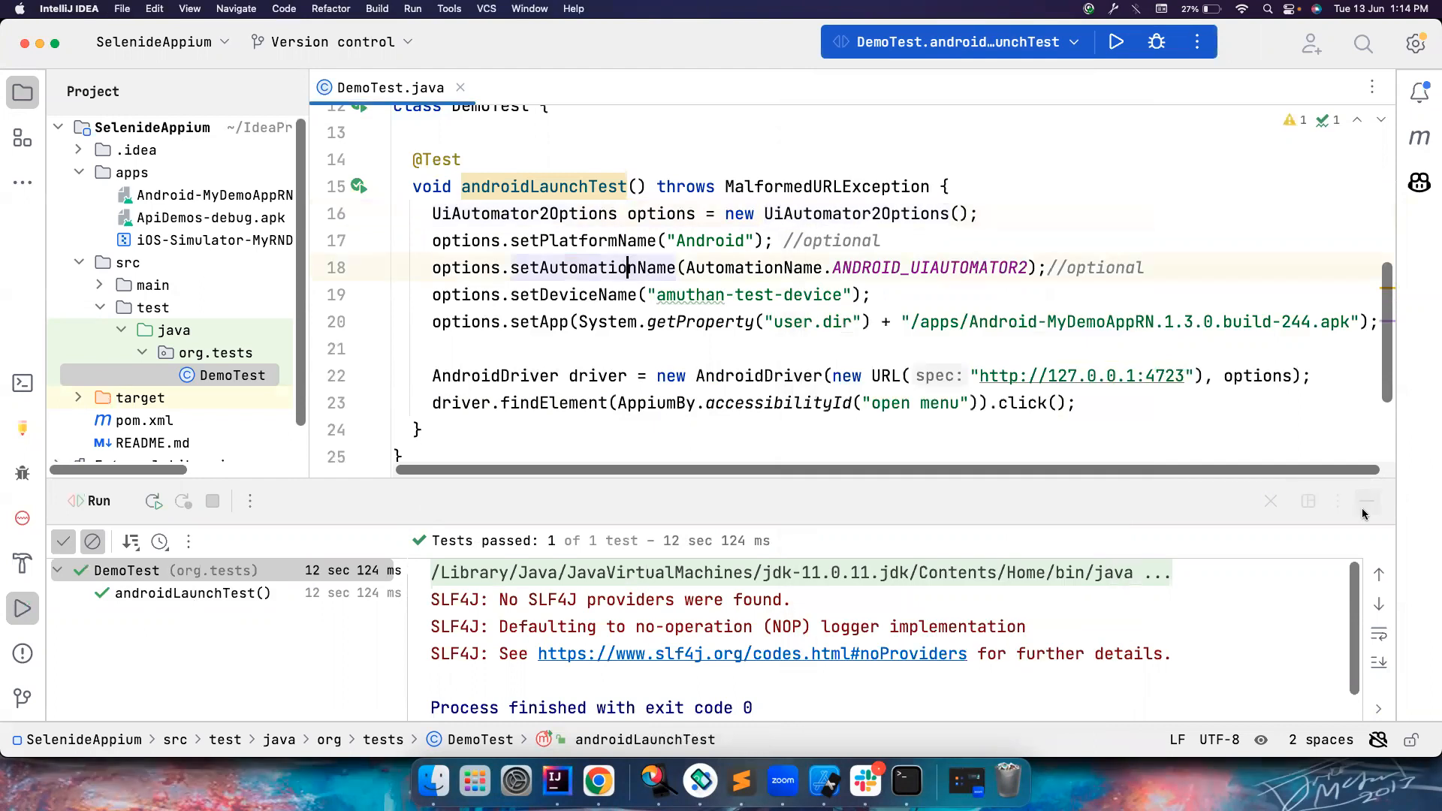
click(1367, 501)
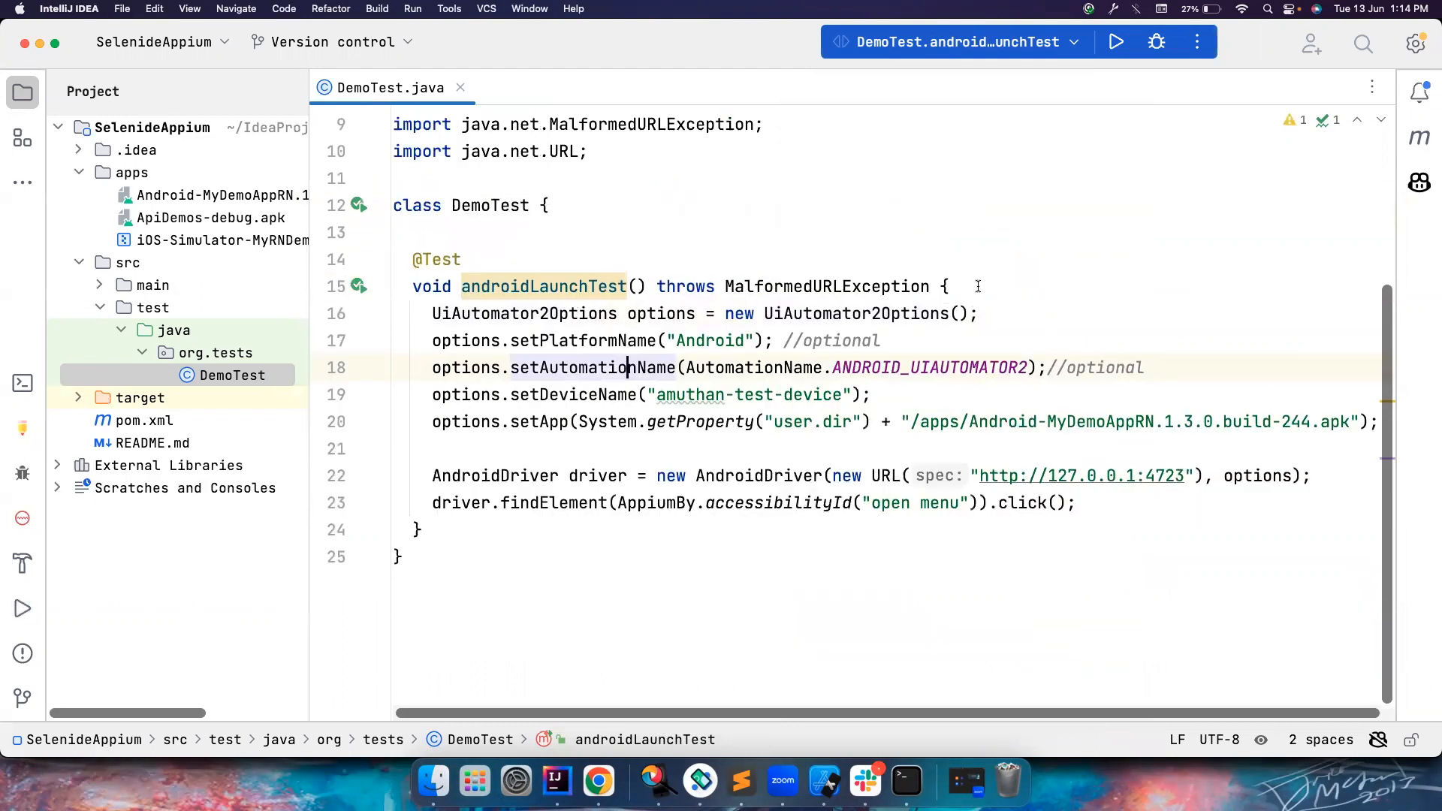
Step: Start an if statement in androidLaunchTest and delete it again, leaving the test unchanged
text(i)
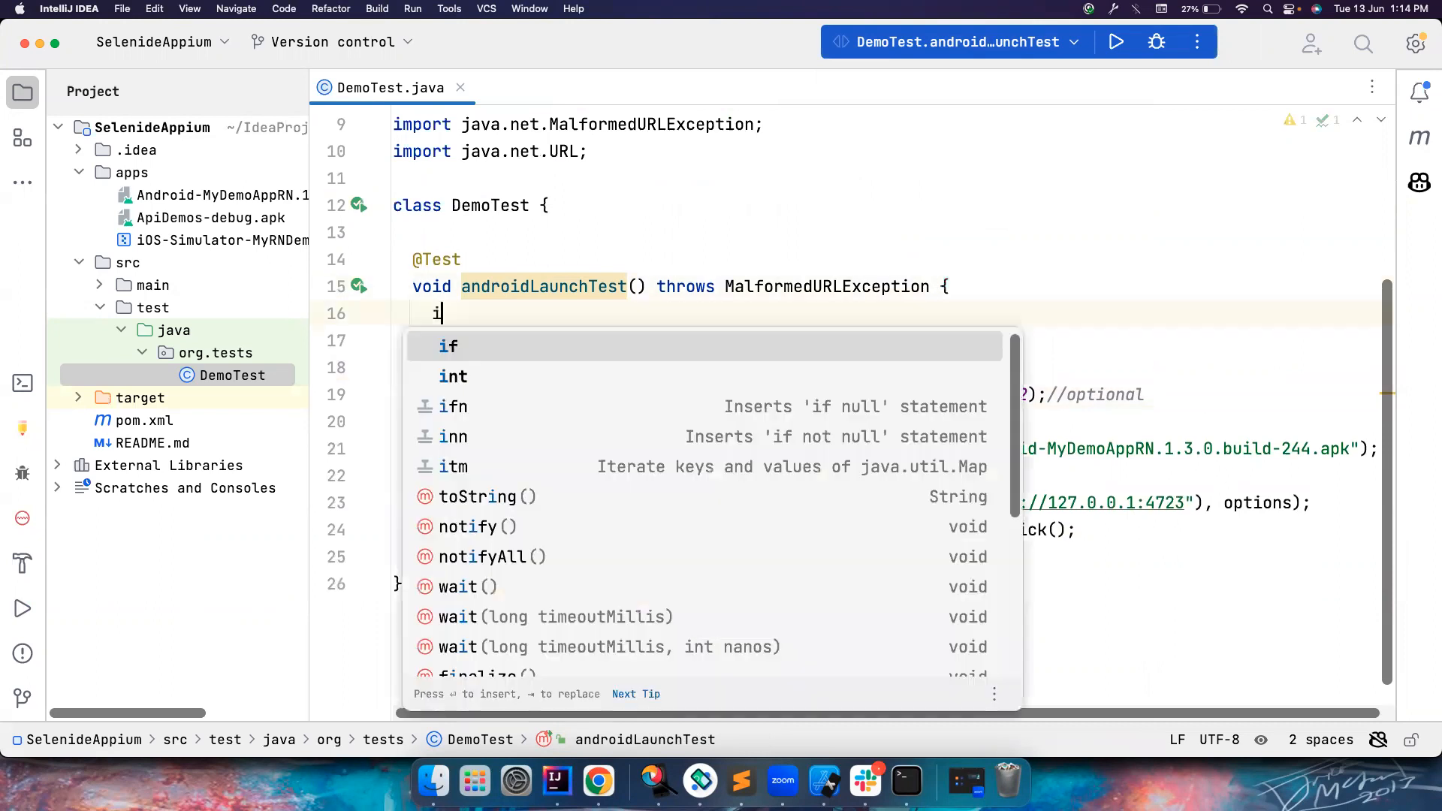
text(f(and)
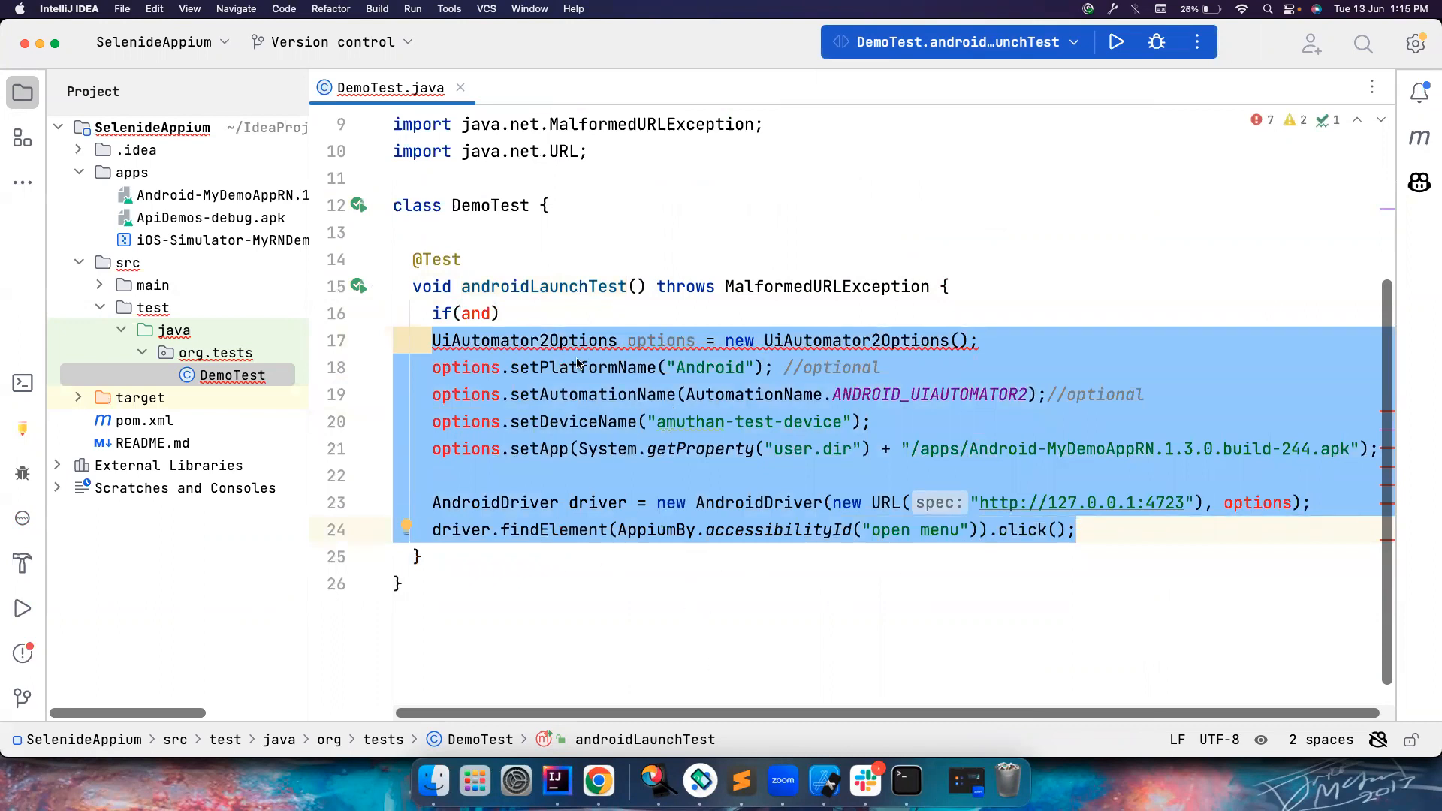
key(cmd+backspace)
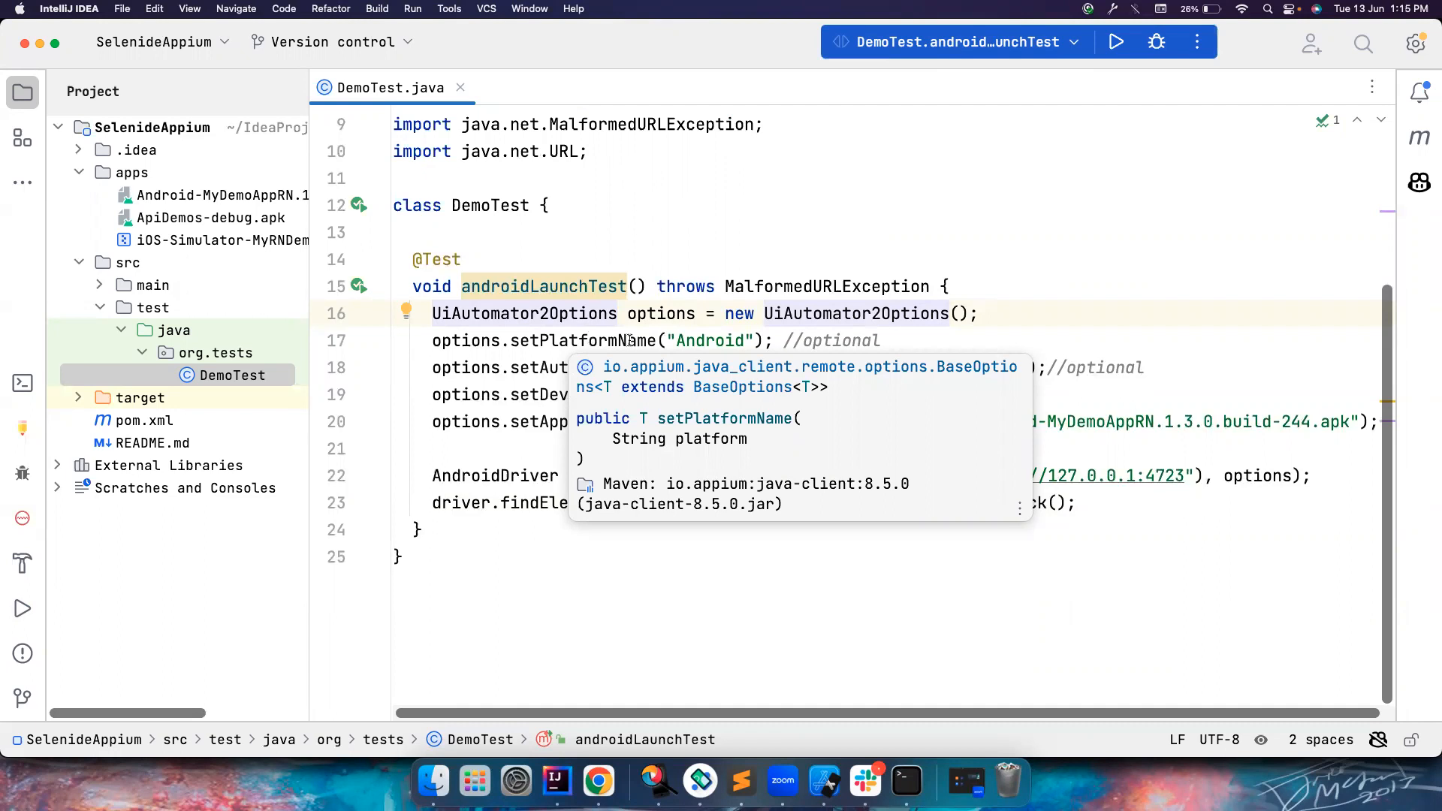
mouse_move(624, 335)
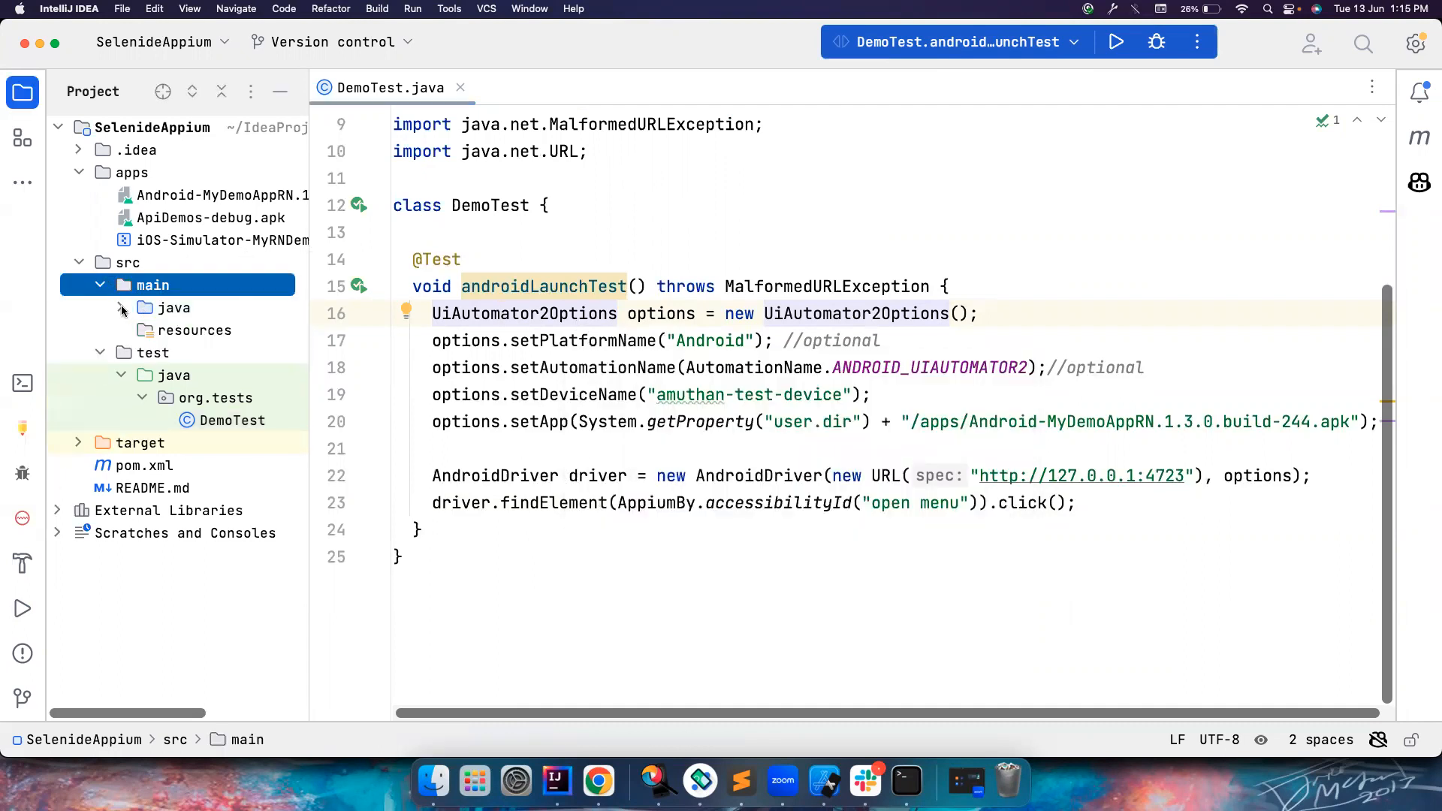
Step: Create Java class org.providers.SauceLabAndroiAppProvider of kind Class under main/java
right_click(152, 284)
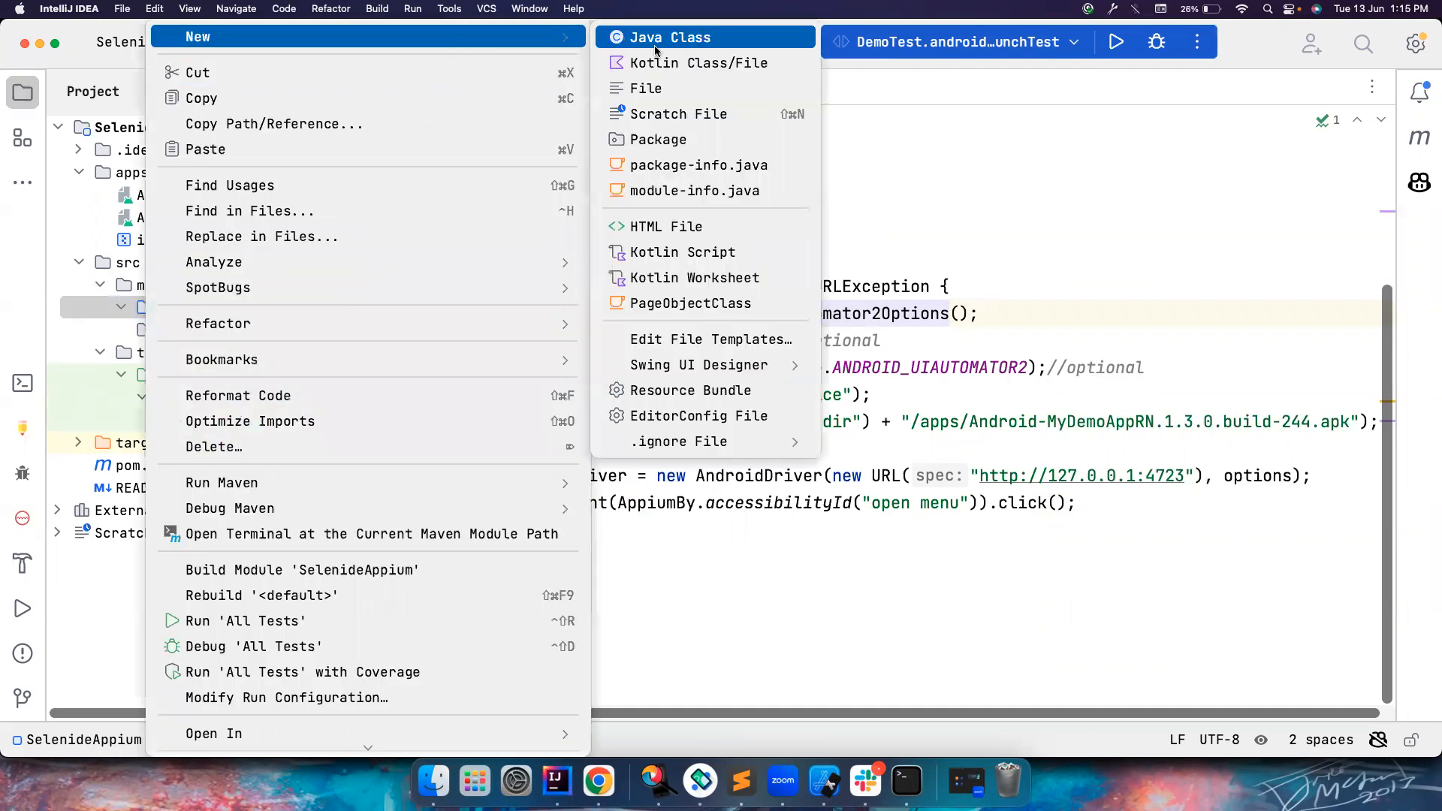
click(669, 36)
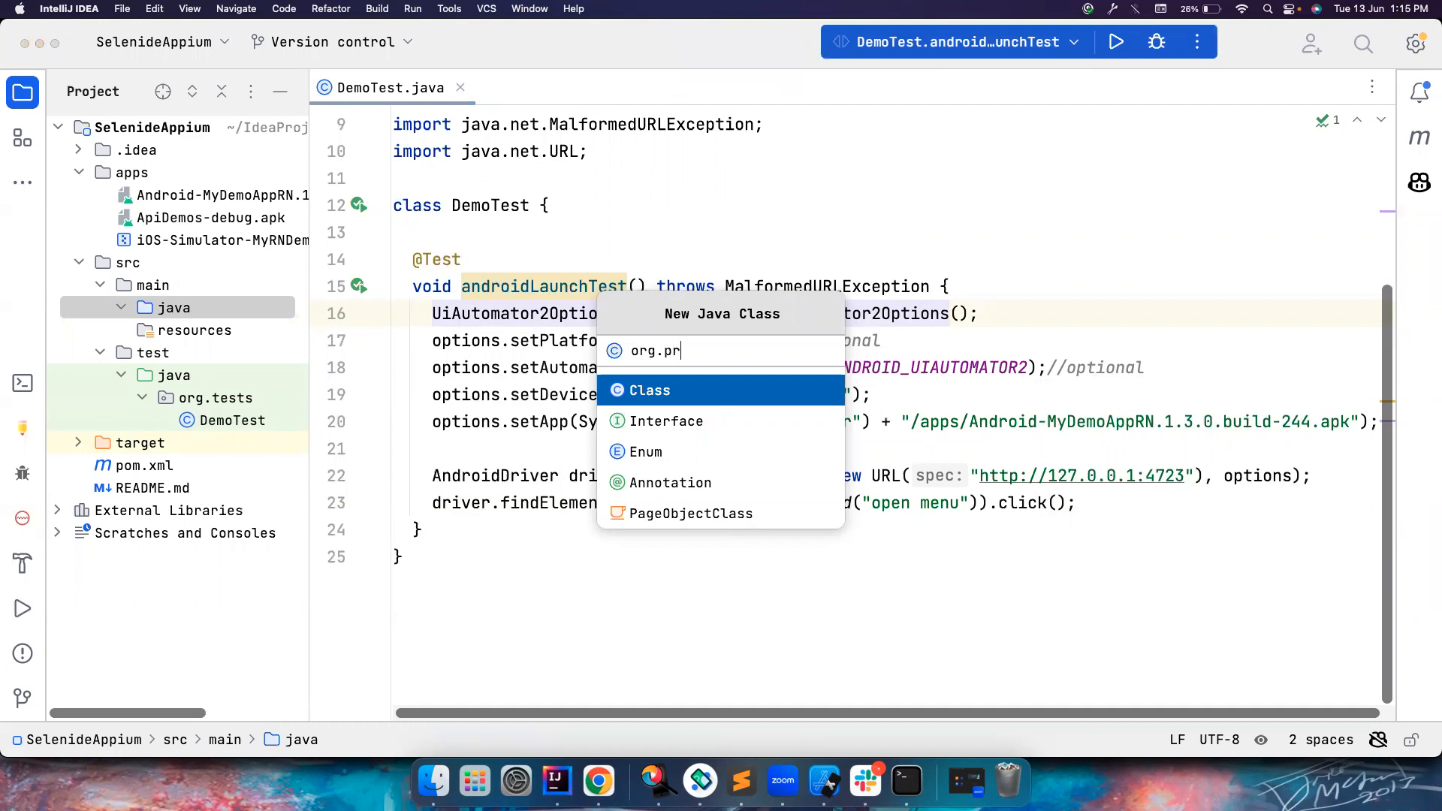
text(oviders.)
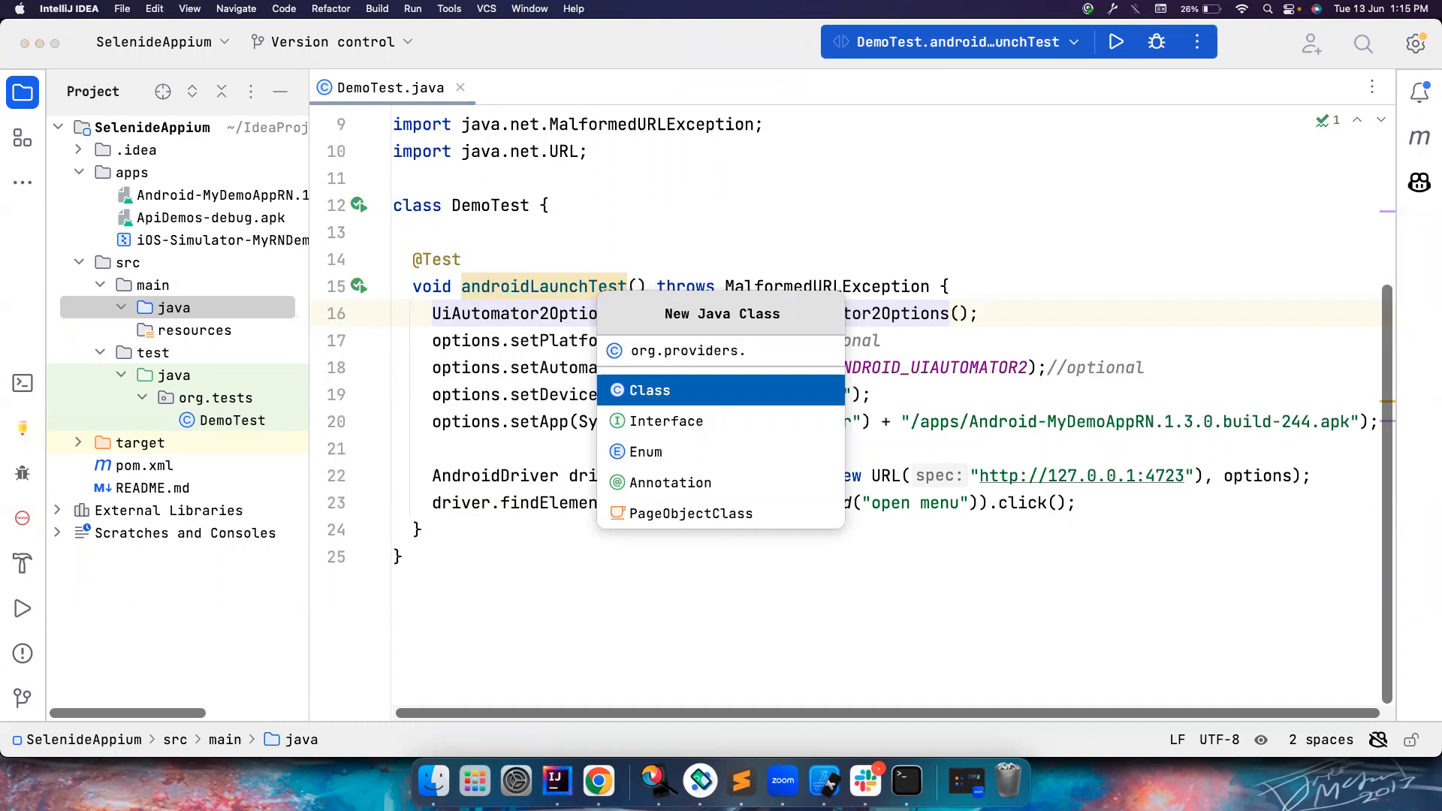
text(SauceLabAndroiApp)
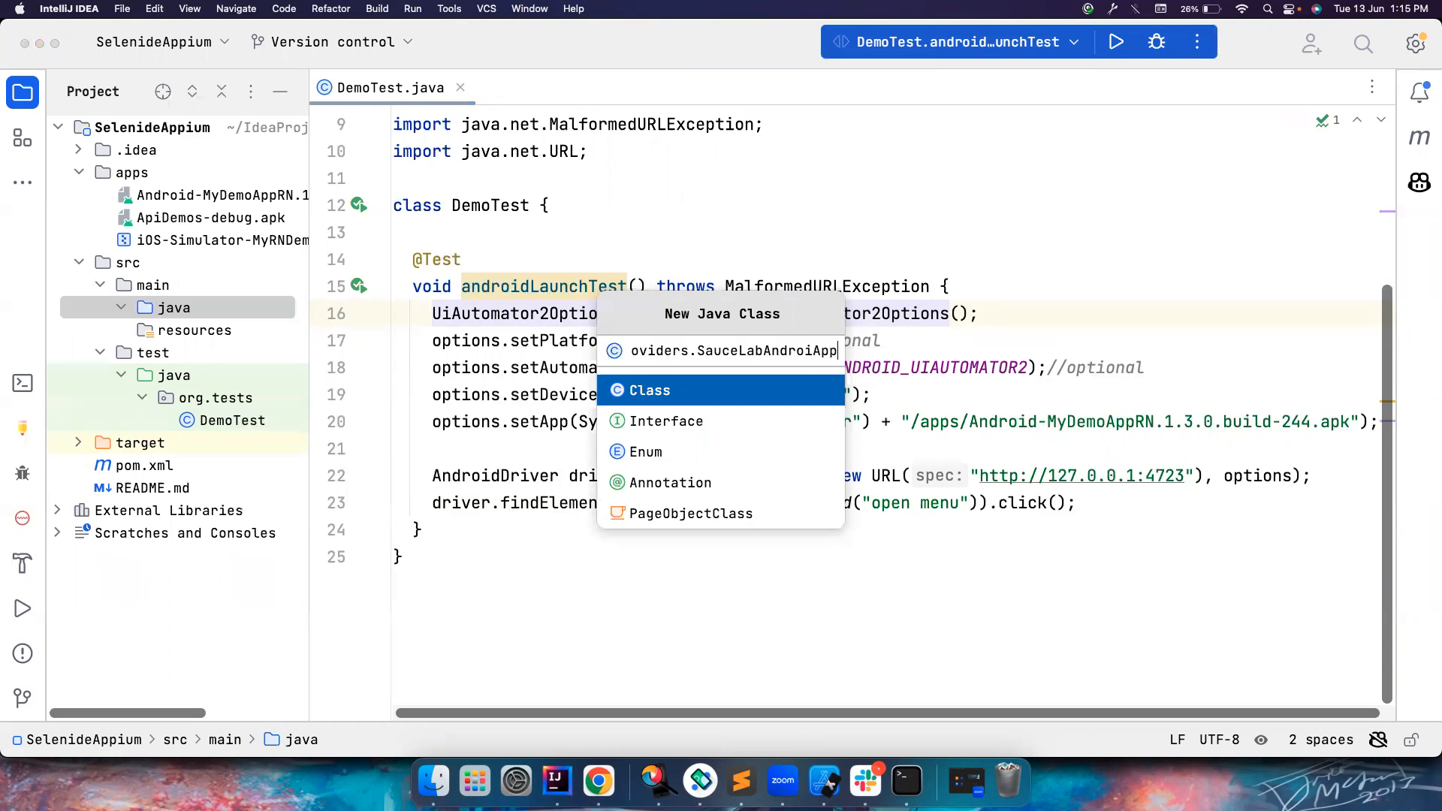
click(650, 391)
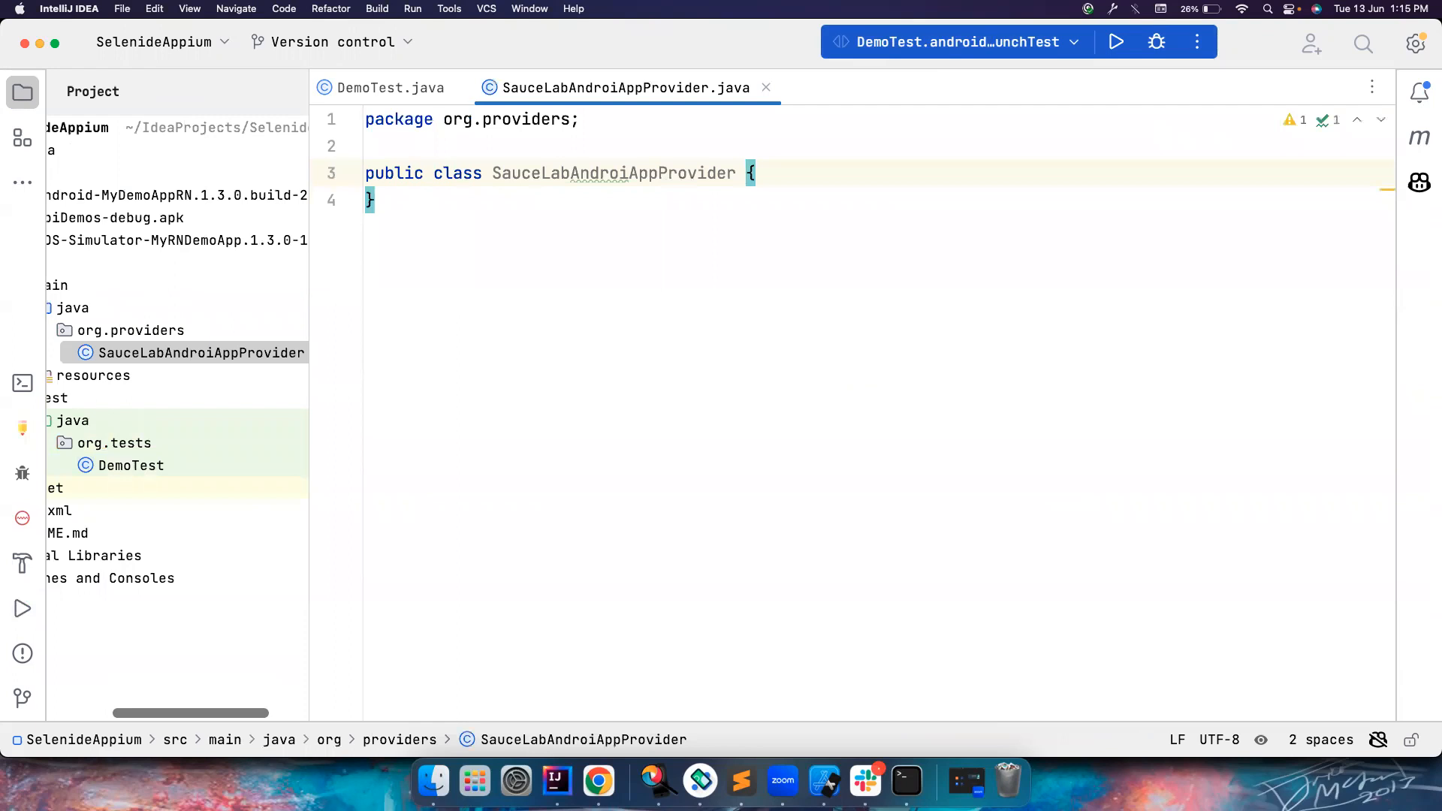
Step: Implement WebDriverProvider and move DemoTest's AndroidDriver setup into createDriver inside try/catch
text(implements WebDriverProvider)
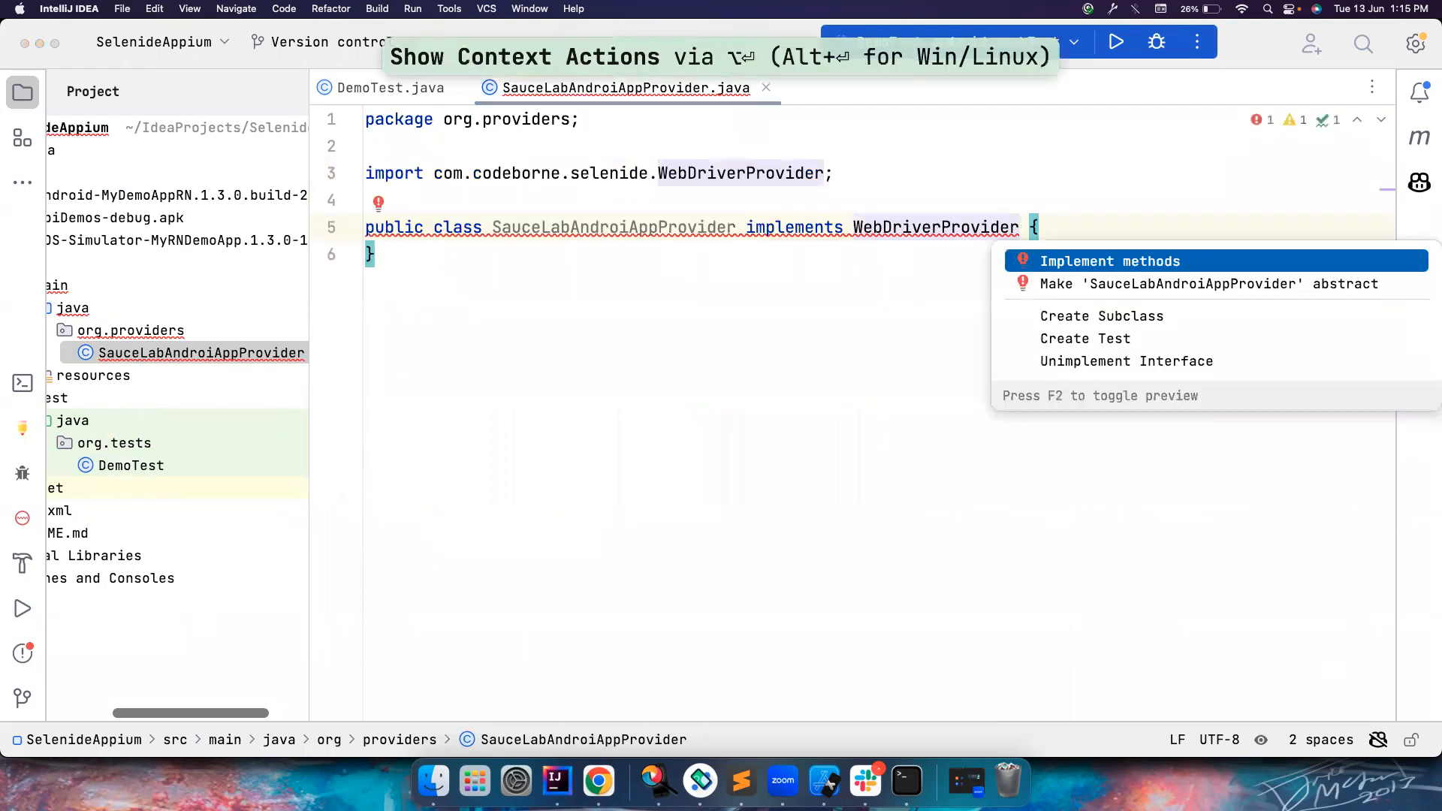
click(1108, 260)
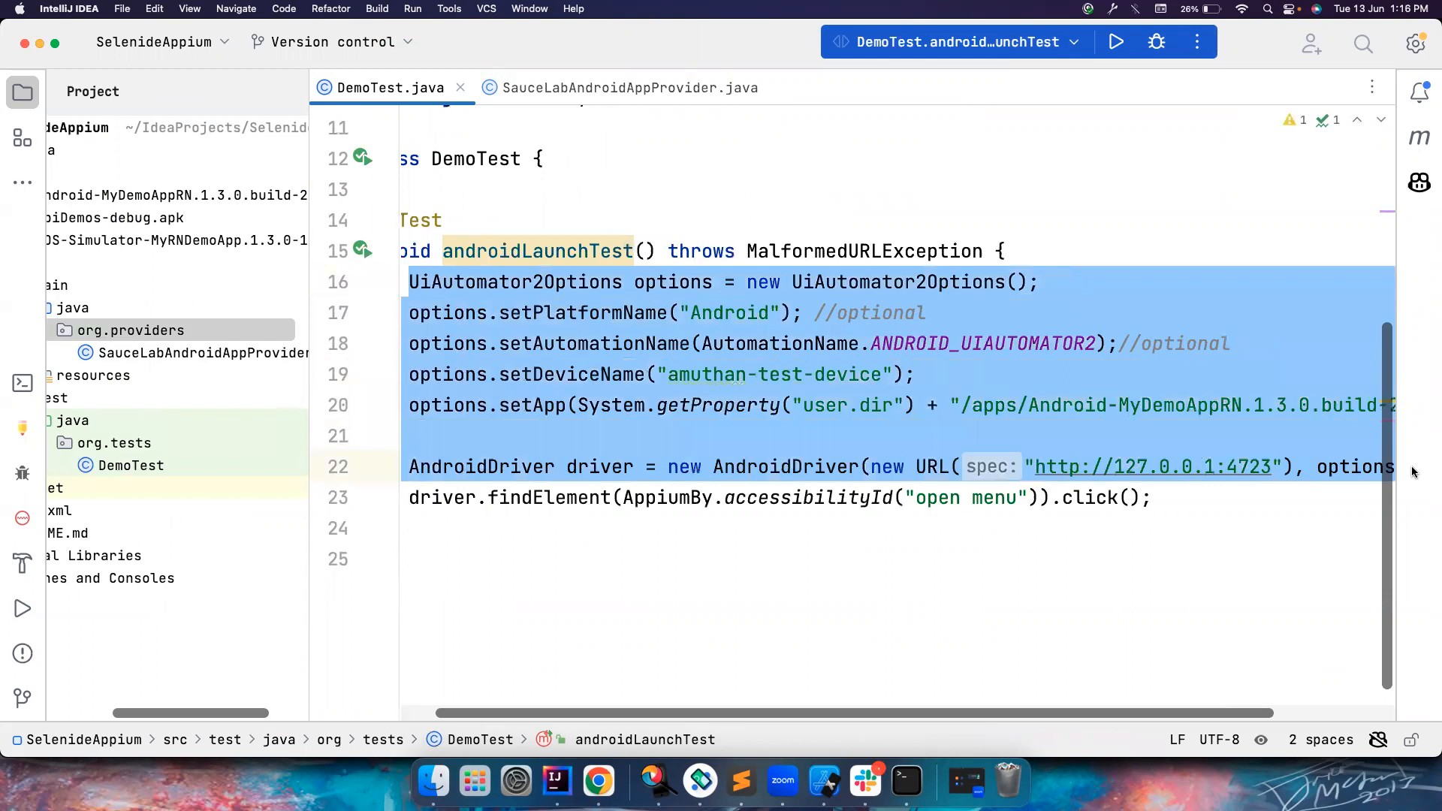
key(cmd+x)
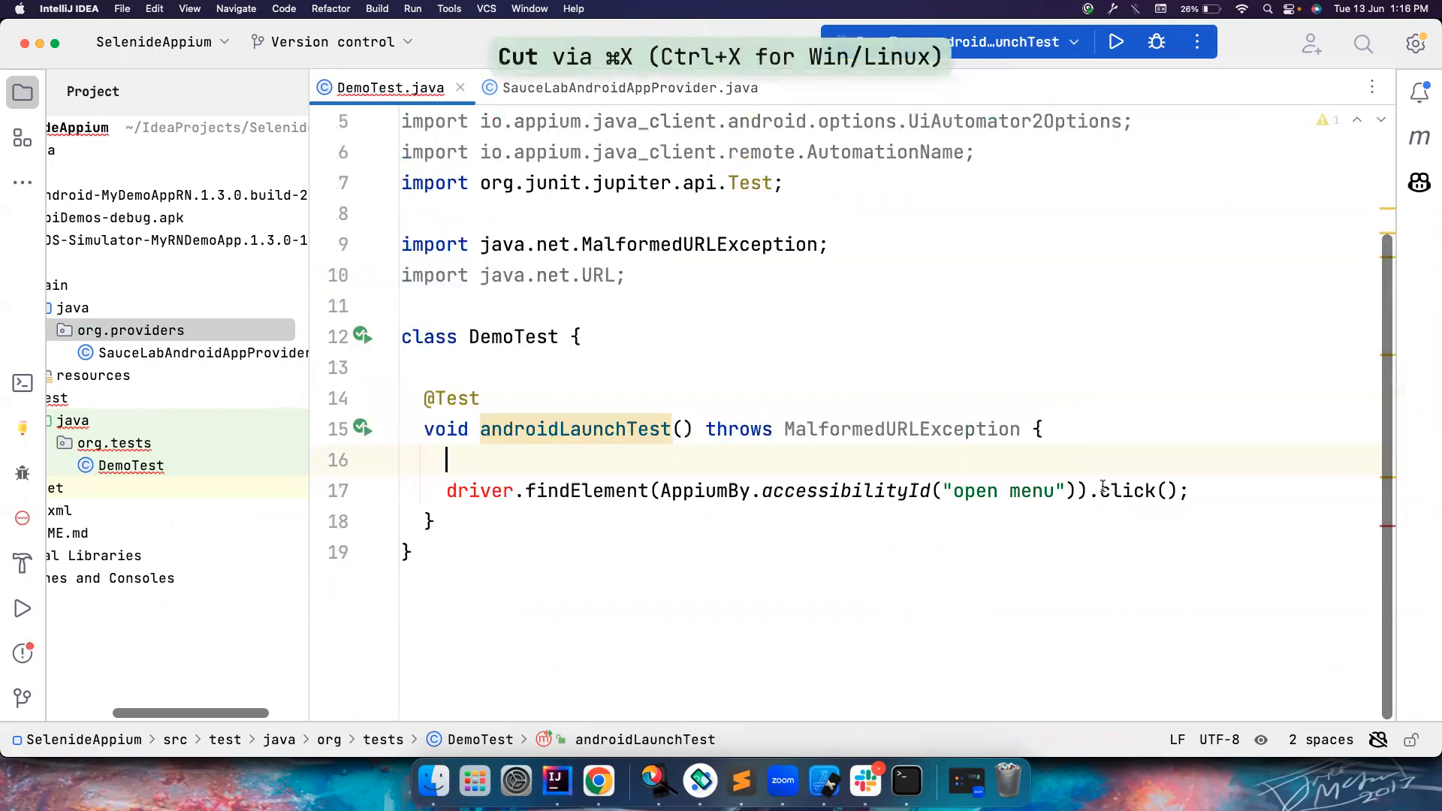
click(629, 87)
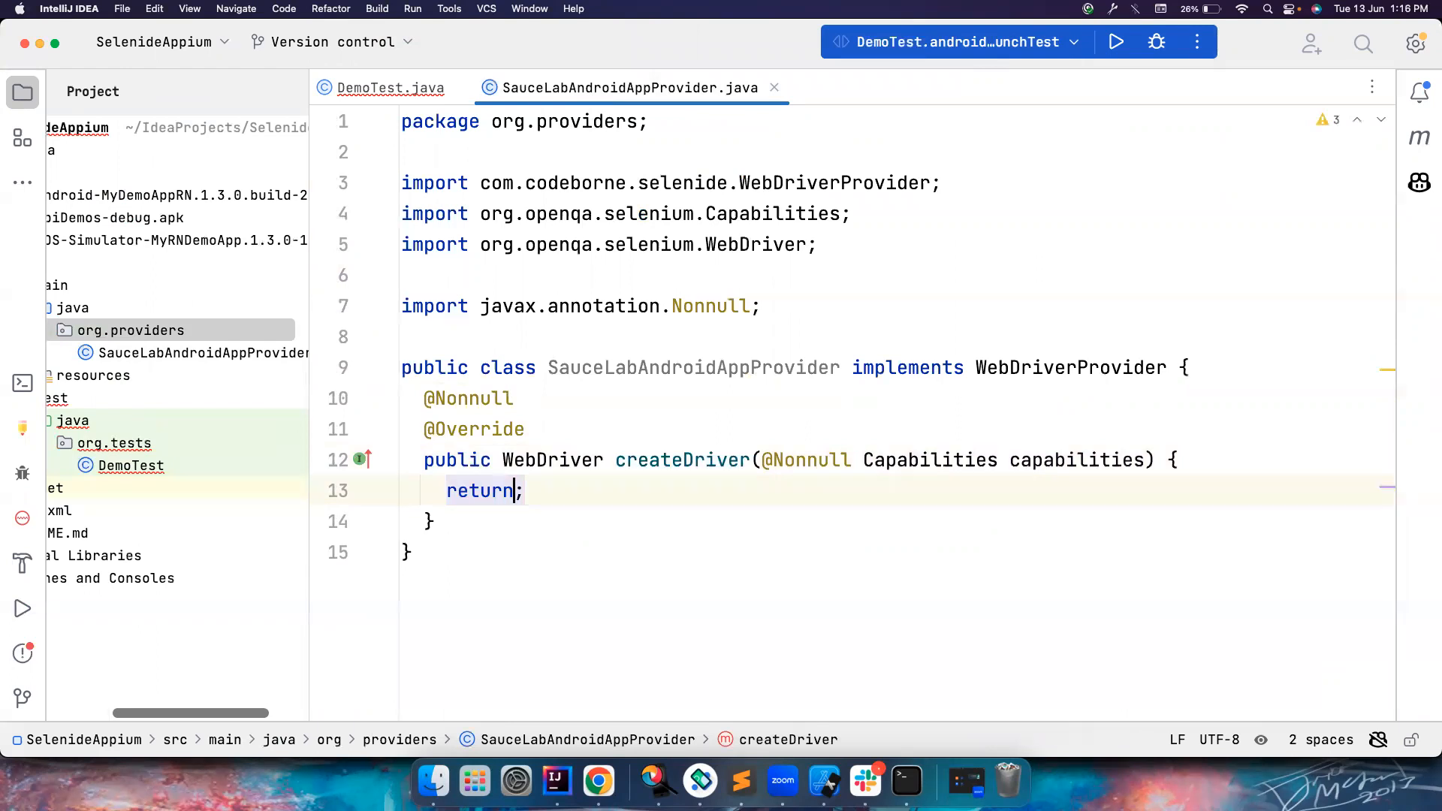
key(cmd+v)
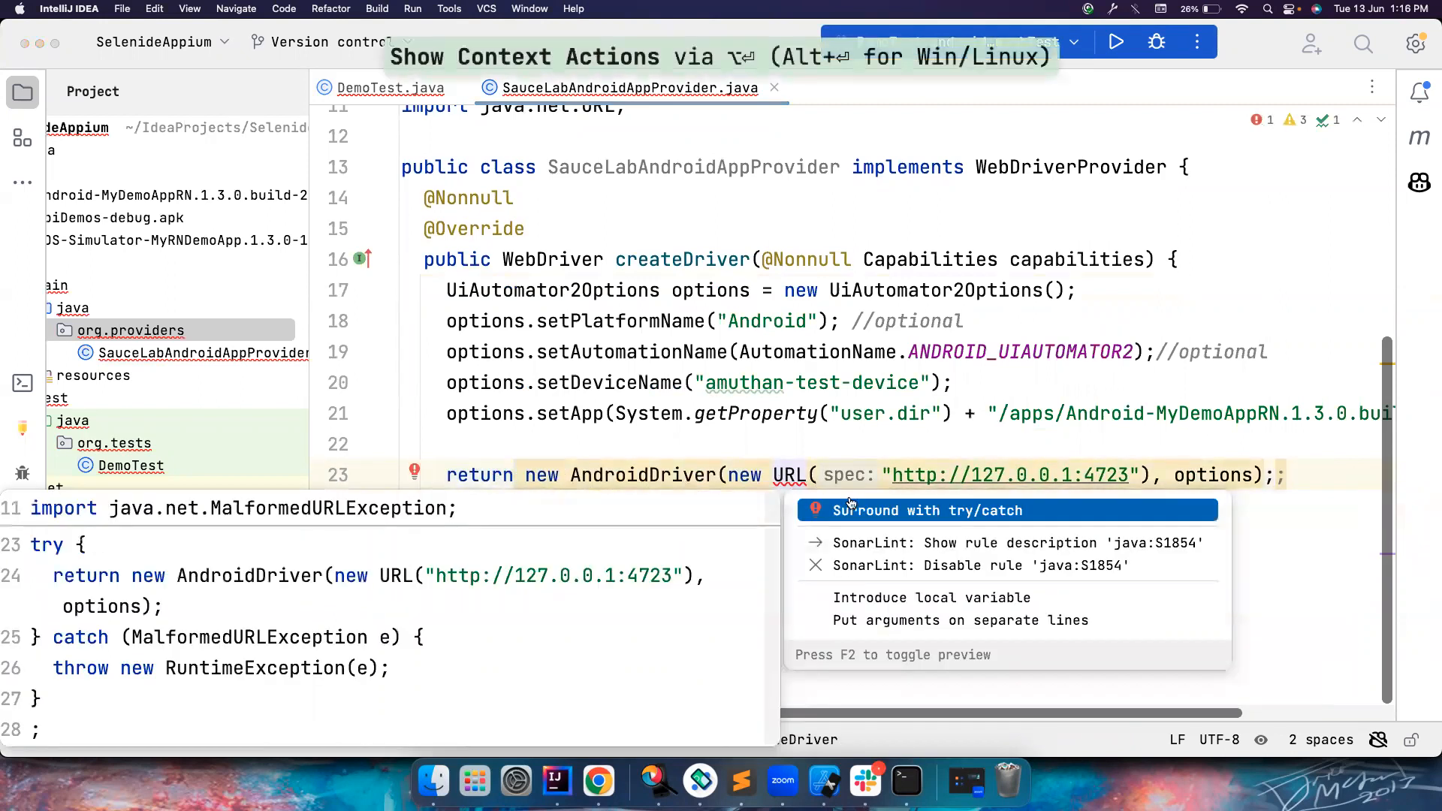
click(928, 510)
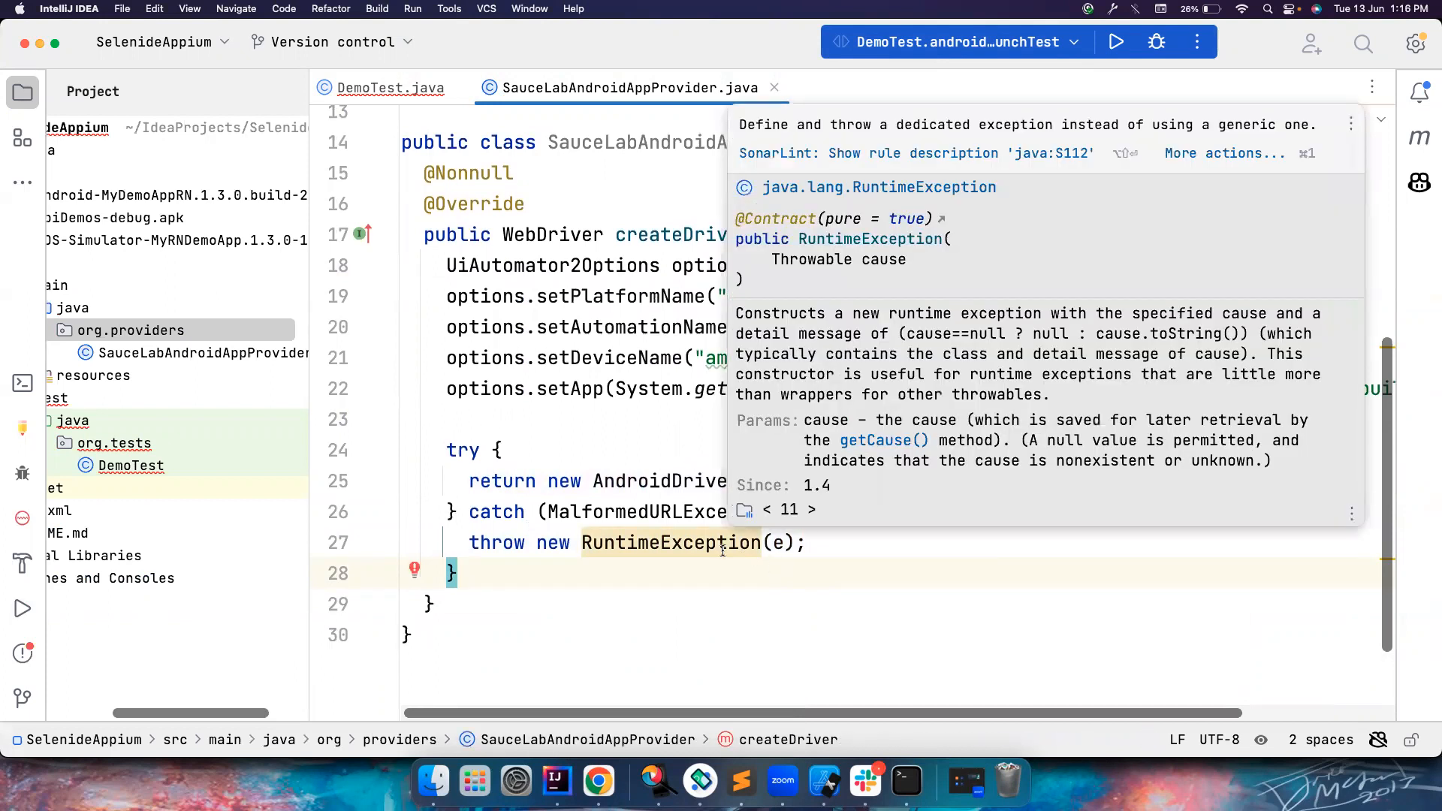
click(391, 87)
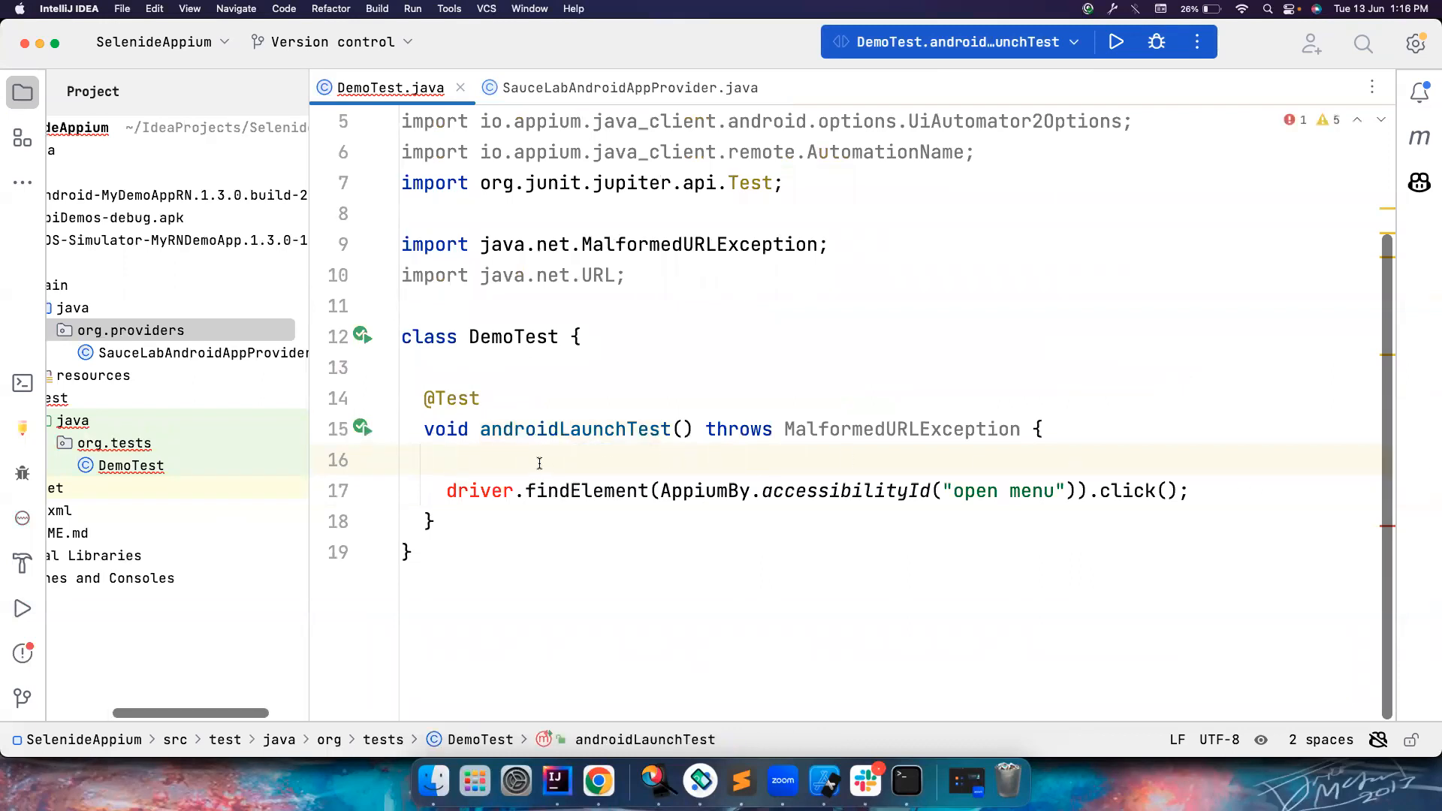
Step: Set Configuration.browser = SauceLabAndroidAppProvider.class.getName() in androidLaunchTest
text(Con)
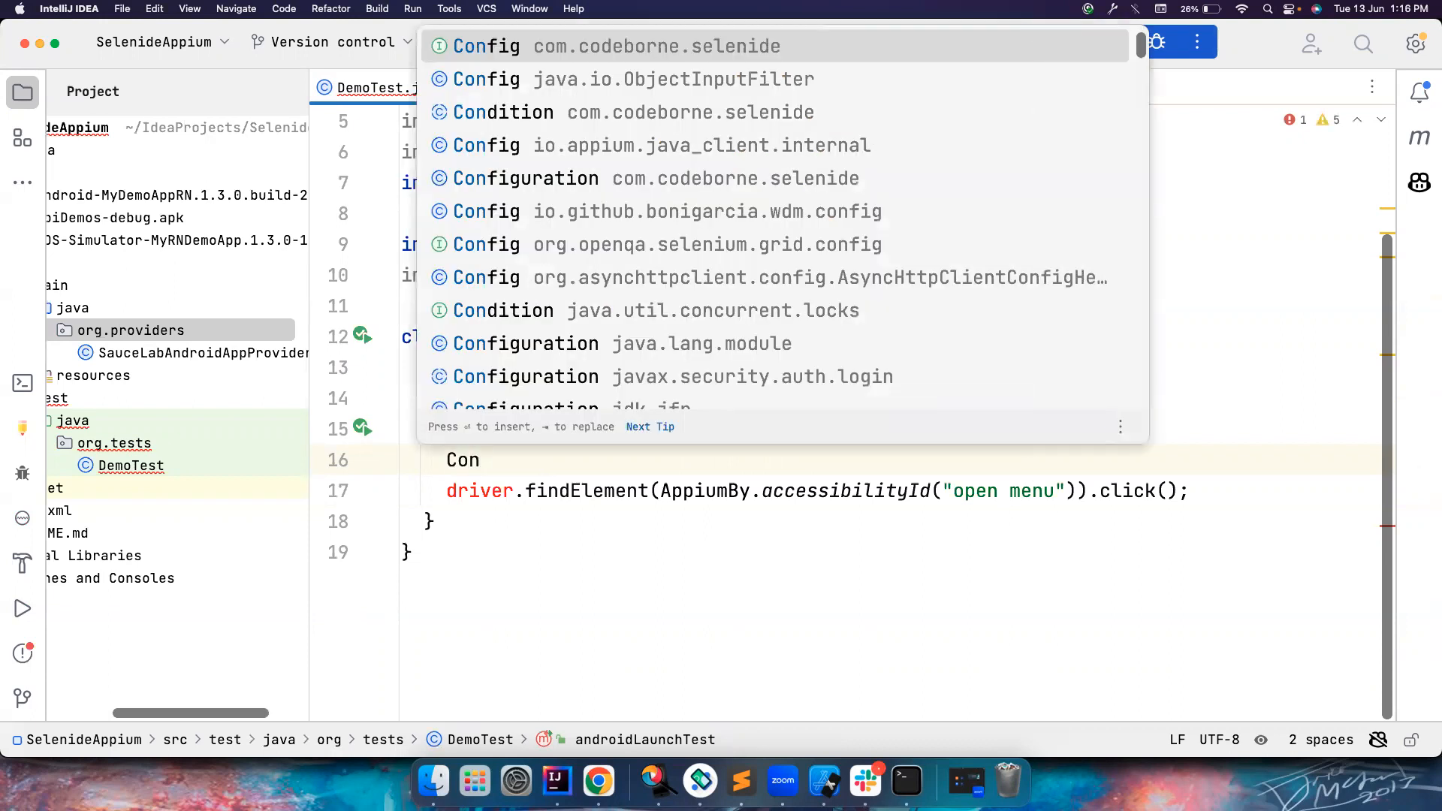
text(gi)
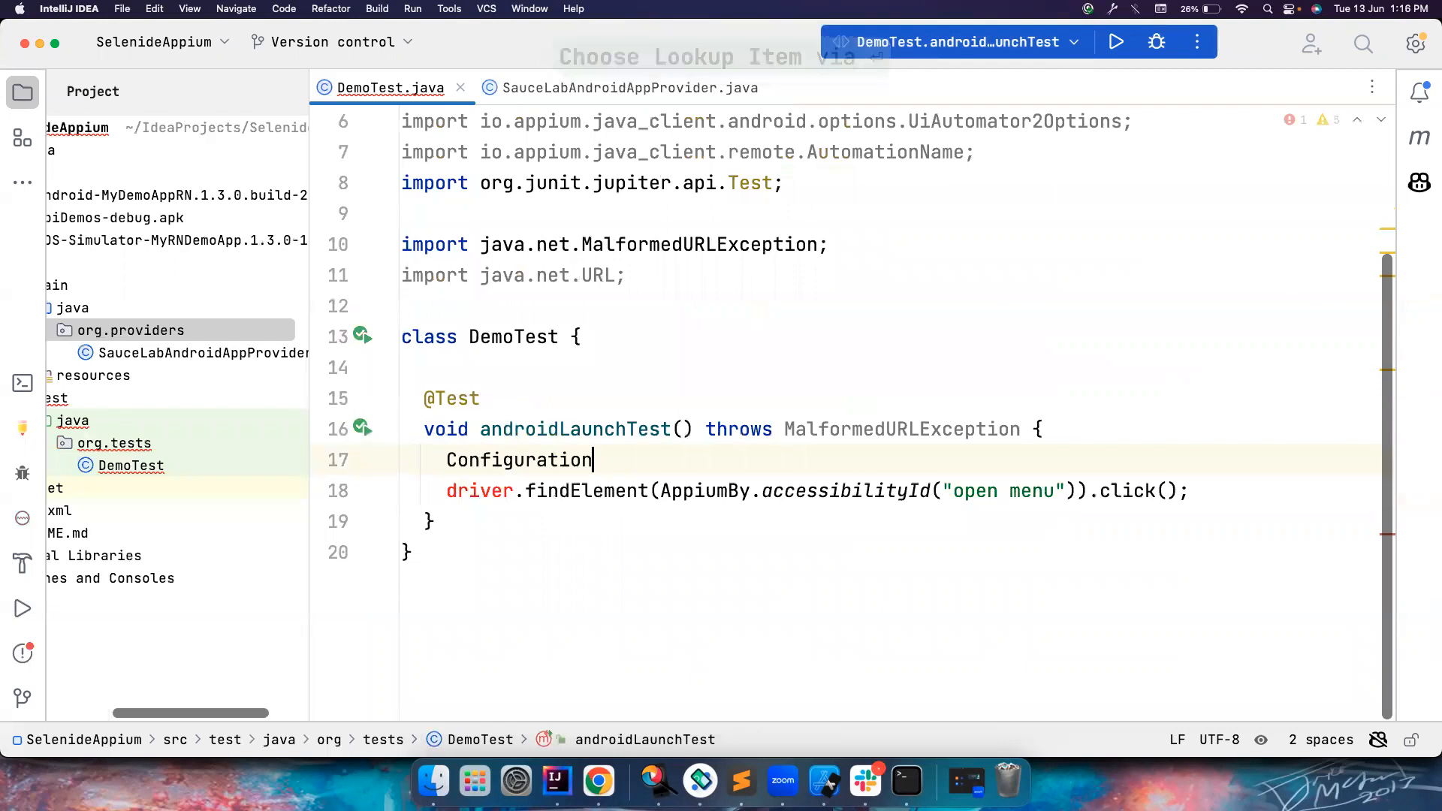
text(.b)
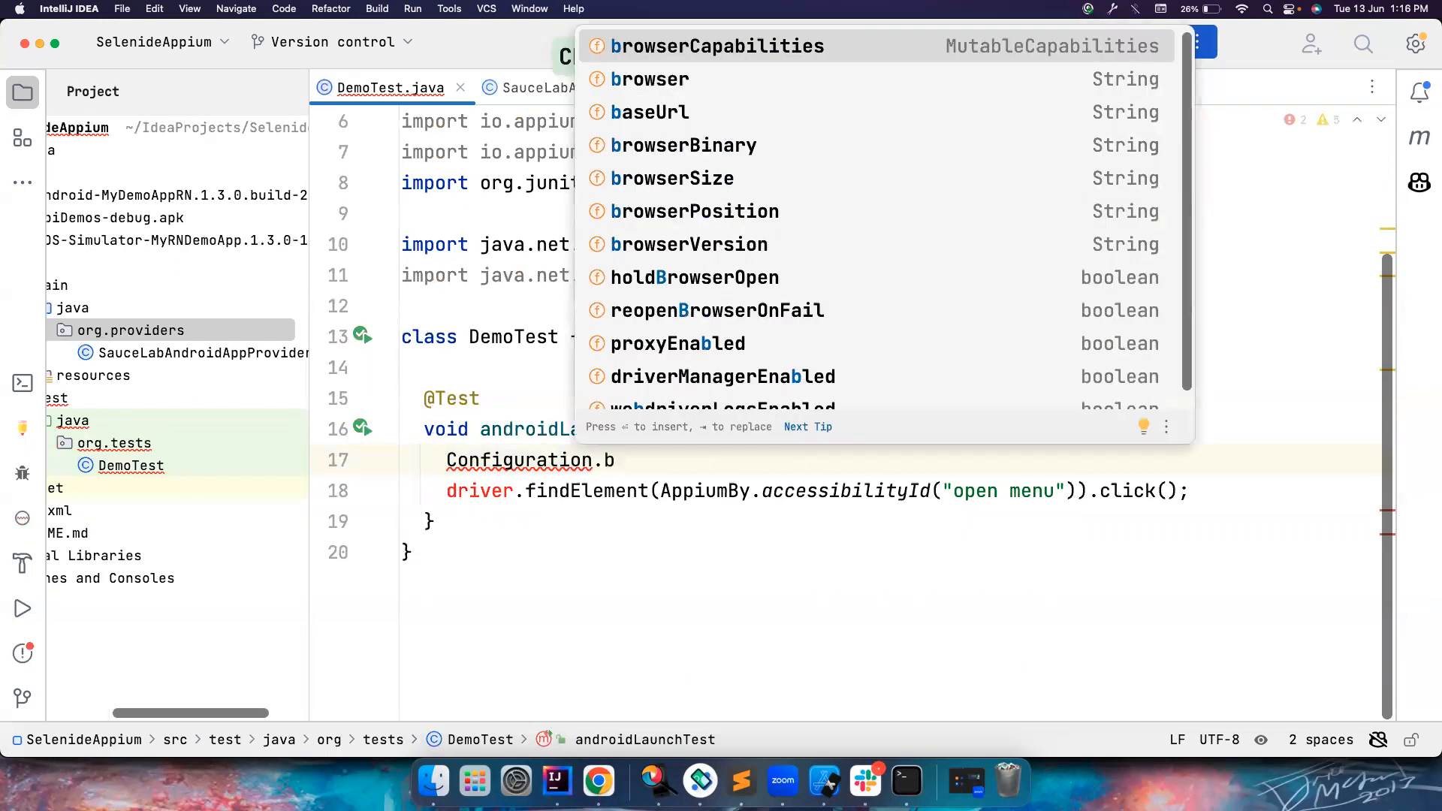
click(648, 79)
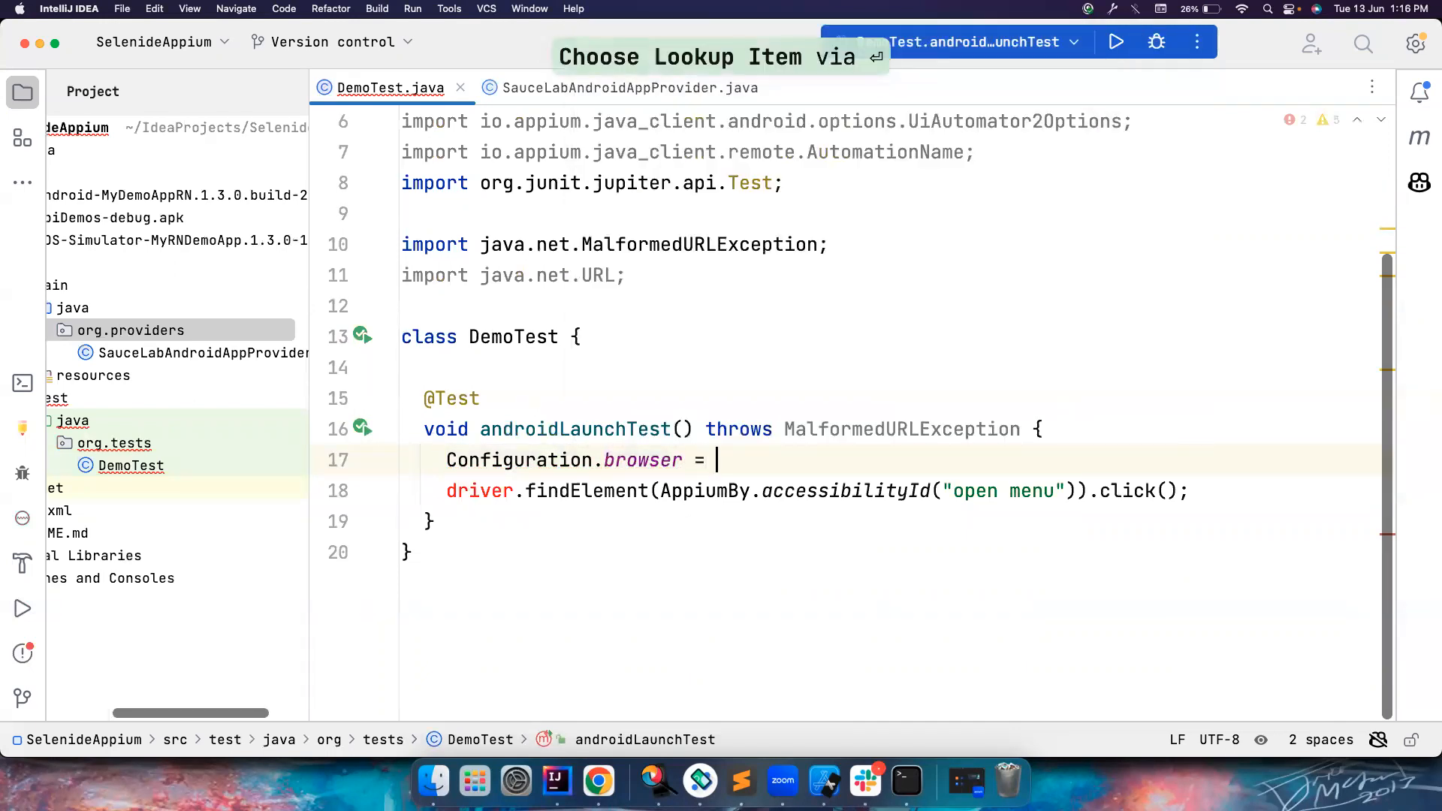
text(SauceLabAndroidAppProvider)
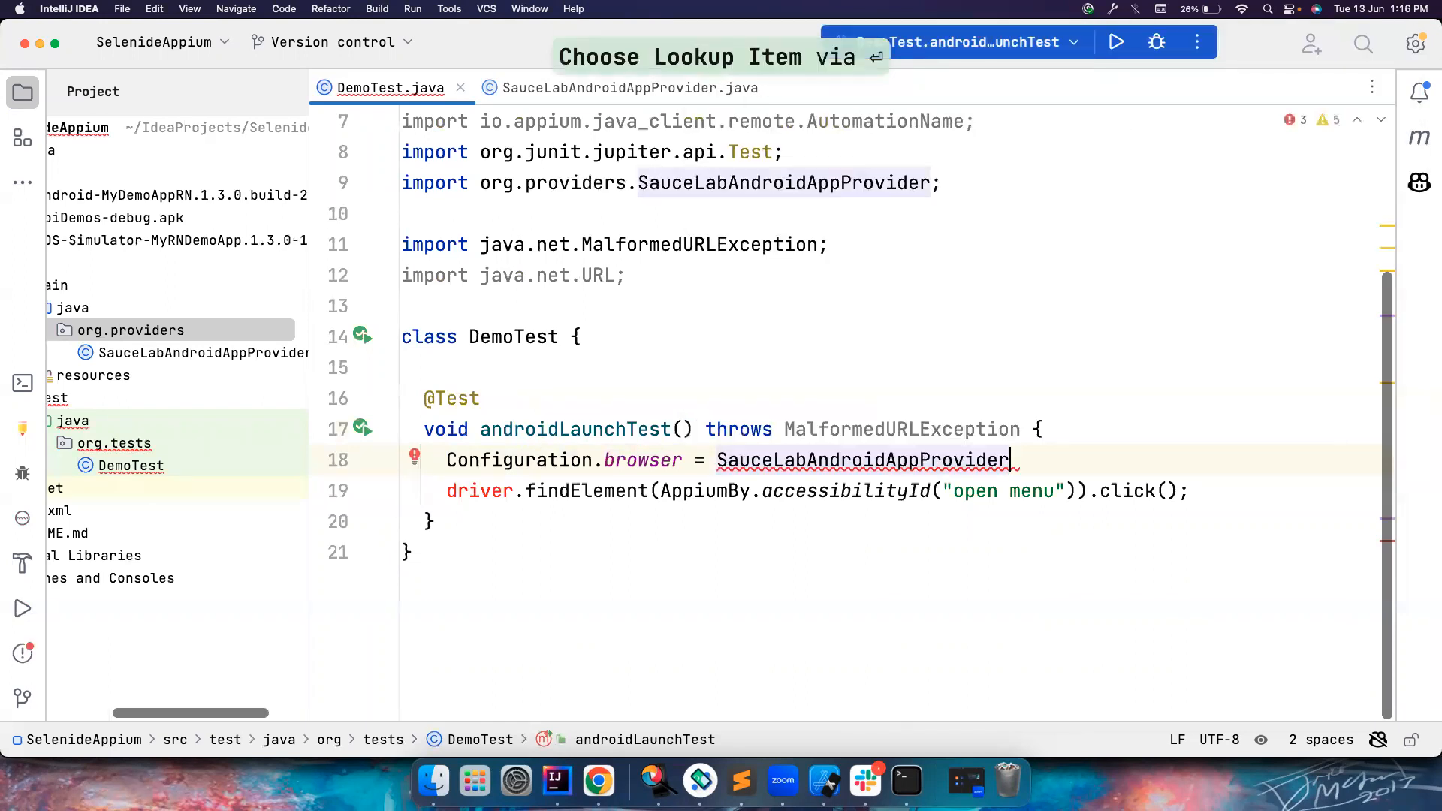
text(.class.)
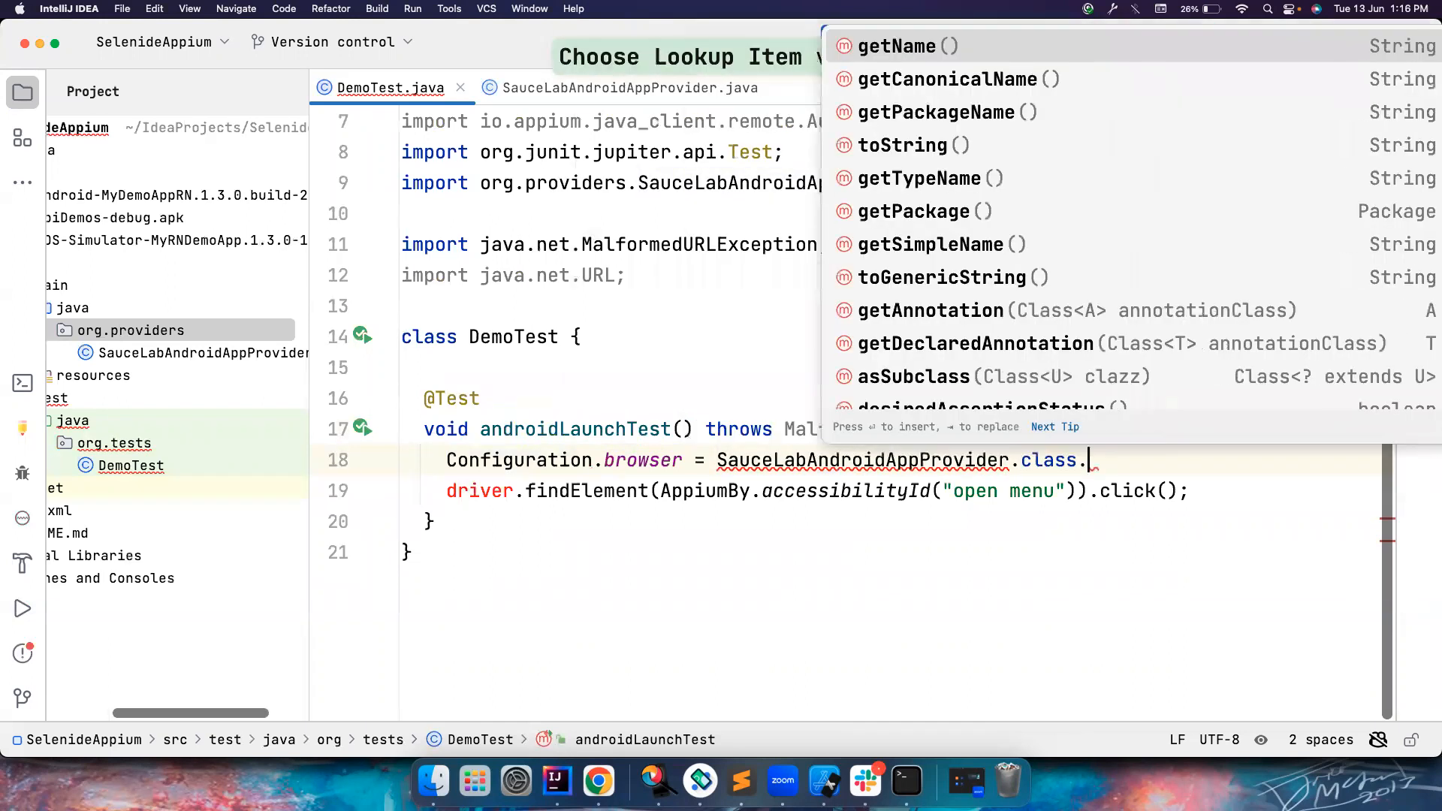
click(895, 46)
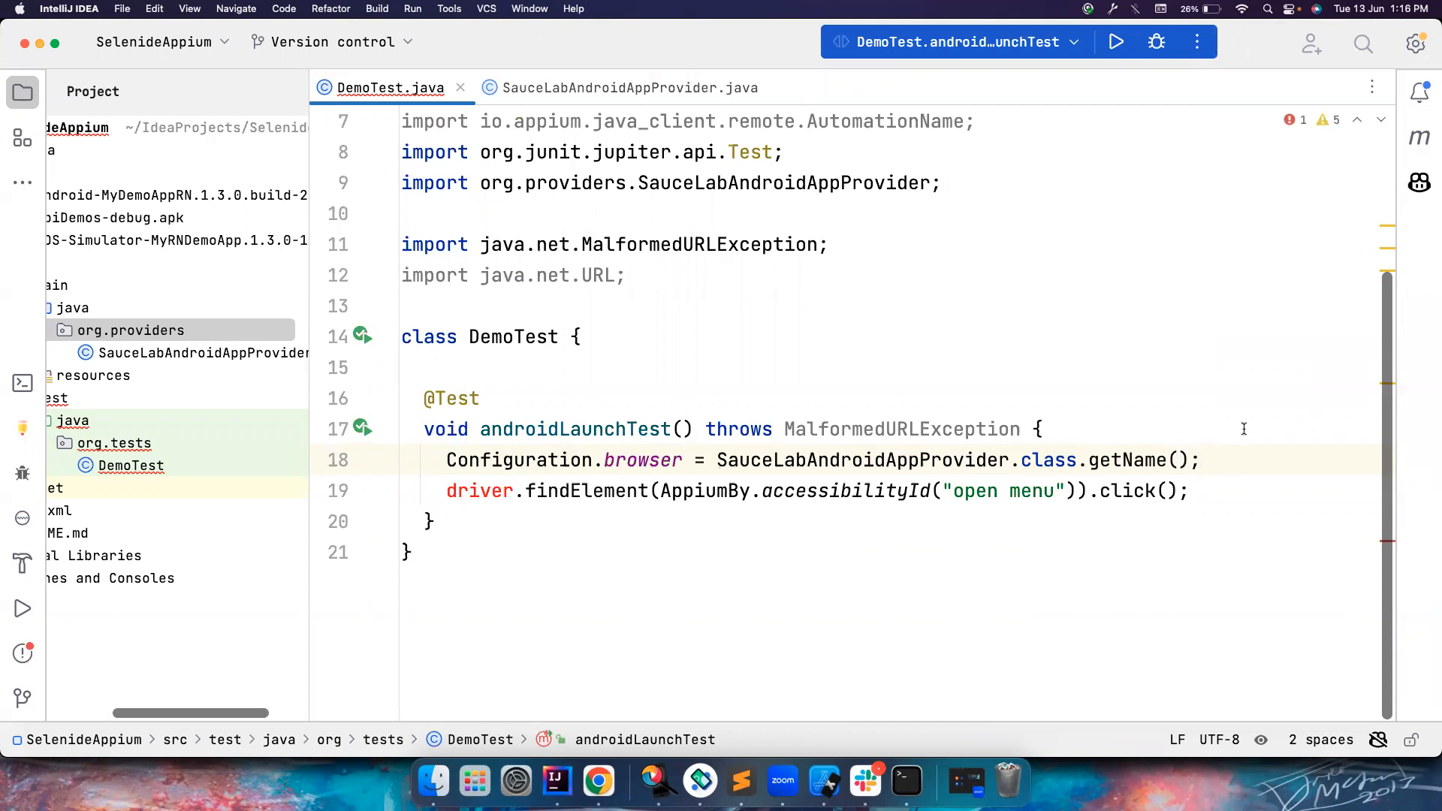
Step: Check the provider's driver code, select the undefined driver variable and reformat with optimized imports
click(629, 87)
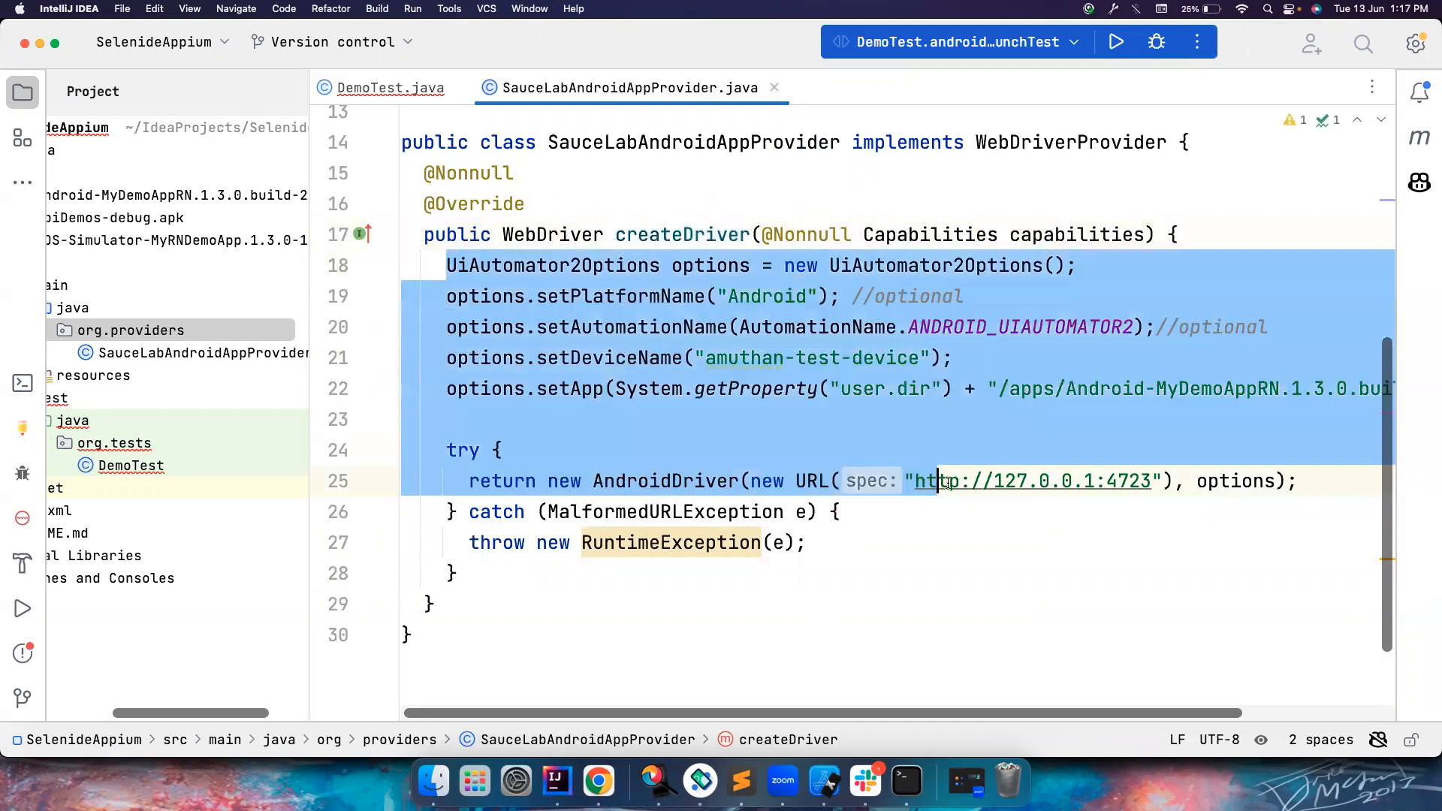
click(390, 87)
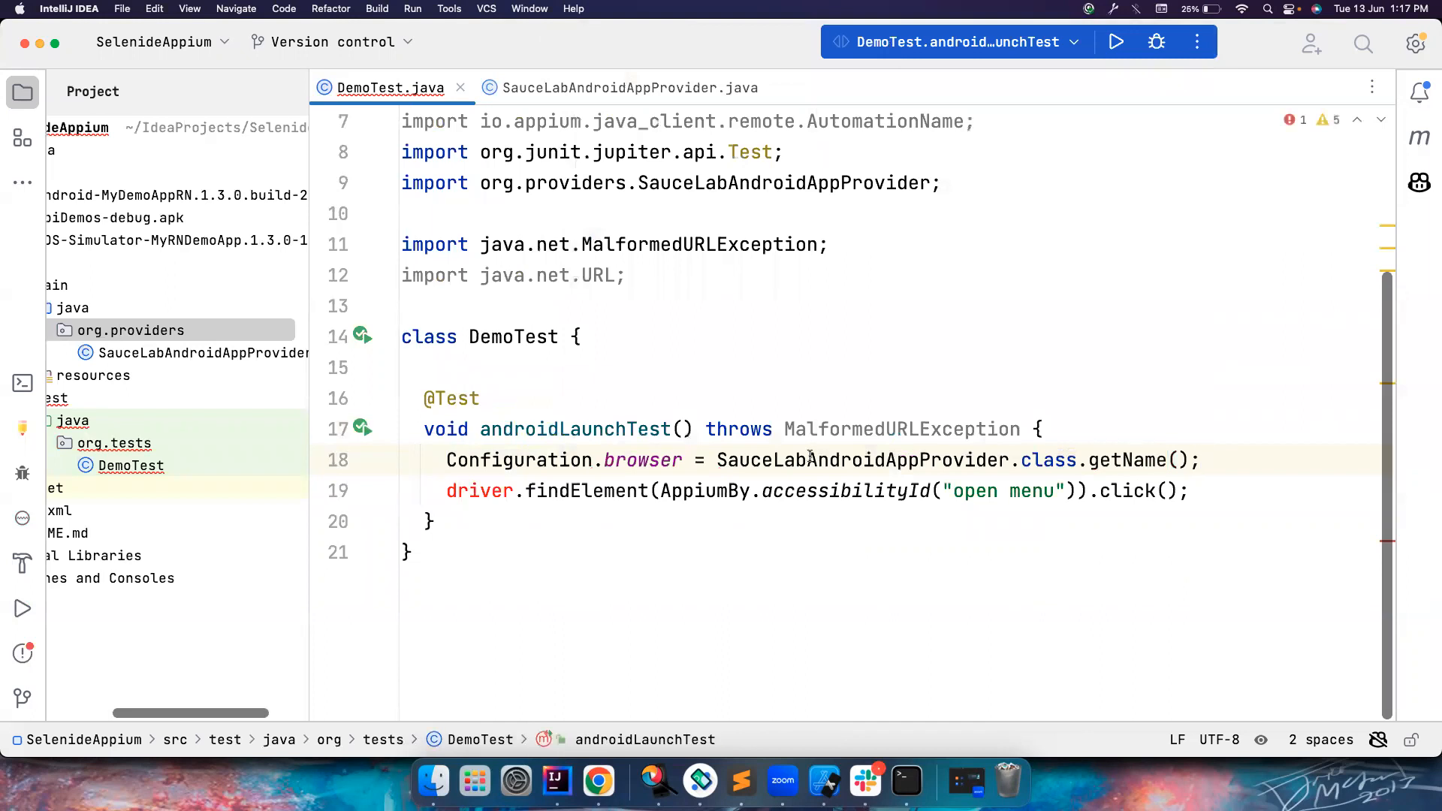
double_click(479, 490)
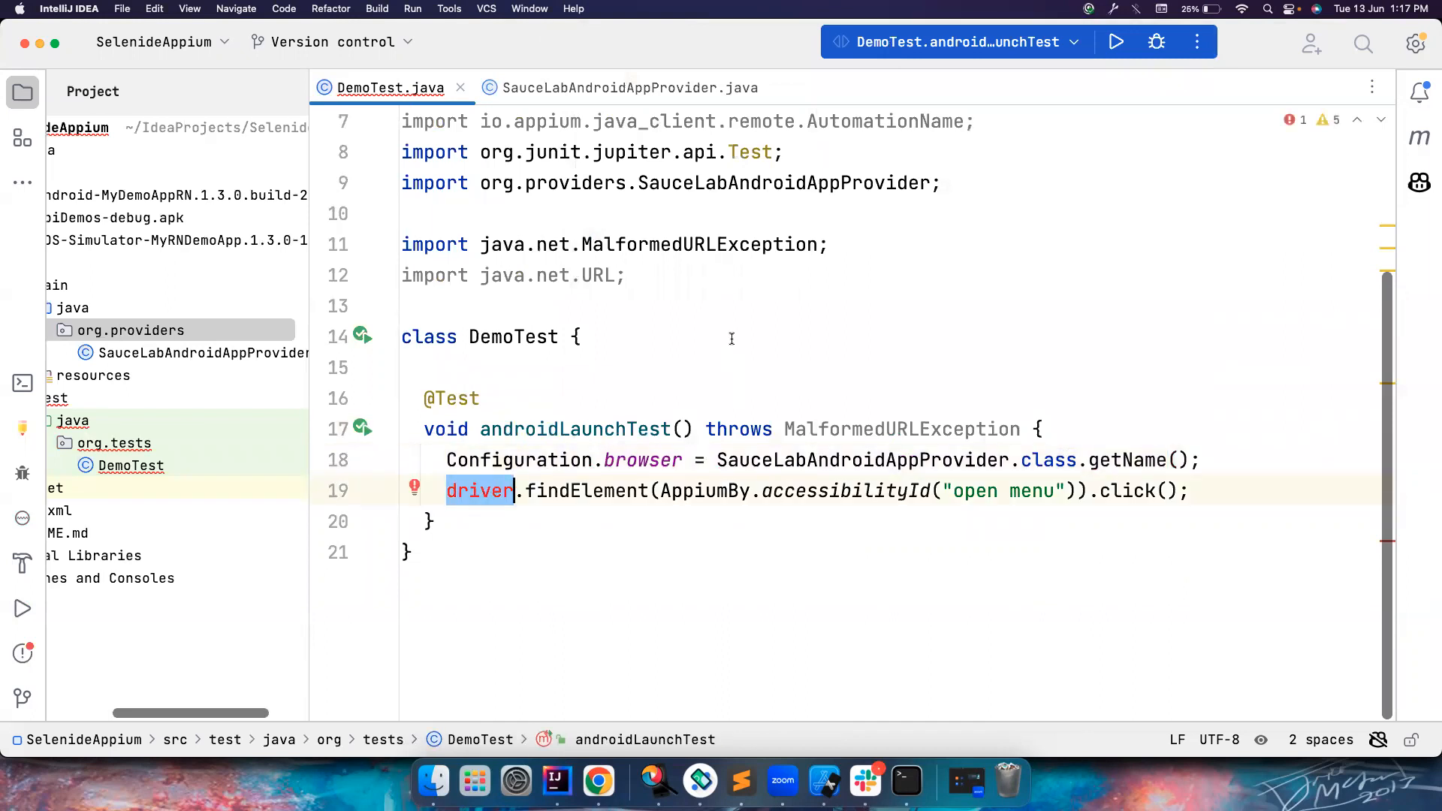
key(cmd+alt+l)
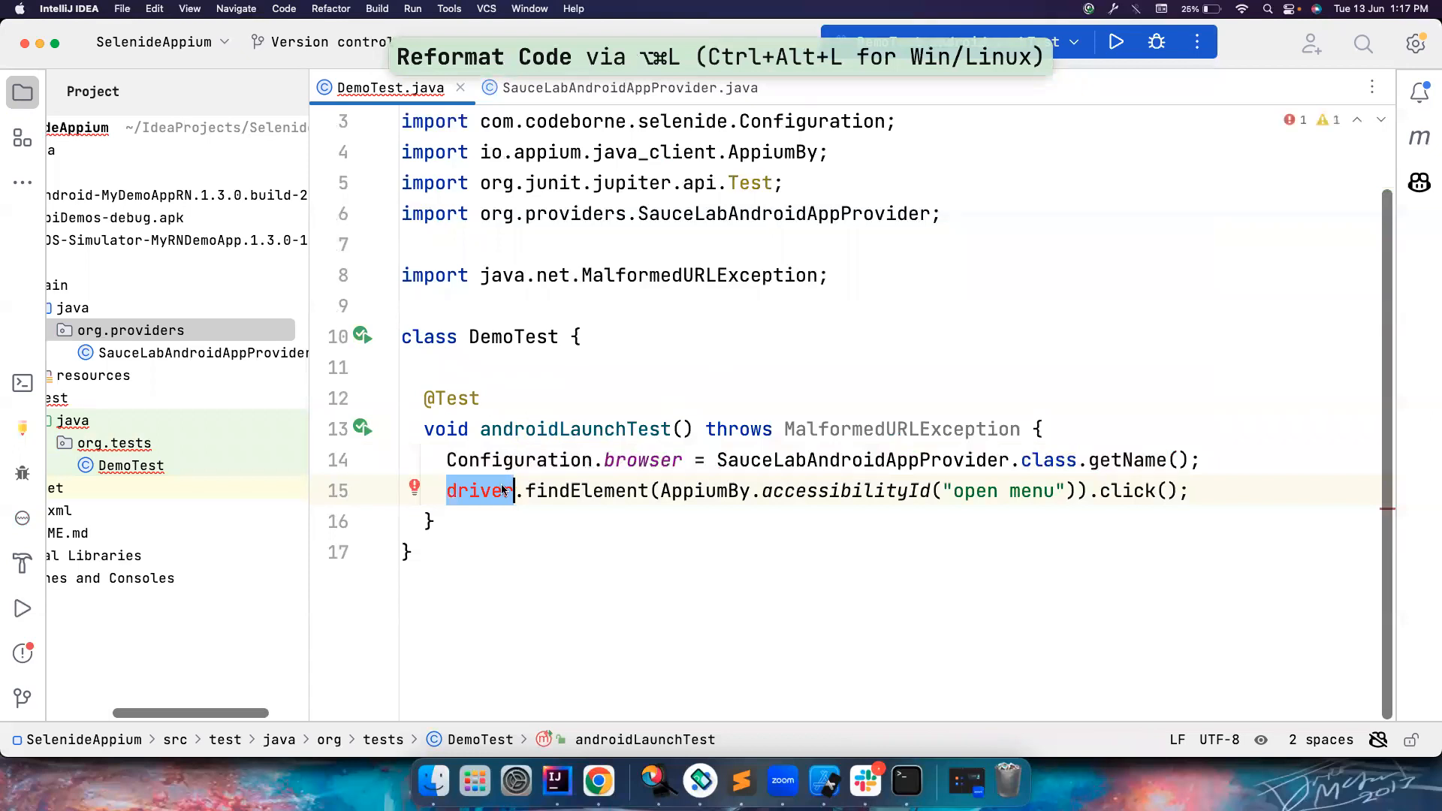
Step: Replace the undefined driver call with $(AppiumBy.accessibilityId("open menu")).click()
text(WD)
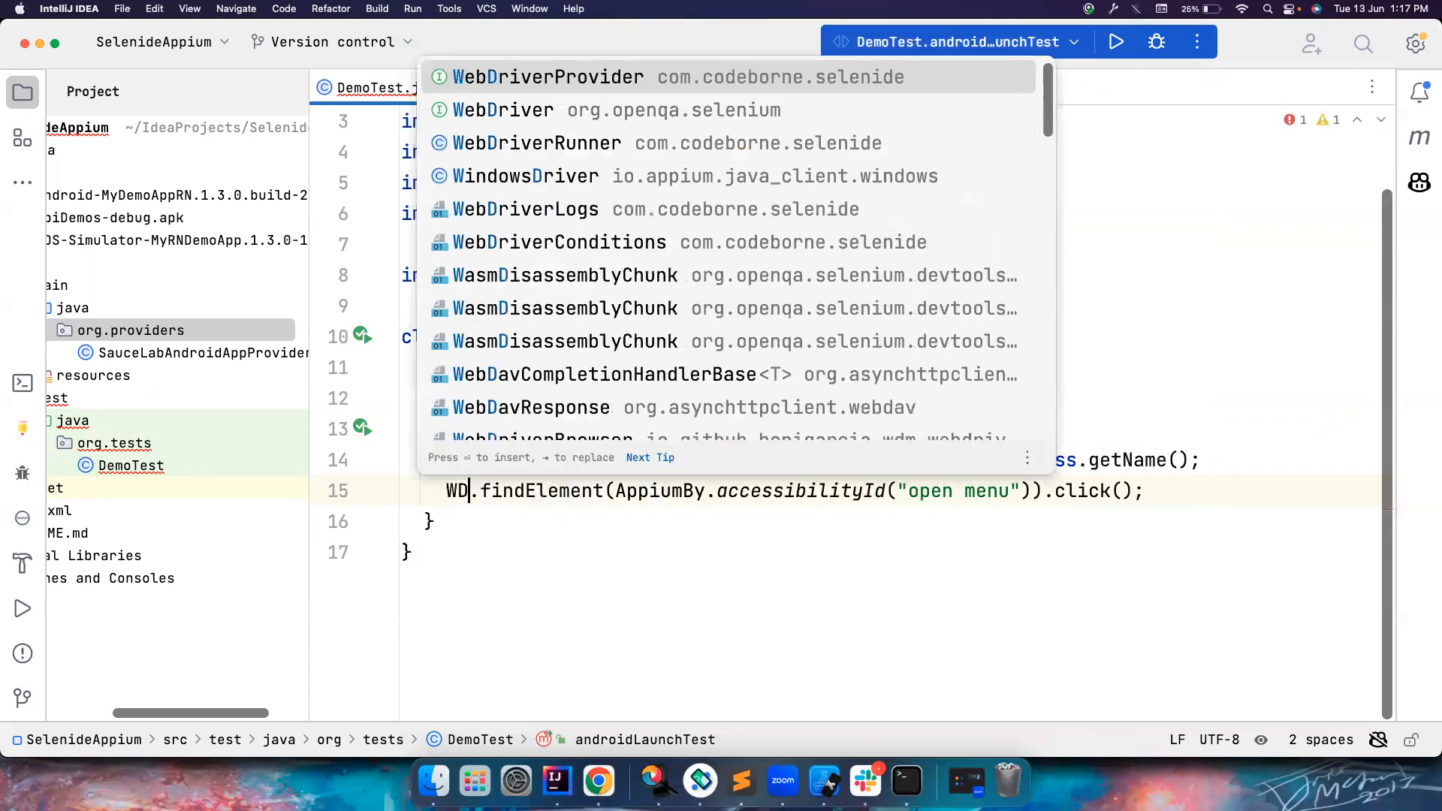
text(R)
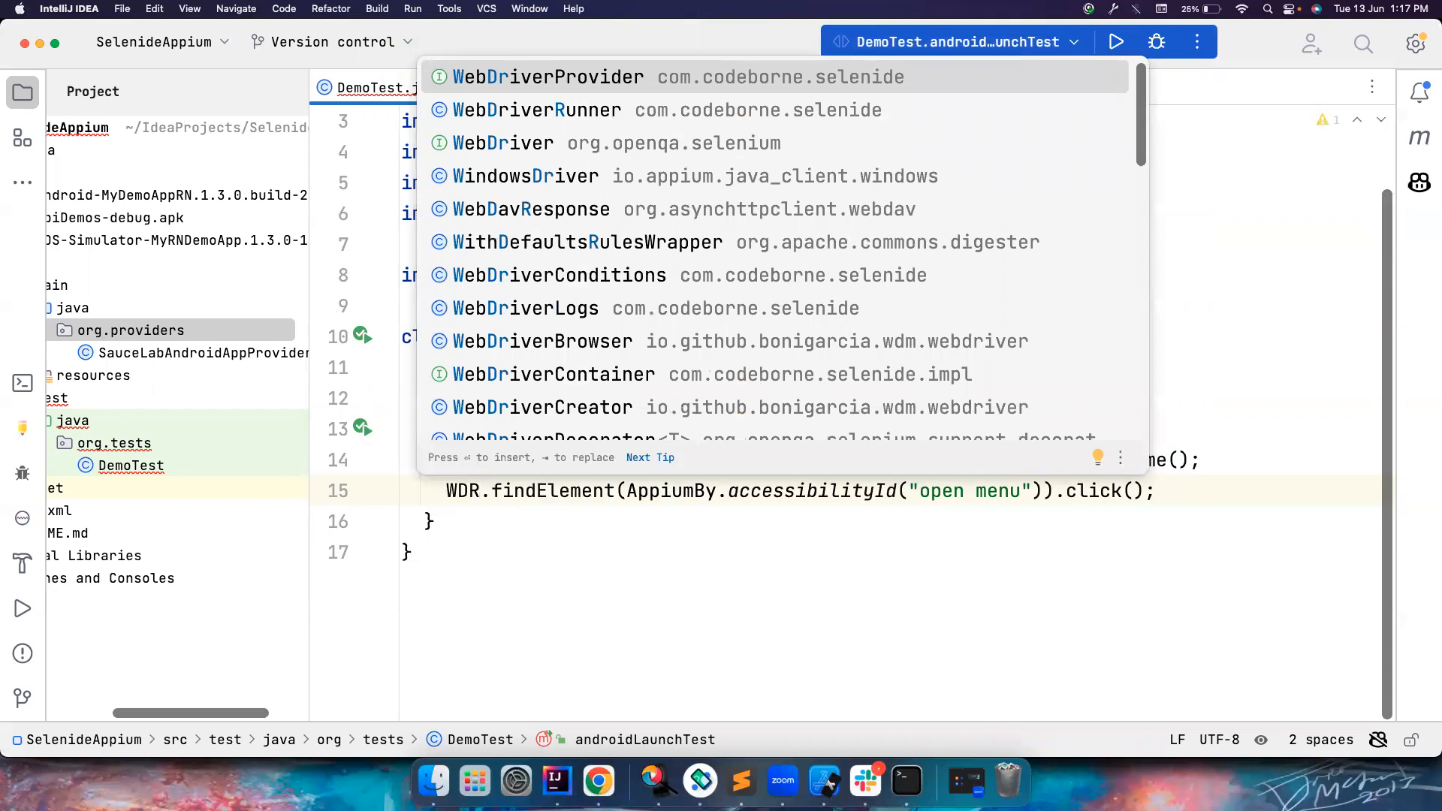
key(Escape)
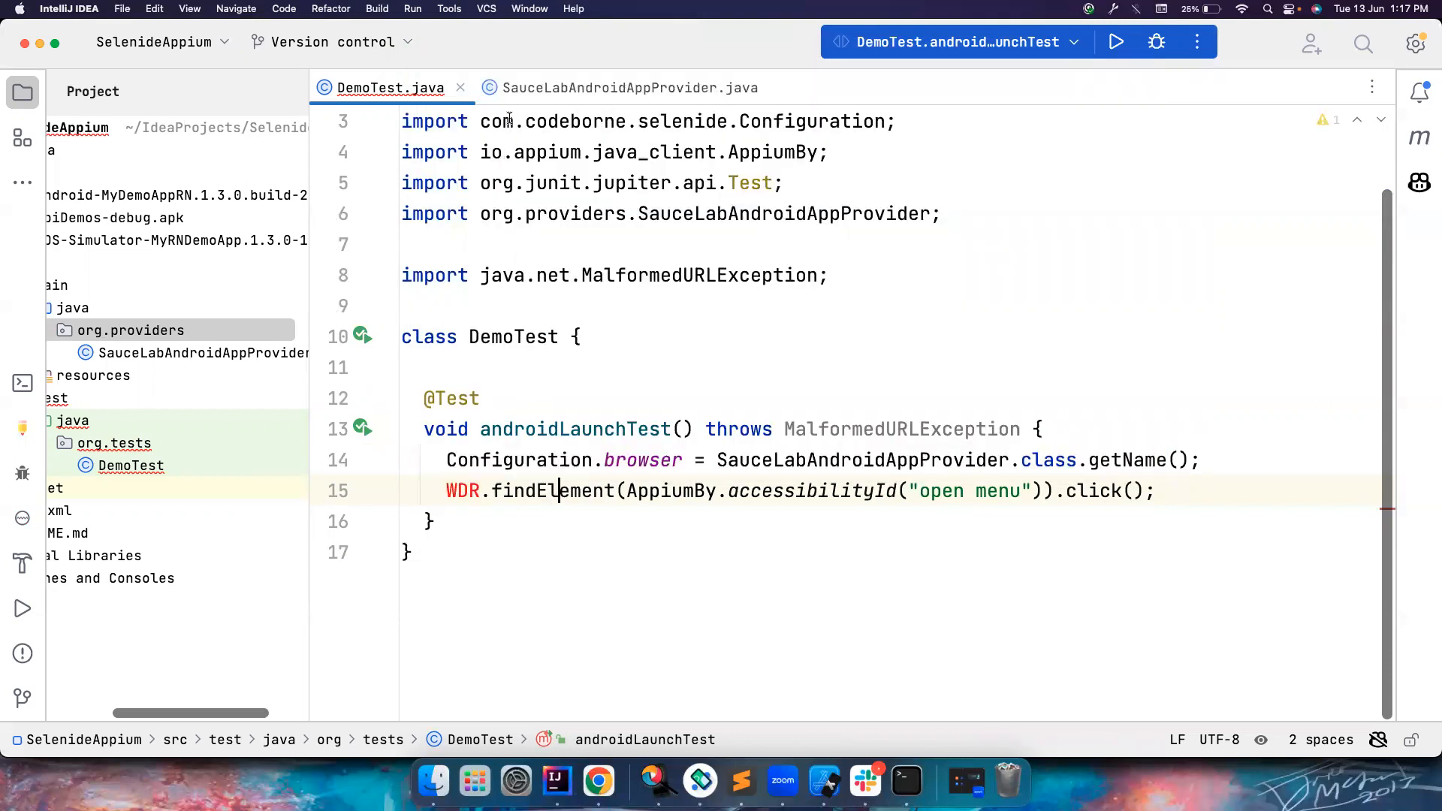
click(630, 87)
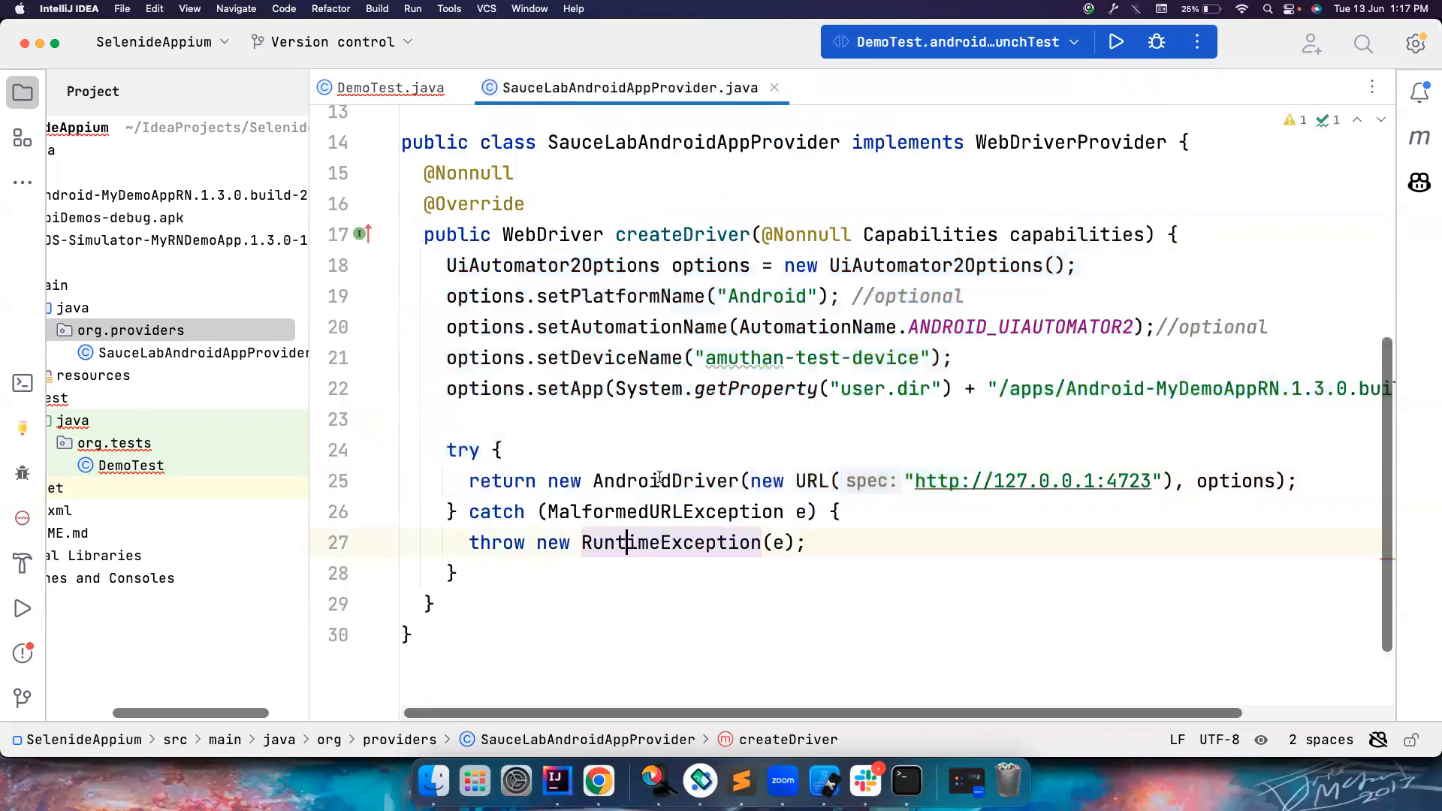
click(391, 87)
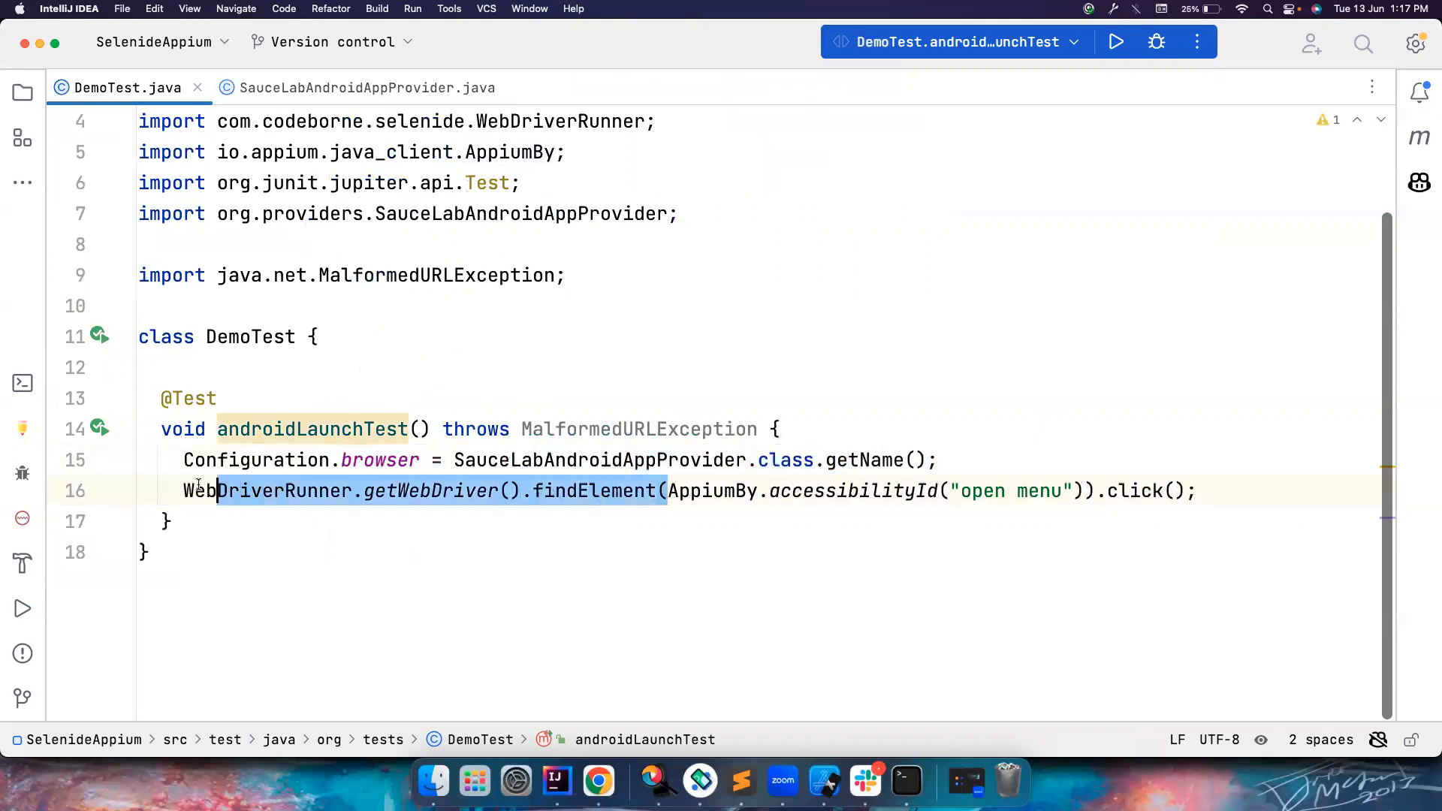
text($)
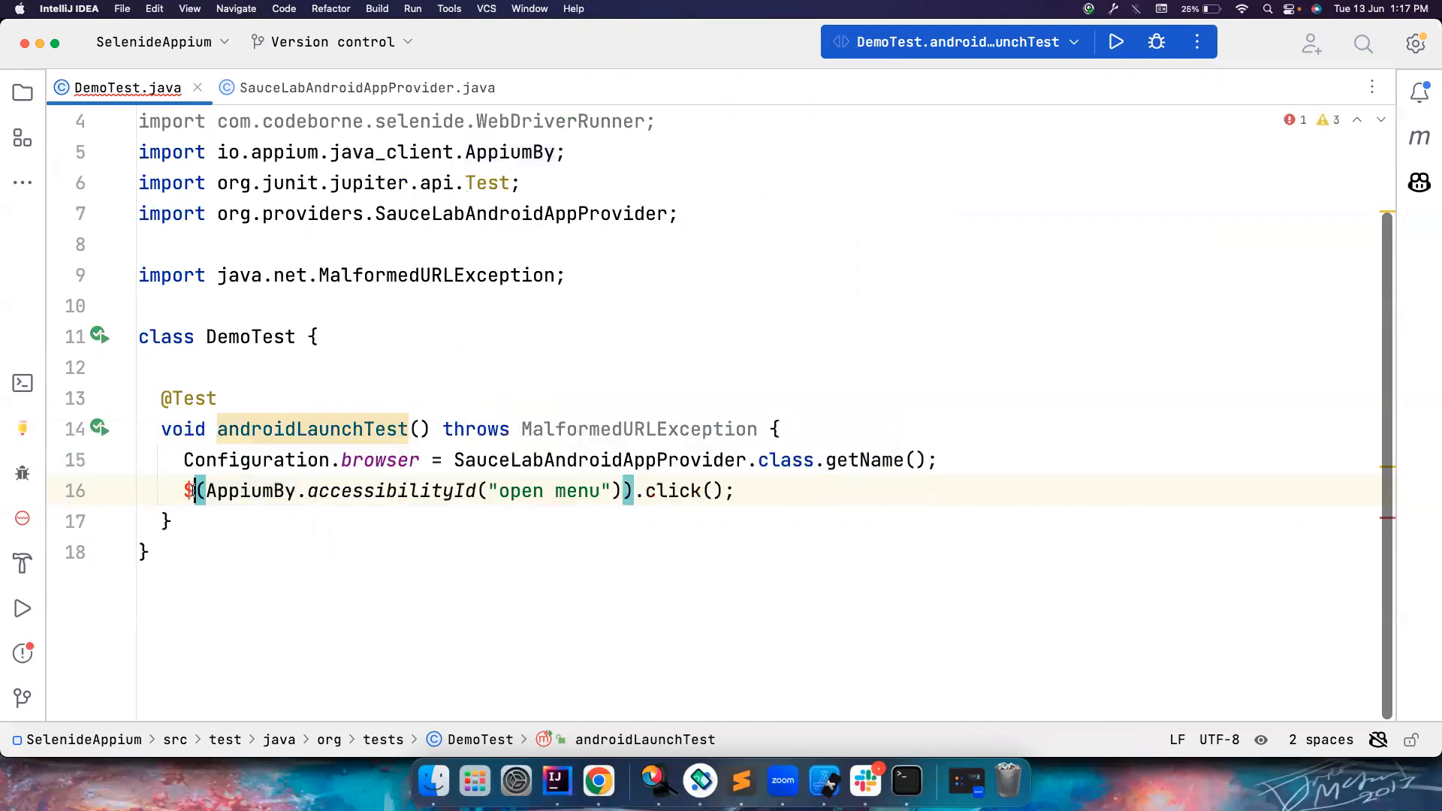
click(191, 490)
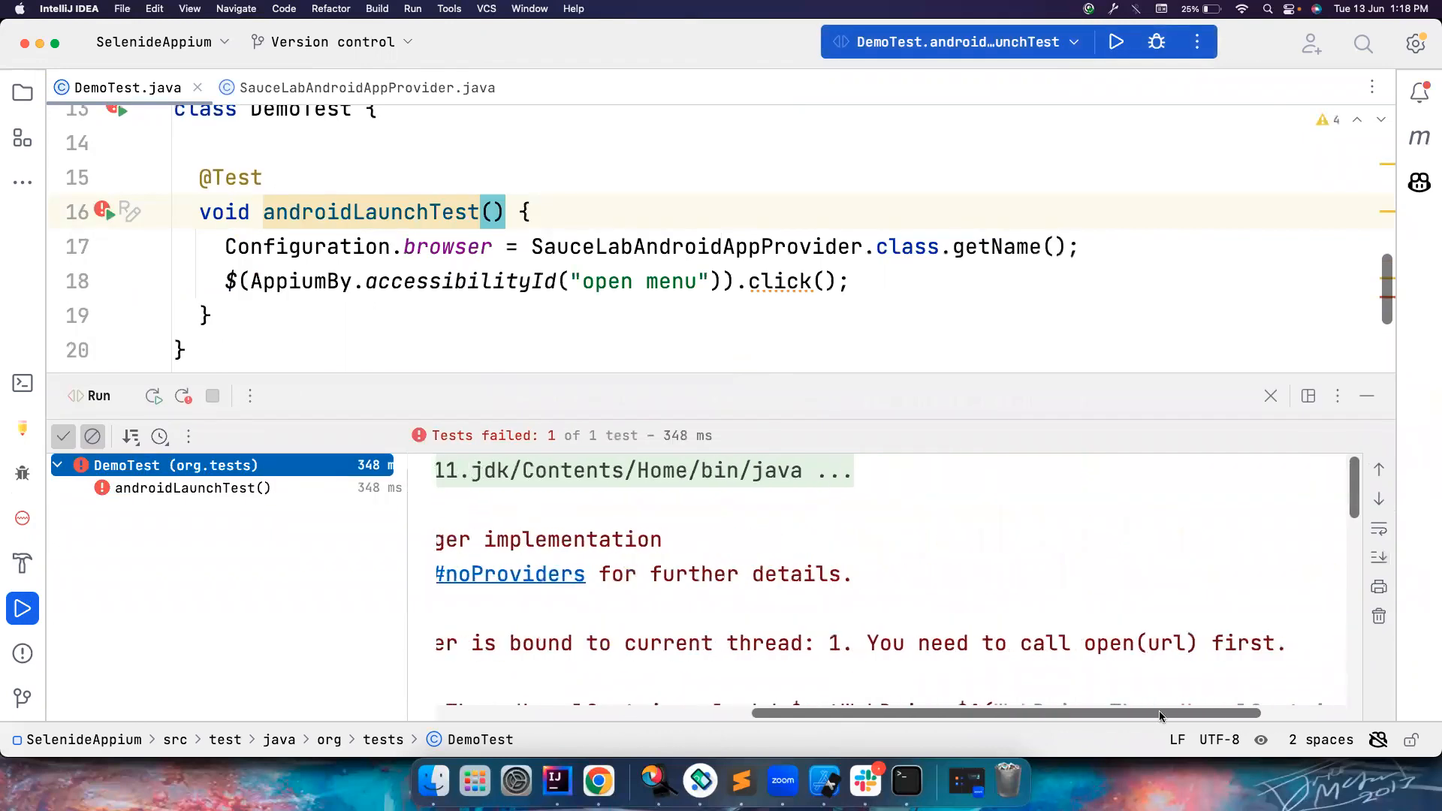
Step: Add a blank line in androidLaunchTest below the Configuration.browser setting
scroll(left, 3)
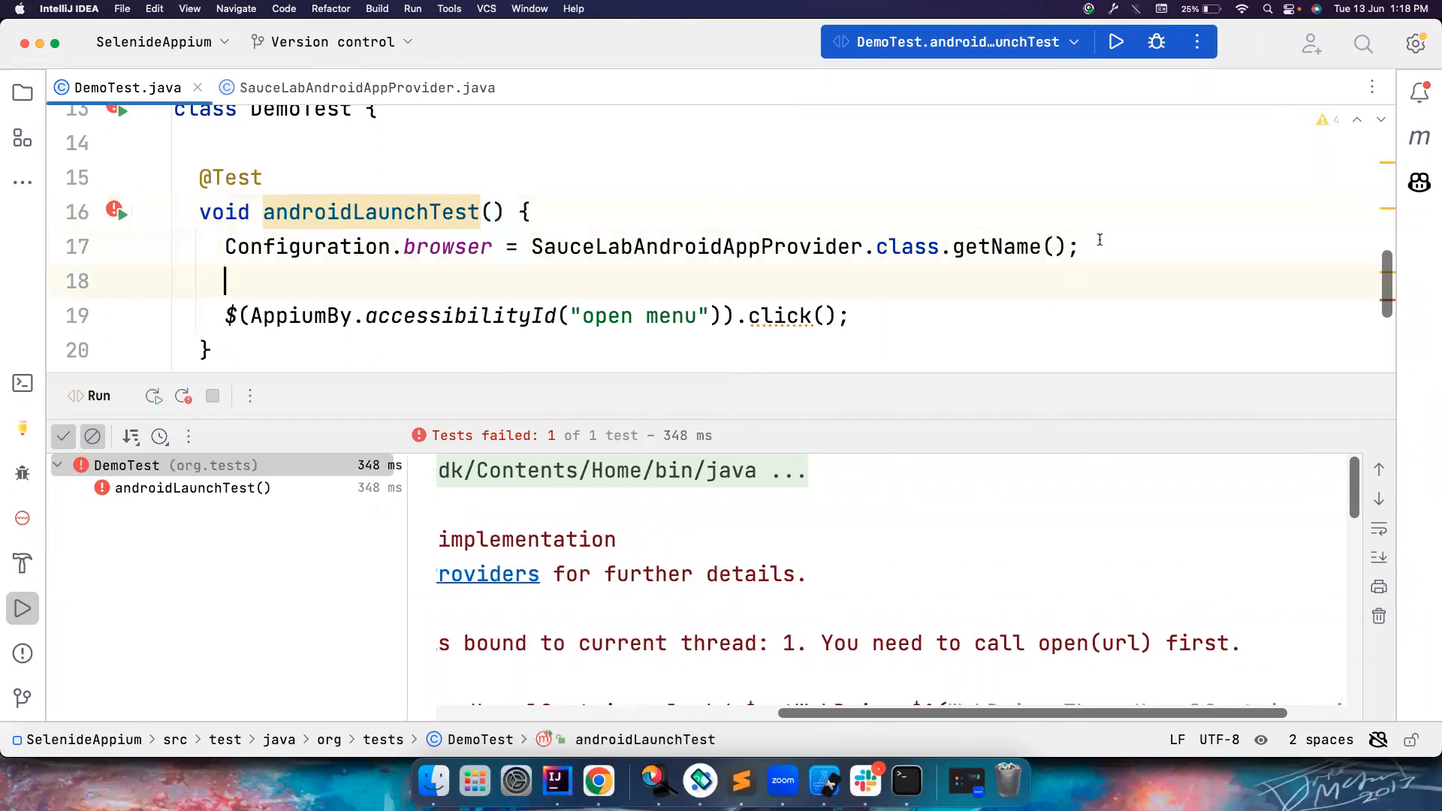
Step: Call SelenideAppium.launchApp() before the open-menu tap and rerun androidLaunchTest, passing 1 of 1
text(SelenideAppium.)
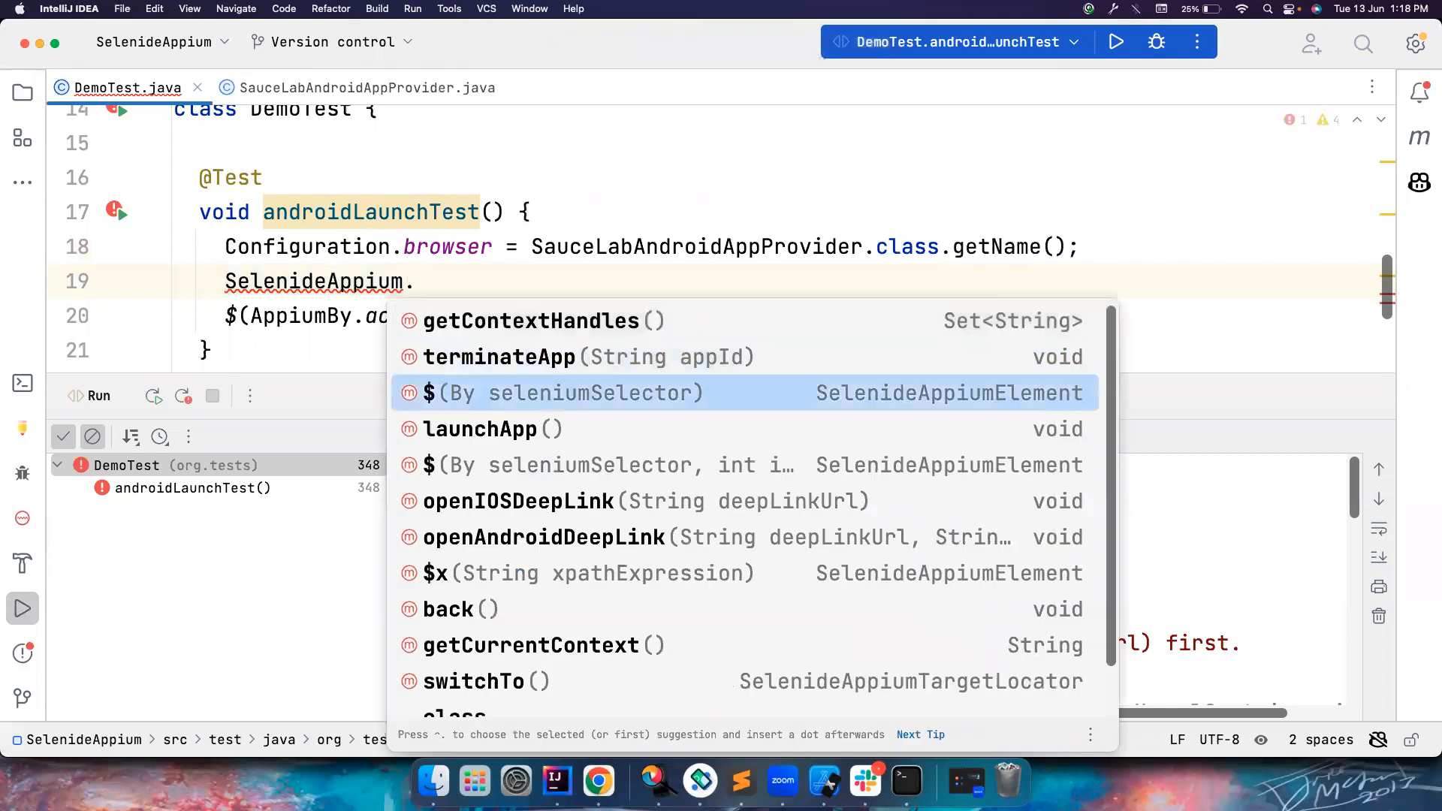
click(479, 428)
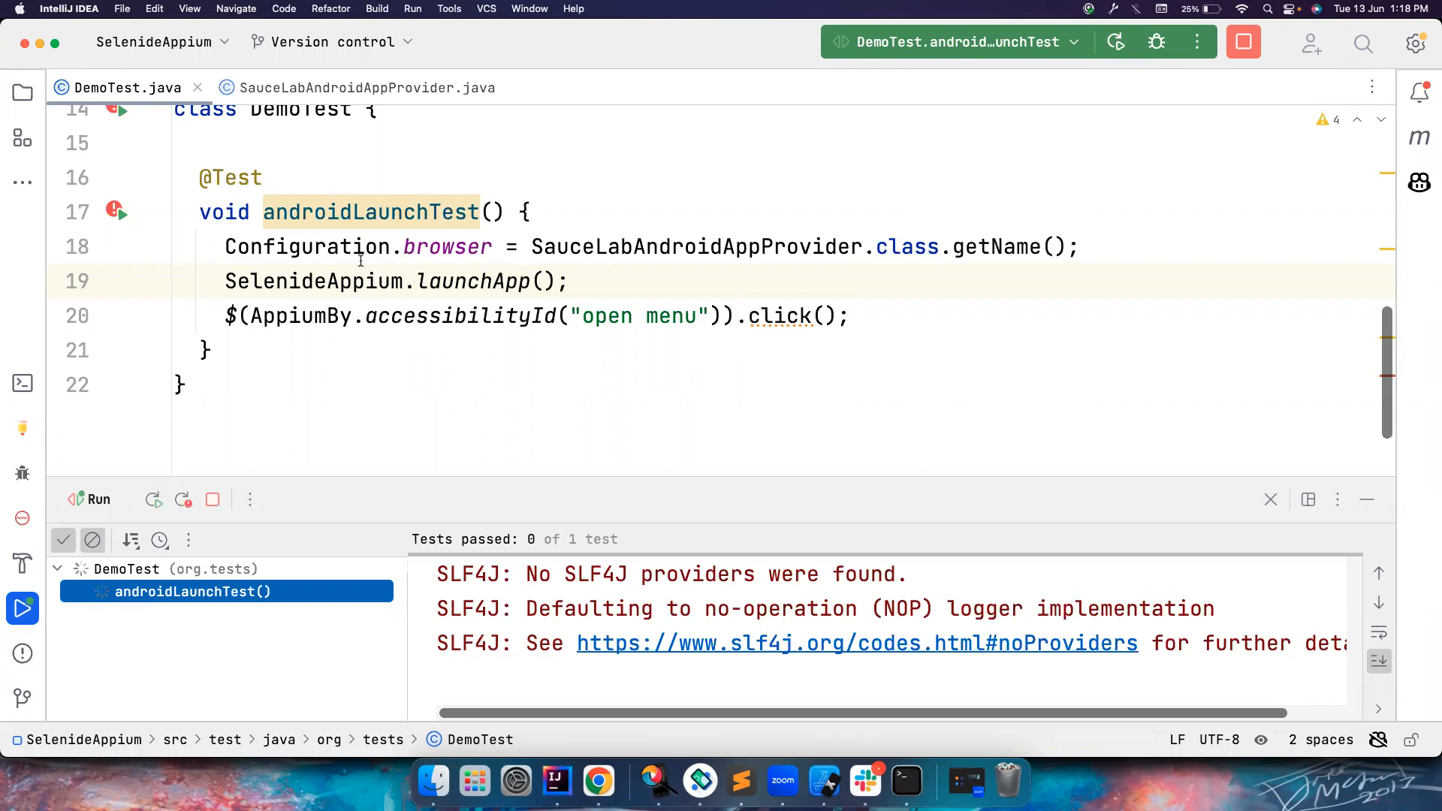
click(366, 87)
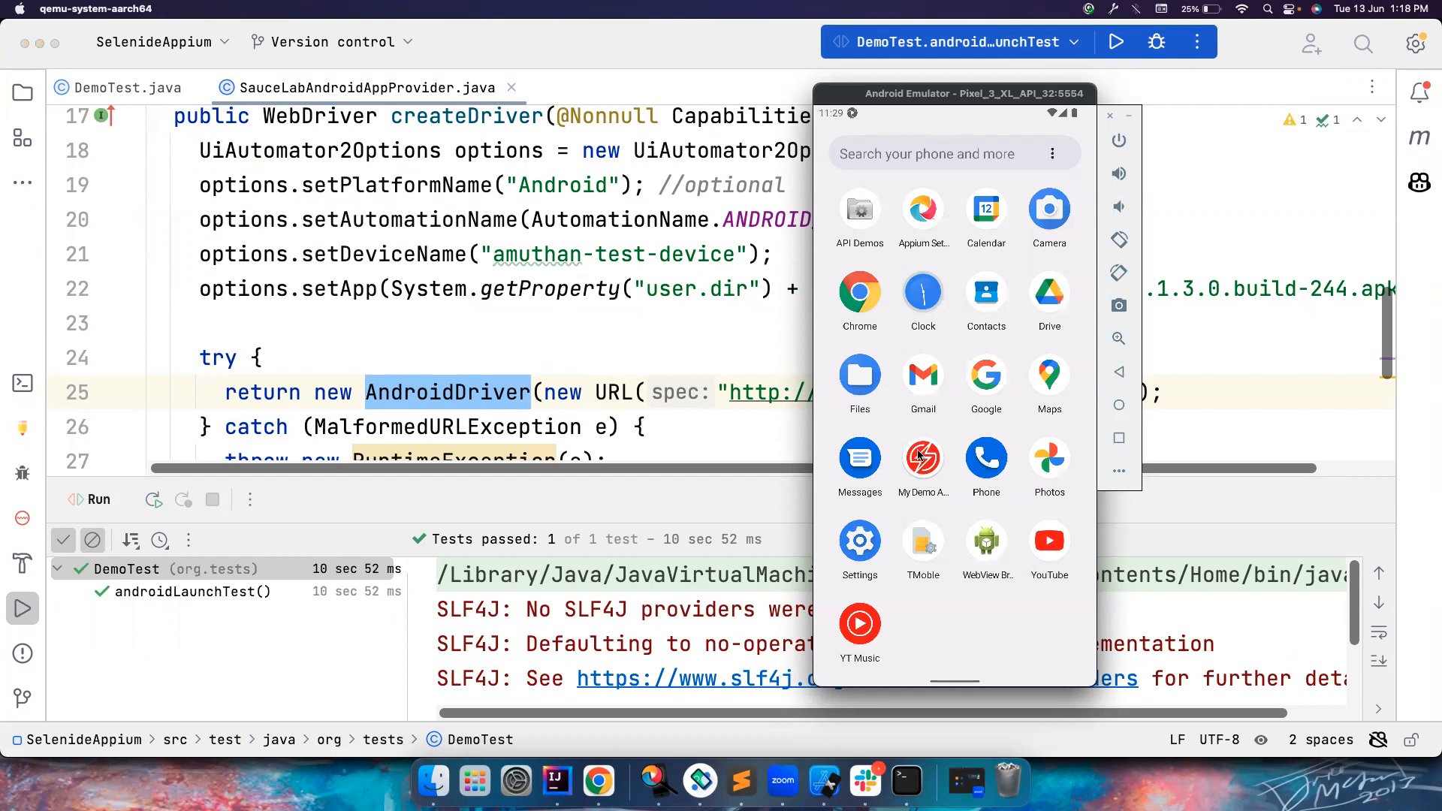
click(922, 458)
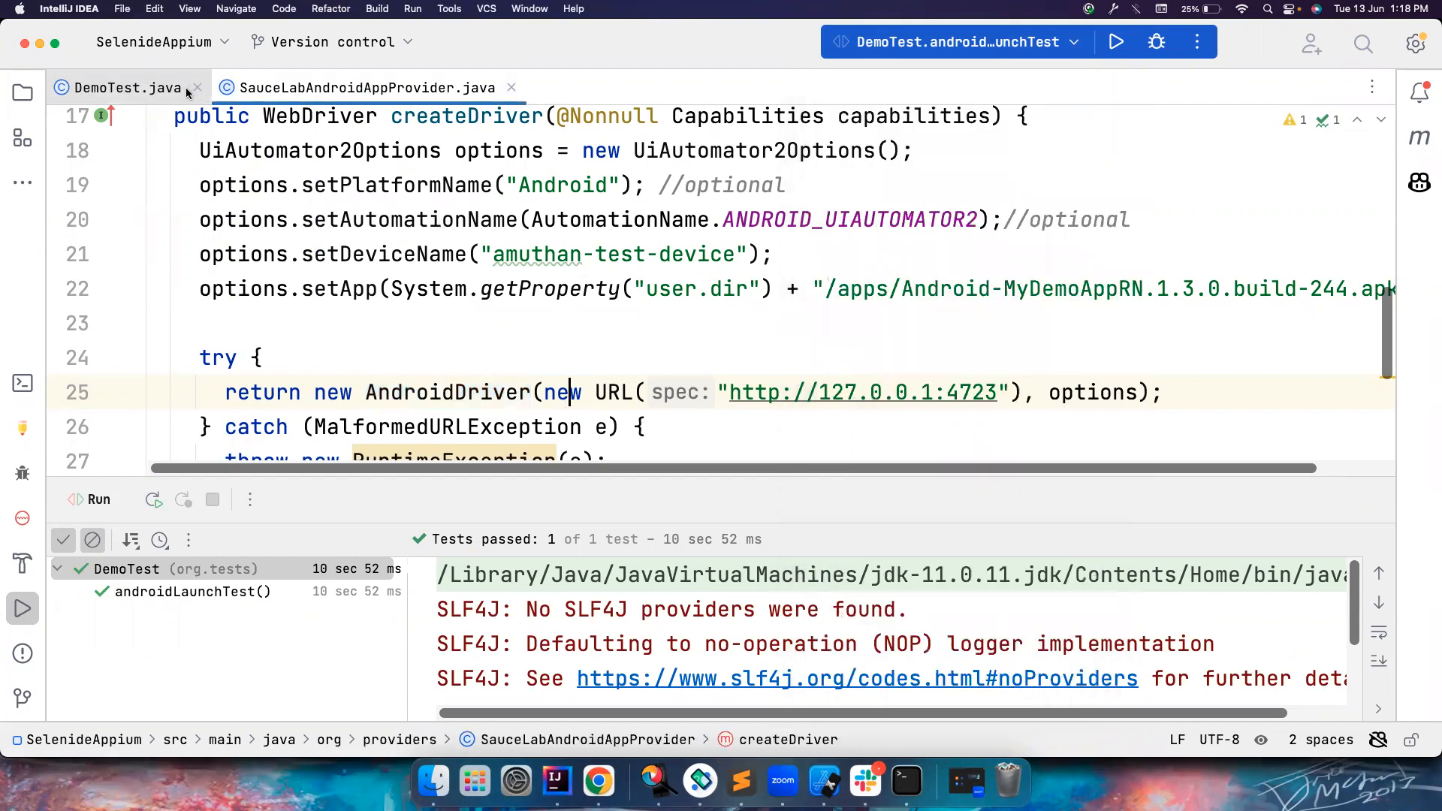
click(129, 87)
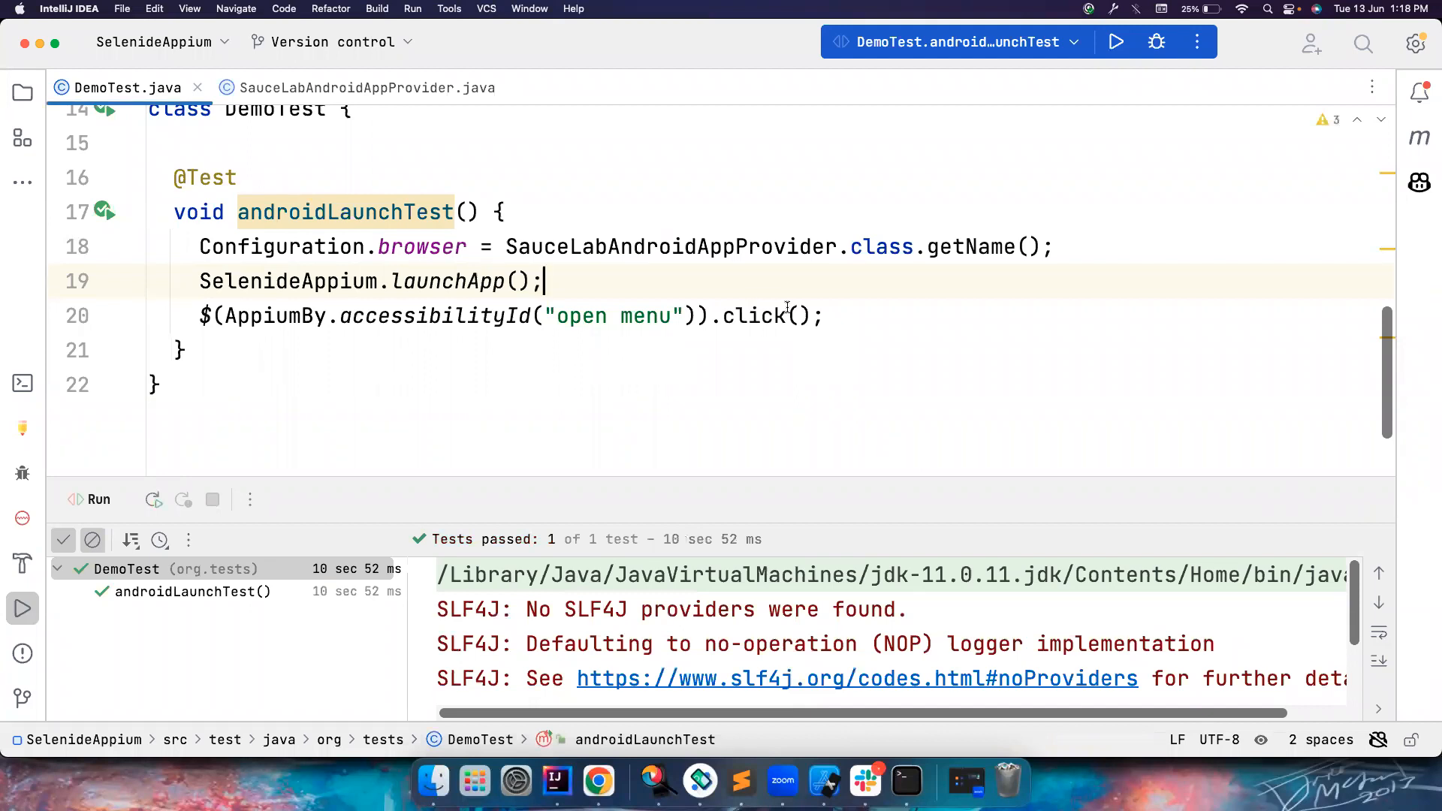
mouse_move(862, 307)
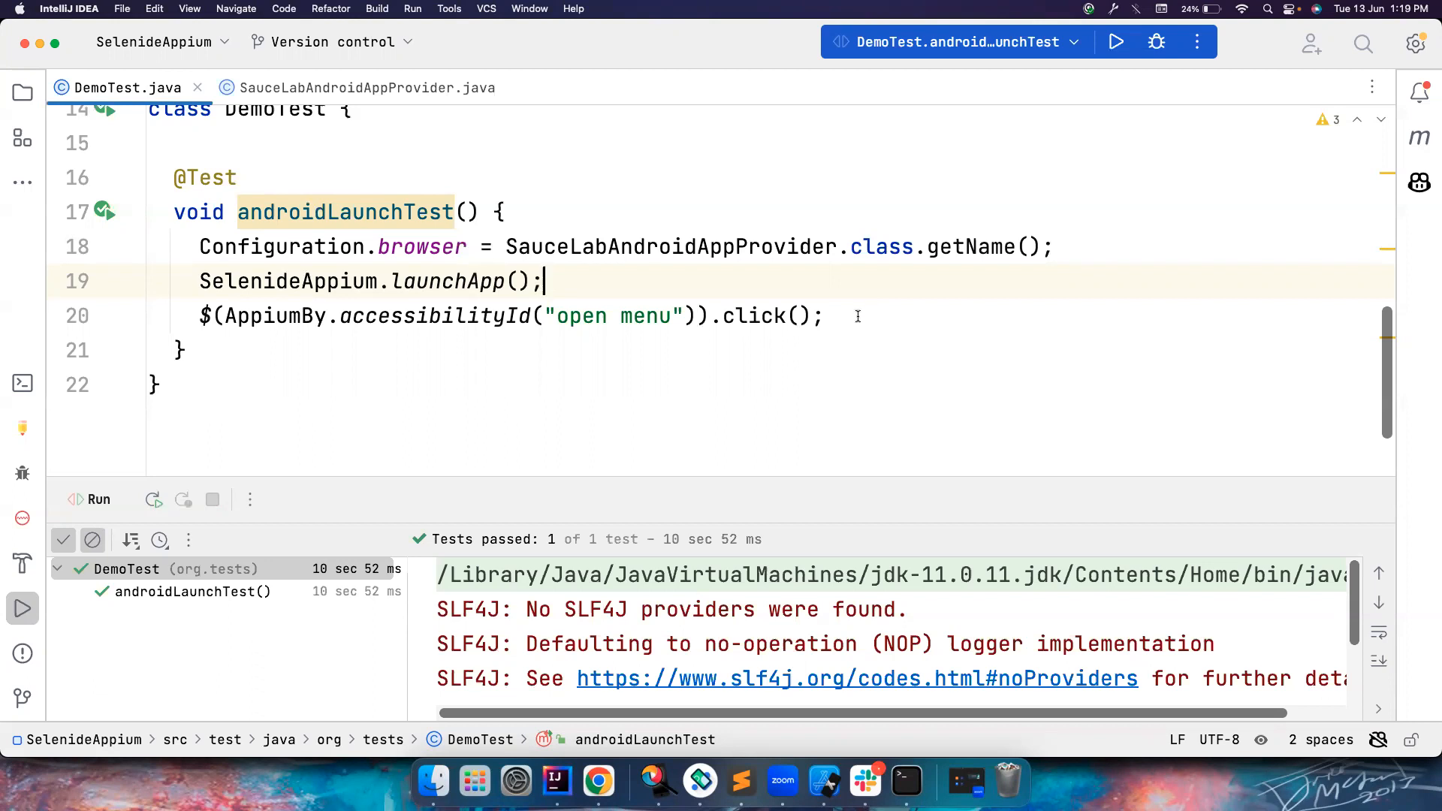
mouse_move(1407, 525)
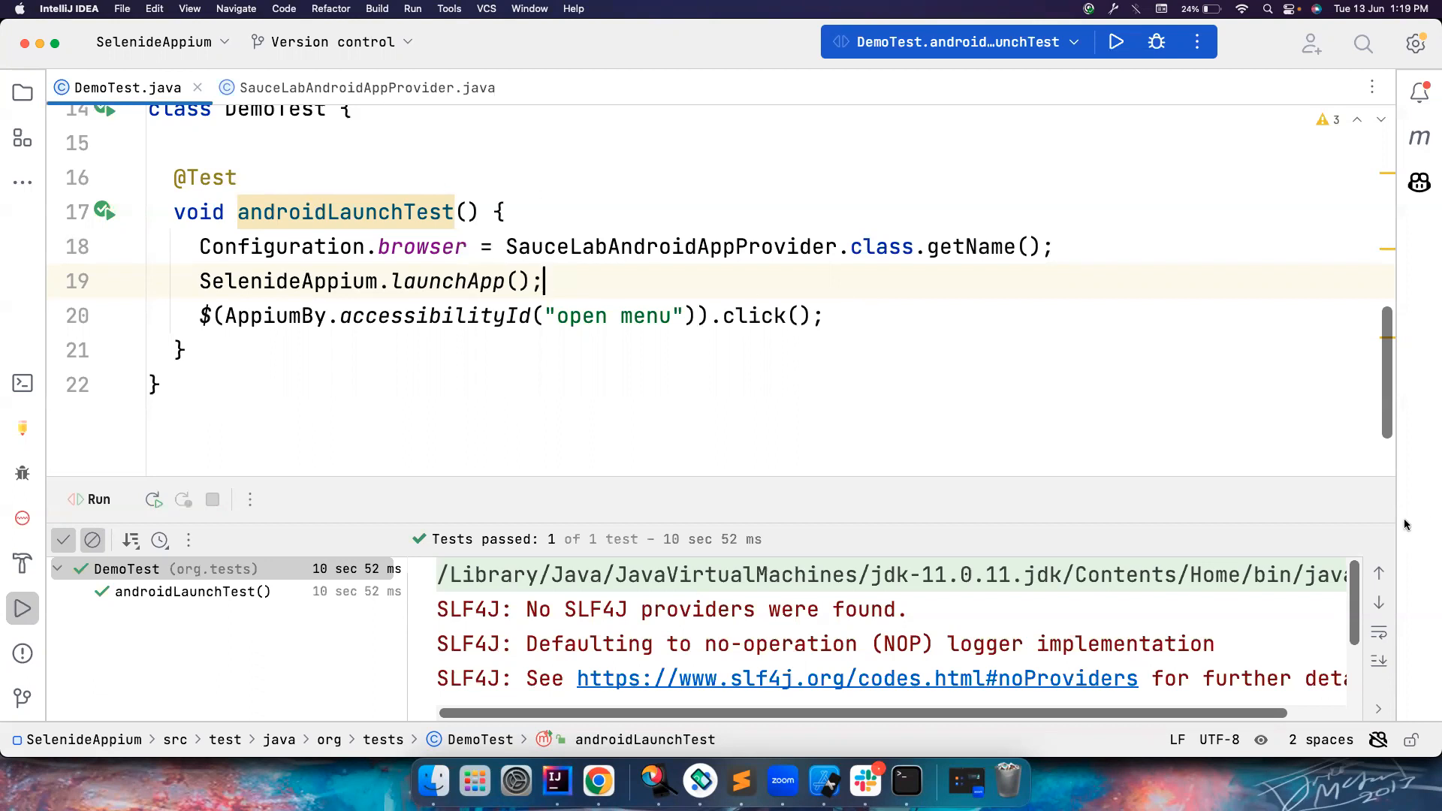
Step: Review SauceLabAndroidAppProvider's createDriver code, then return to DemoTest below androidLaunchTest
click(358, 87)
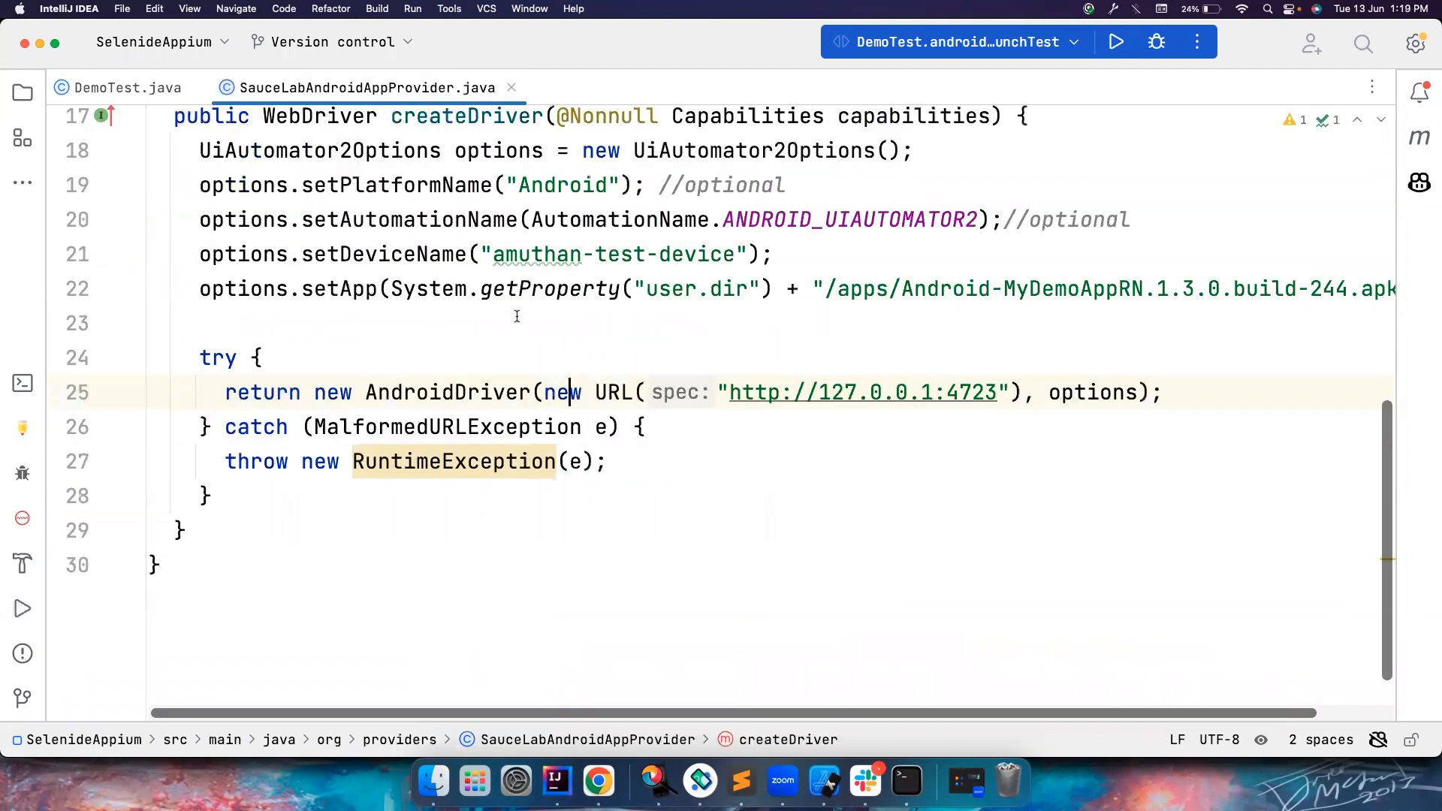
scroll(up, 3)
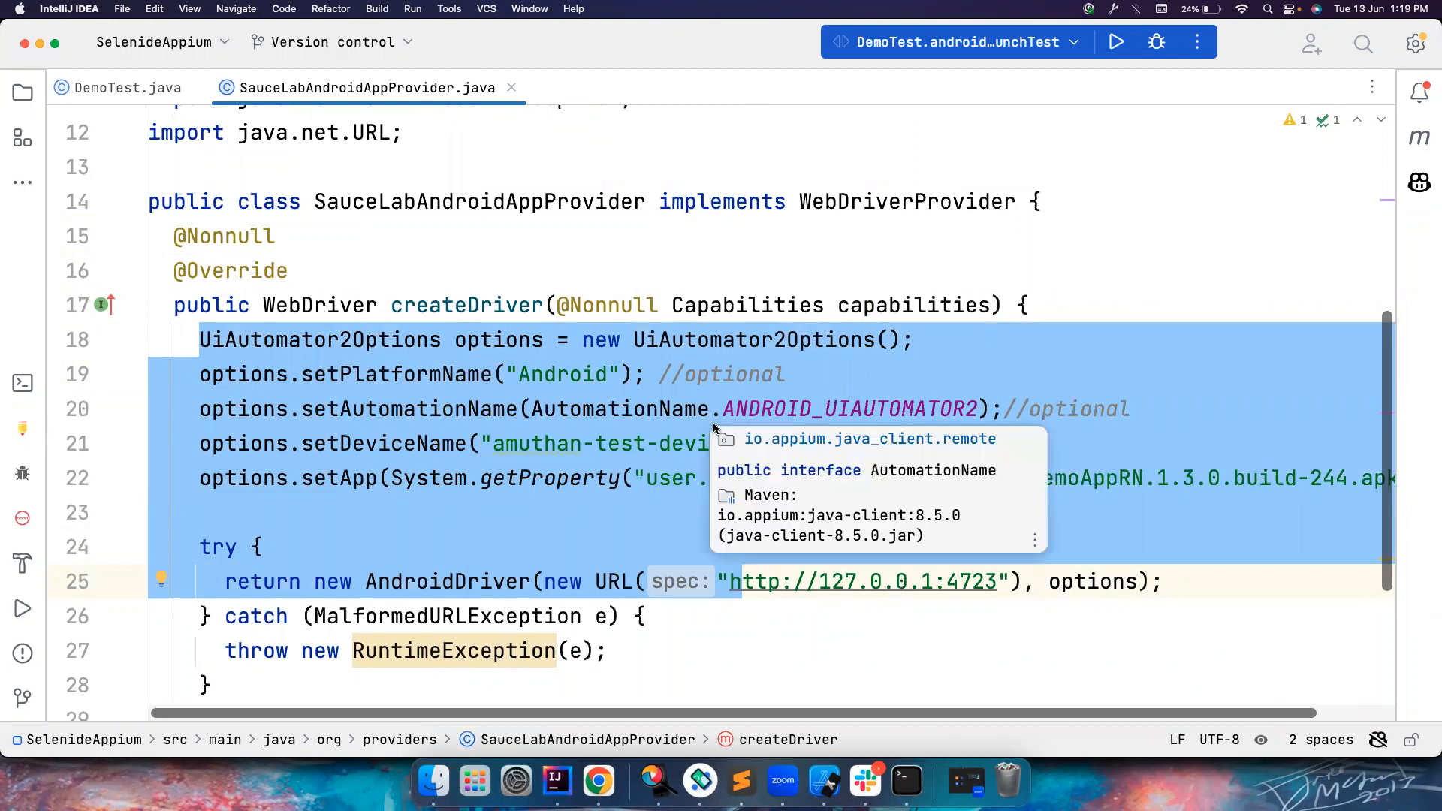
mouse_move(709, 268)
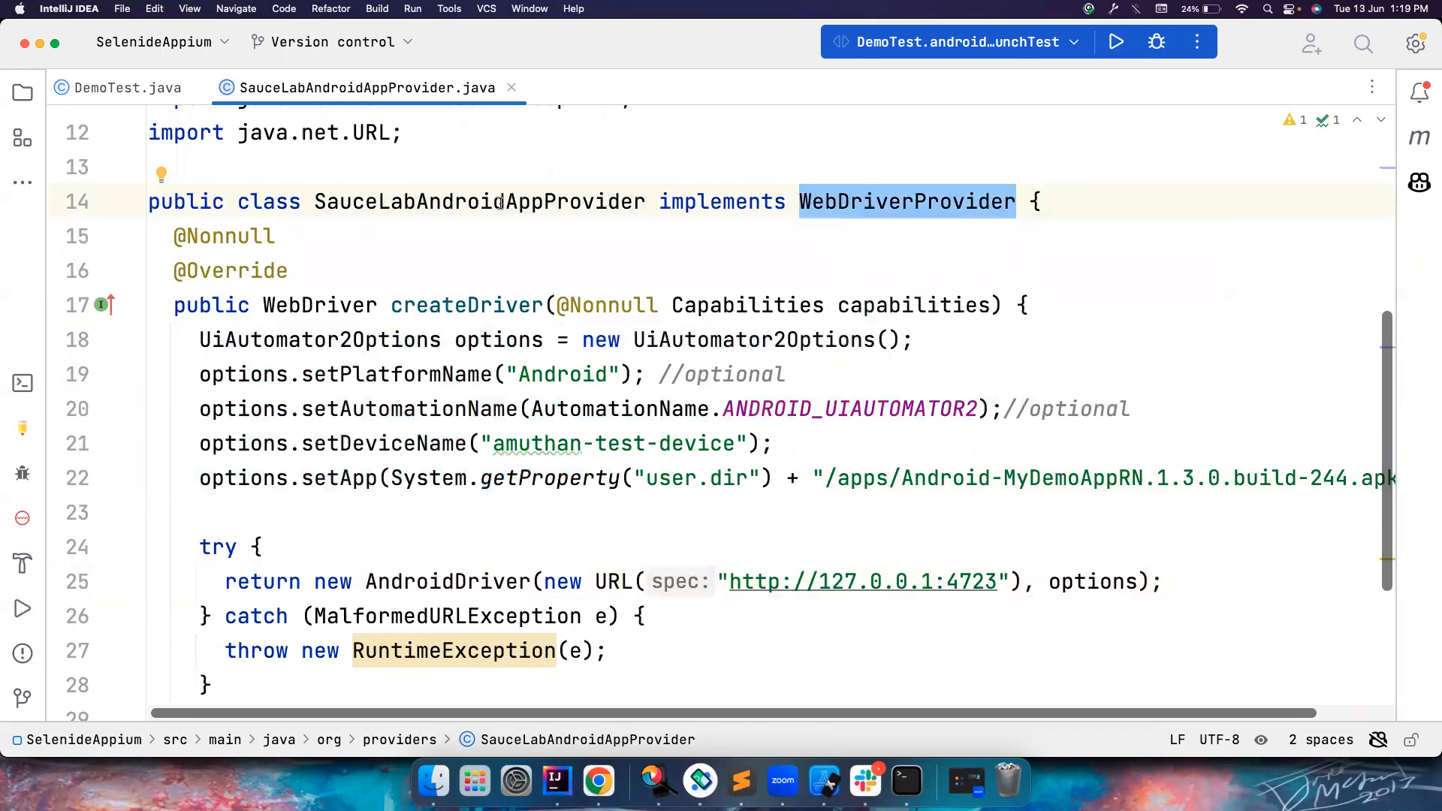
double_click(478, 201)
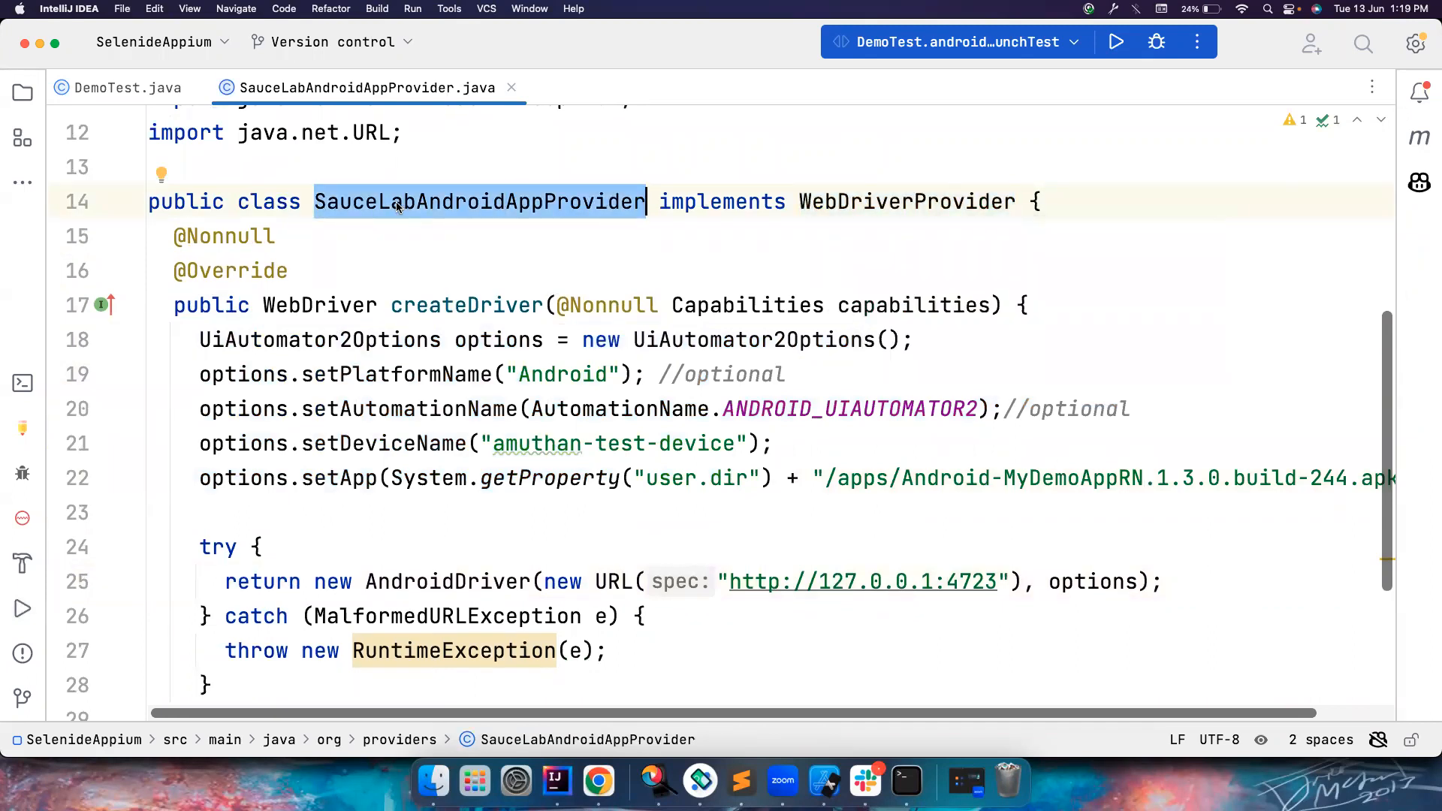
click(120, 87)
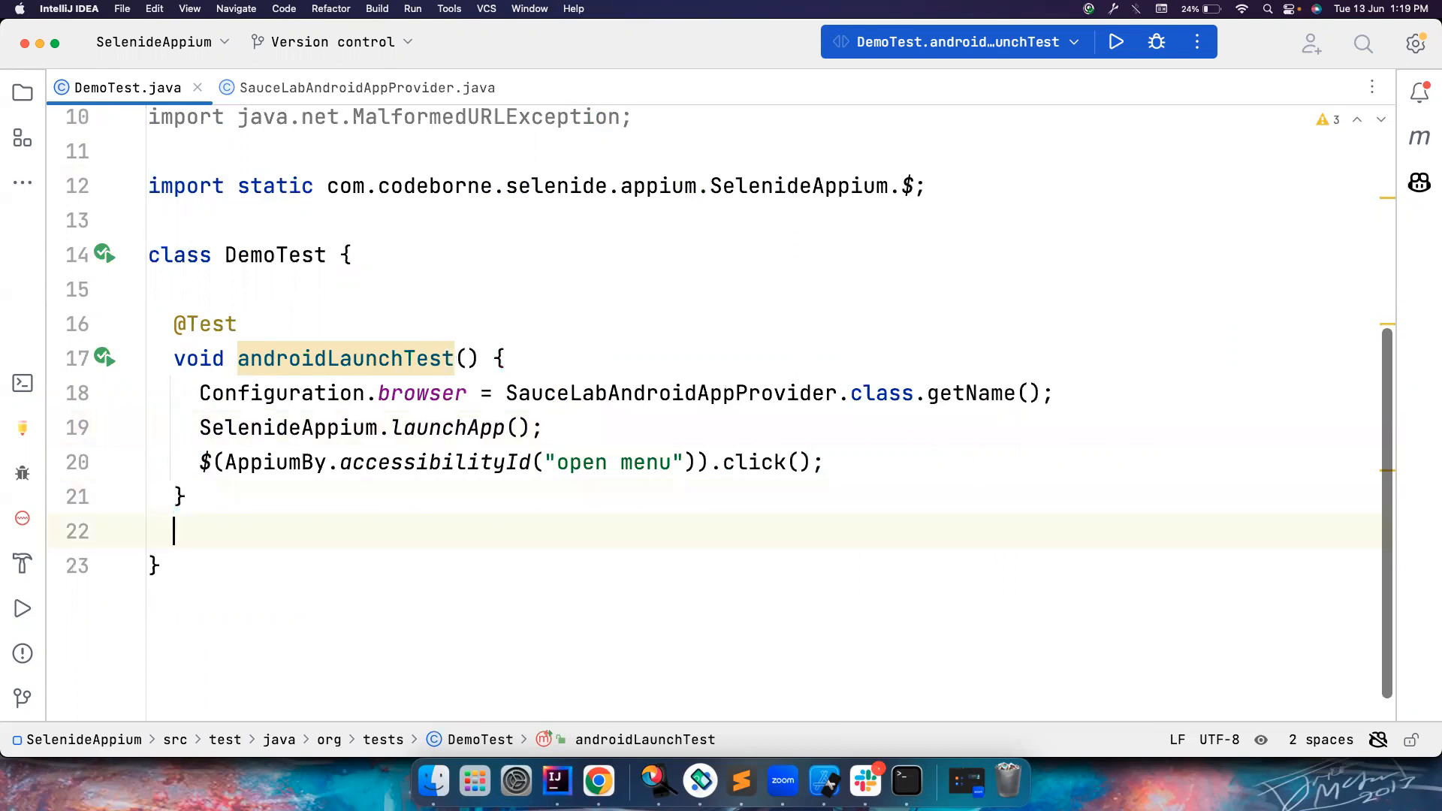
text(@Test)
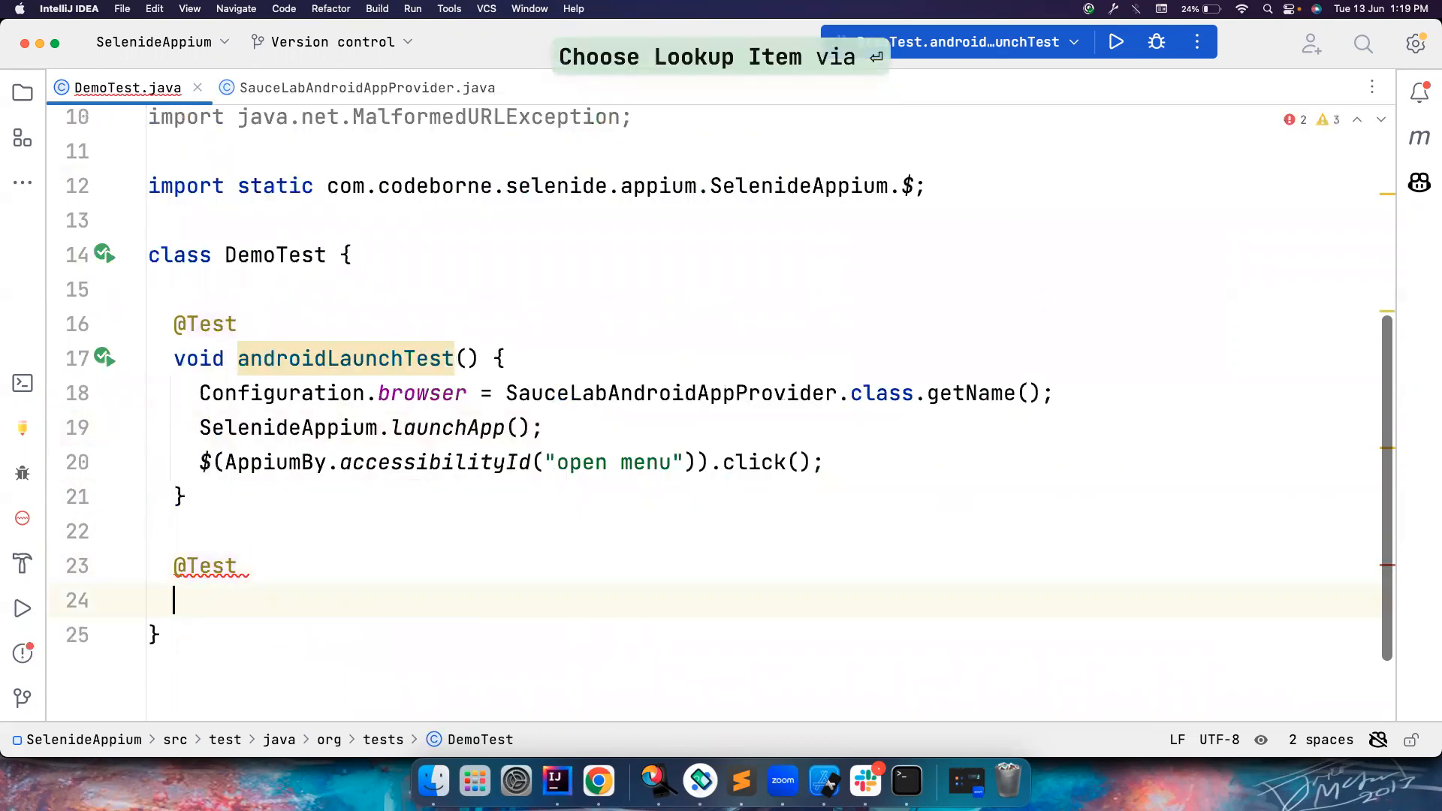
text(void)
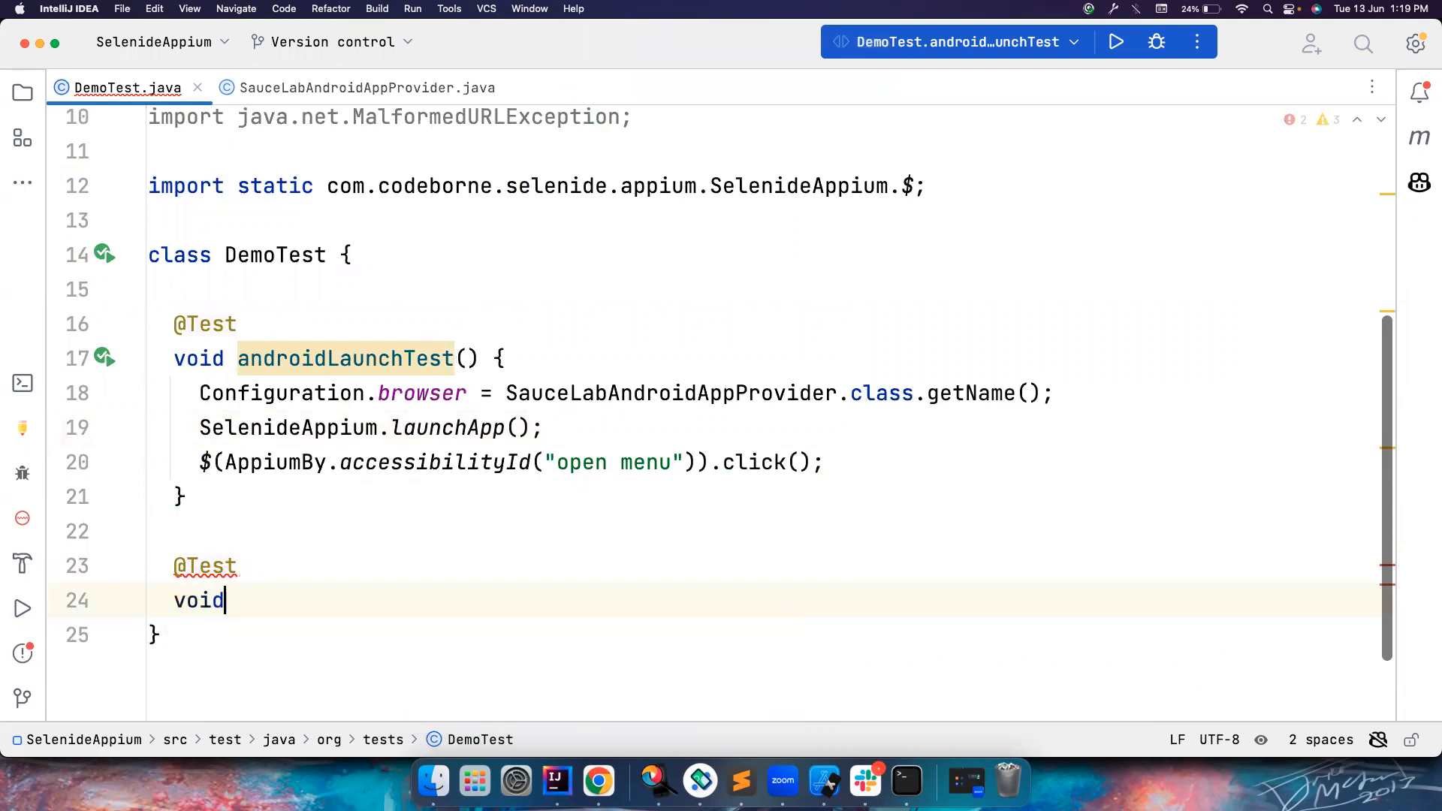
text(iOS)
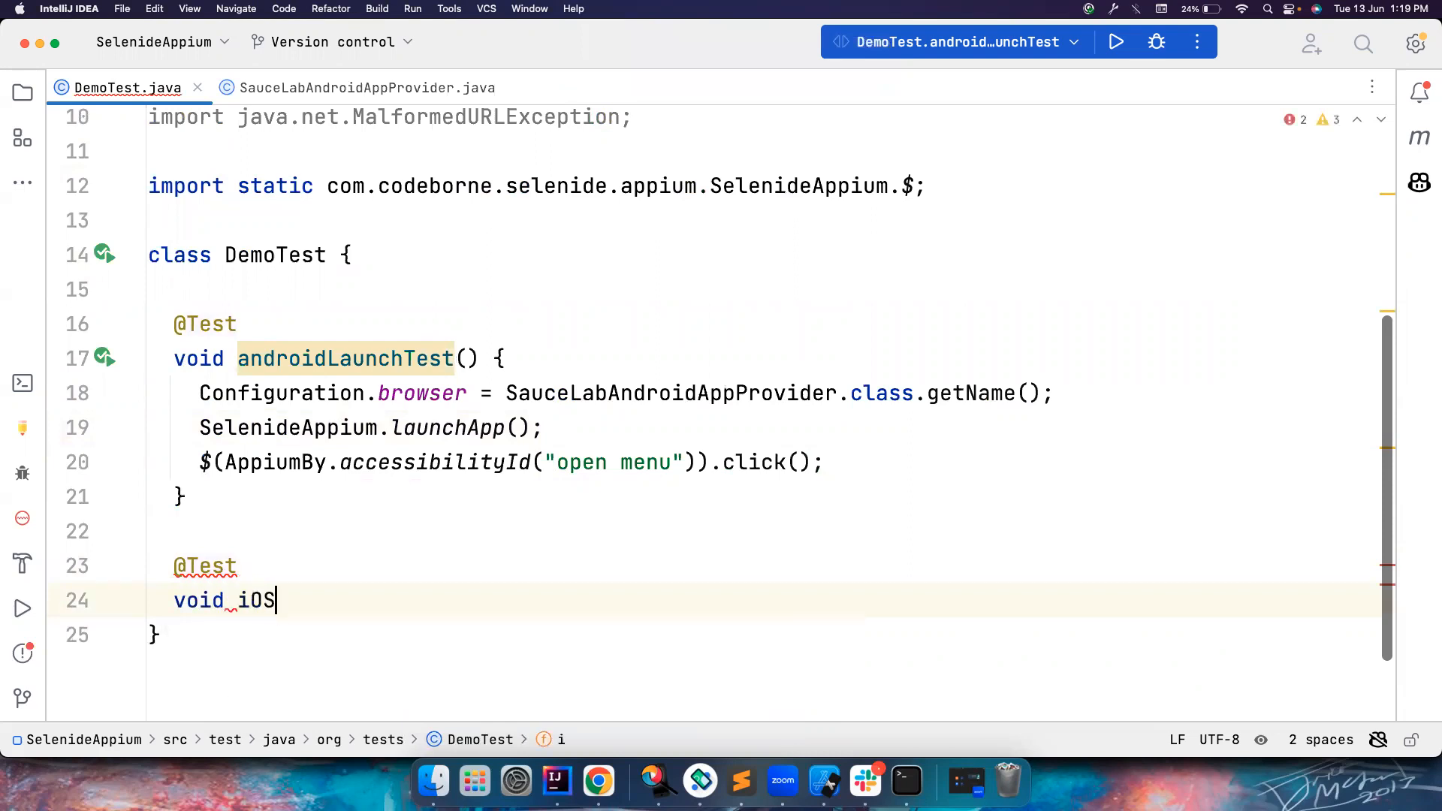
text(Lauc)
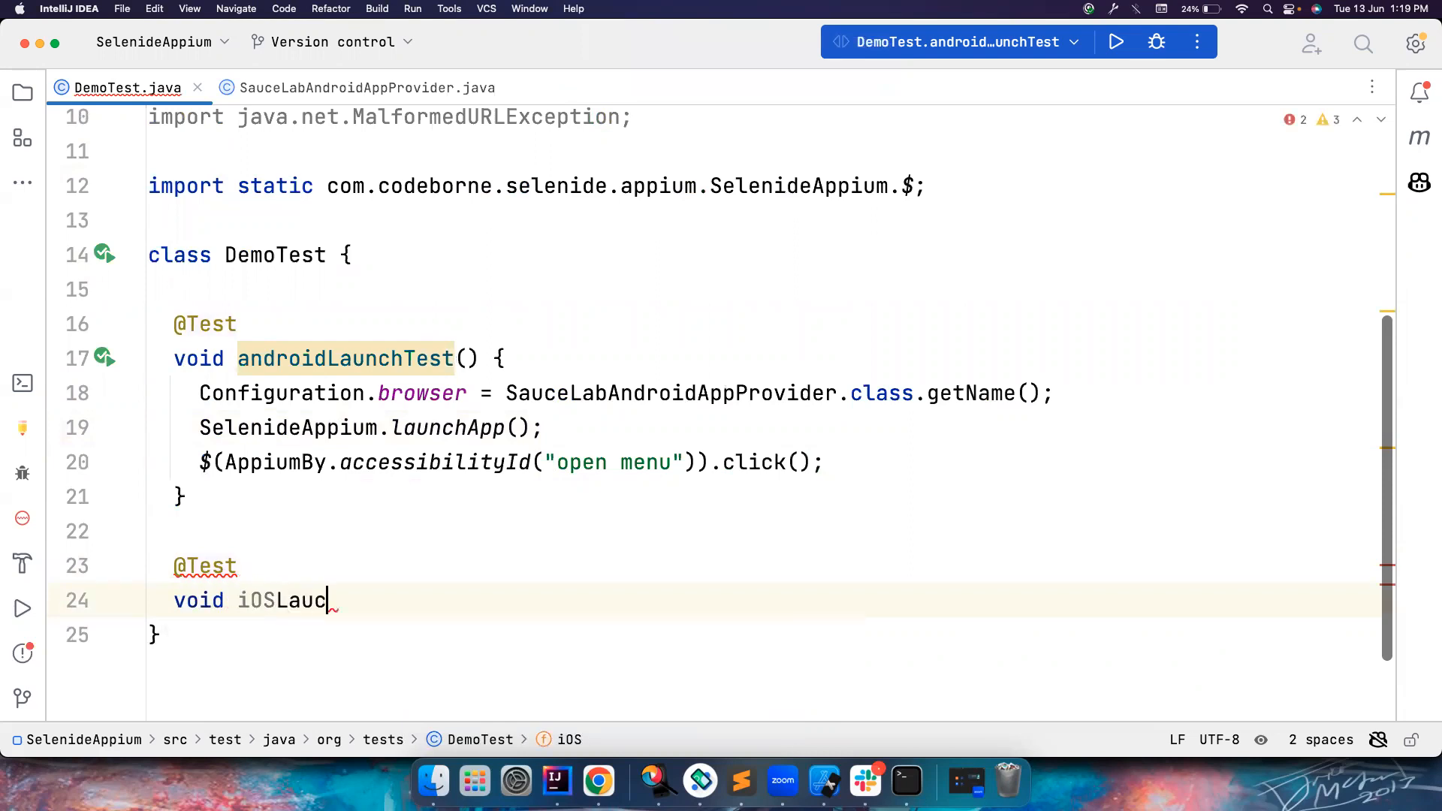
text(hTest() {)
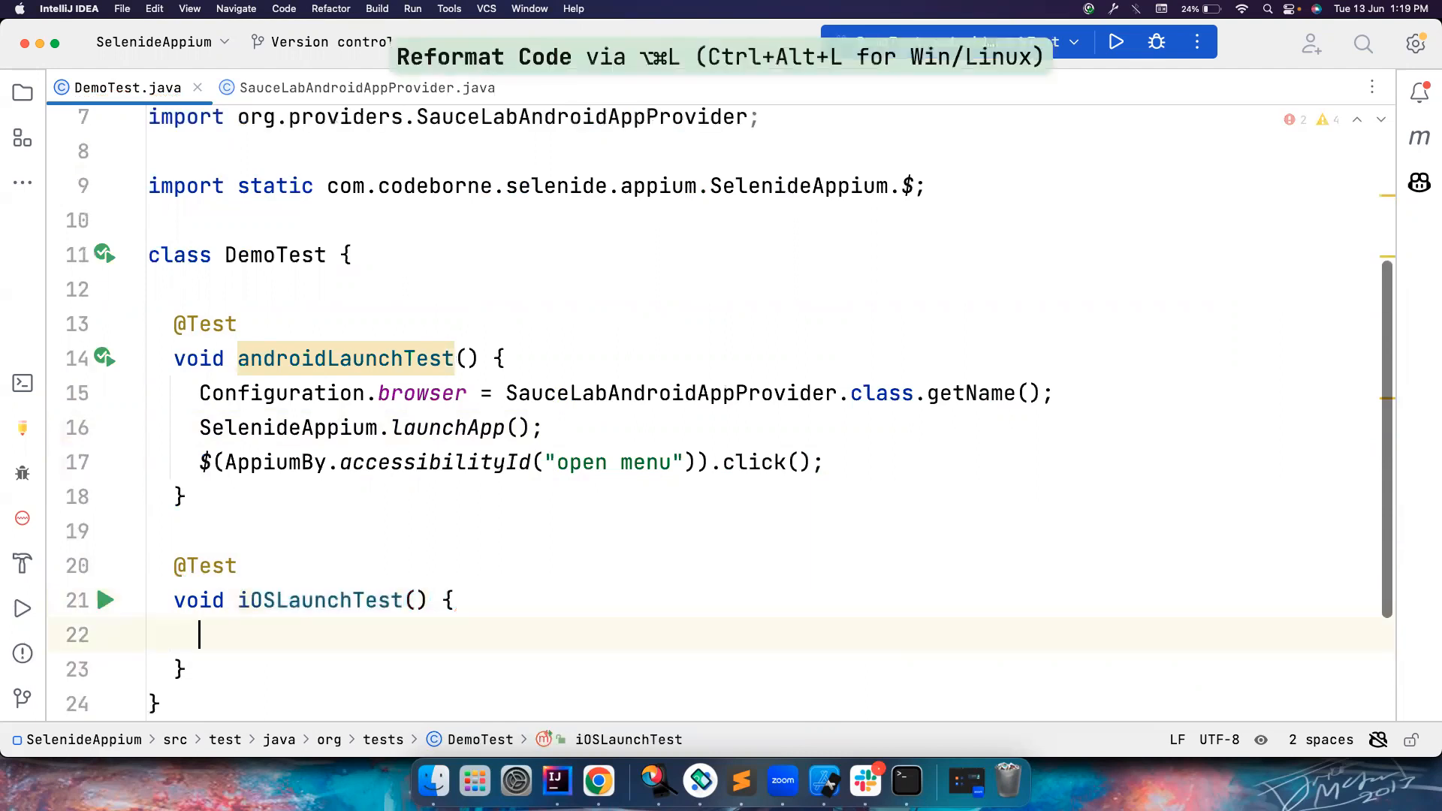
click(357, 87)
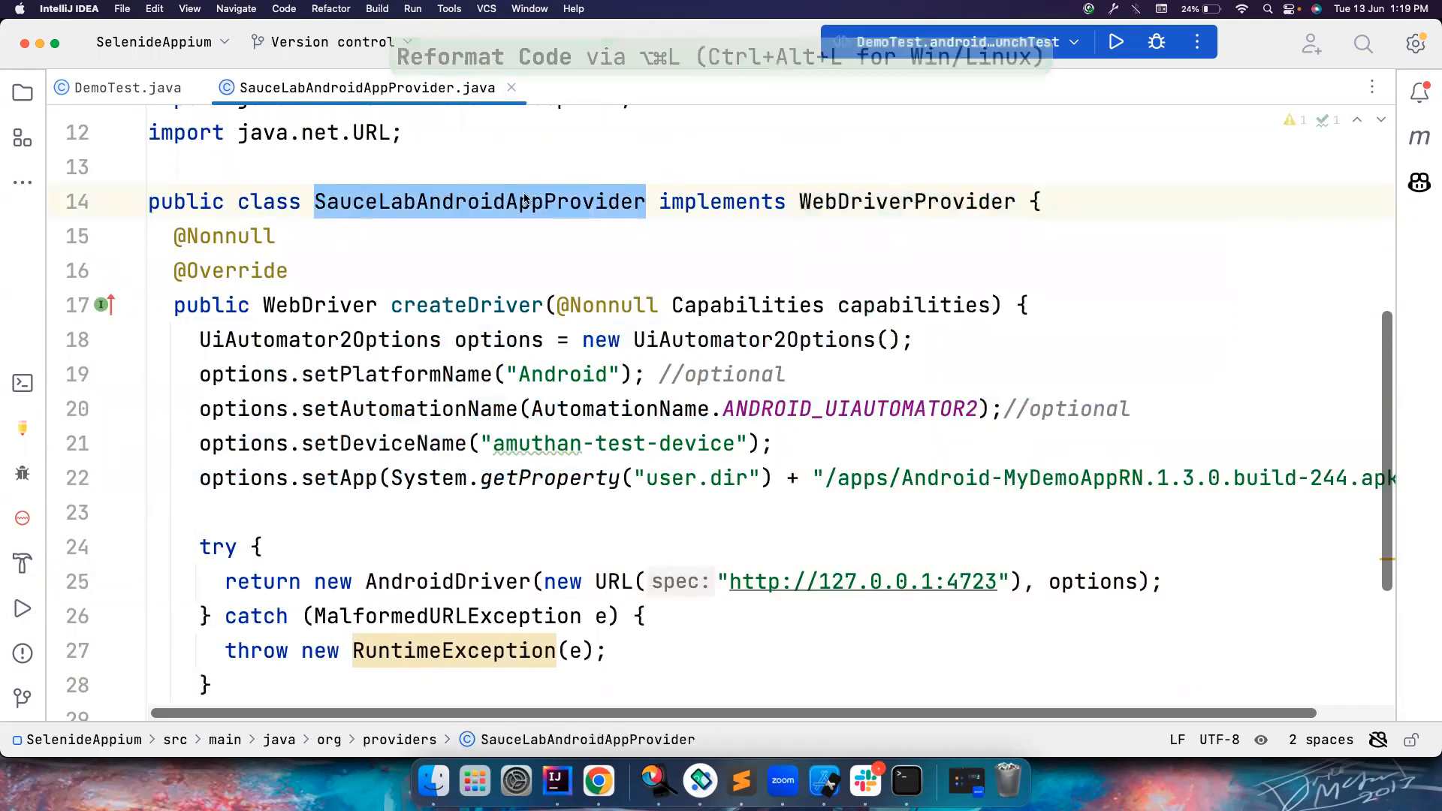
Step: Create SauceLabIosAppProvider in org.providers and begin declaring implements WebDriverProvider
right_click(477, 201)
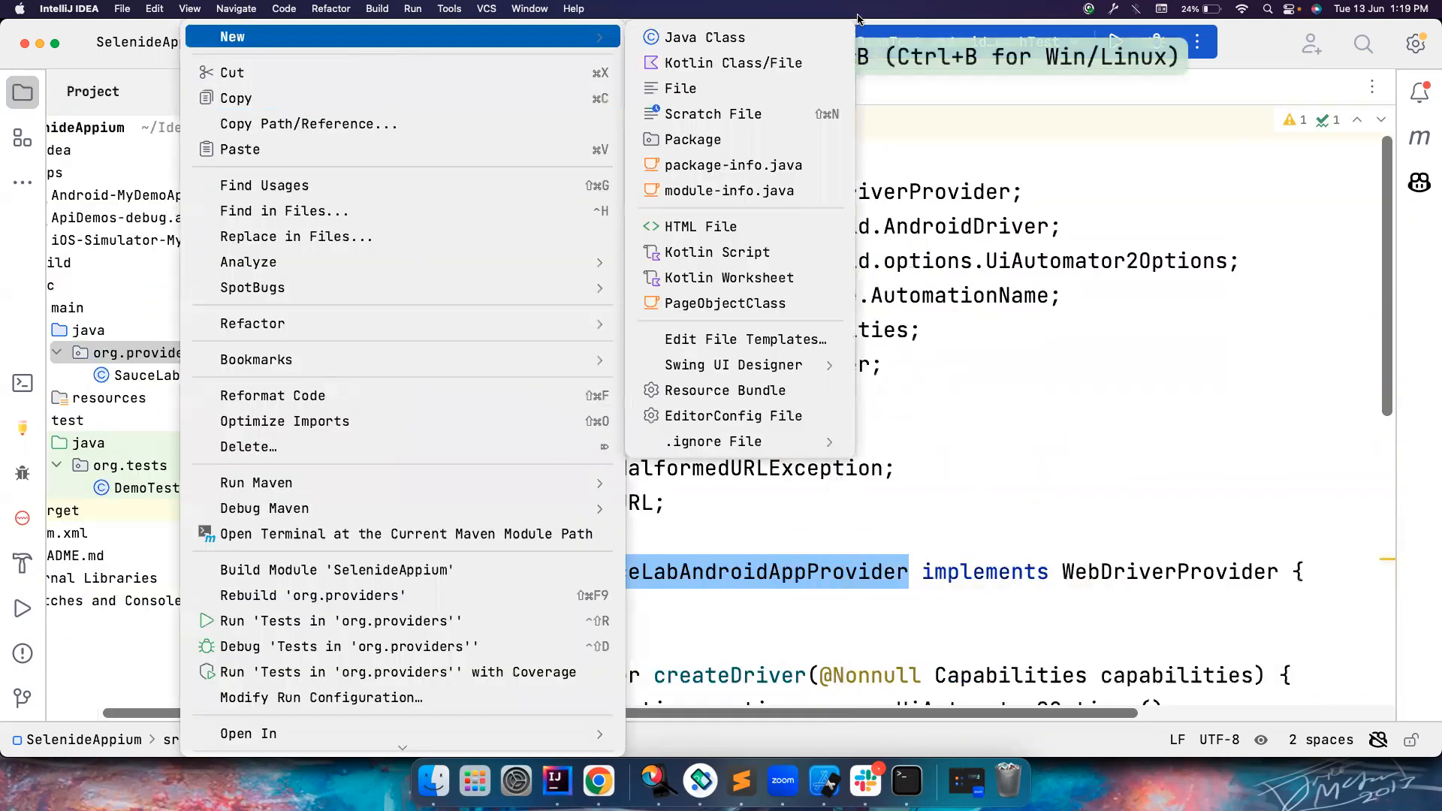
click(705, 36)
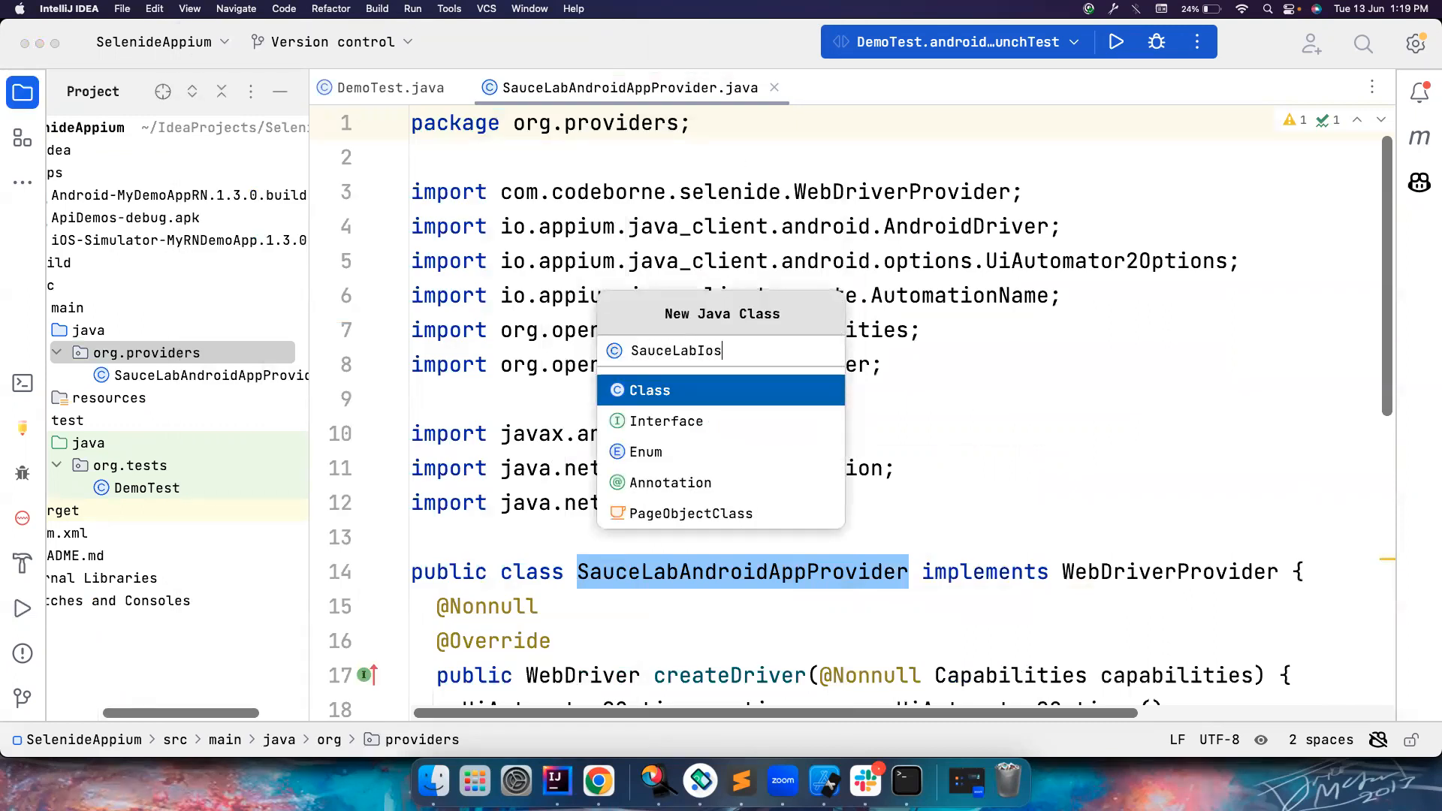
text(AppPRo)
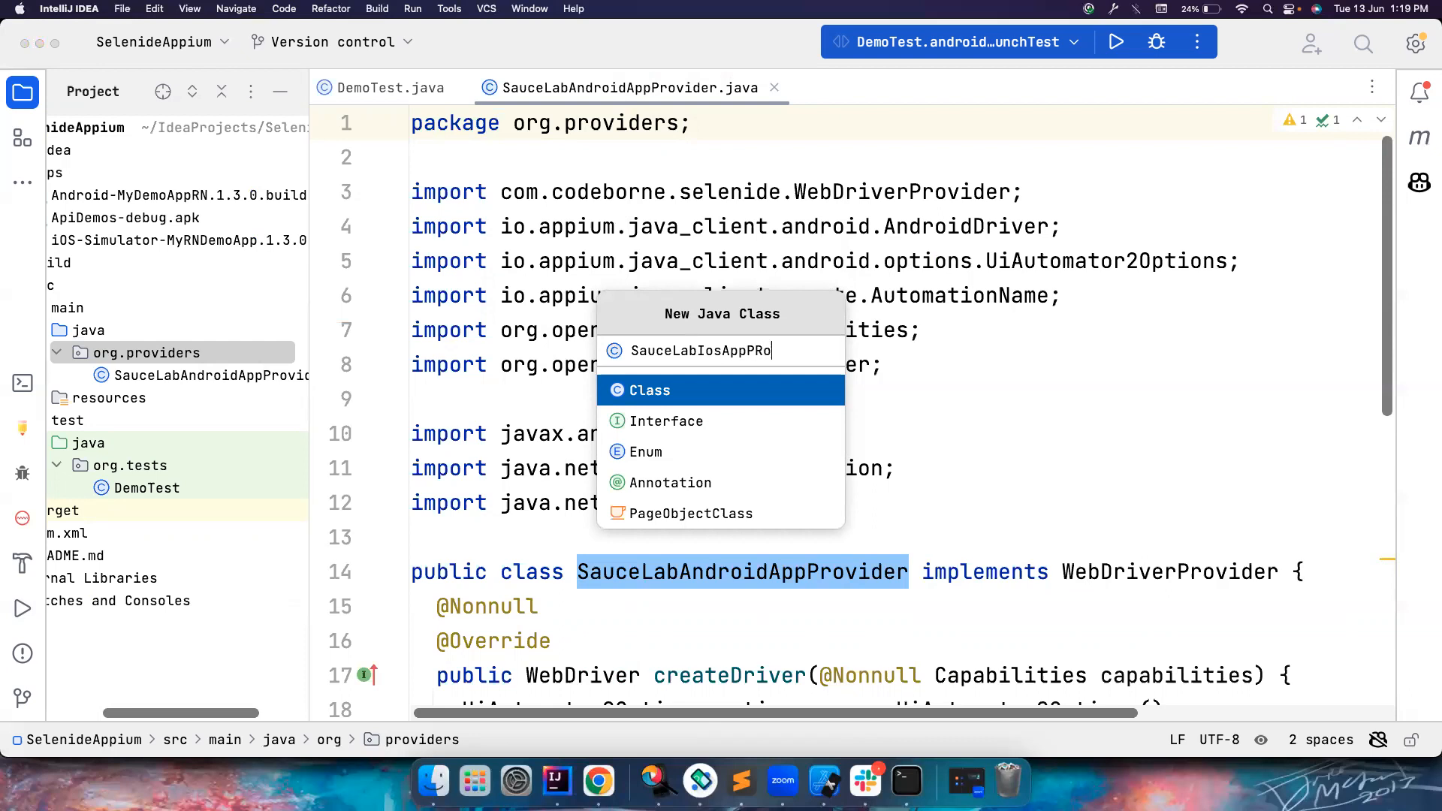
text(vi)
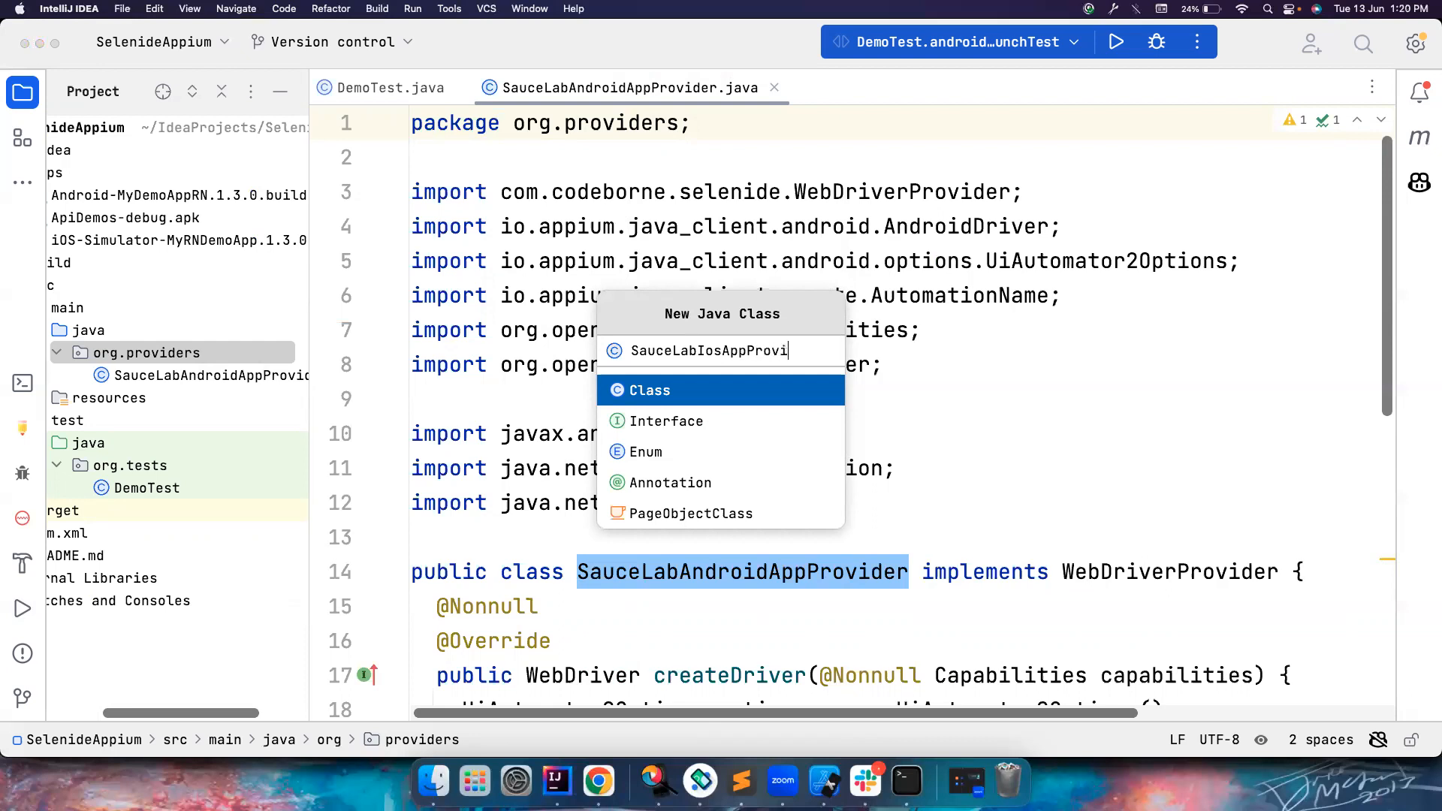
text(der)
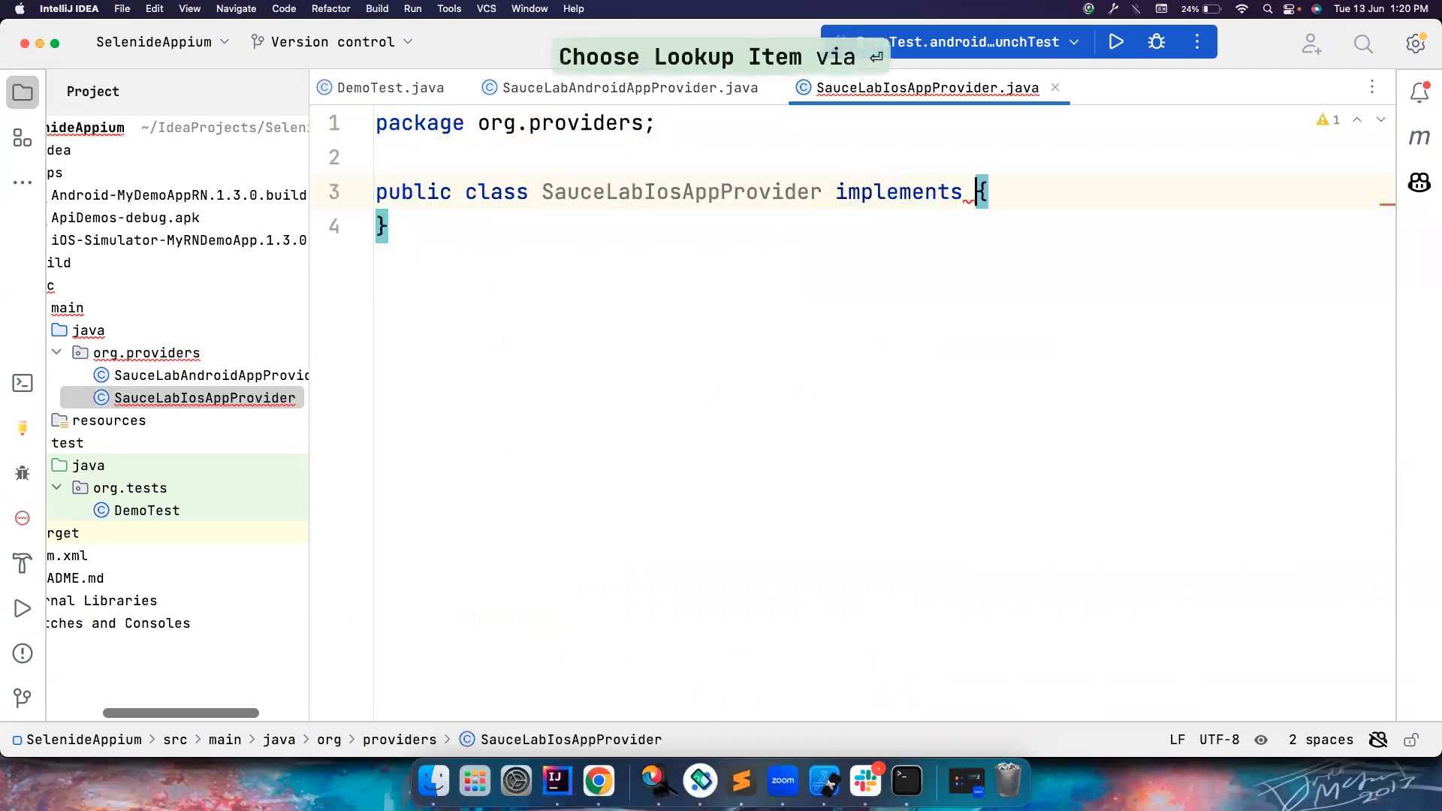
text(WD)
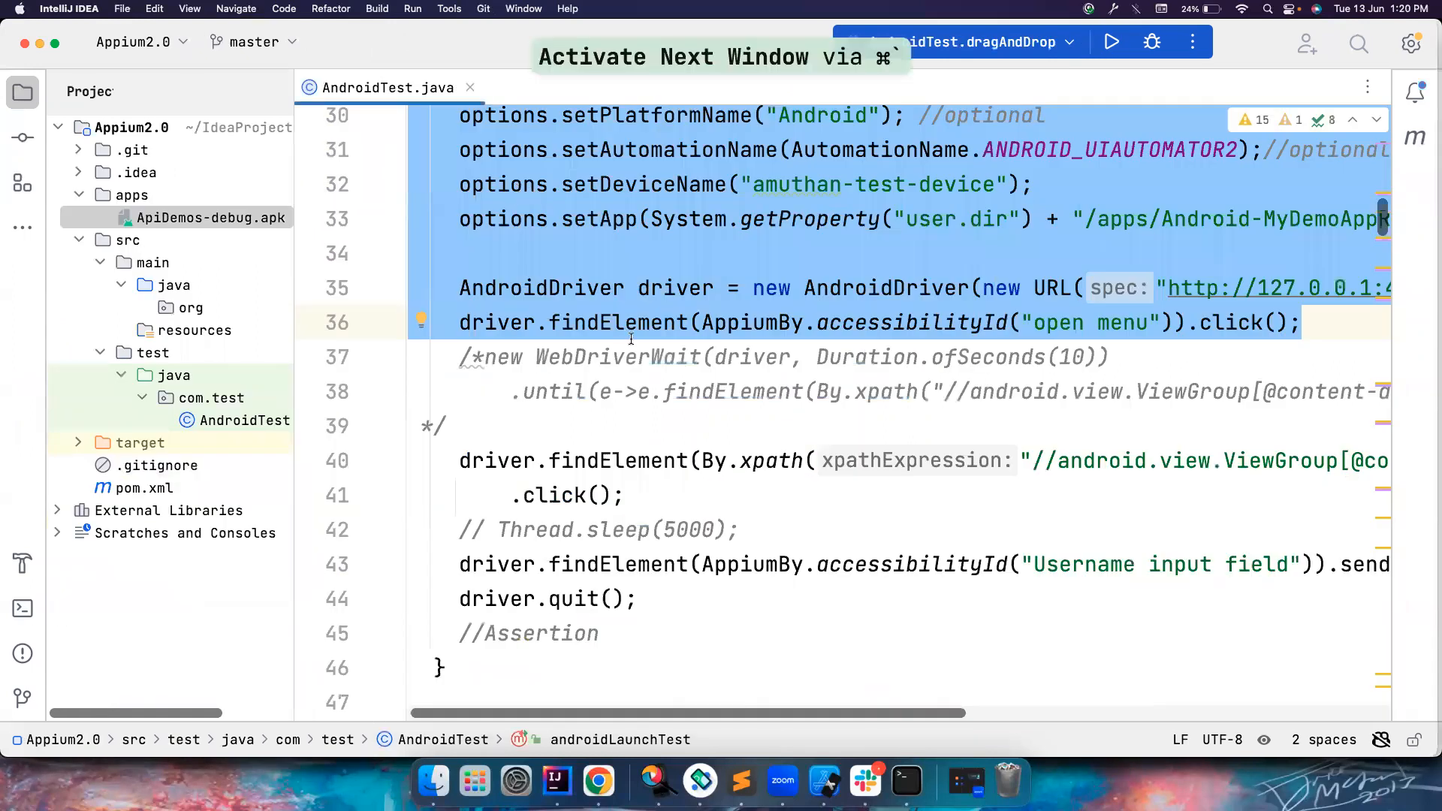
Step: Scroll through the reference Appium2.0 code for the XCUITestOptions and IOSDriver setup
scroll(down, 3)
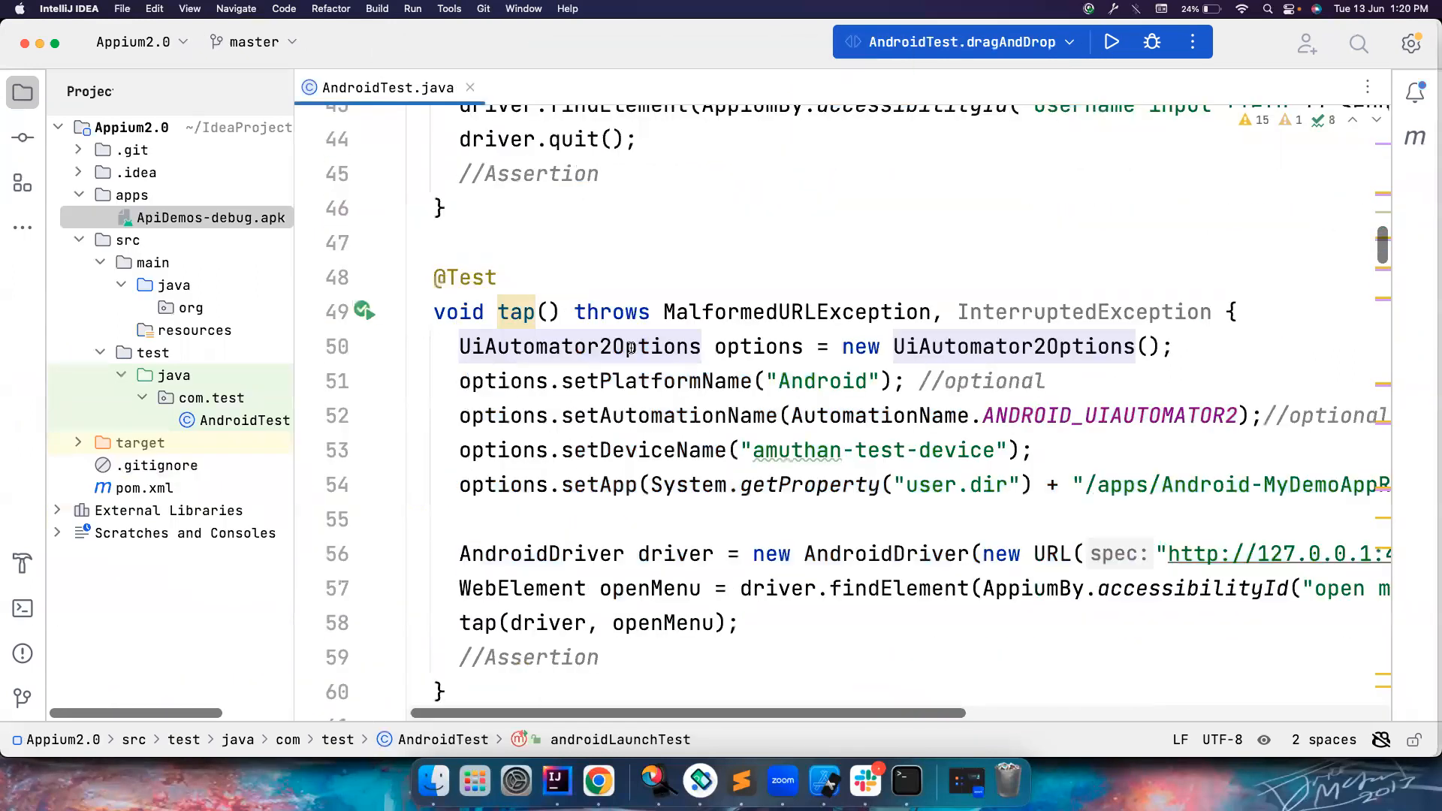
scroll(down, 3)
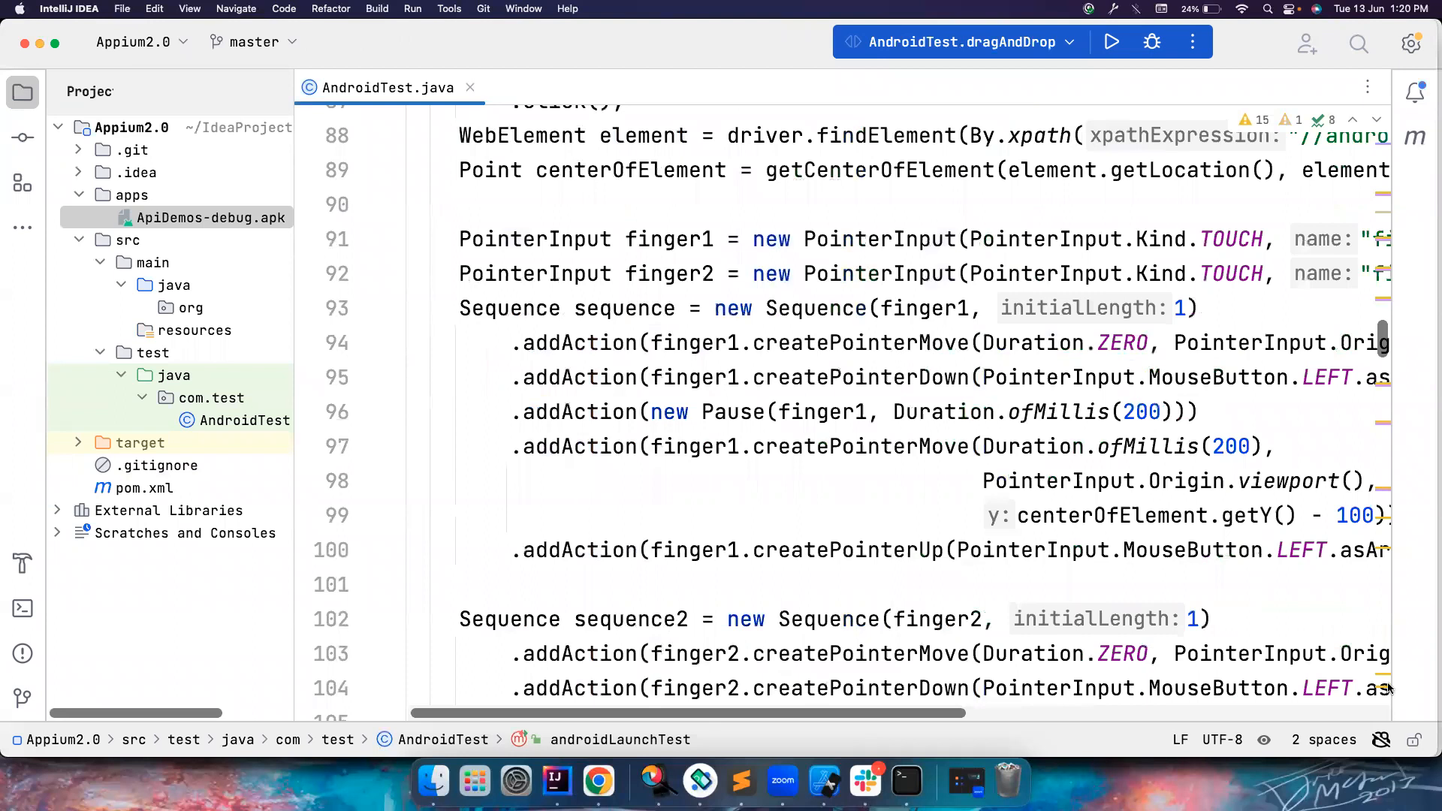
scroll(down, 3)
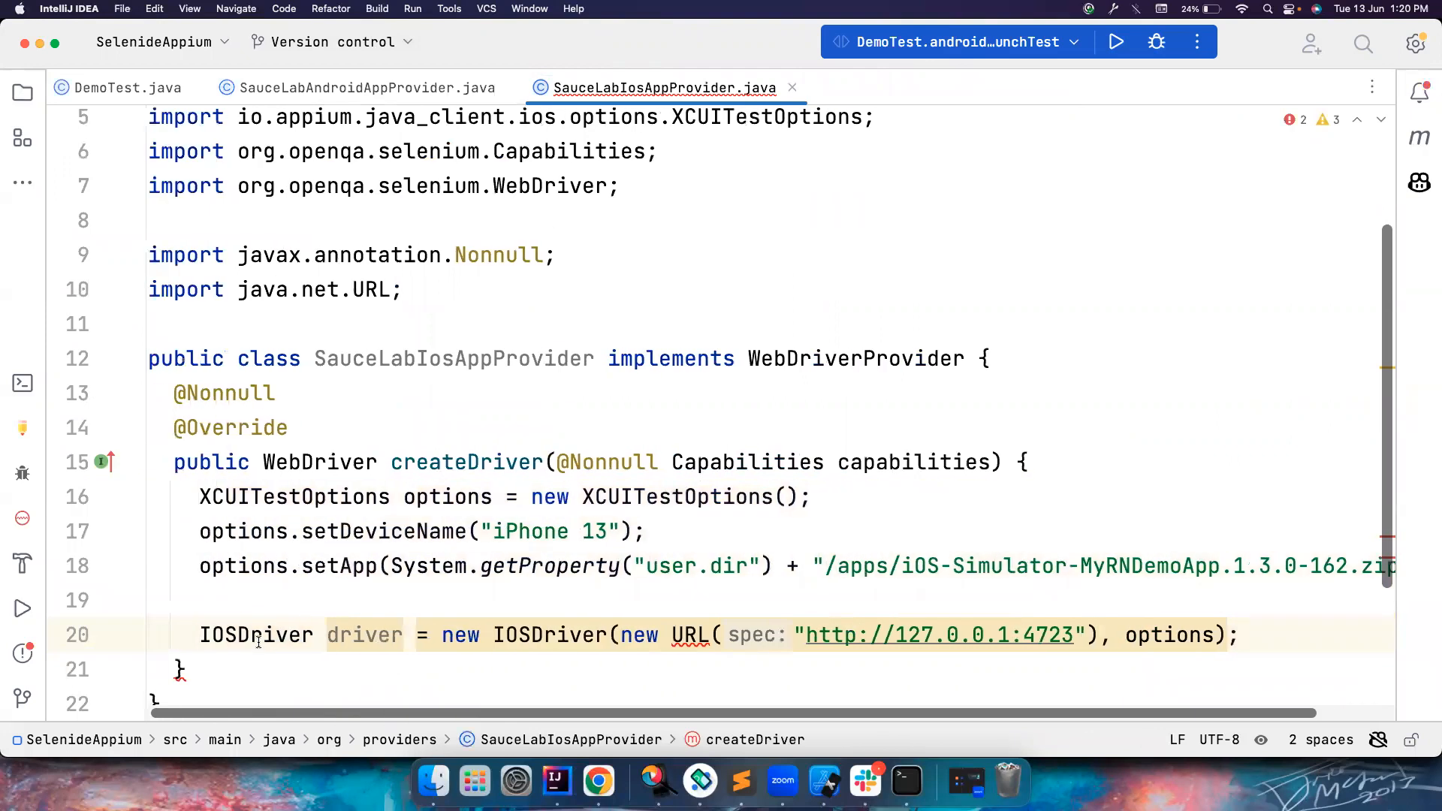
Step: Return the IOSDriver at 127.0.0.1:4723 directly from createDriver, then go back to DemoTest
key(Delete)
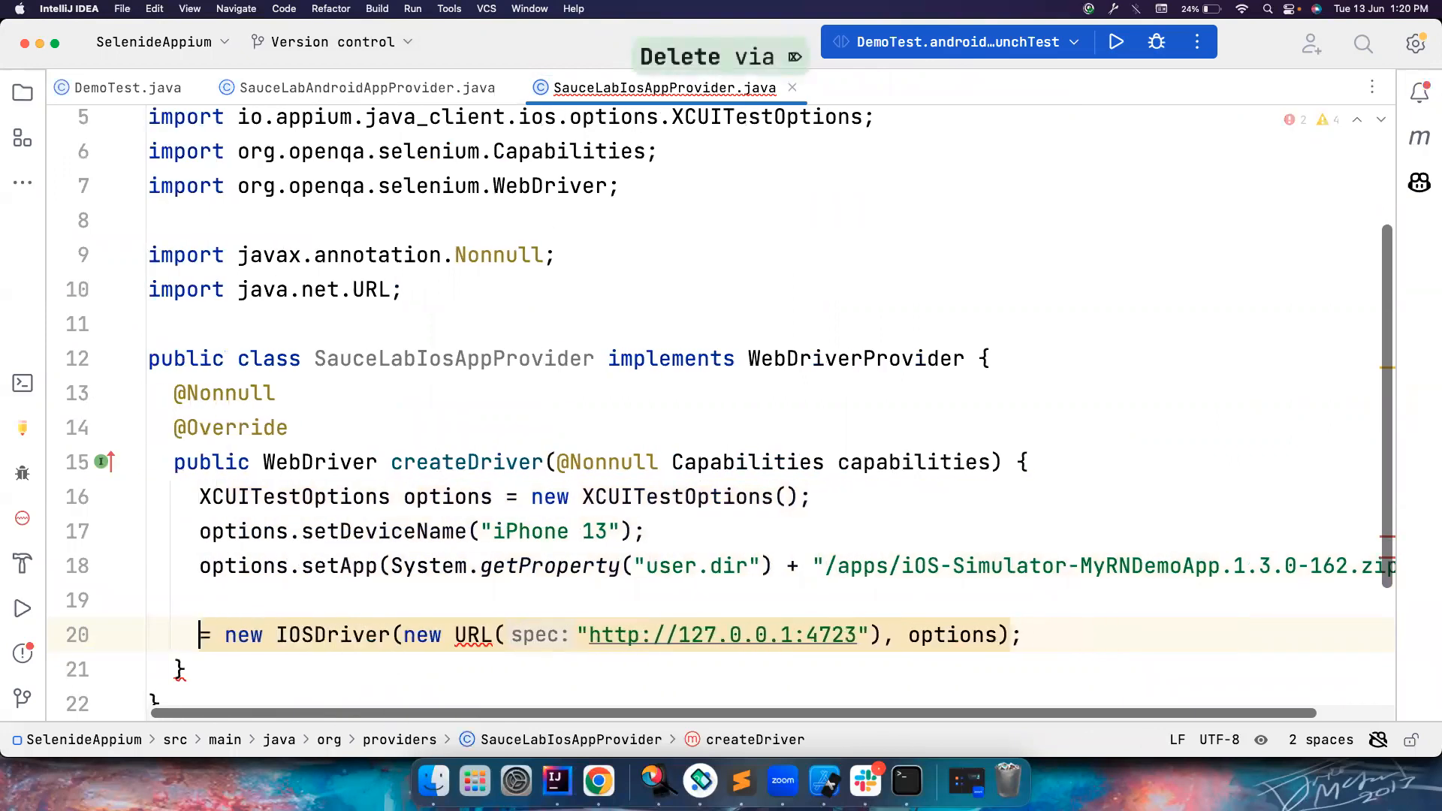
text(return)
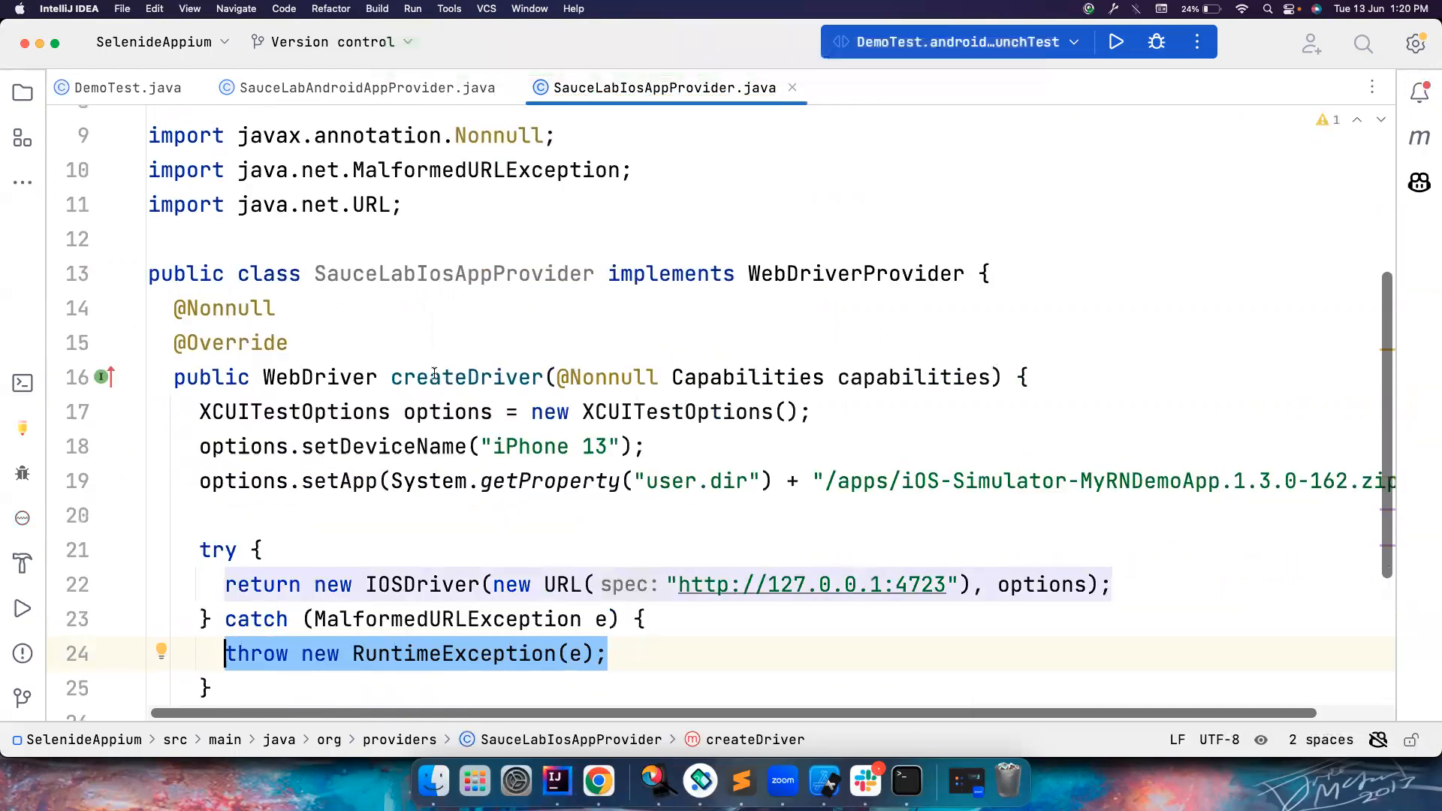
click(126, 87)
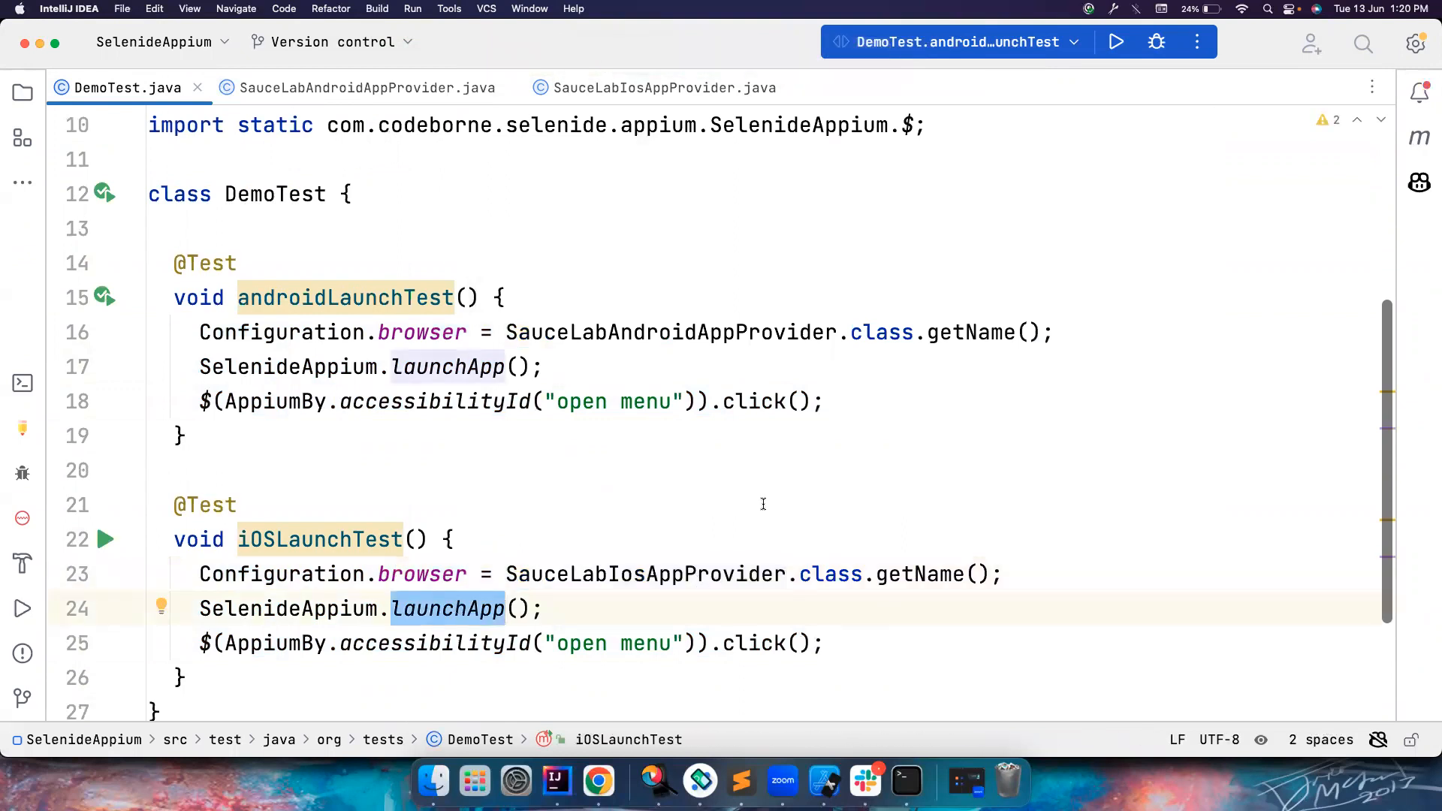
Step: Paste $$(By.name("store item text")).get(0).click() into iOSLaunchTest and run the test
key(cmd+`)
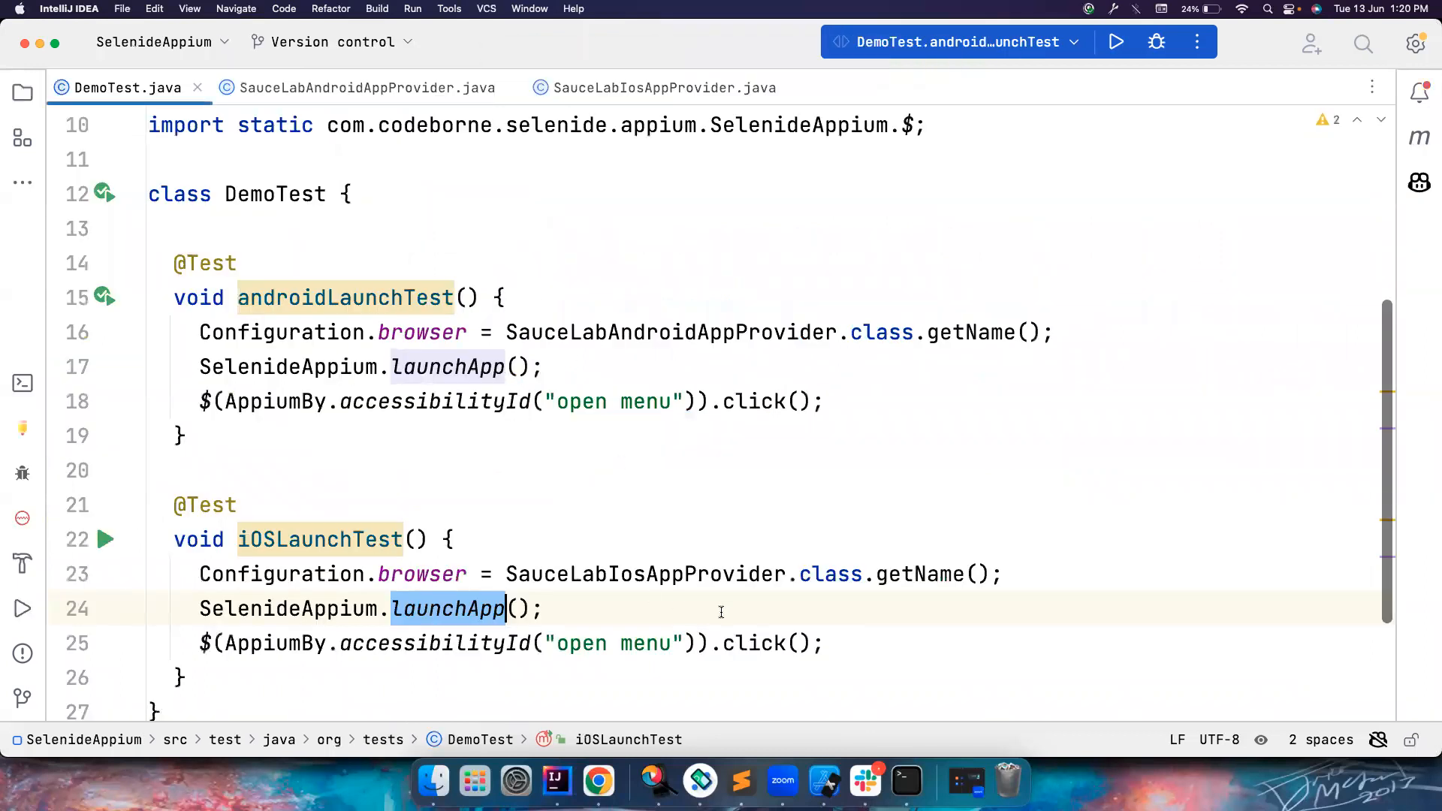
key(cmd+v)
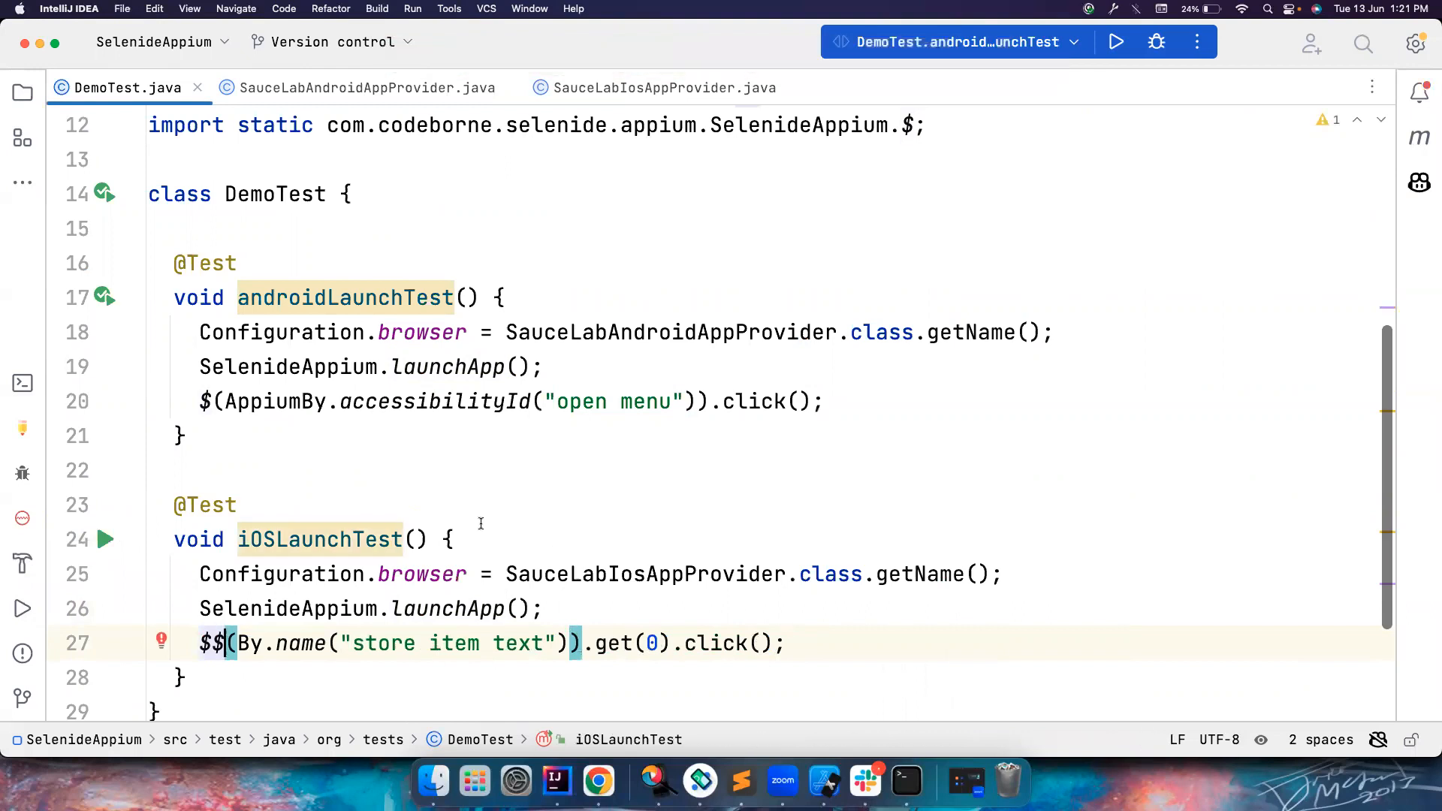
click(105, 539)
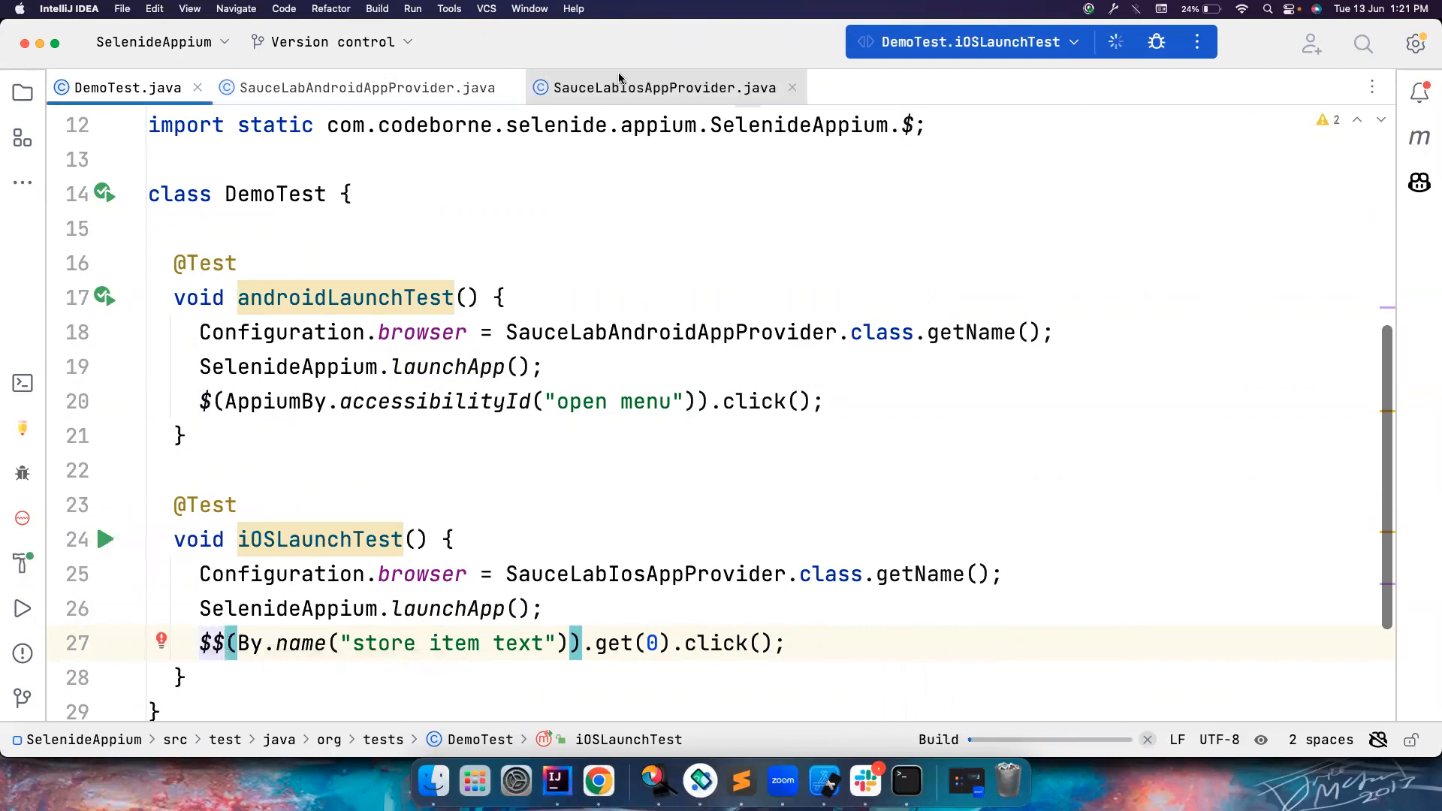
Step: Stop the running iOS test, set the provider device to iPhone 14, and return to DemoTest to rerun
click(666, 87)
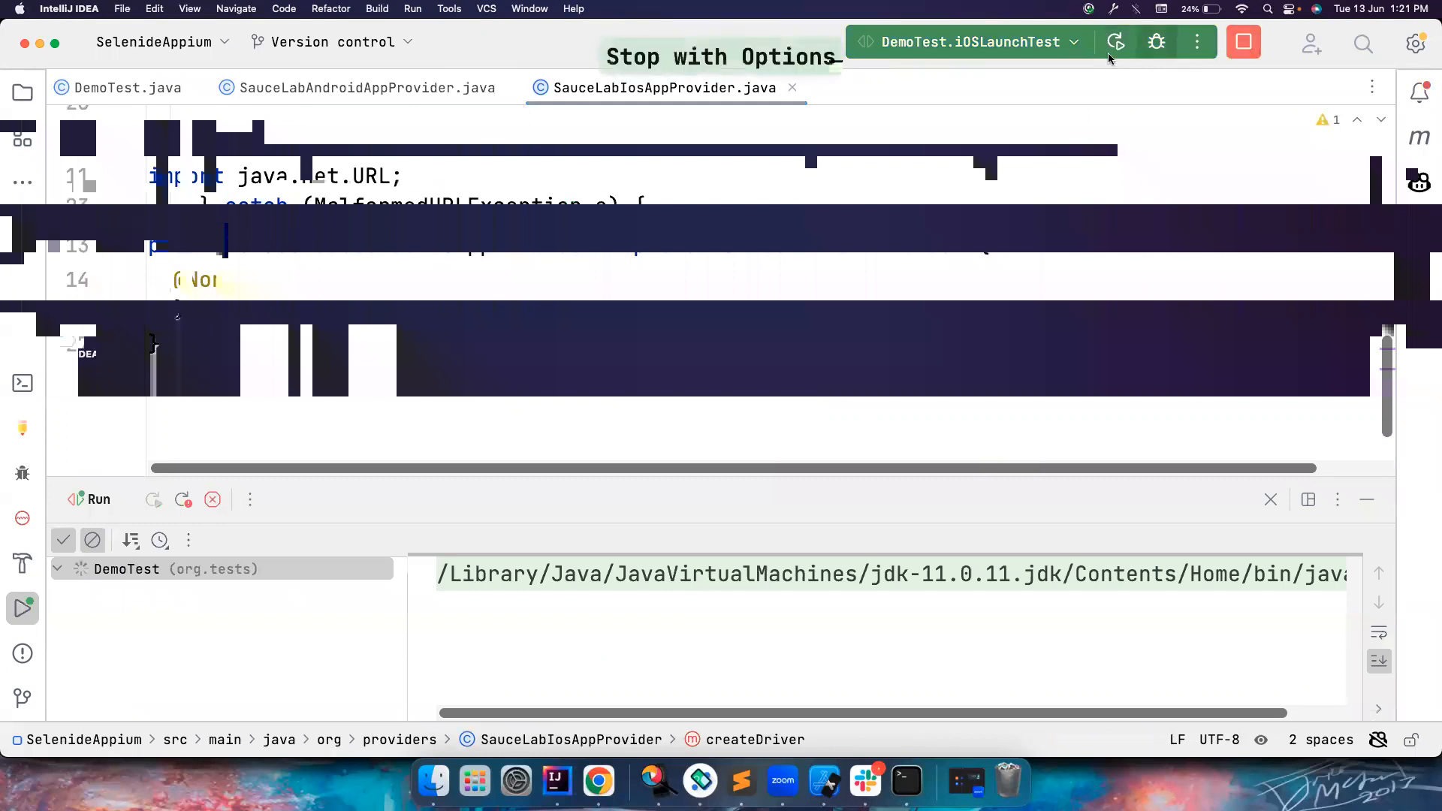
click(1242, 42)
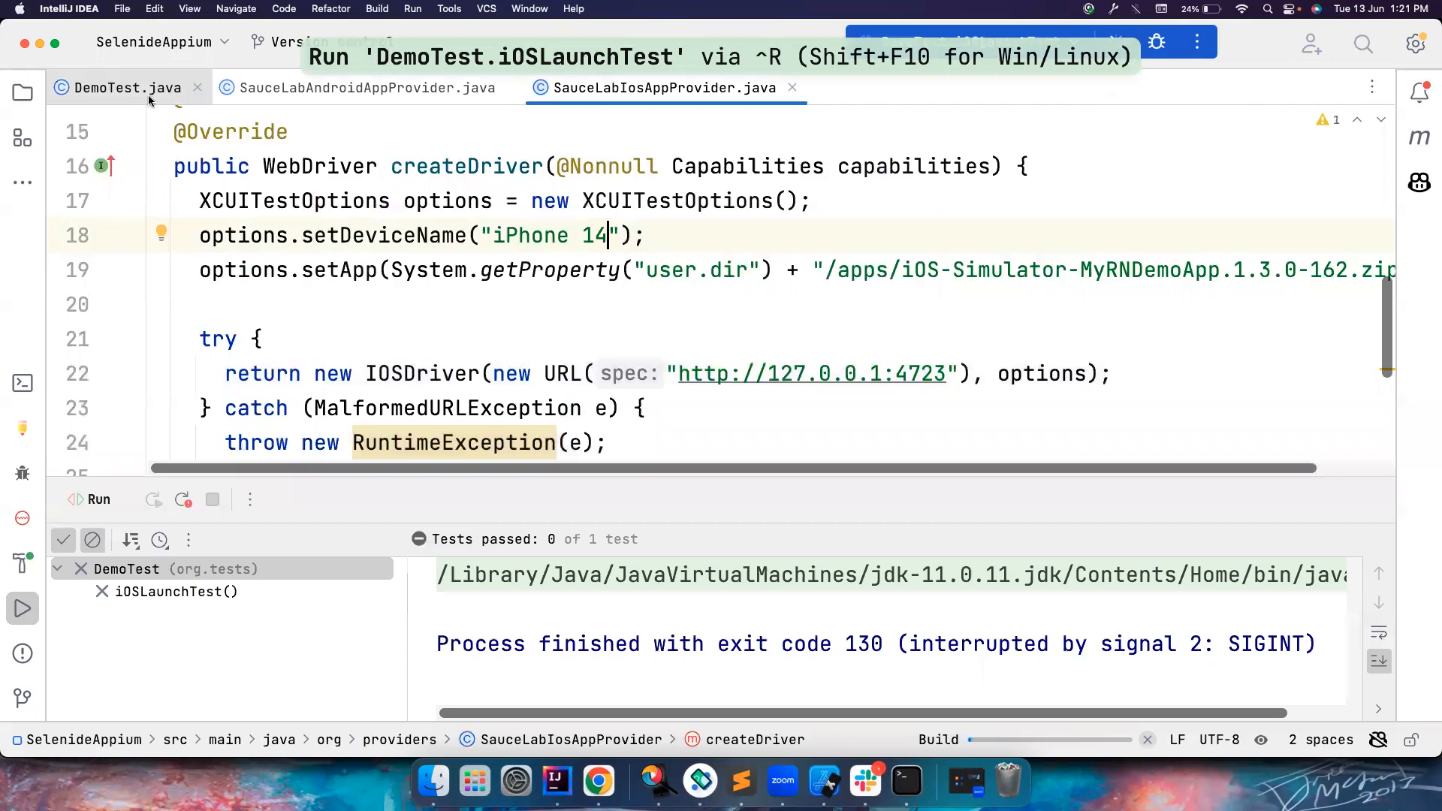
click(1116, 42)
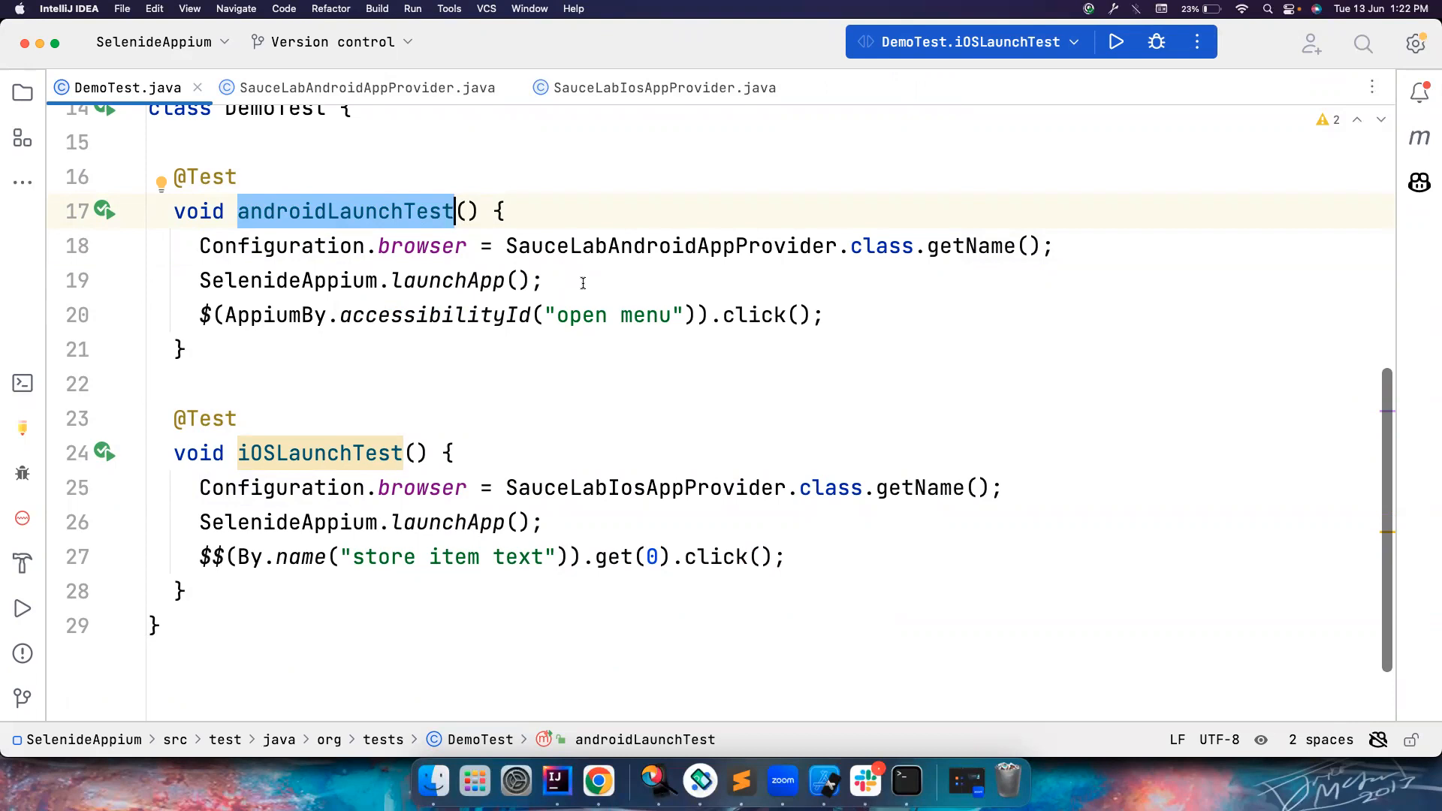
mouse_move(578, 234)
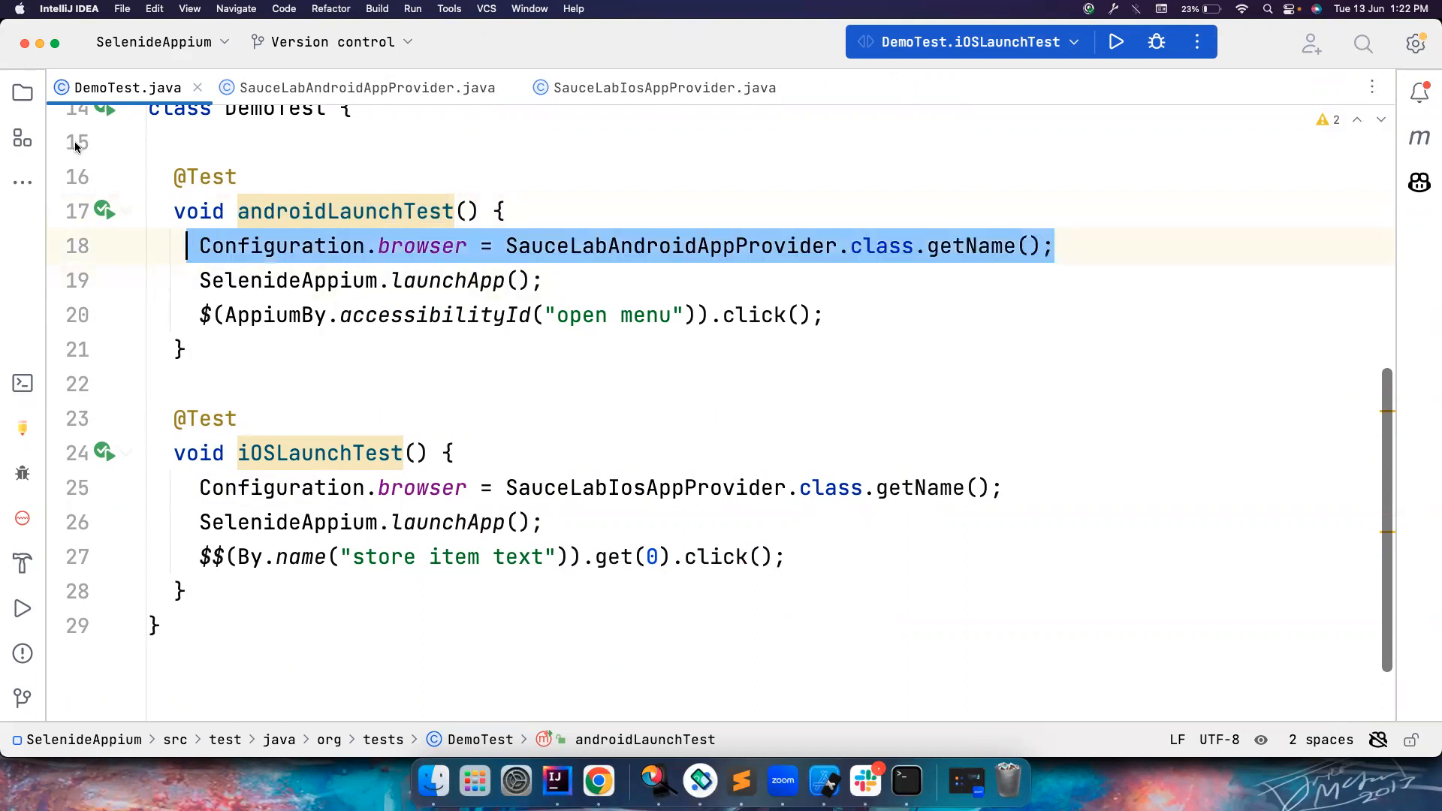
Step: Show the project tree and bring up actions for the test resources folder
click(22, 91)
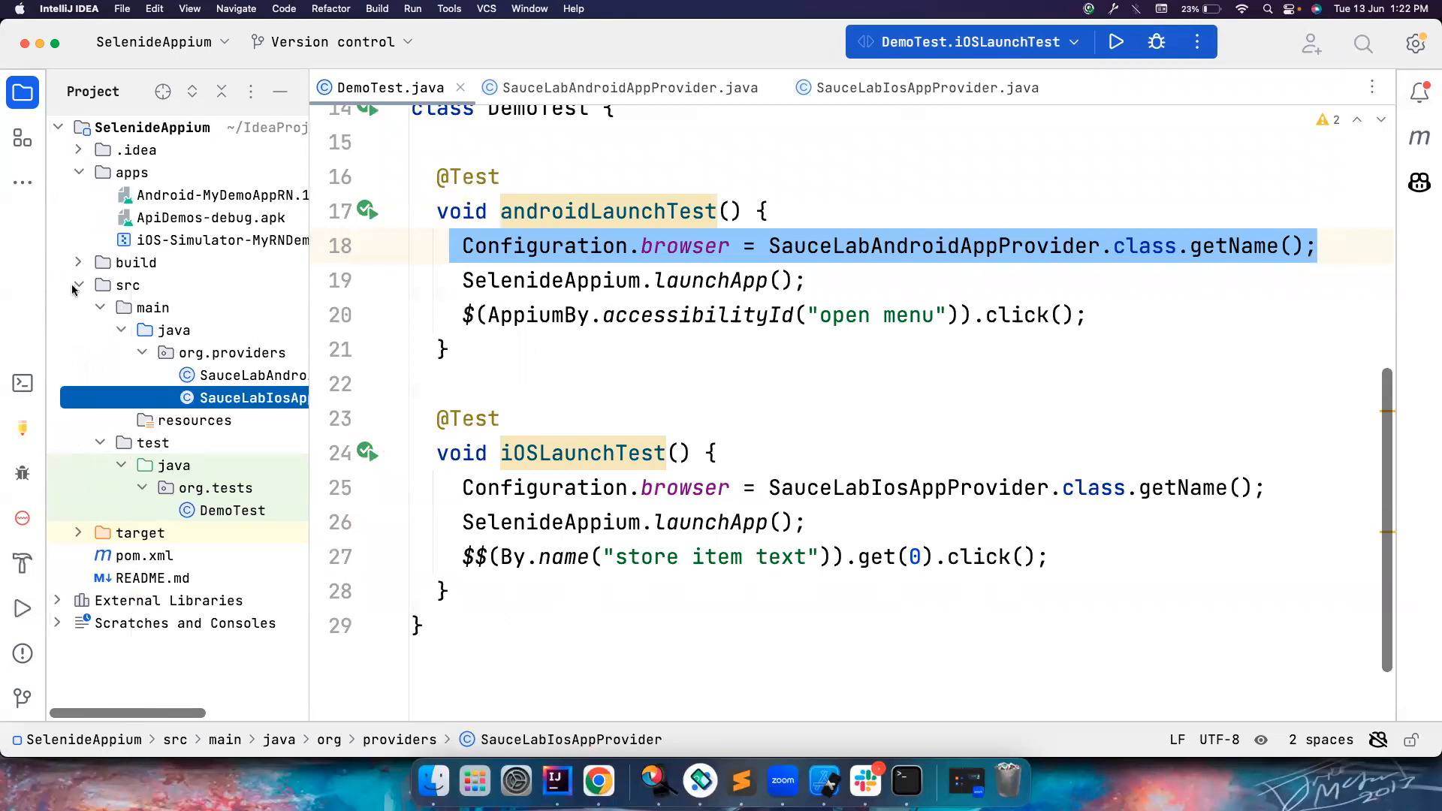
click(78, 285)
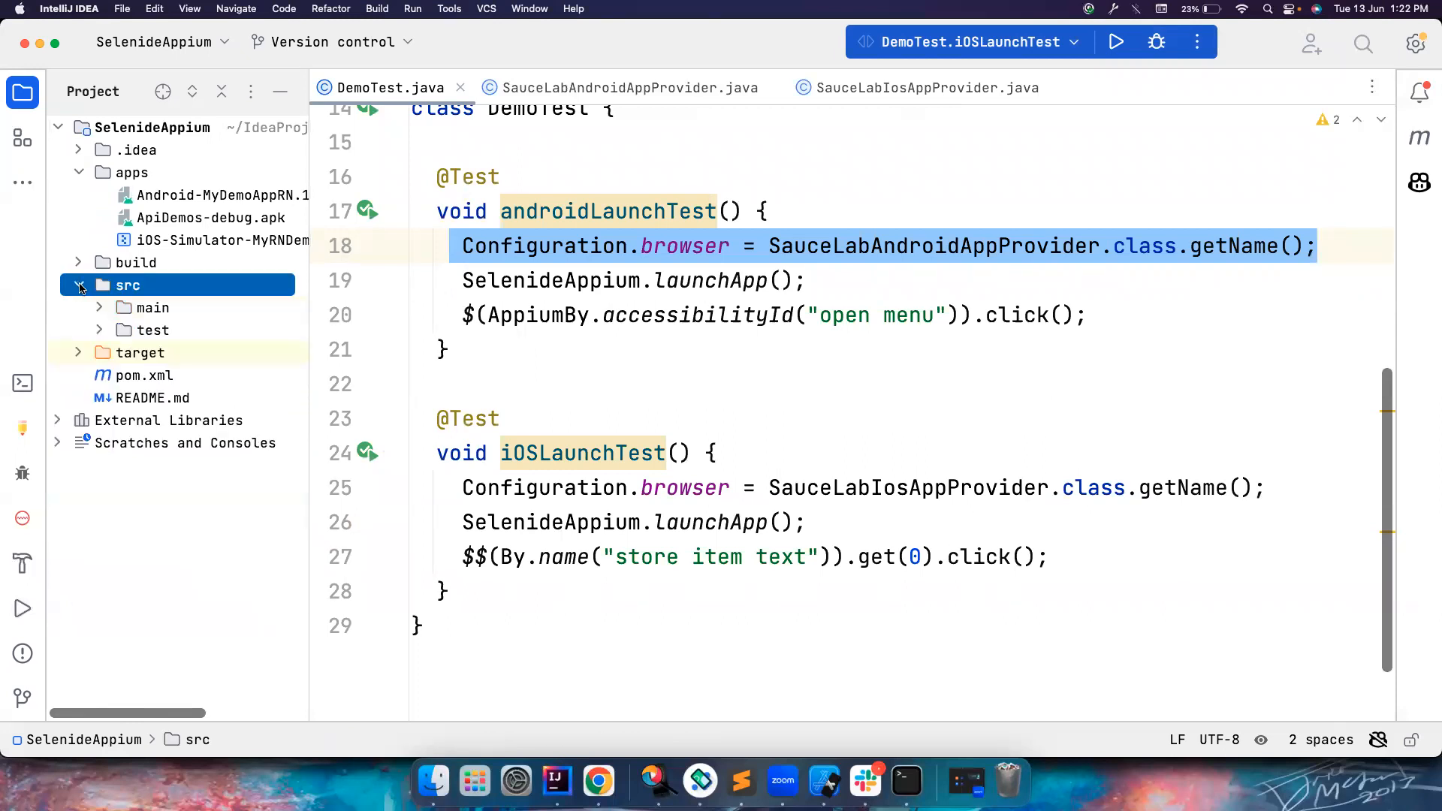
right_click(126, 285)
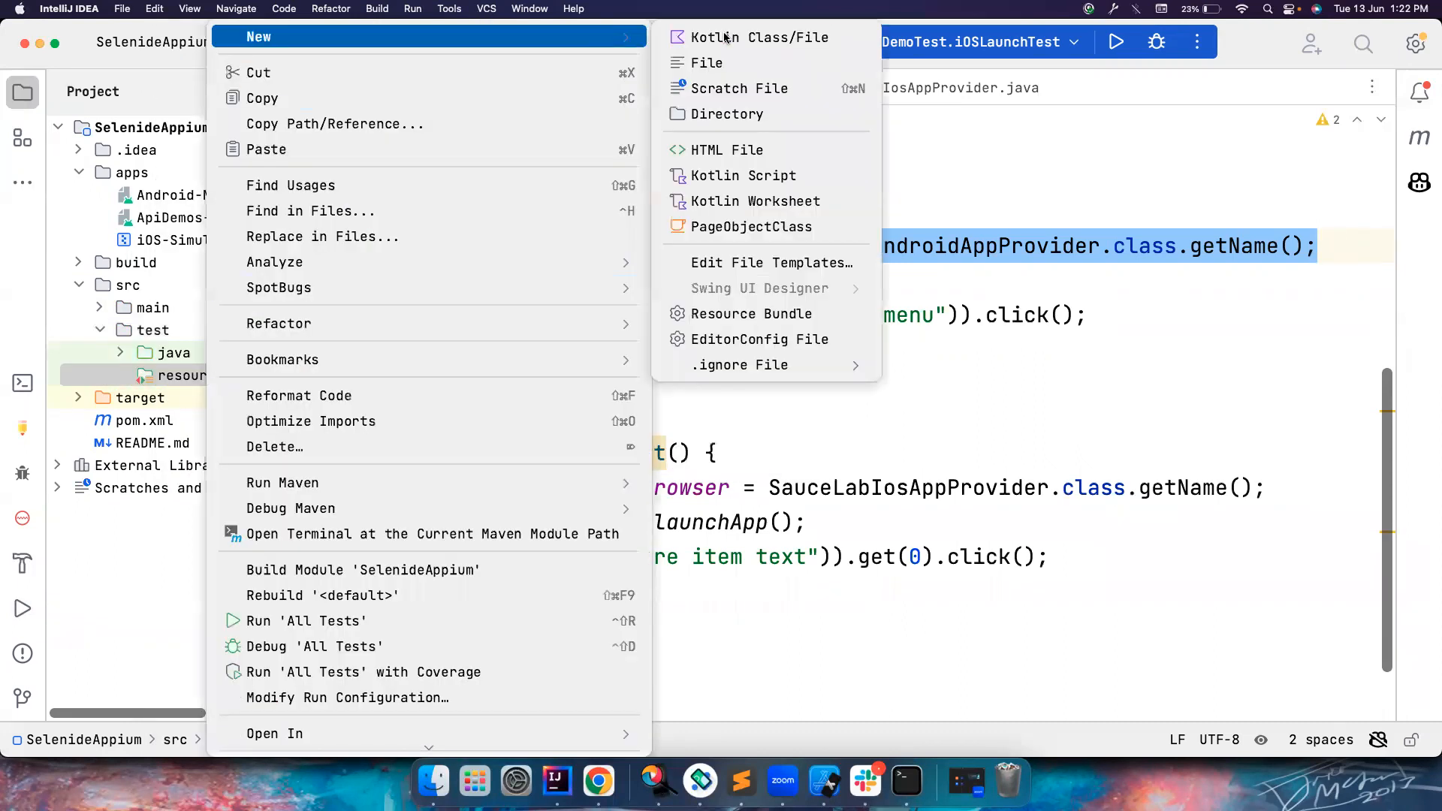
Step: Create selenide.properties with a selenide.browser entry for the Android provider class
click(706, 63)
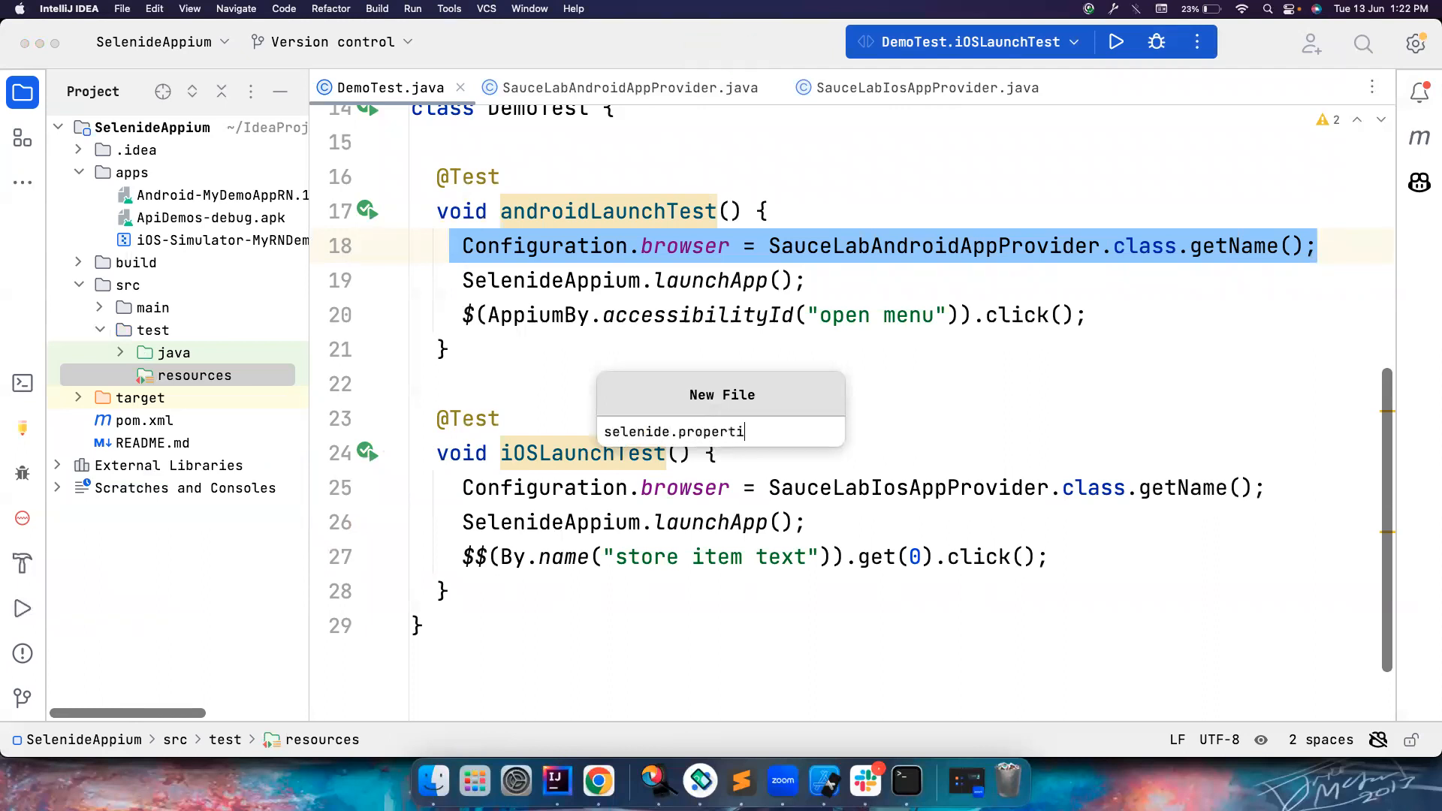
key(enter)
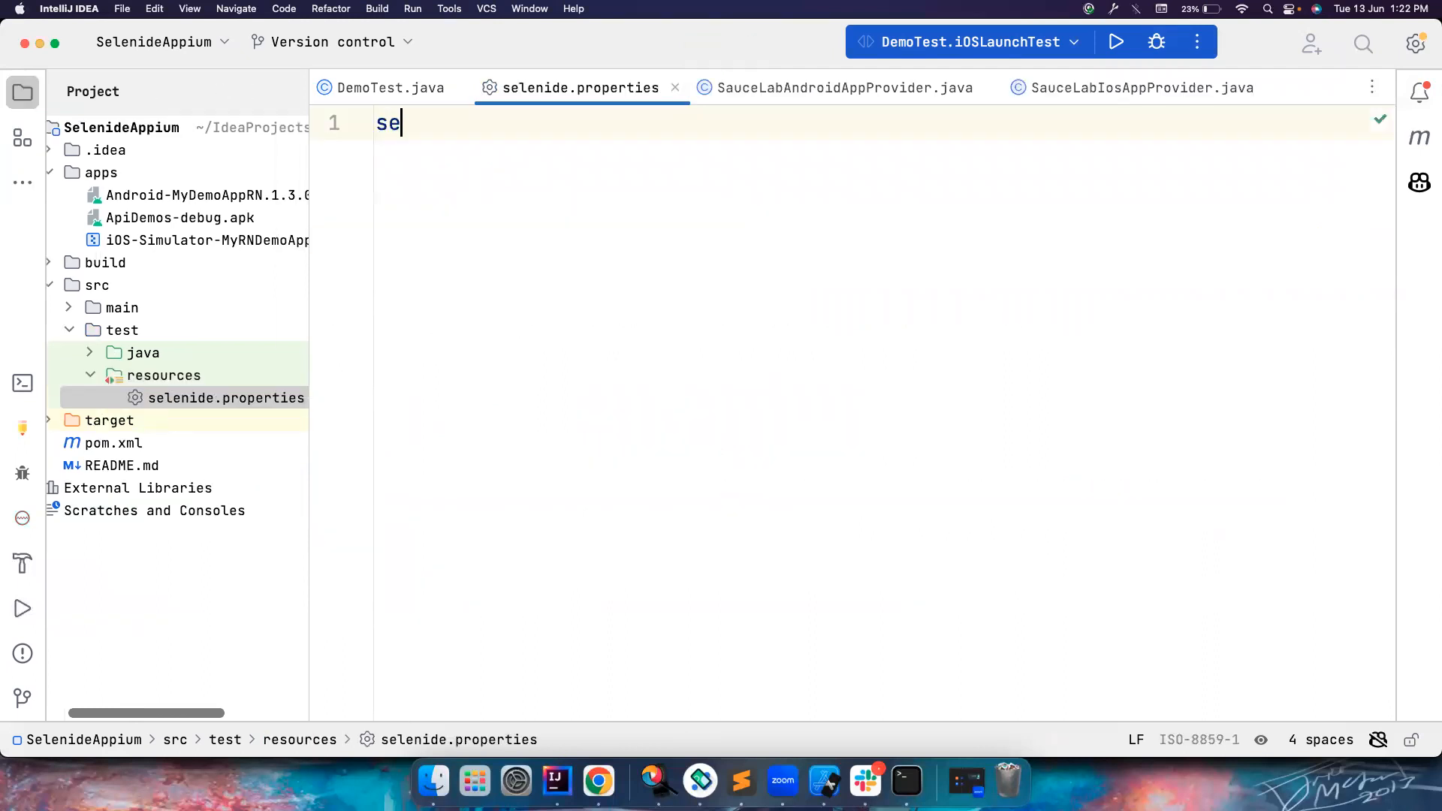
text(lenide.browser)
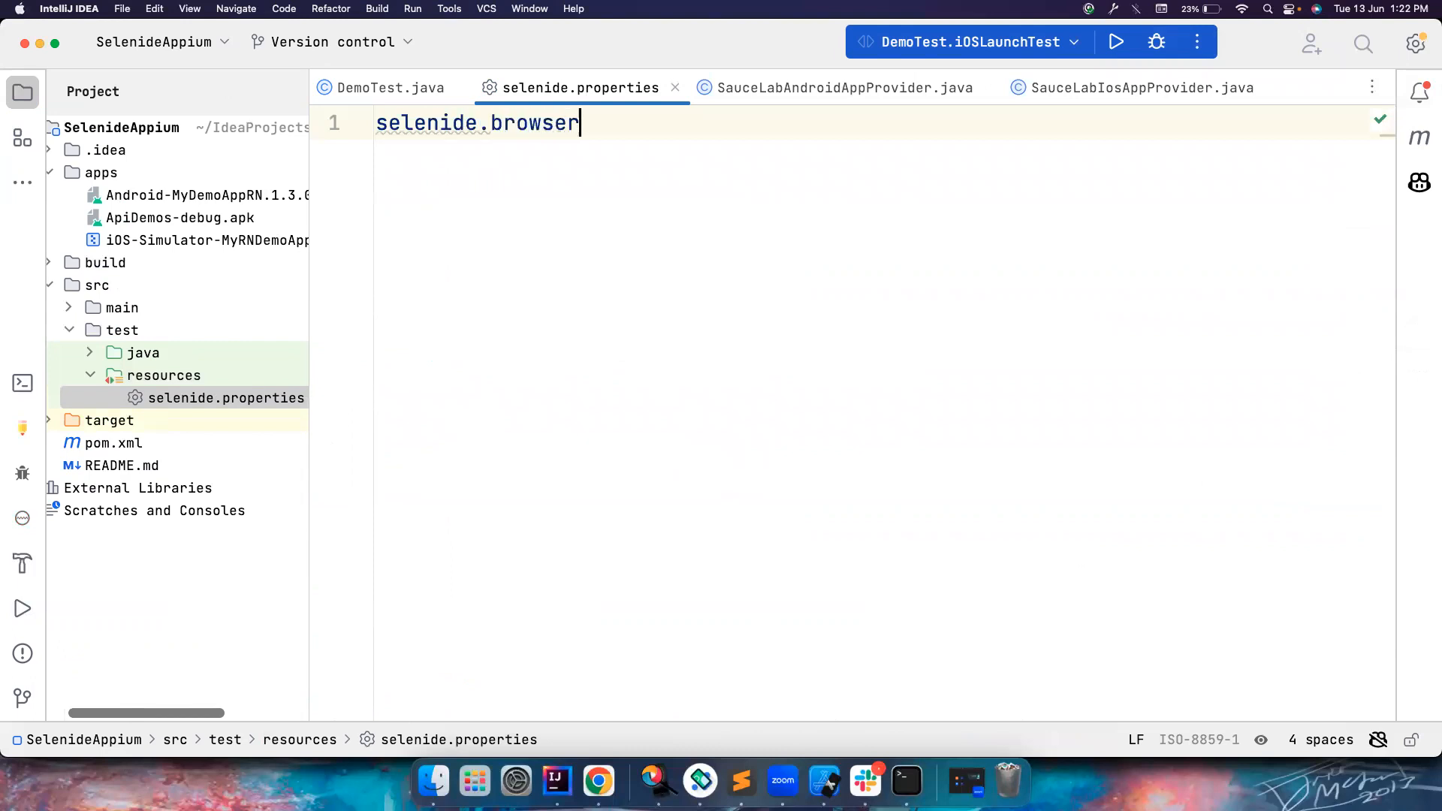
click(841, 87)
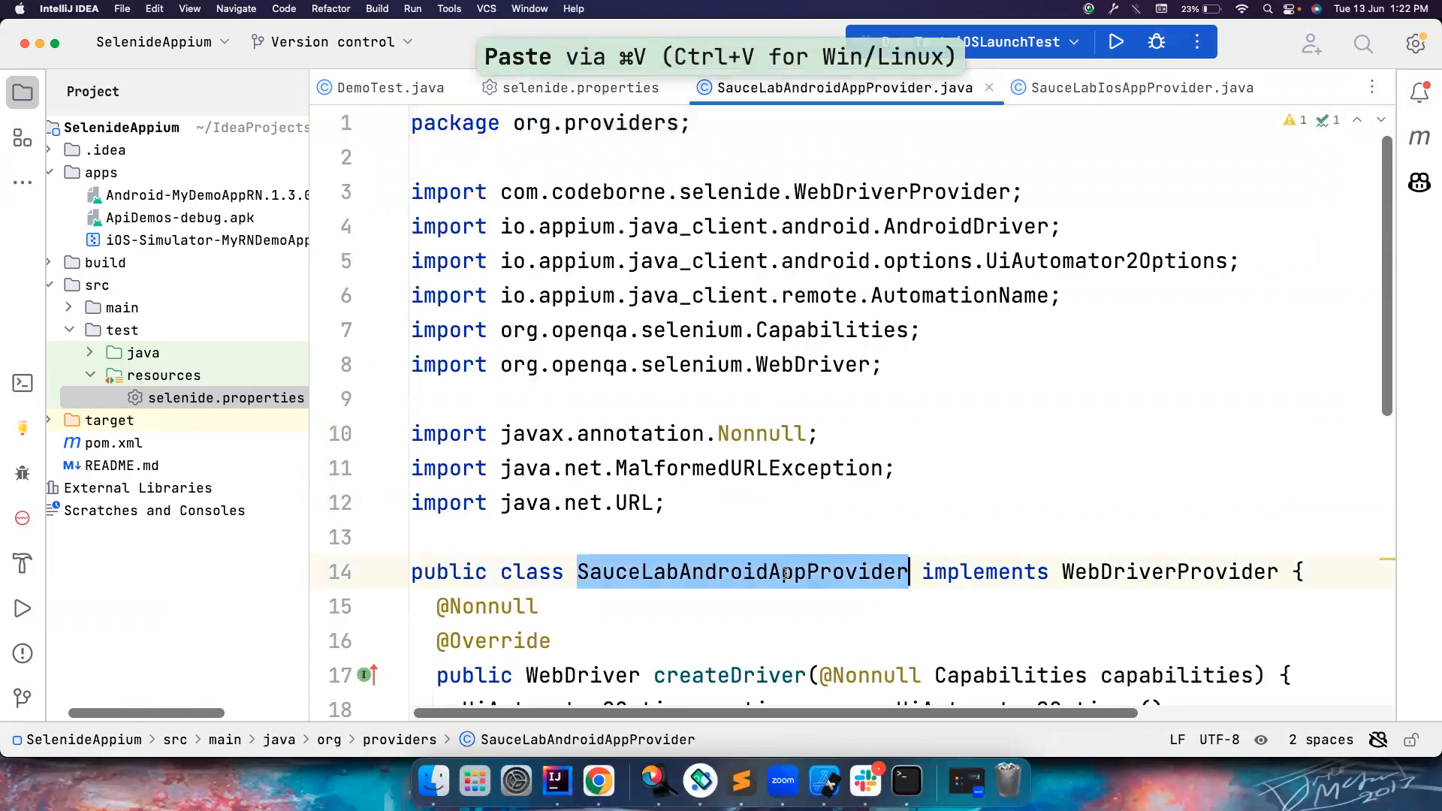
click(390, 87)
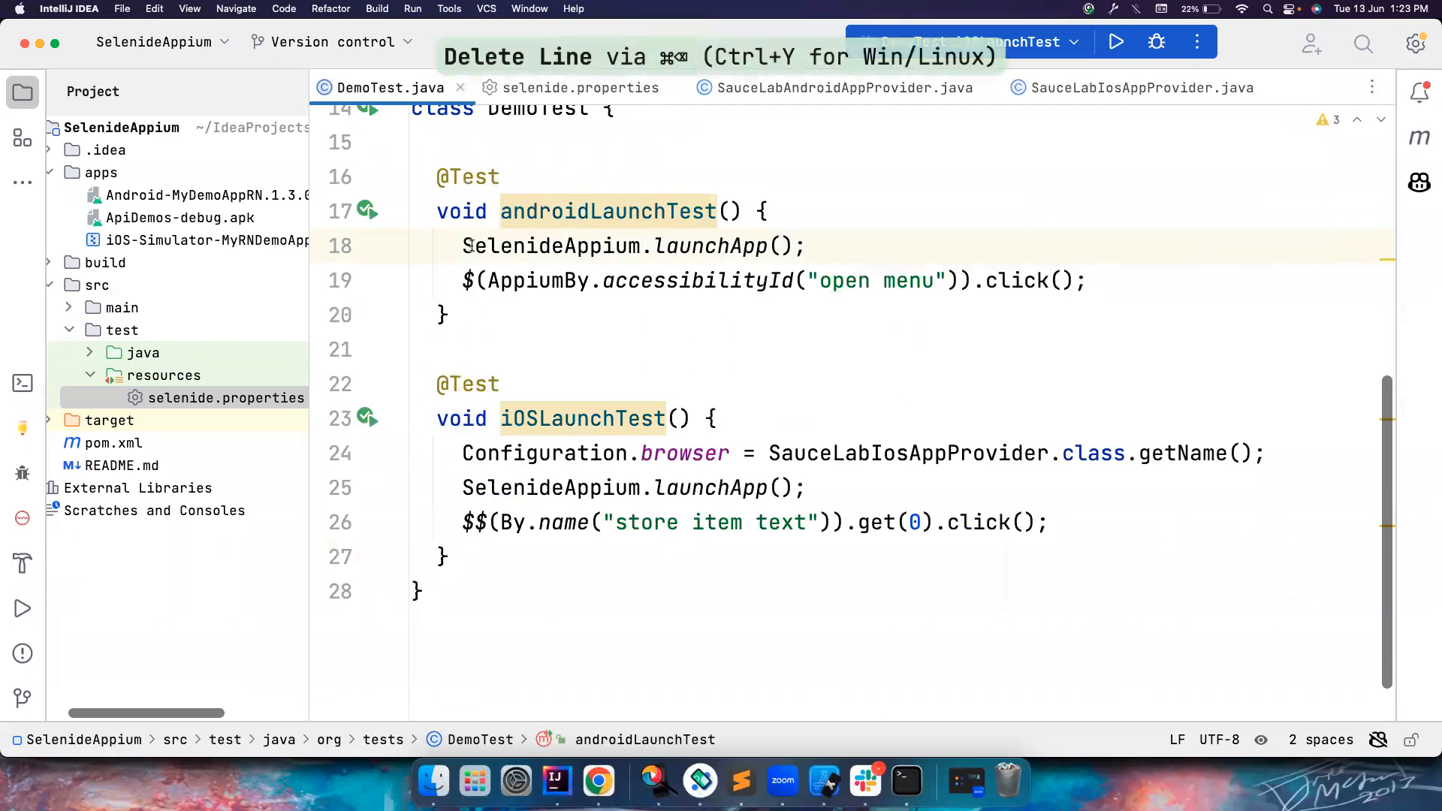
Step: Run androidLaunchTest using the properties file, confirm it passes 1 of 1, and hide the results
click(370, 210)
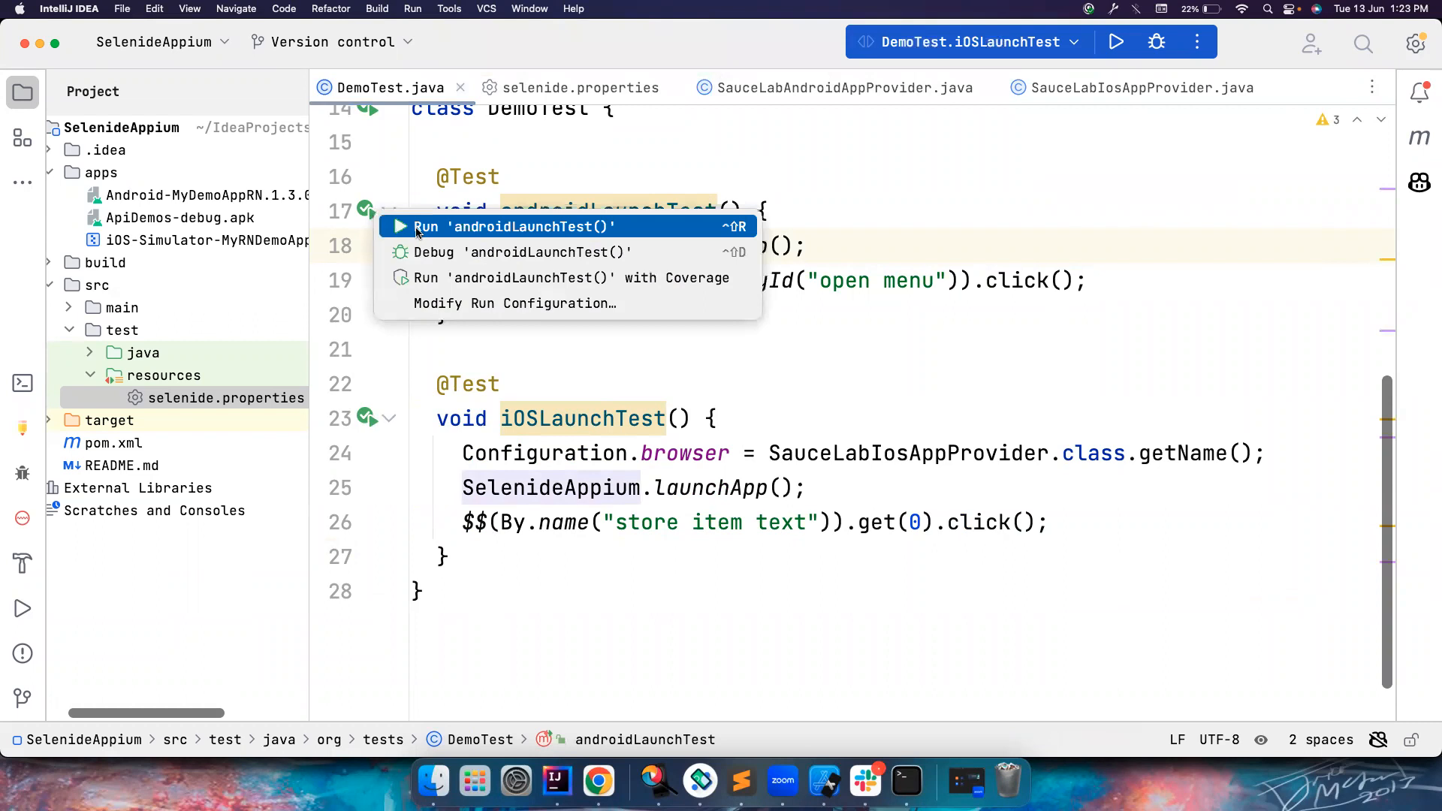
click(522, 227)
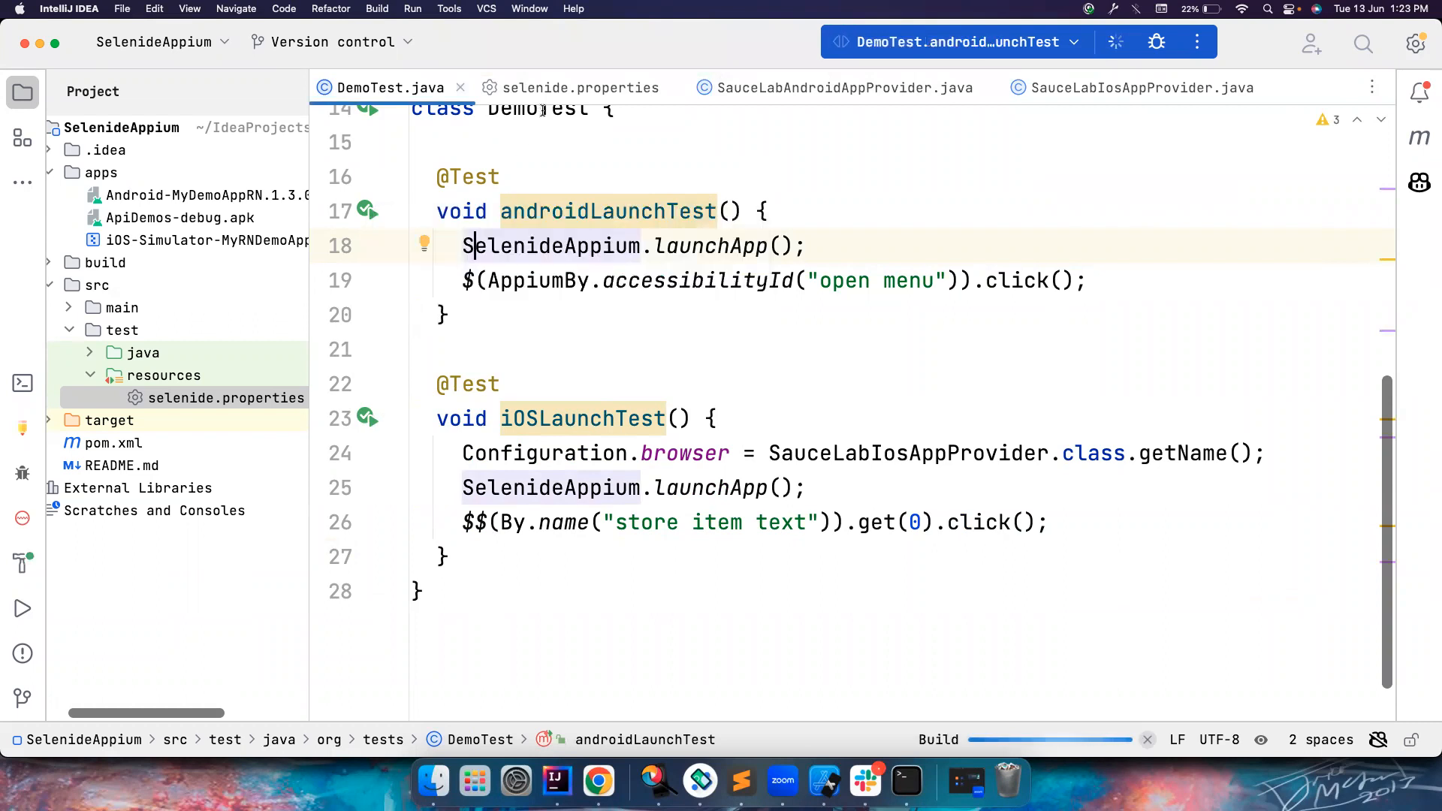
click(580, 88)
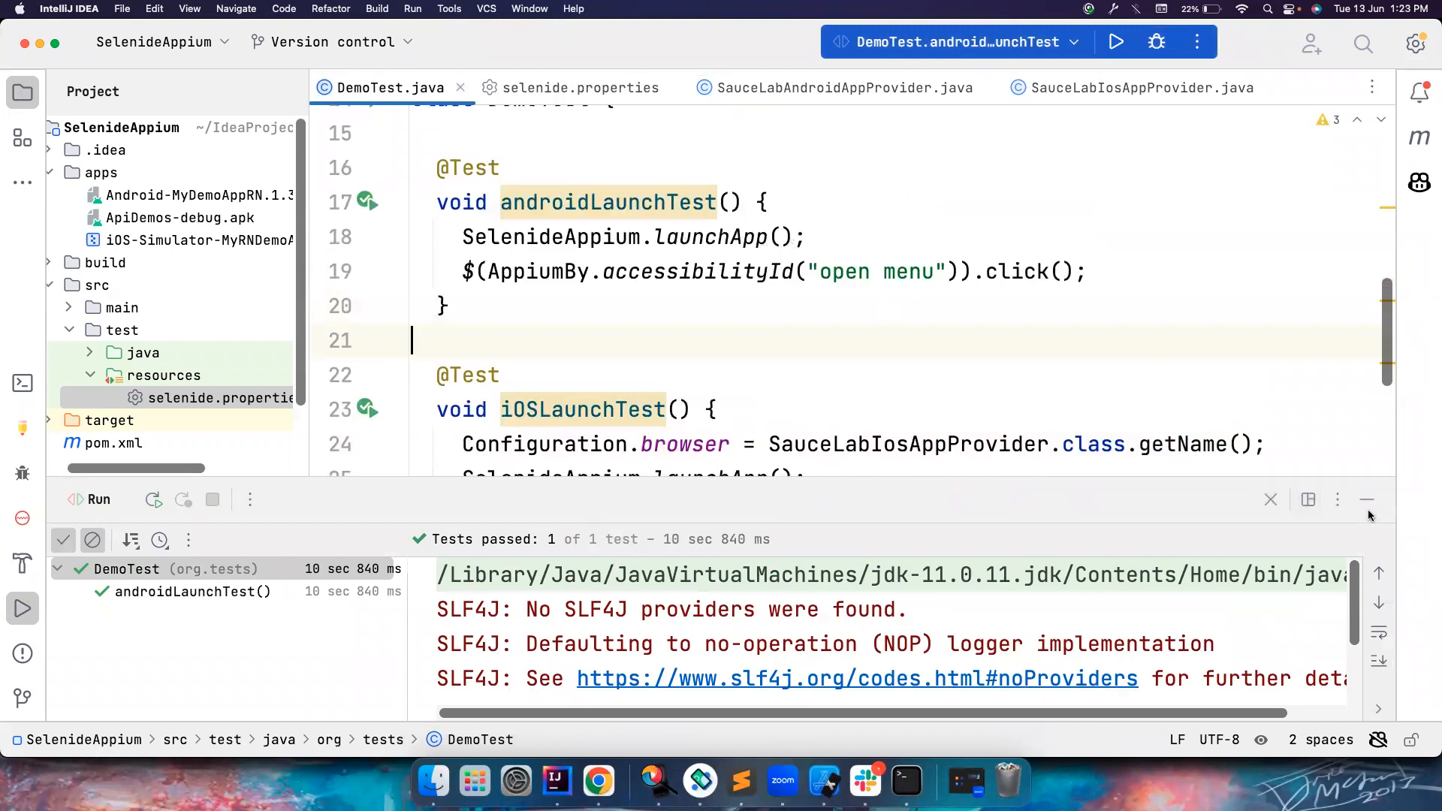
click(580, 87)
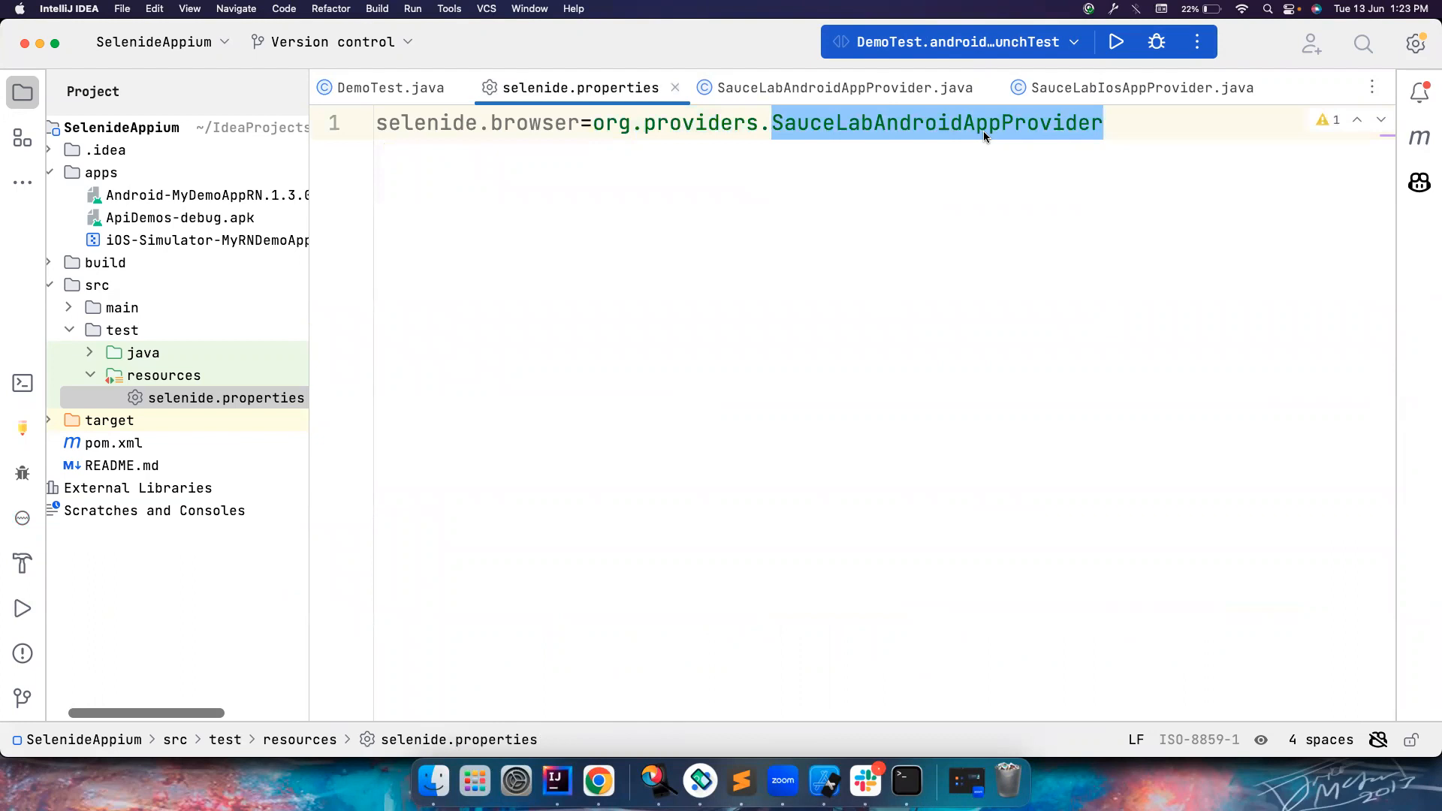
text(SauceLabIosAppProvider)
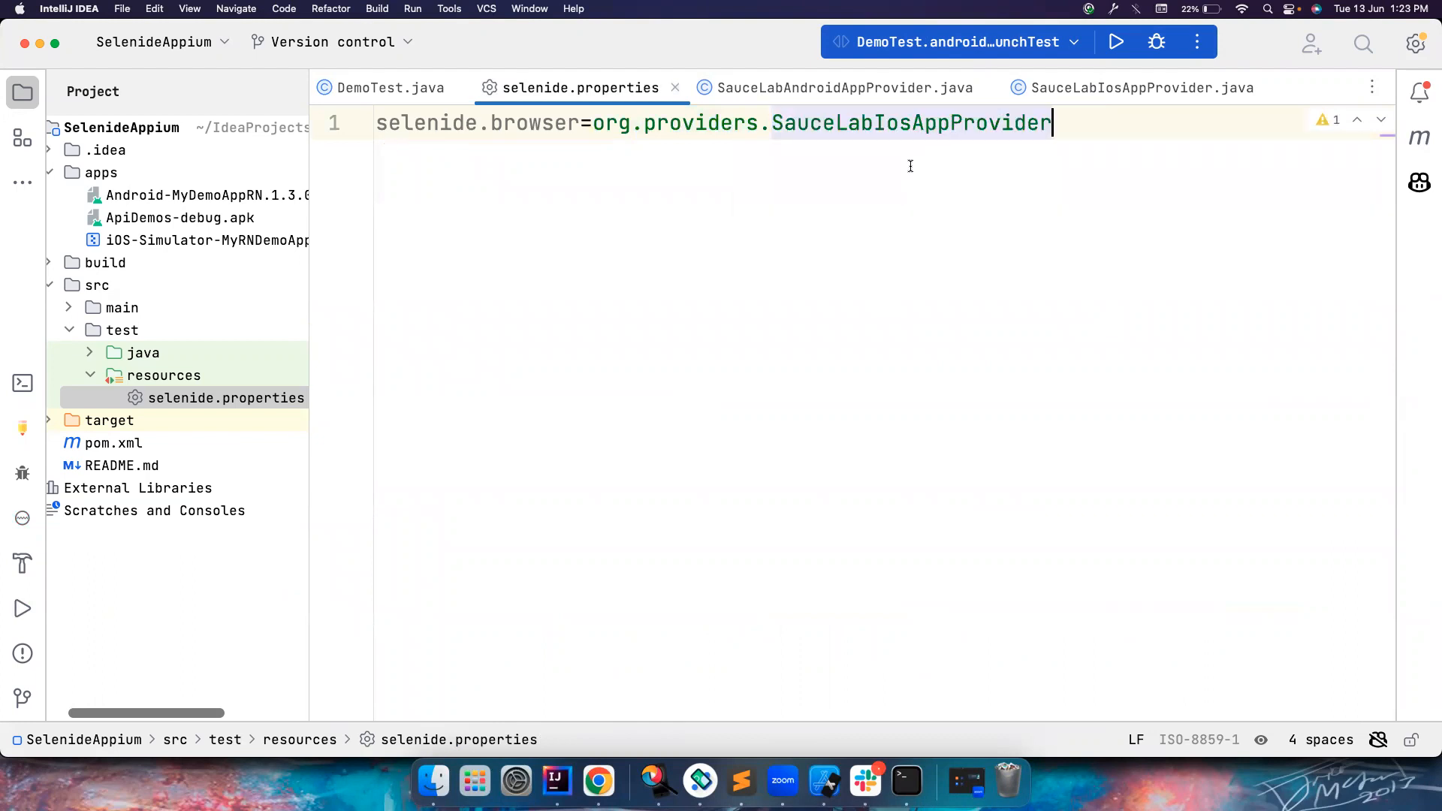
key(cmd+z)
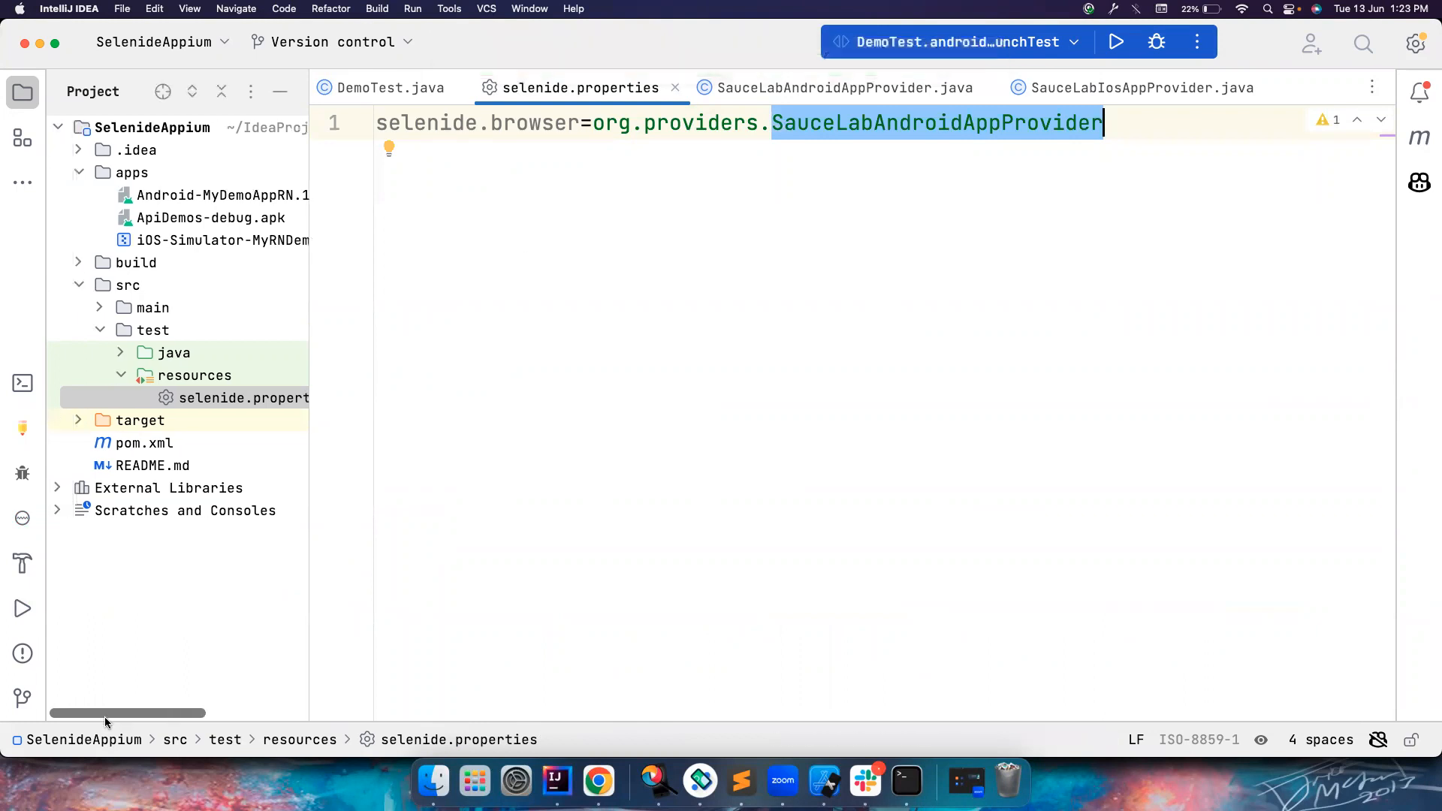
mouse_move(186, 450)
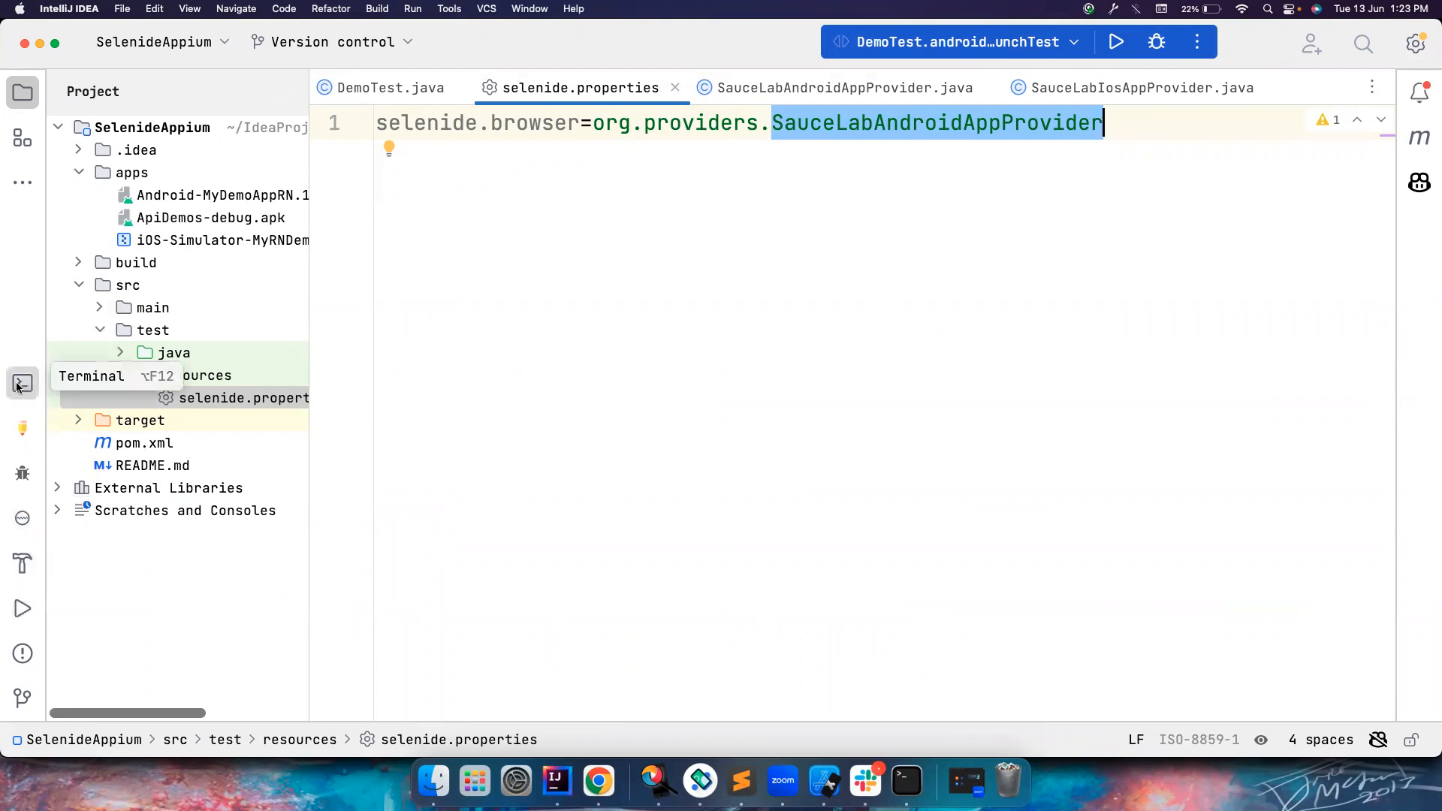
Step: Enter mvn clean test -Dselenide.browser=org.providers.SauceLabAndroidAppProvider in the terminal
click(23, 383)
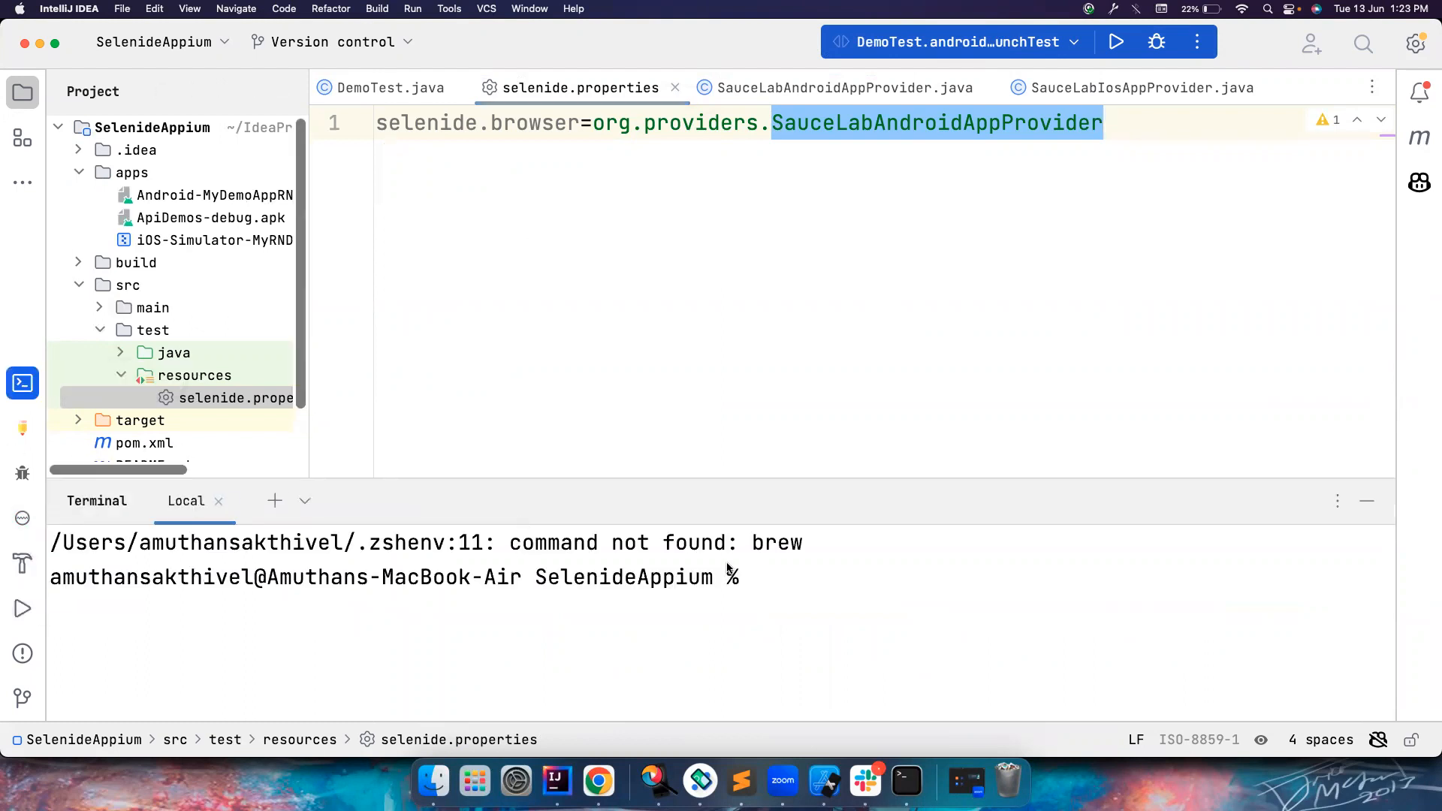
text(mvn cloe)
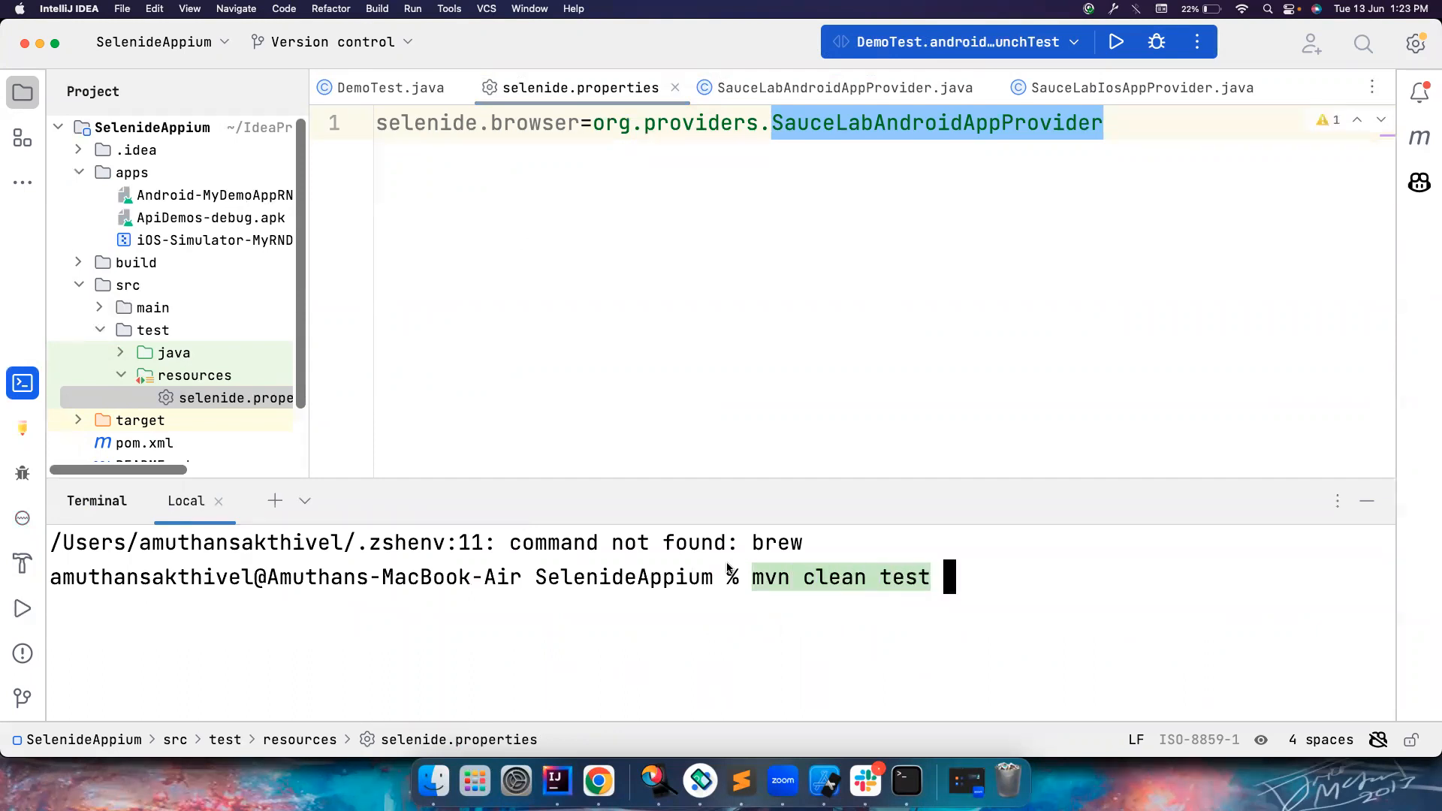
text(-Dselenide.browser=org.providers.SauceLabAndroidAppProvider)
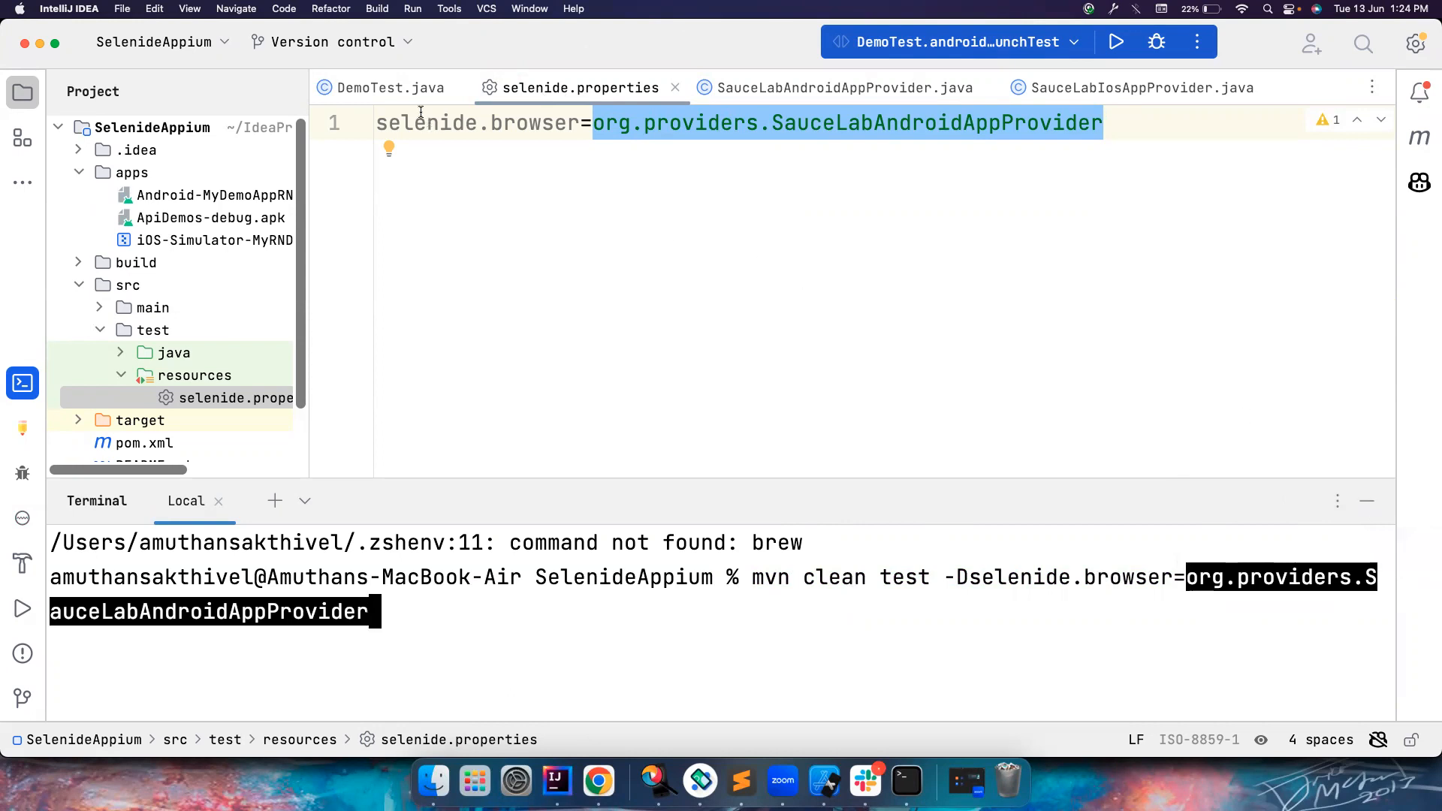
Step: Remove the Configuration.browser assignment from iOSLaunchTest in DemoTest
click(390, 87)
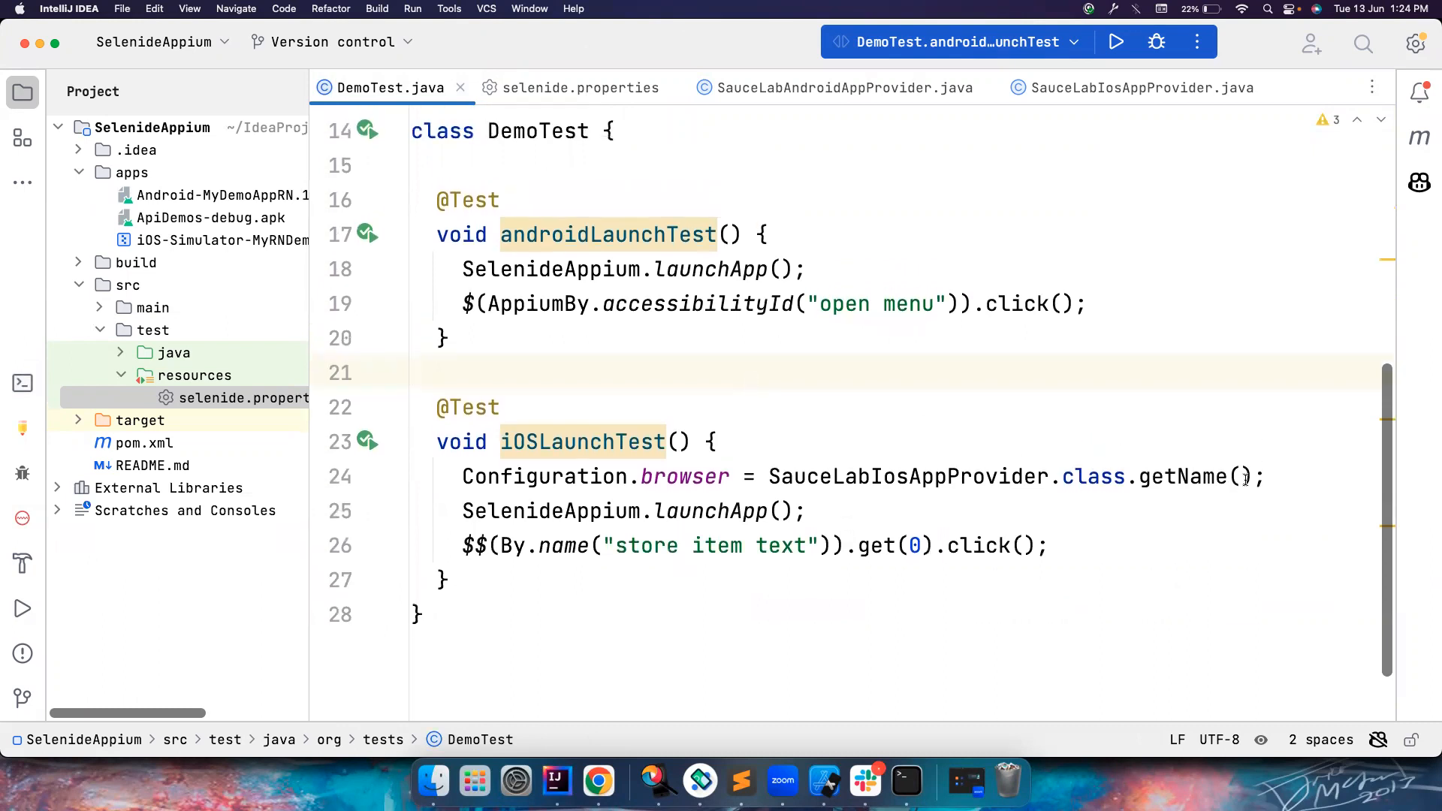
key(cmd+backspace)
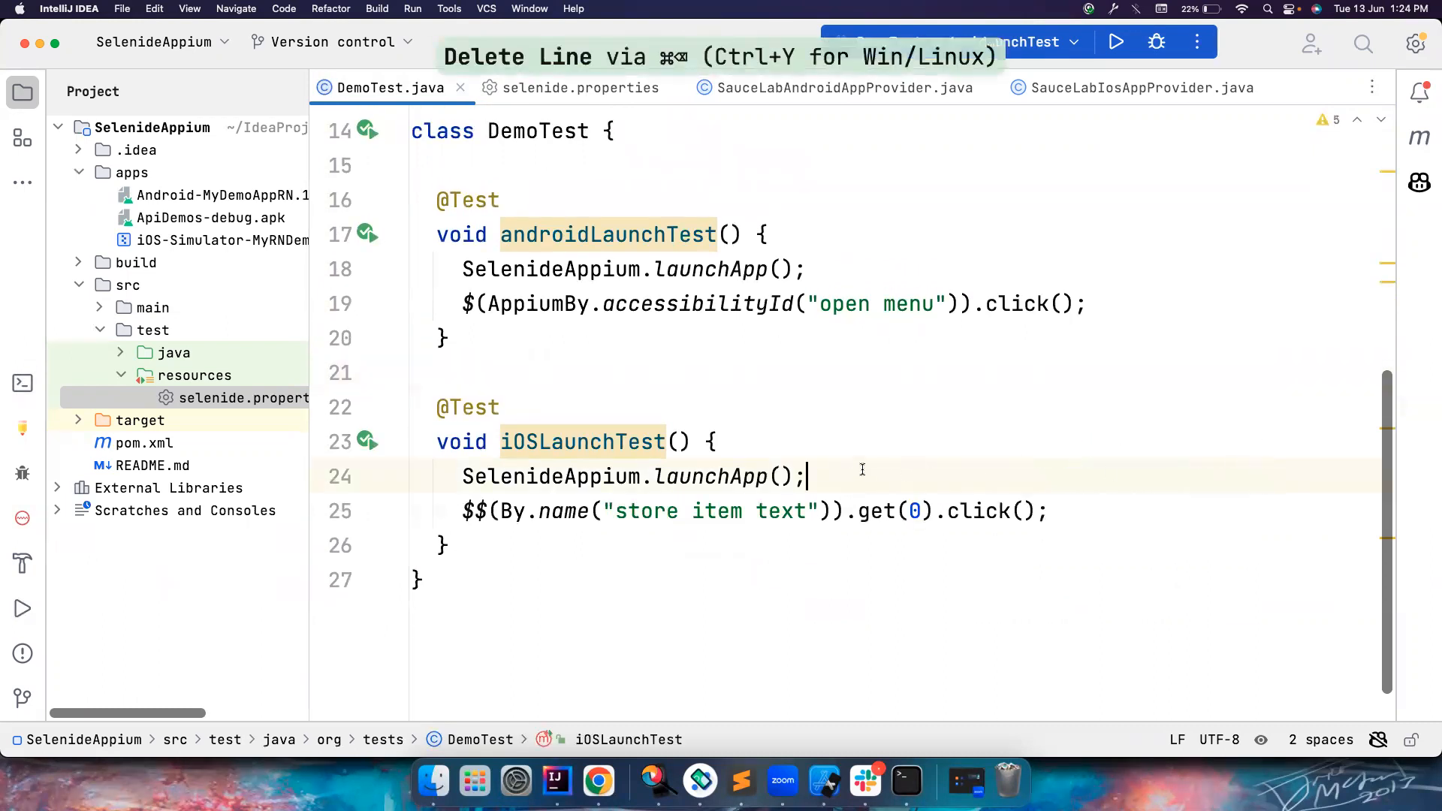